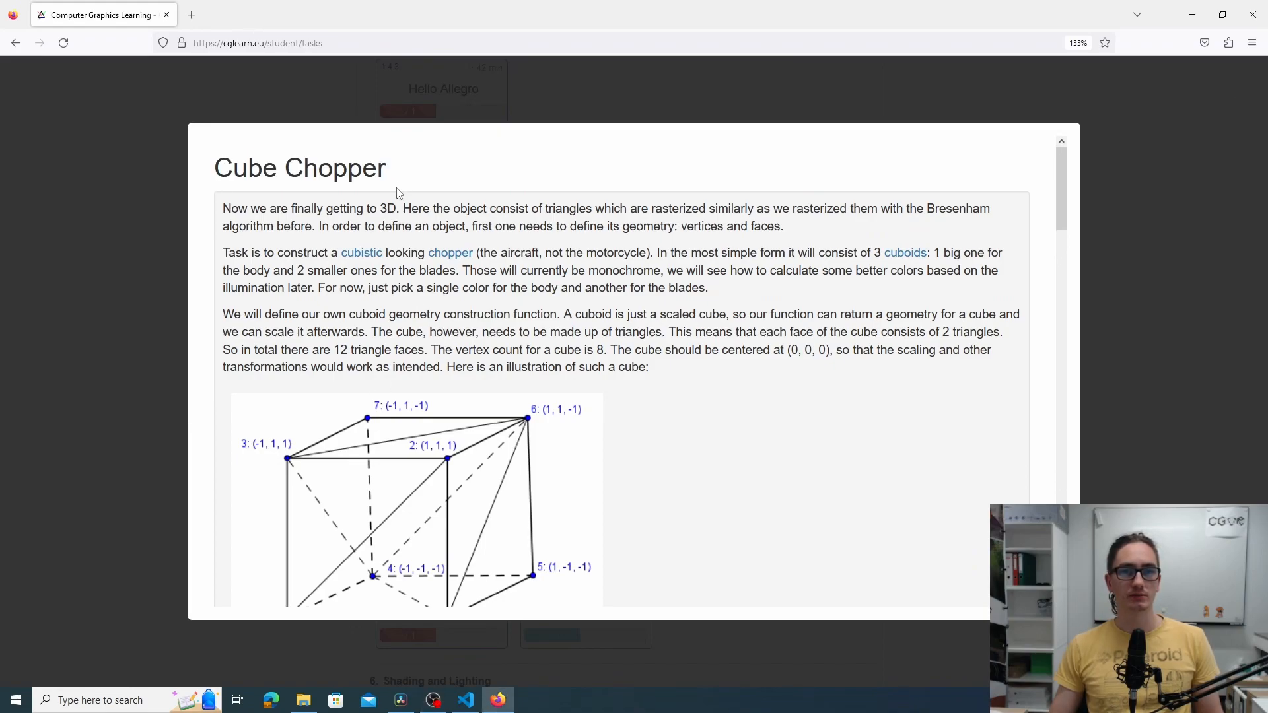
{"action": "mouse_move", "coordinate": [290, 311]}
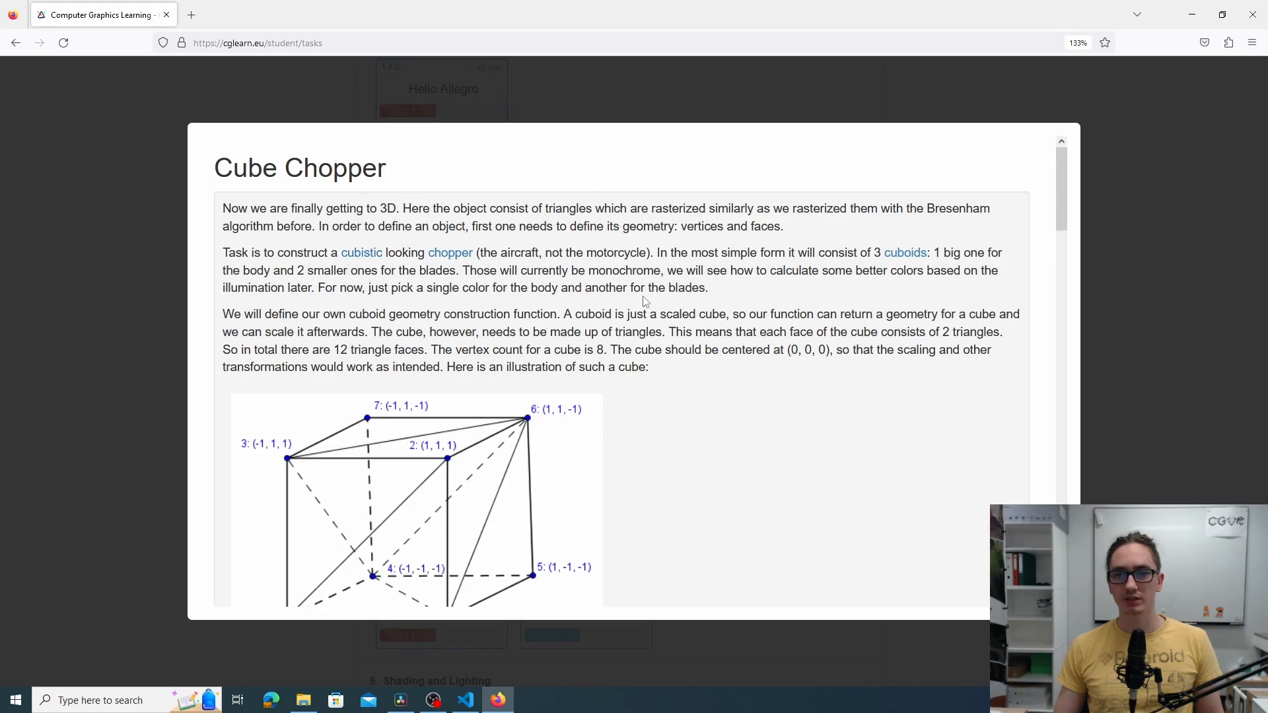
Scroll the task dialog down to the cube illustration with numbered vertex coordinates
{"action": "scroll", "scroll_direction": "down", "scroll_amount": 3}
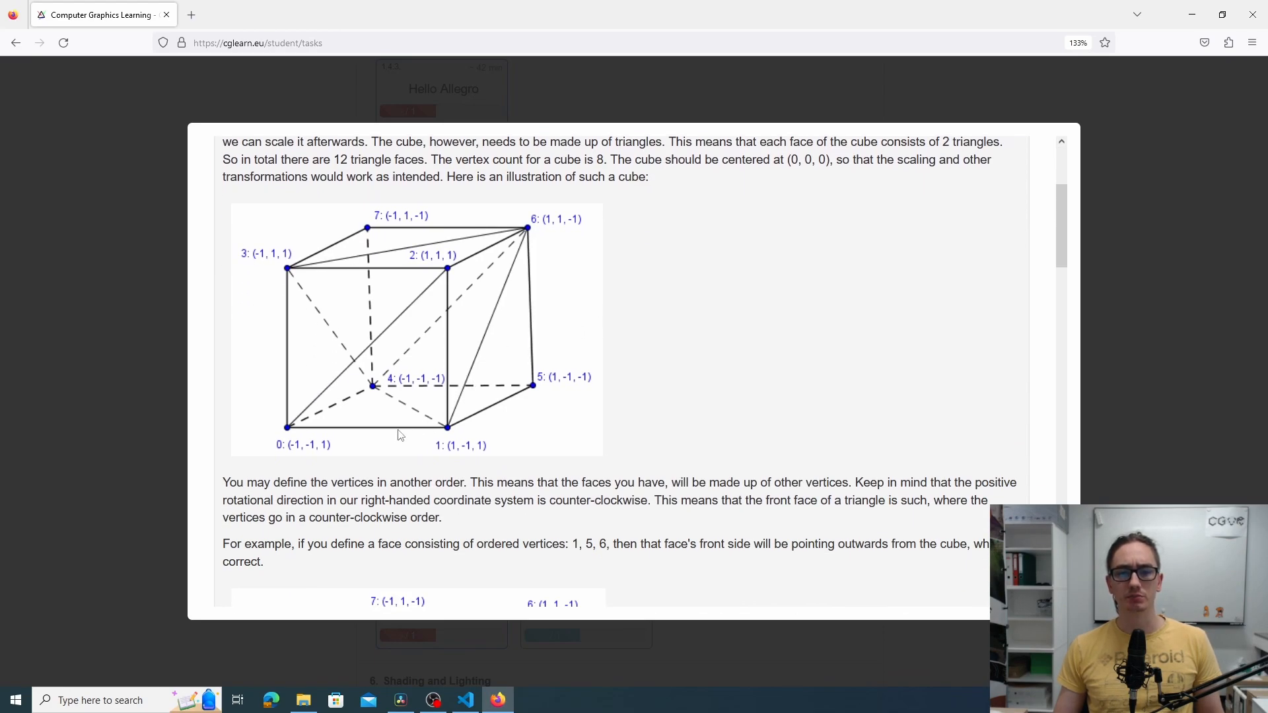
{"action": "mouse_move", "coordinate": [574, 398]}
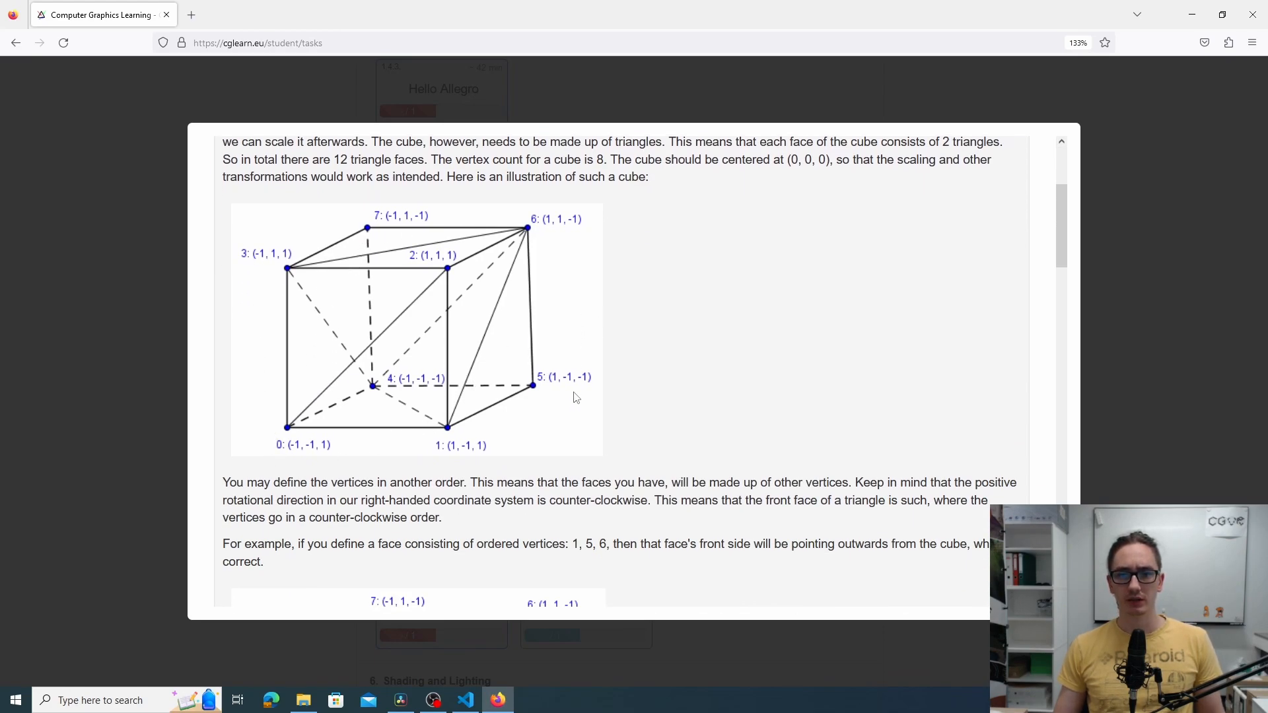
{"action": "mouse_move", "coordinate": [557, 360]}
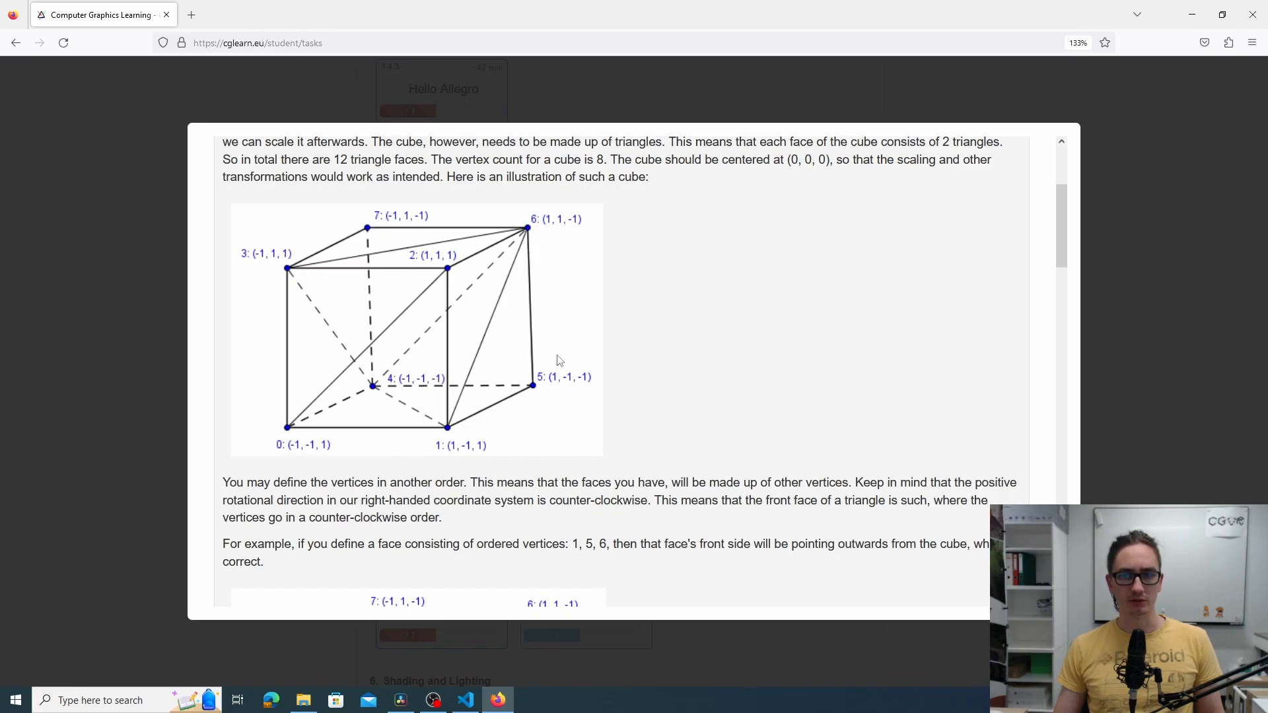
{"action": "mouse_move", "coordinate": [597, 410]}
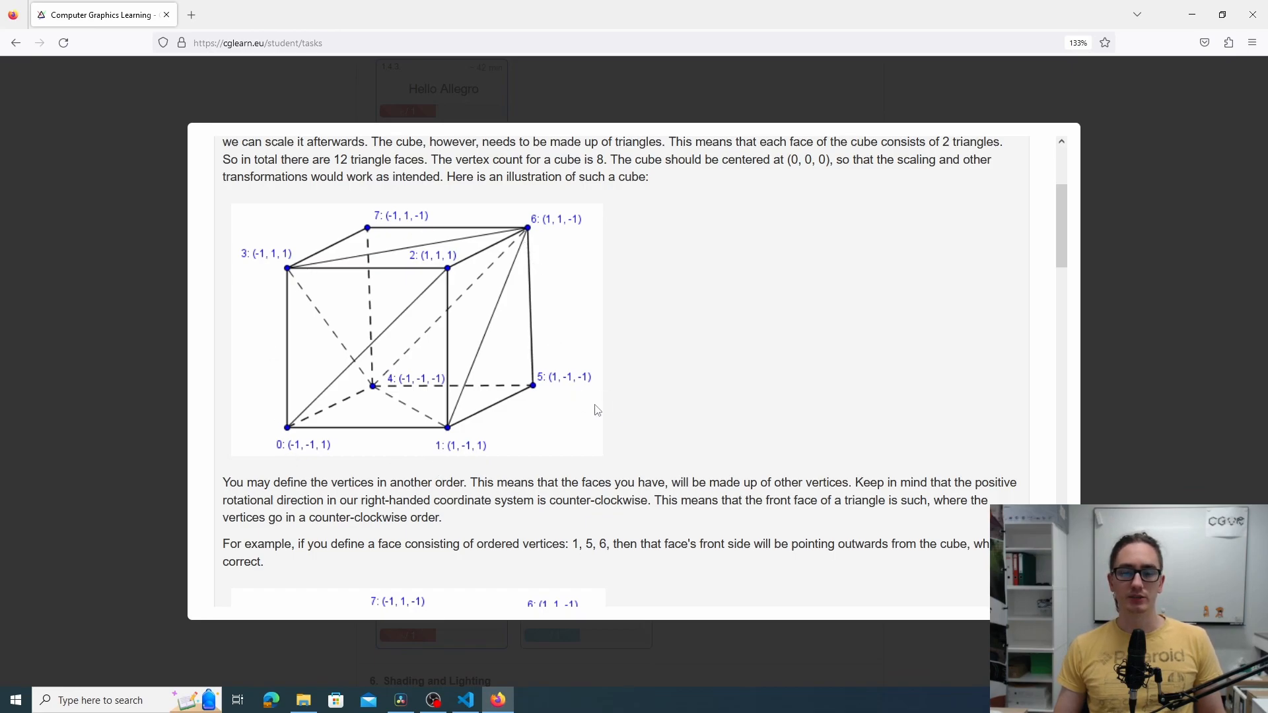
{"action": "mouse_move", "coordinate": [662, 401]}
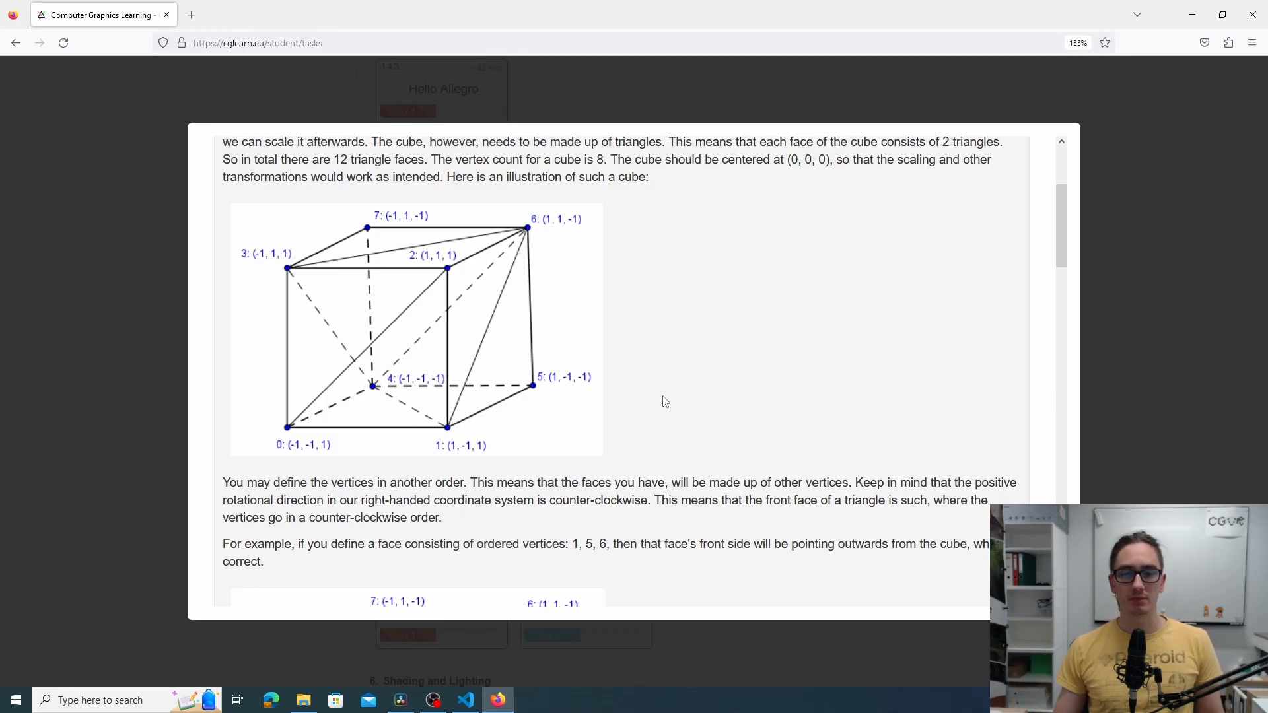
{"action": "mouse_move", "coordinate": [572, 424]}
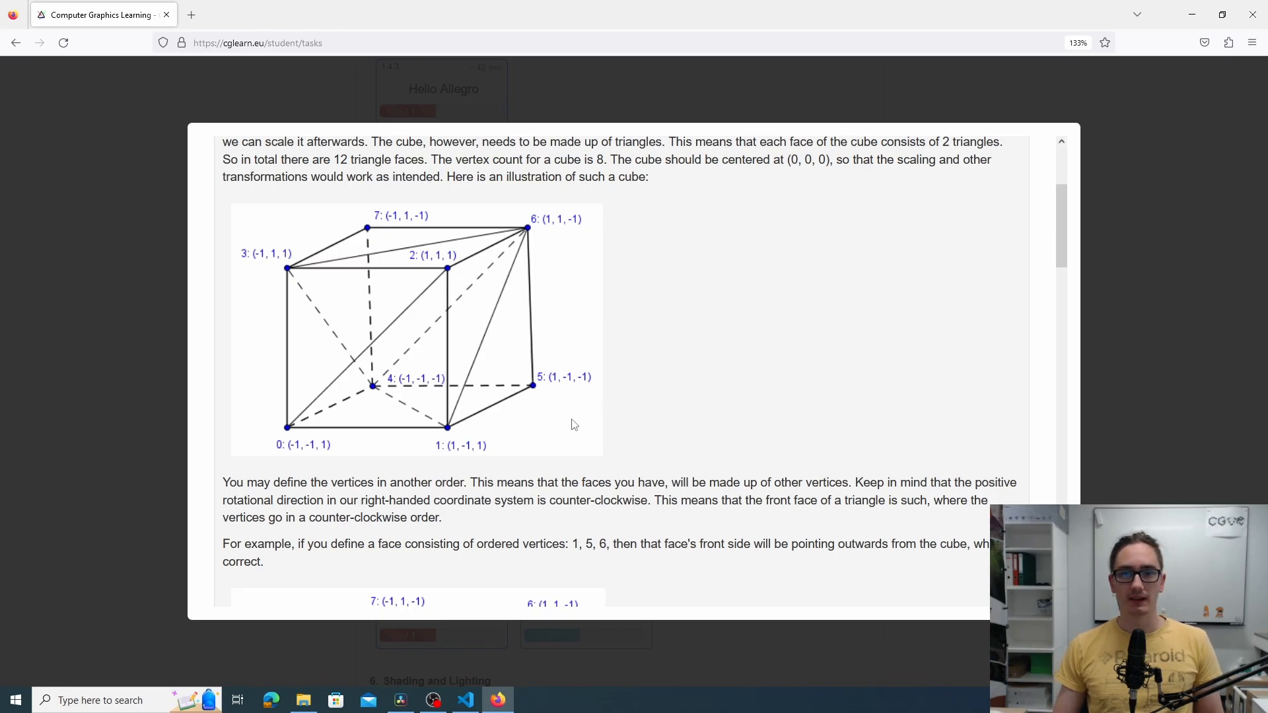
{"action": "mouse_move", "coordinate": [616, 458]}
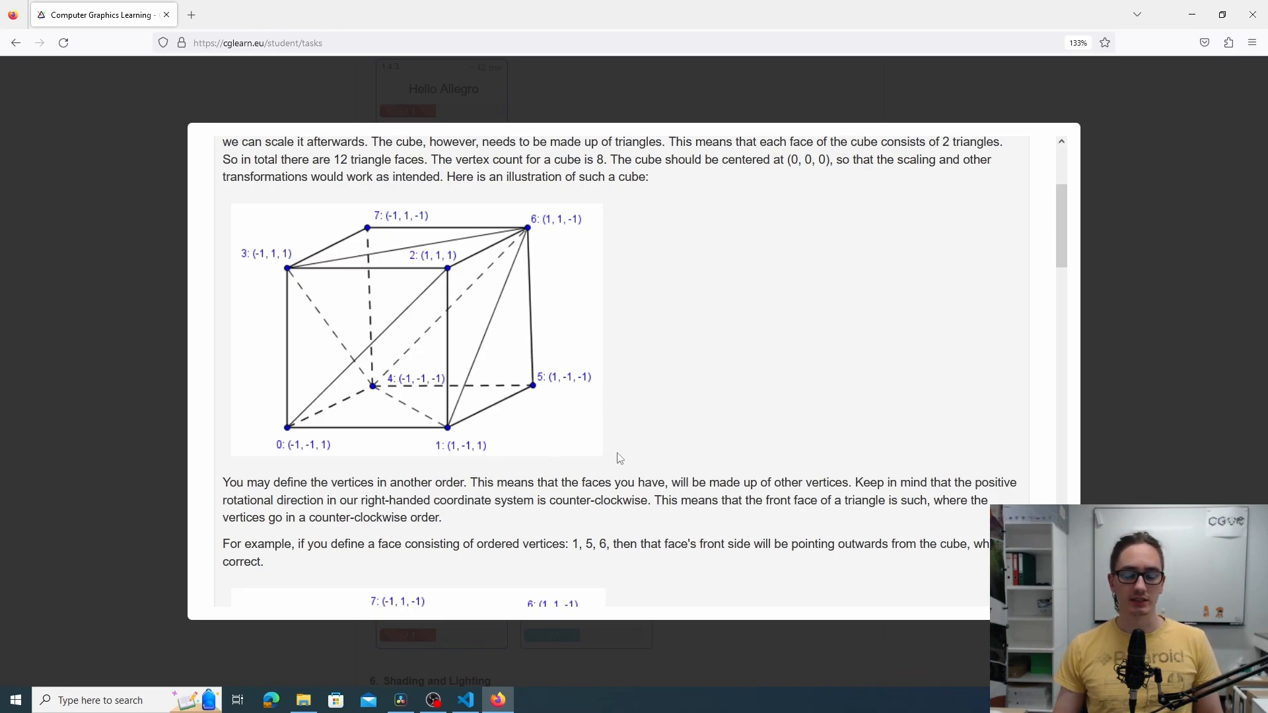
{"action": "mouse_move", "coordinate": [285, 452]}
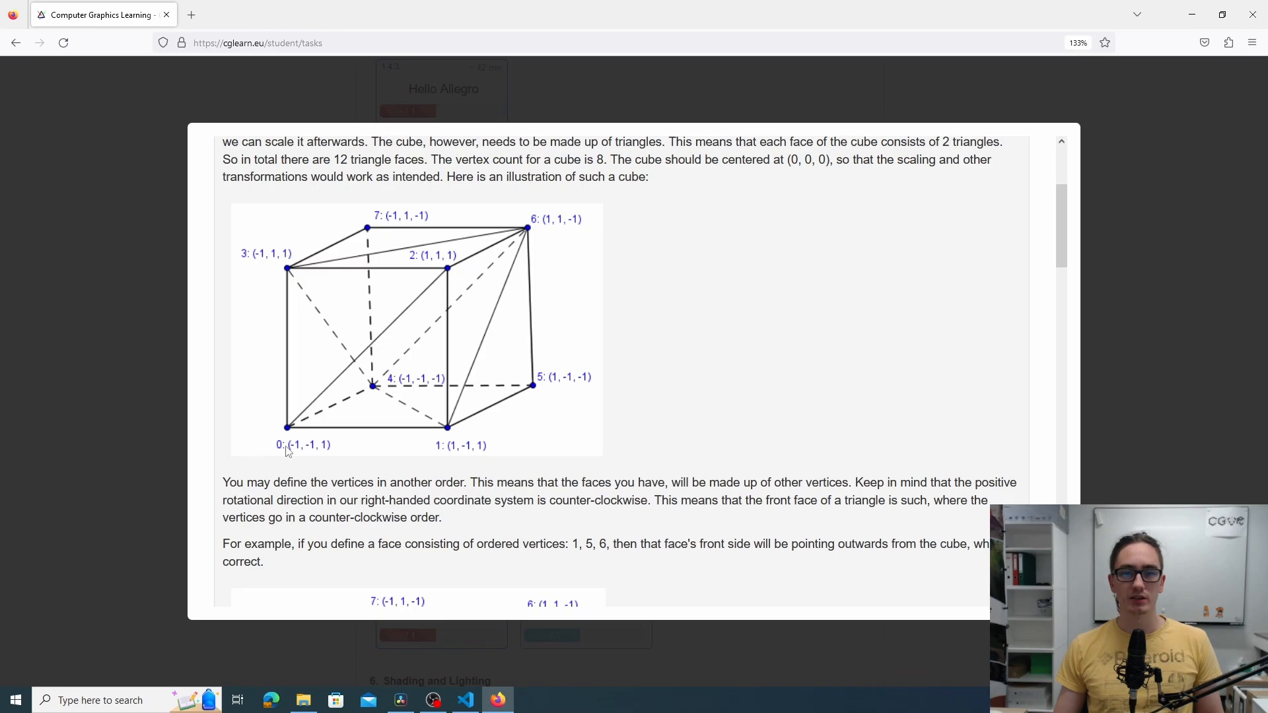
{"action": "mouse_move", "coordinate": [697, 412]}
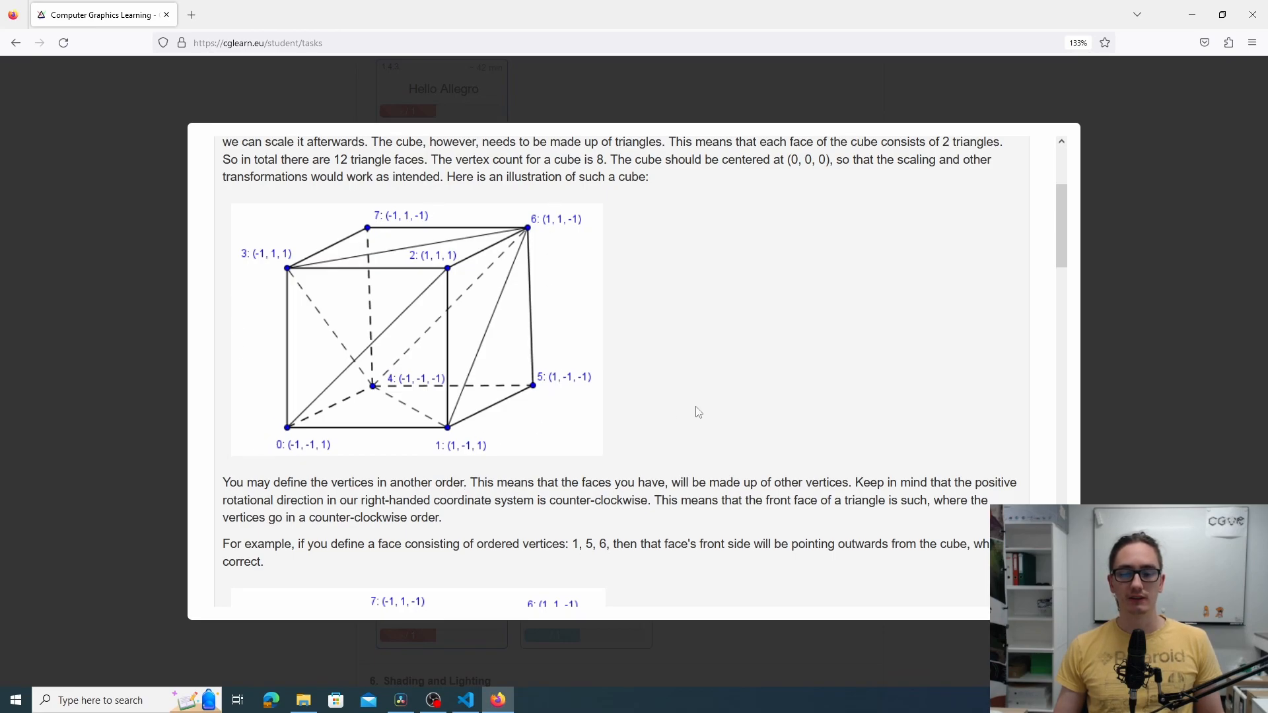
{"action": "mouse_move", "coordinate": [747, 396]}
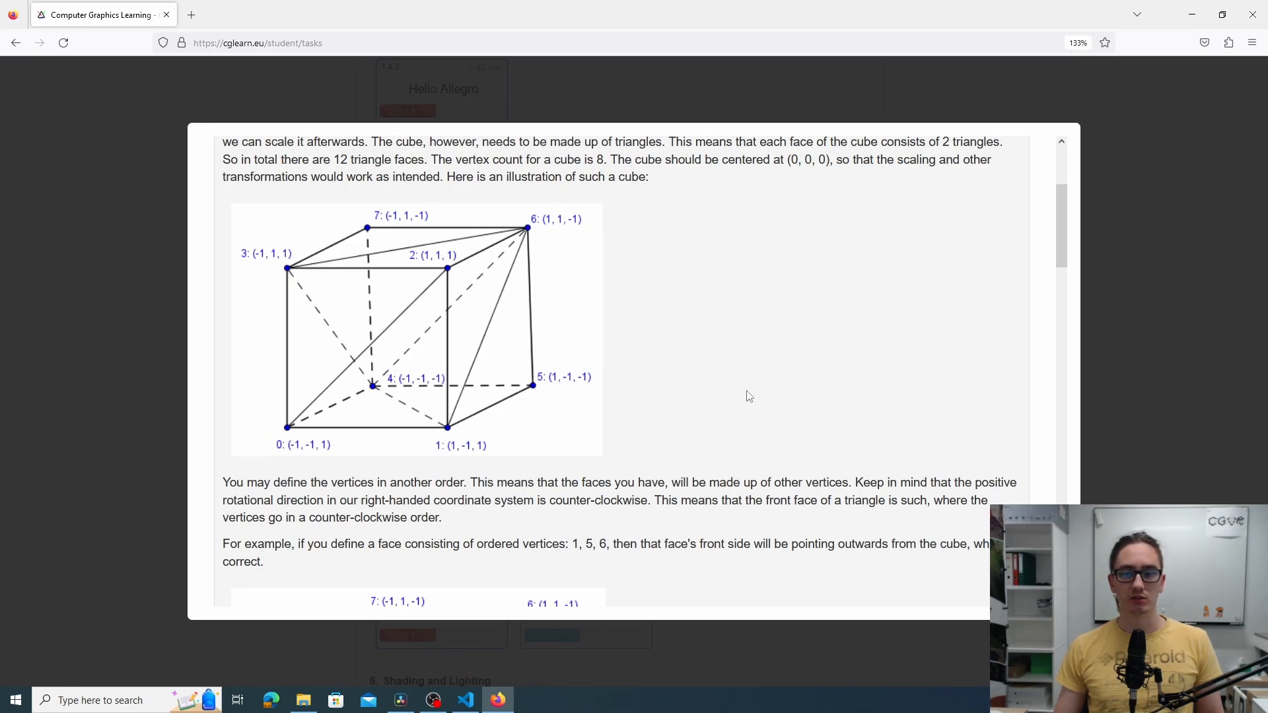
{"action": "mouse_move", "coordinate": [668, 383]}
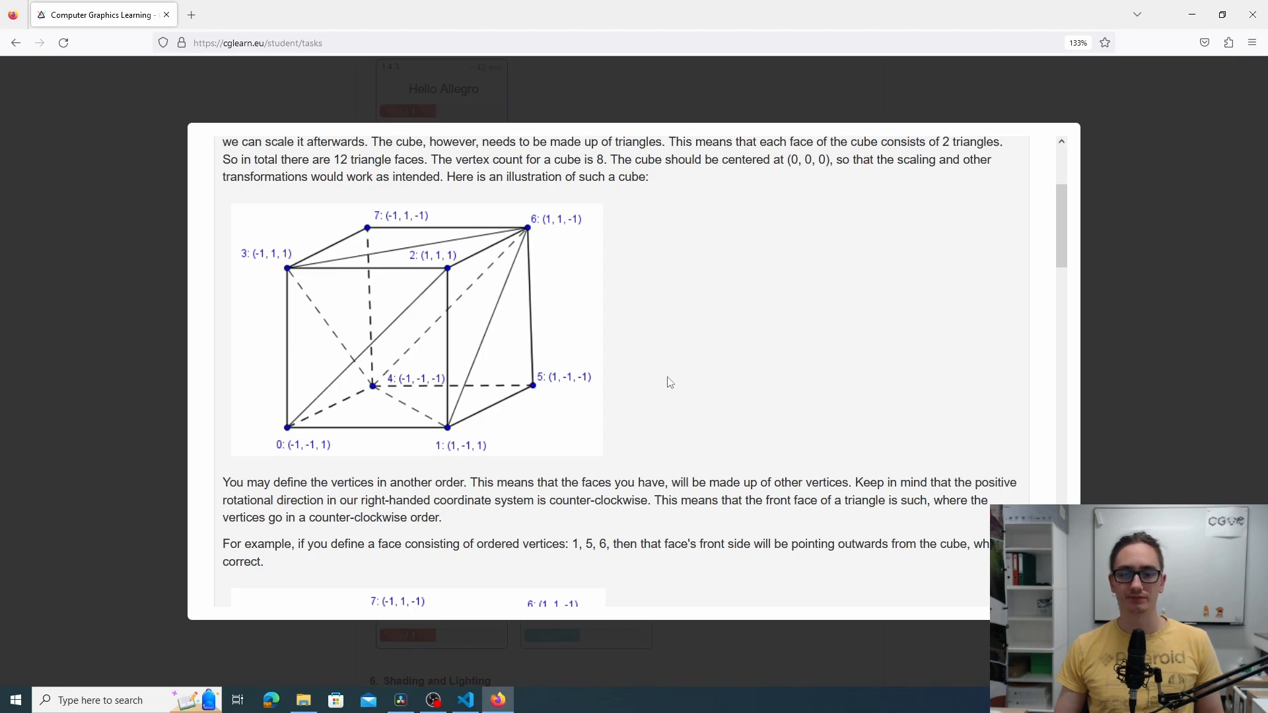
View the example chopper result image, then switch to main.js in the code editor
{"action": "scroll", "scroll_direction": "down", "scroll_amount": 3}
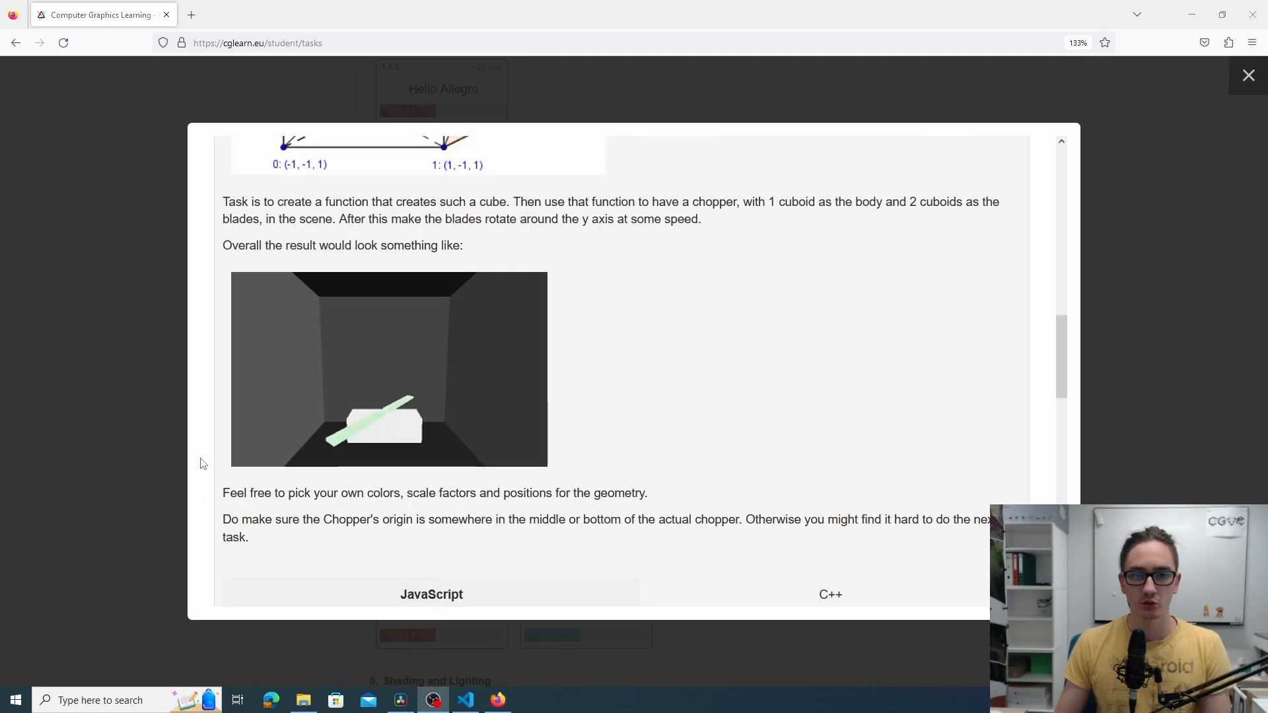
{"action": "mouse_move", "coordinate": [358, 452]}
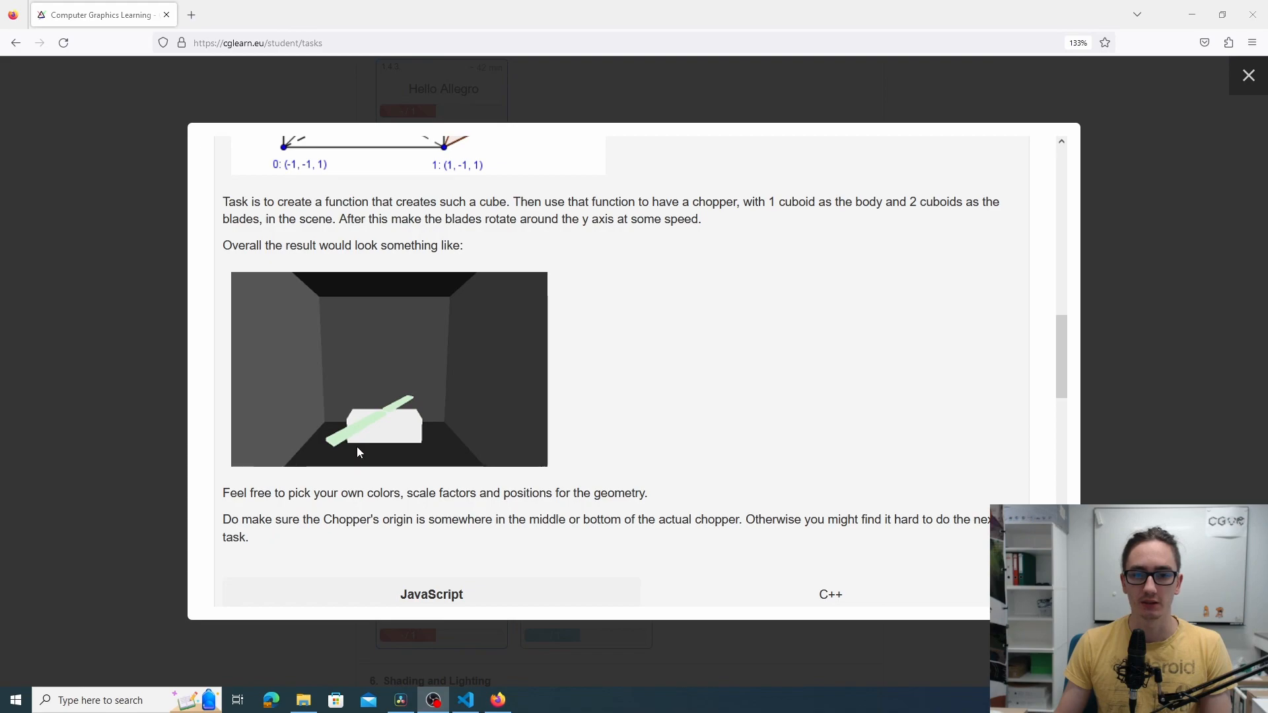
{"action": "mouse_move", "coordinate": [346, 449]}
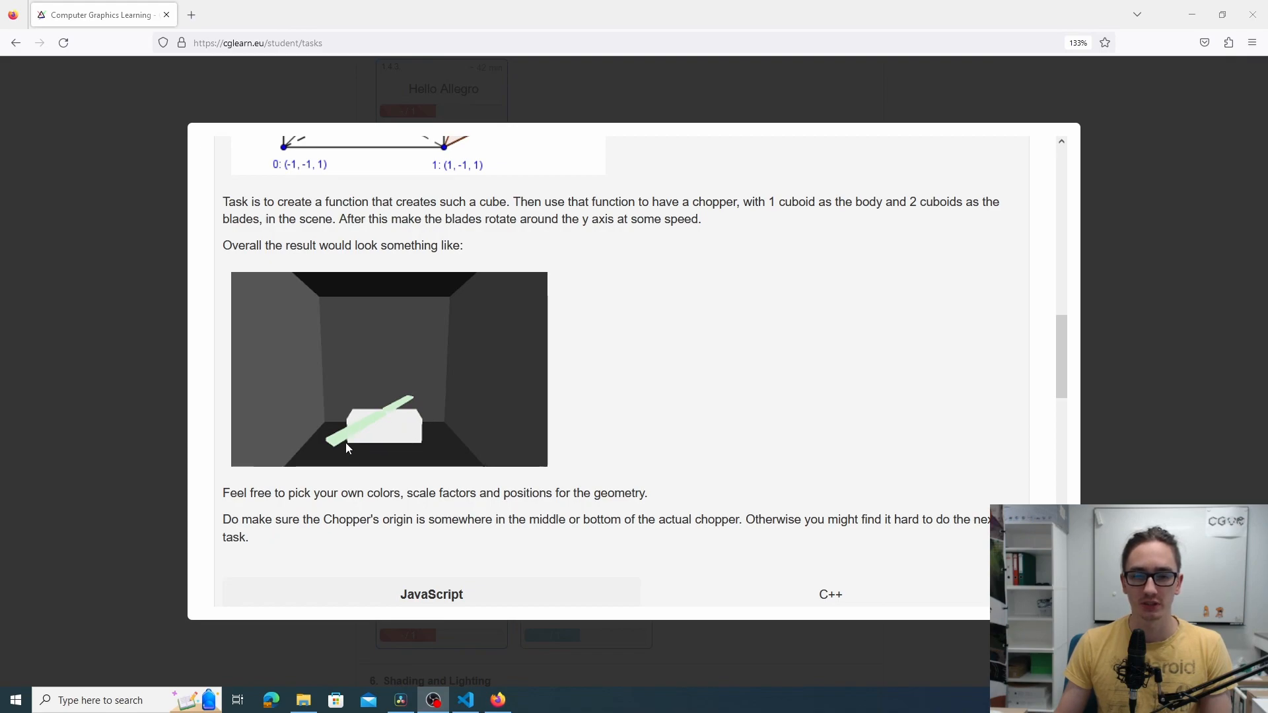
{"action": "mouse_move", "coordinate": [337, 438]}
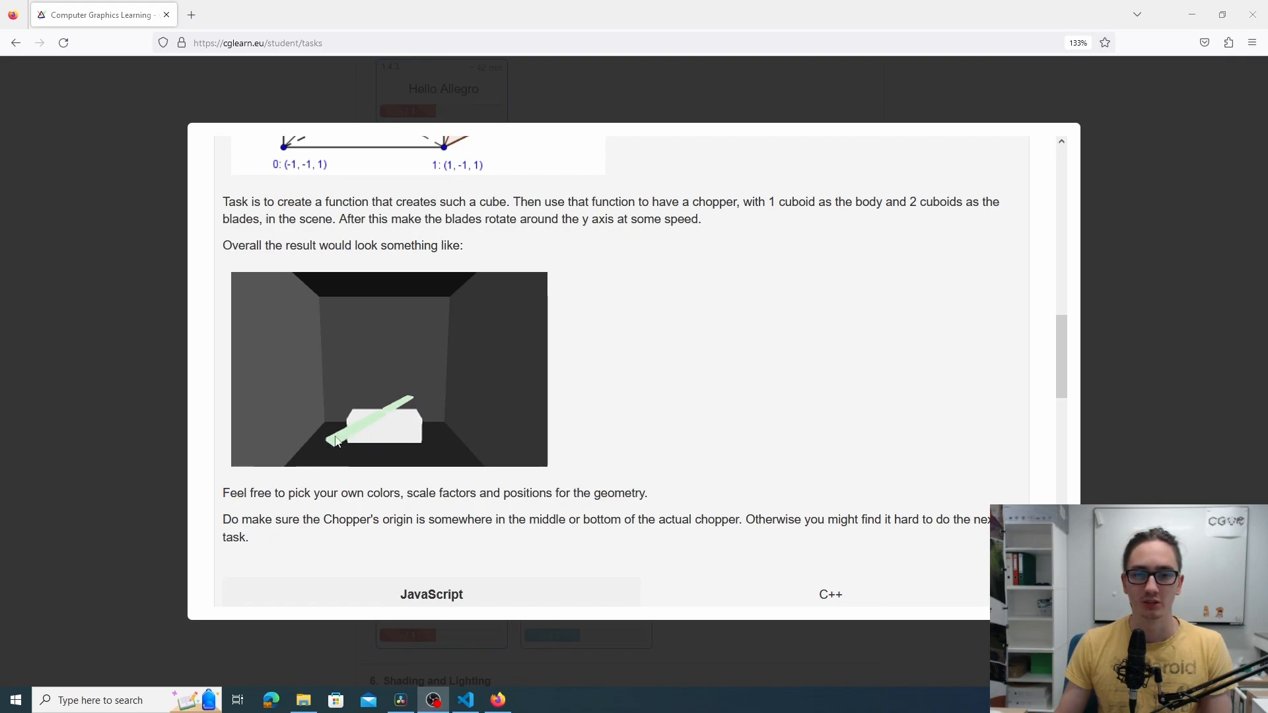
{"action": "mouse_move", "coordinate": [460, 393]}
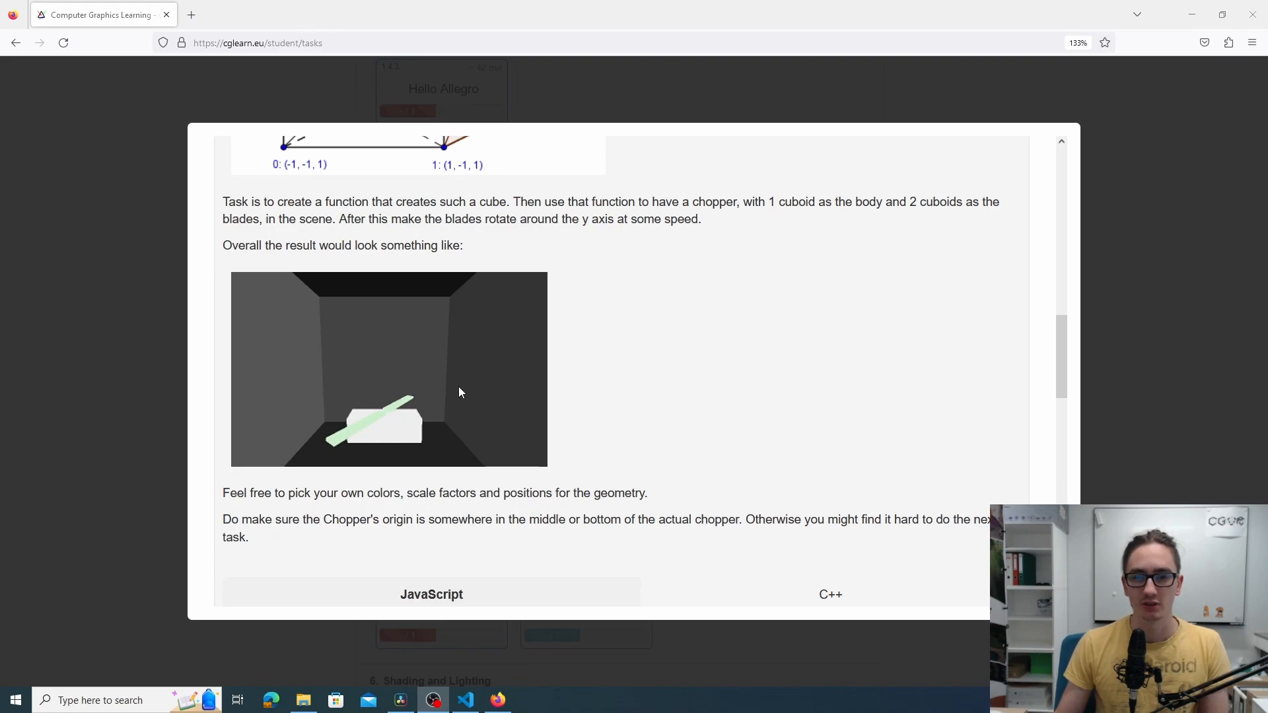
{"action": "mouse_move", "coordinate": [513, 402]}
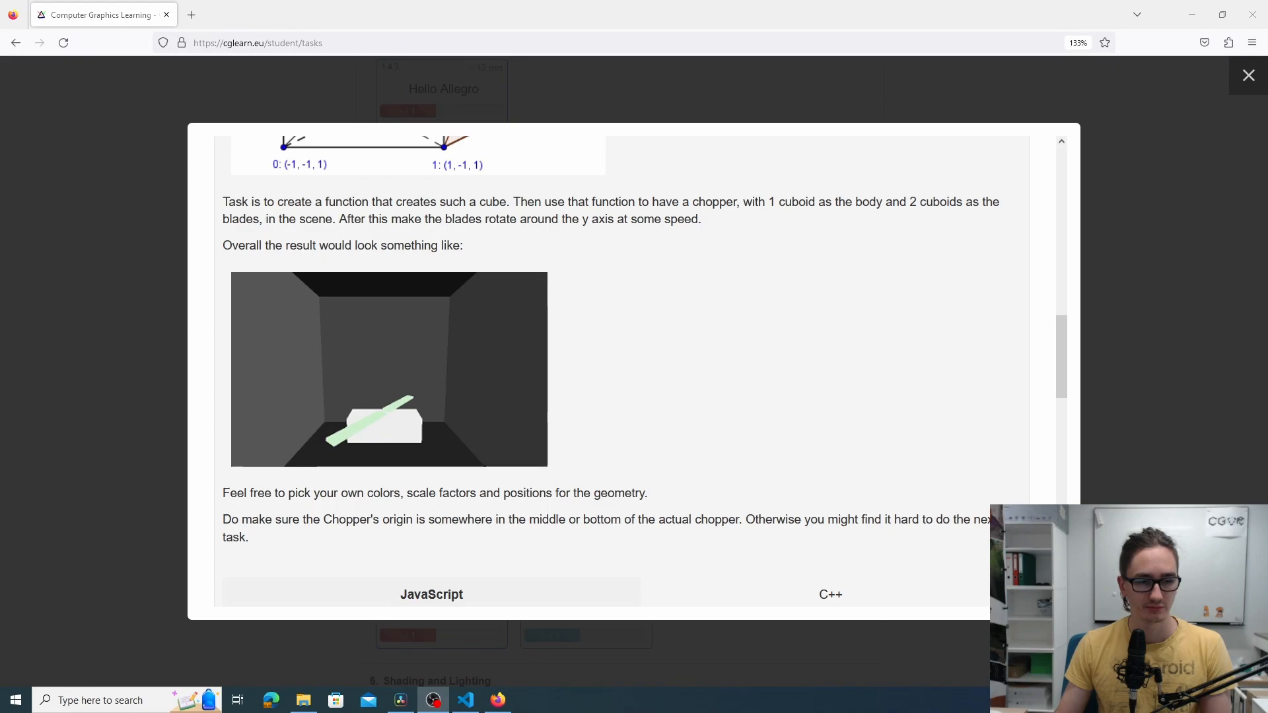
{"action": "left_click", "coordinate": [463, 700]}
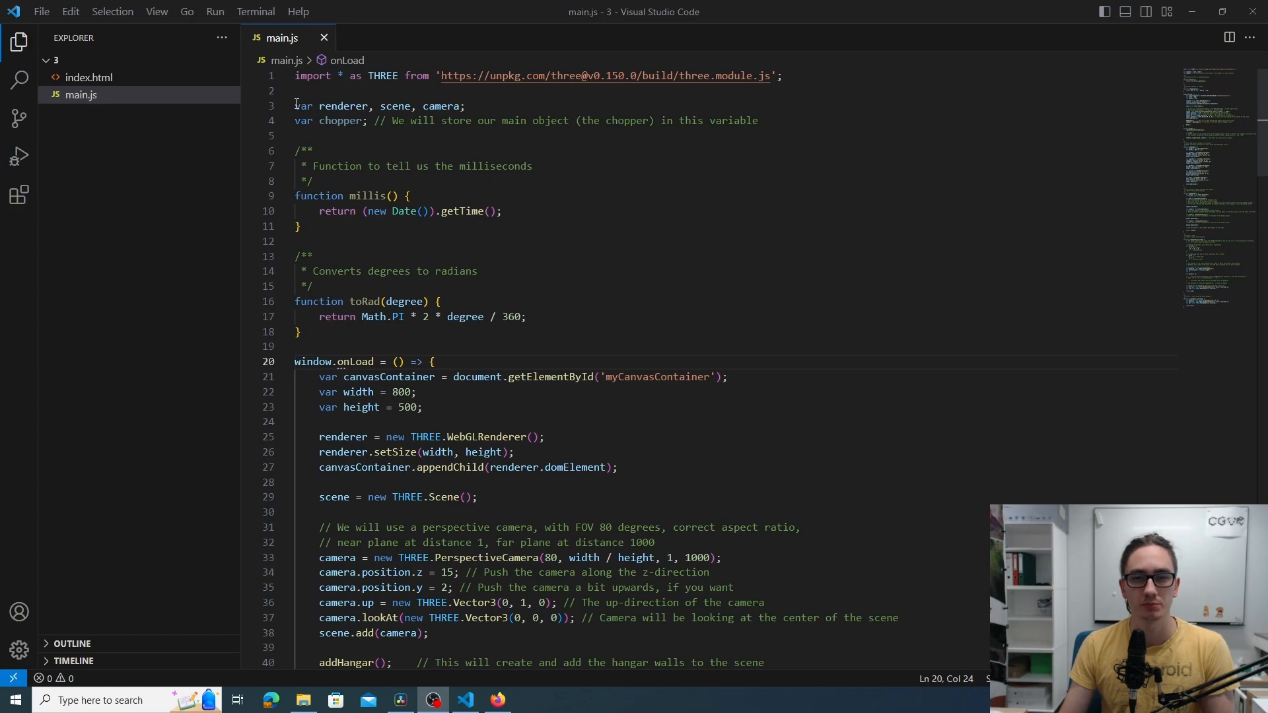
{"action": "triple_click", "coordinate": [380, 105]}
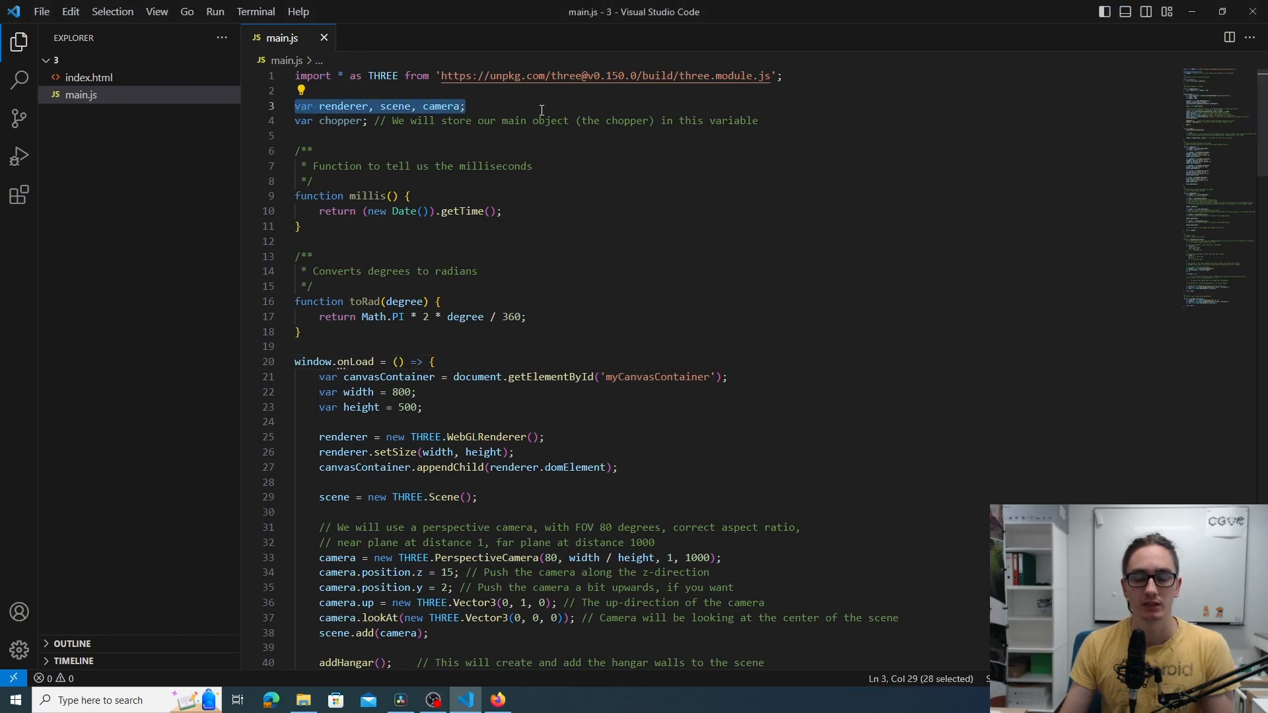
{"action": "left_click", "coordinate": [427, 211]}
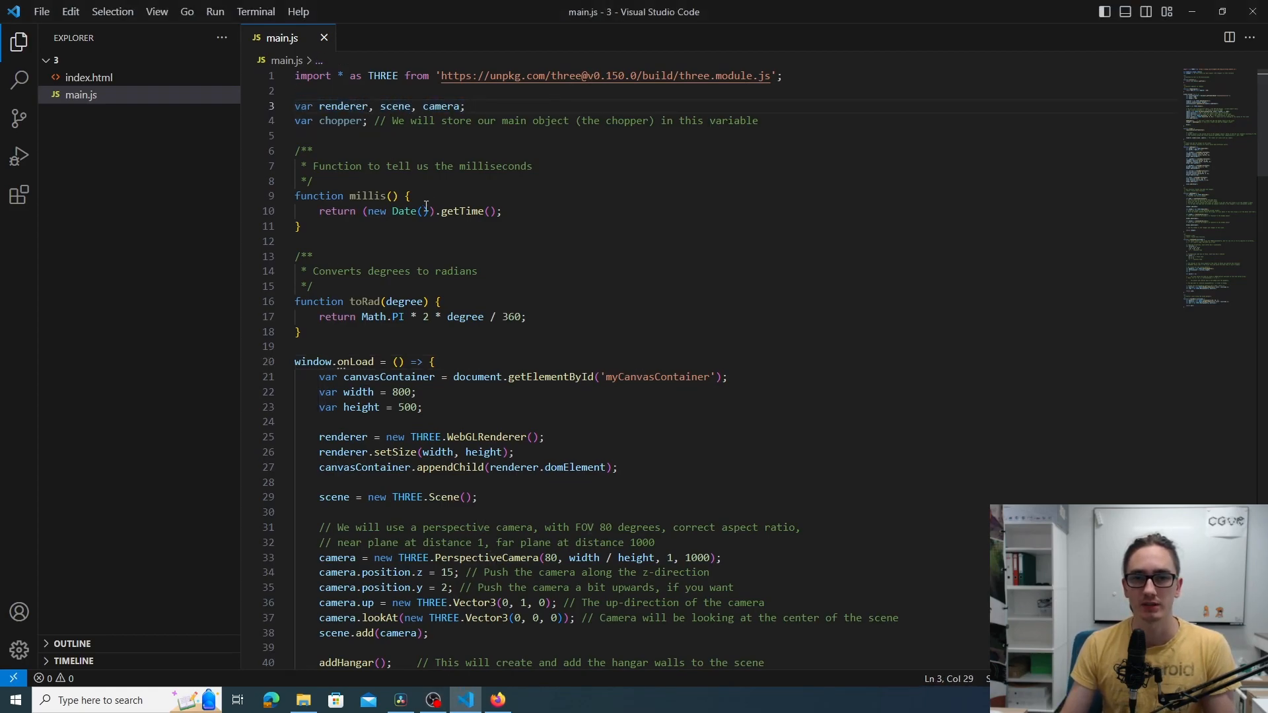
{"action": "double_click", "coordinate": [395, 105]}
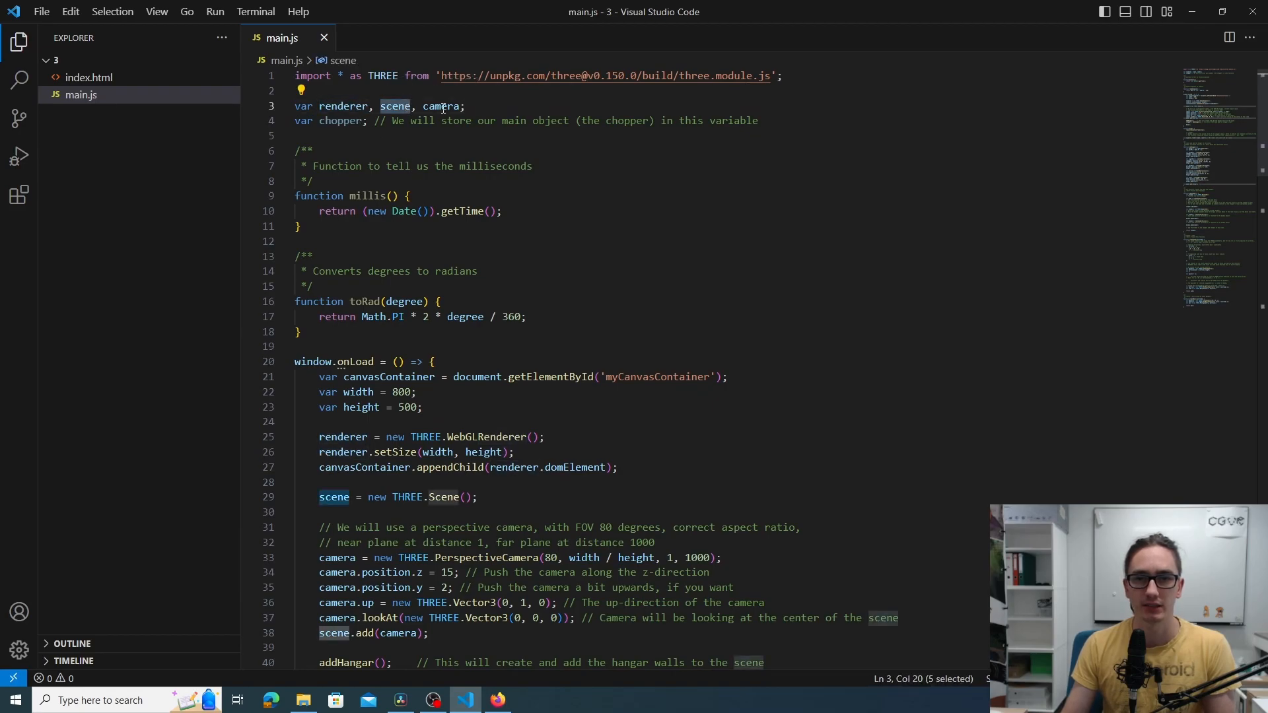
{"action": "left_click", "coordinate": [466, 106]}
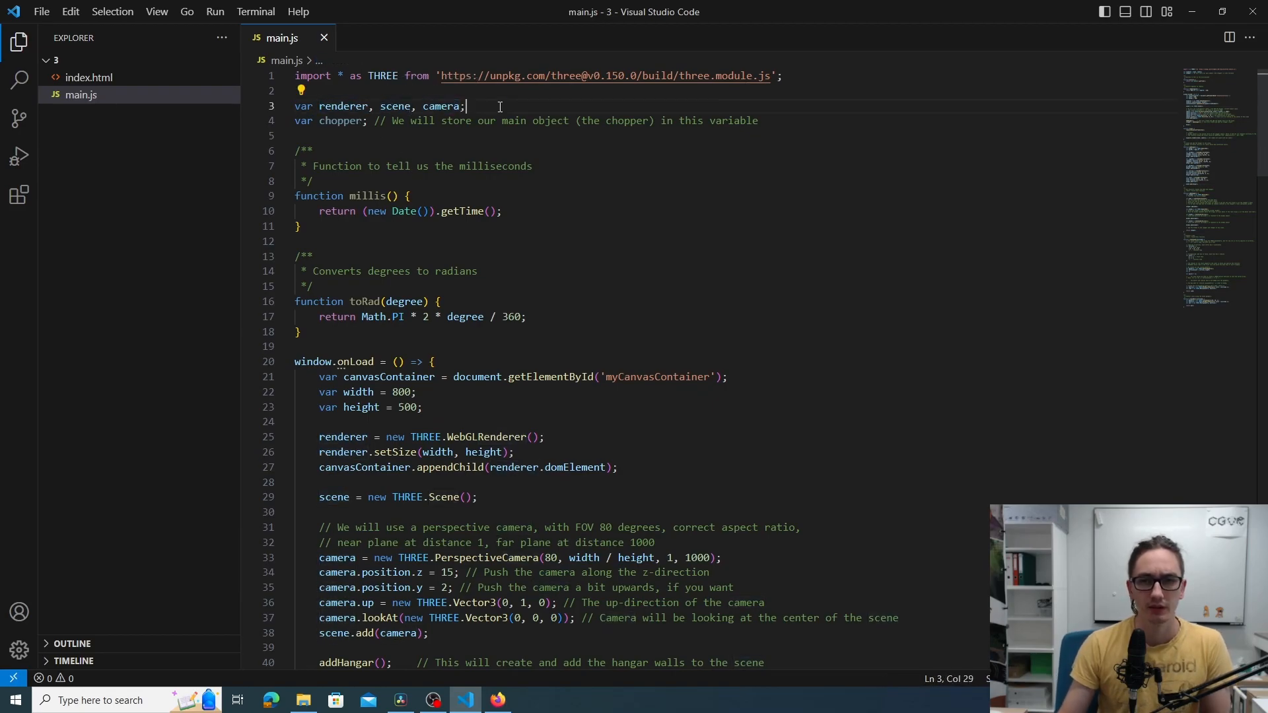
{"action": "double_click", "coordinate": [341, 120]}
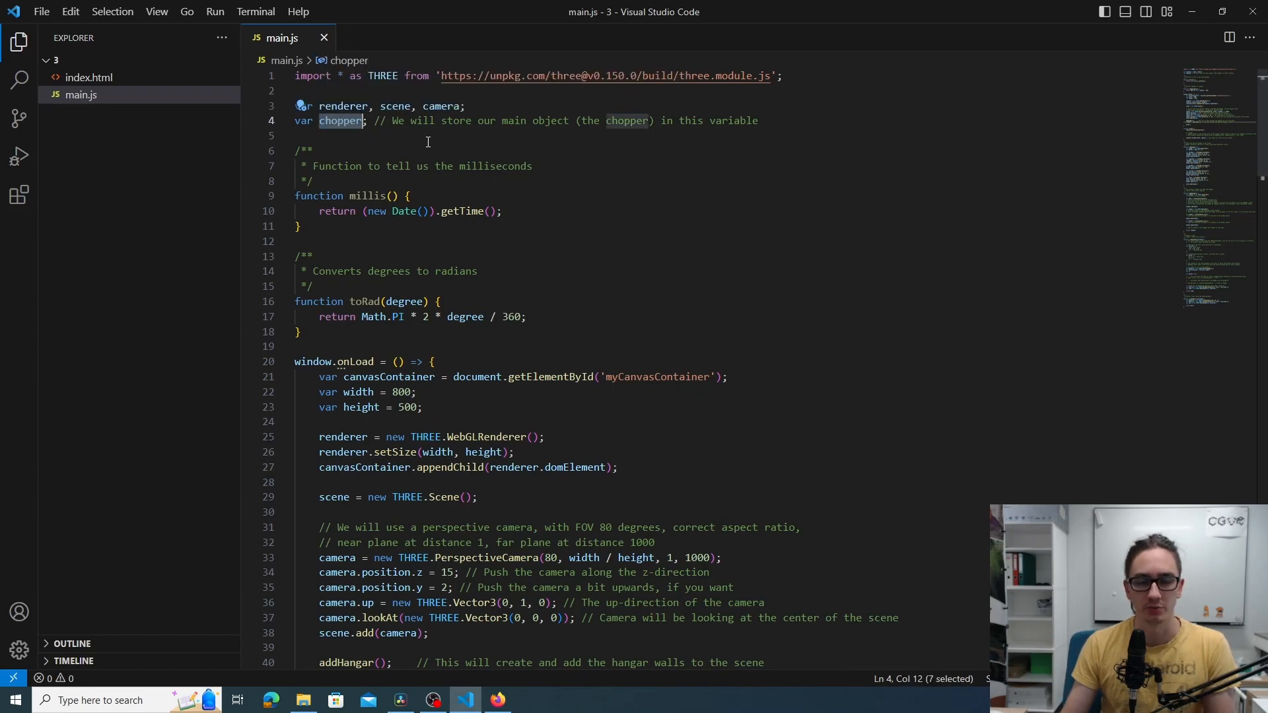
{"action": "left_click", "coordinate": [410, 134]}
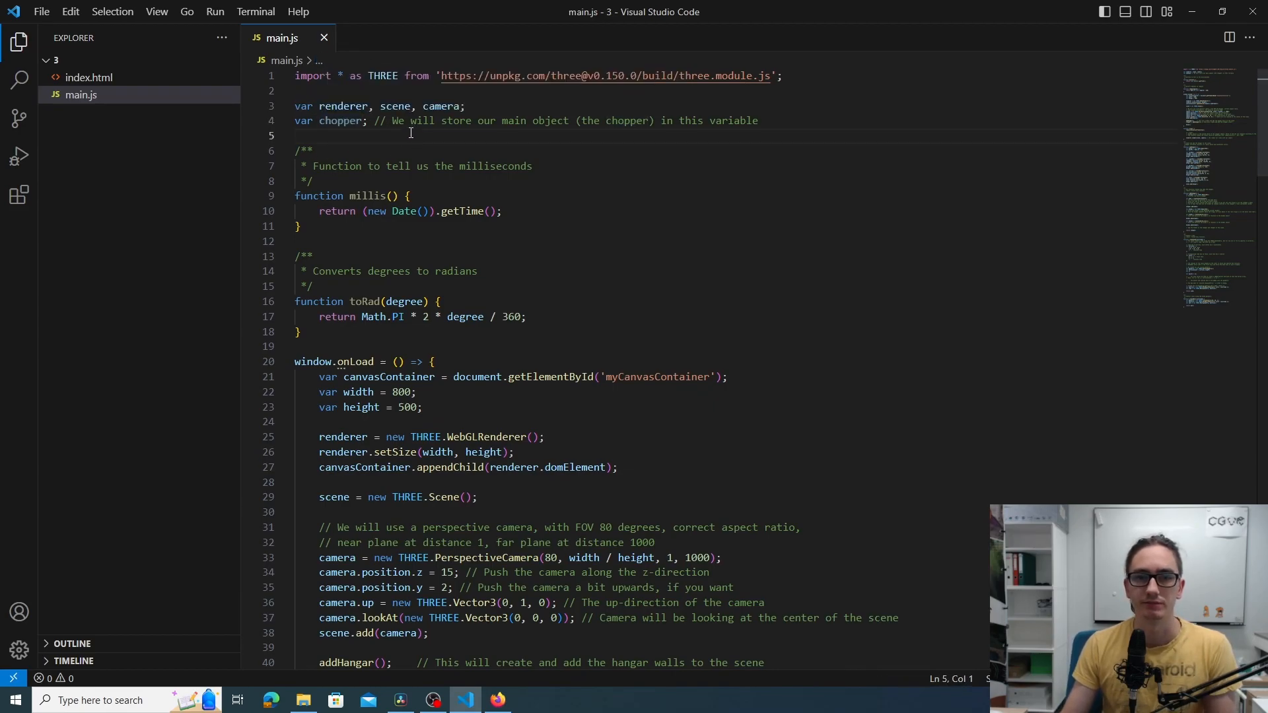
{"action": "scroll", "scroll_direction": "down", "scroll_amount": 3}
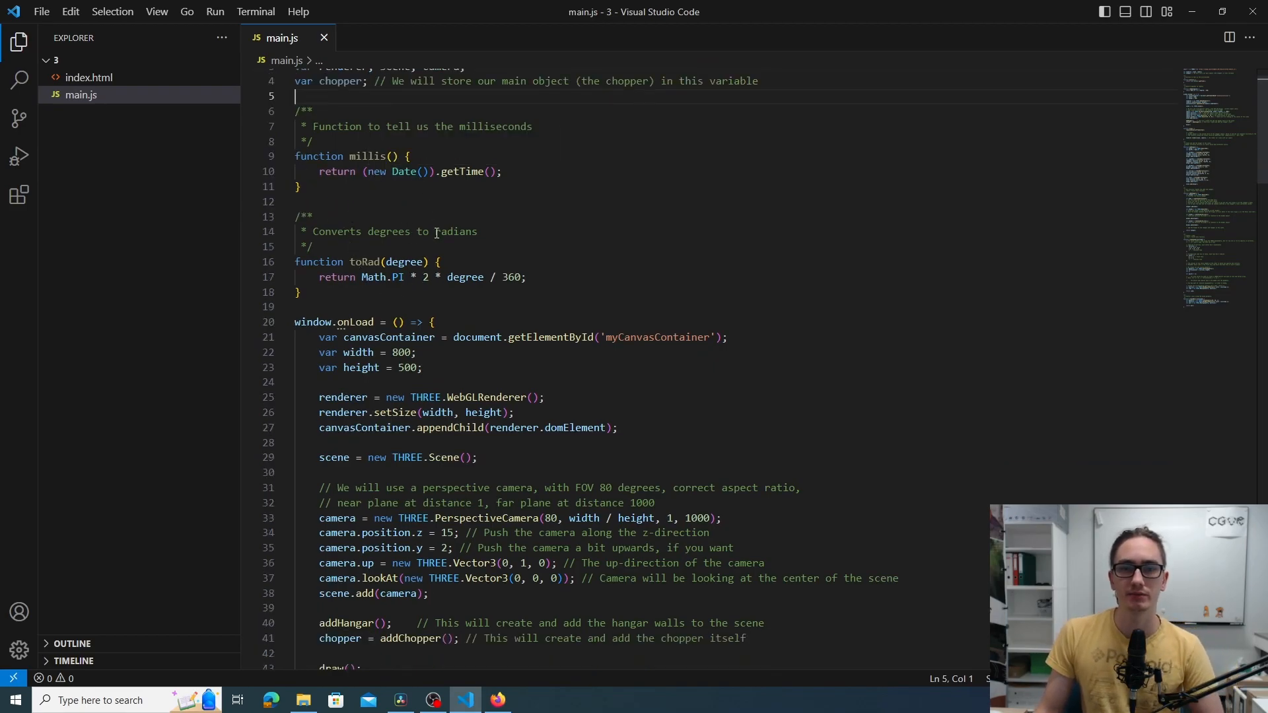
{"action": "mouse_move", "coordinate": [546, 222]}
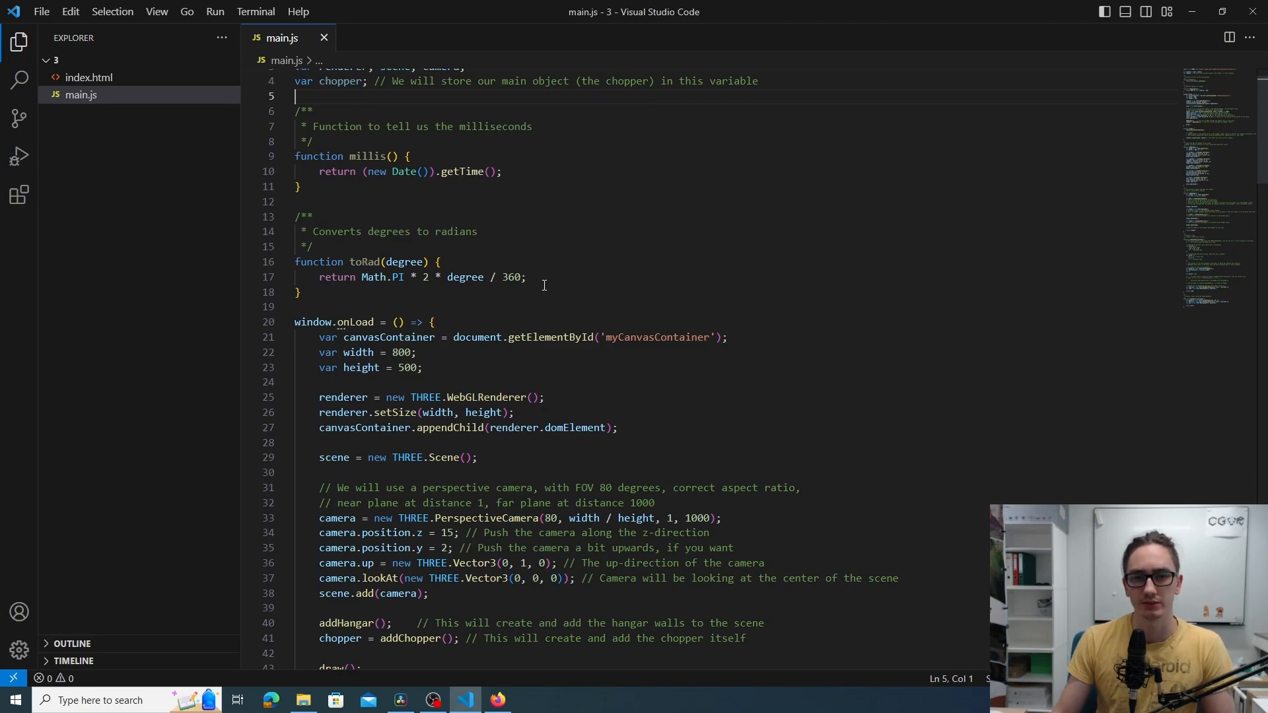
{"action": "scroll", "scroll_direction": "down", "scroll_amount": 3}
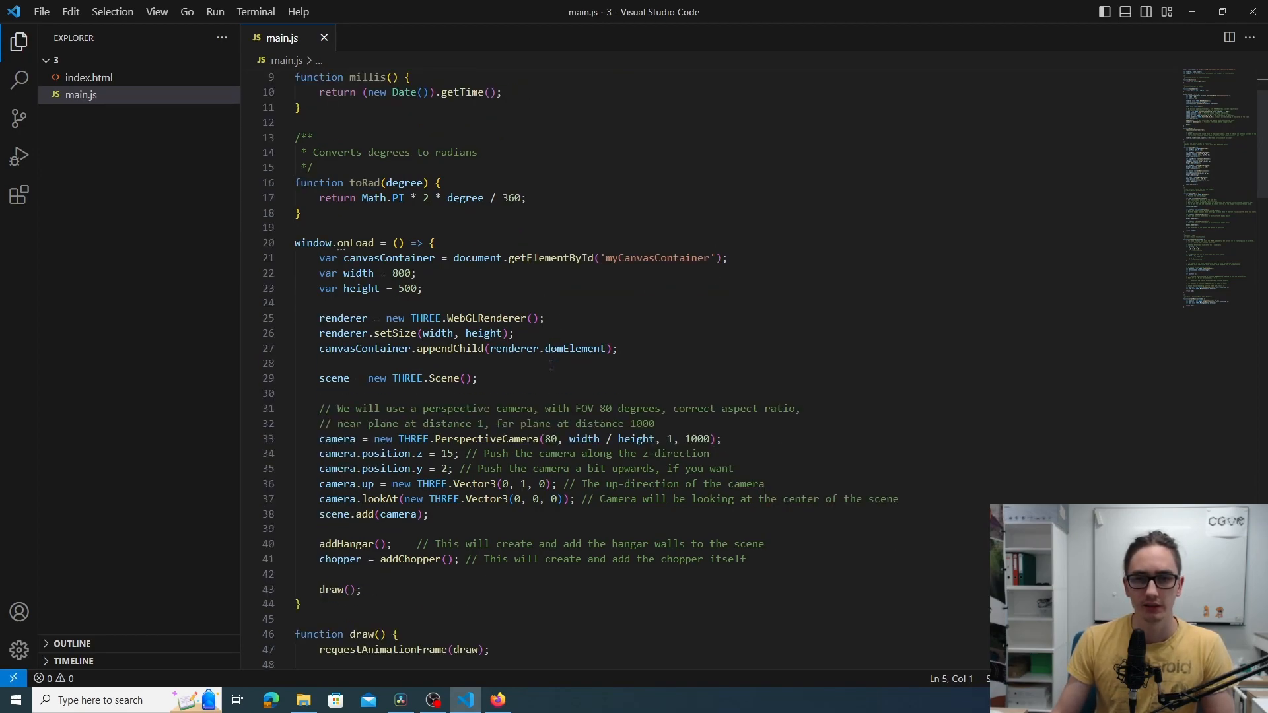
{"action": "mouse_move", "coordinate": [628, 384]}
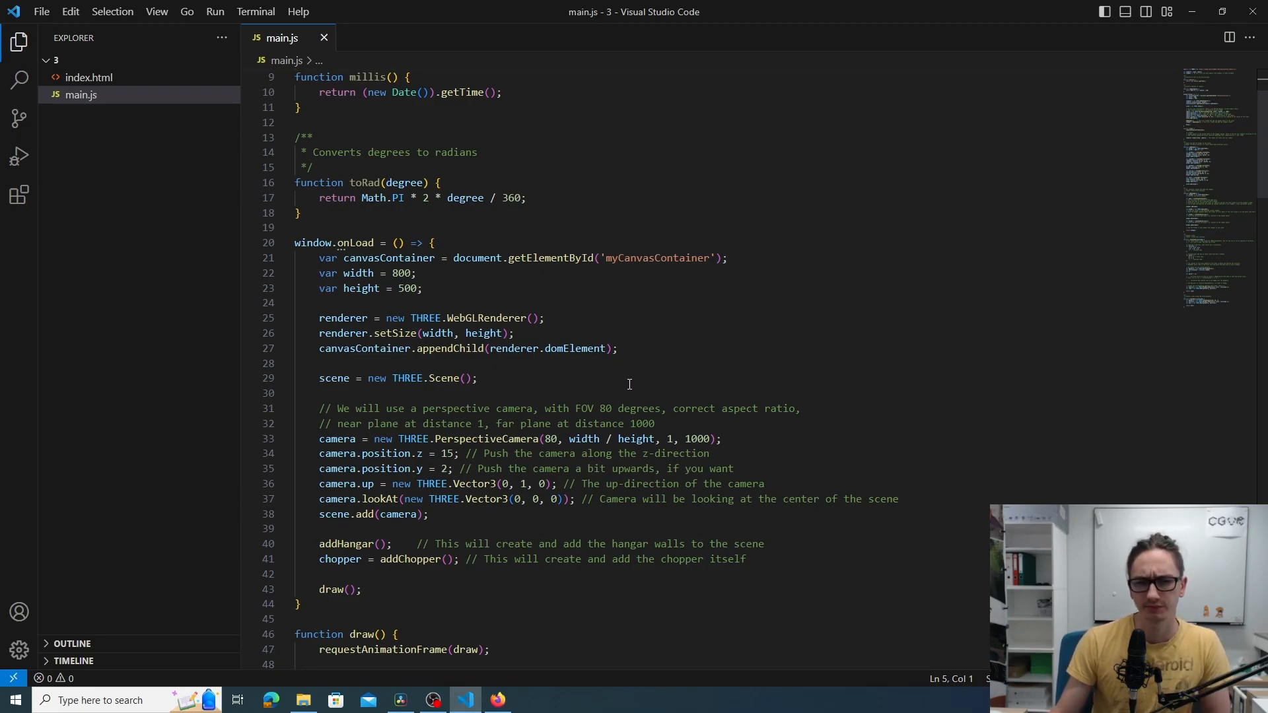
{"action": "scroll", "scroll_direction": "down", "scroll_amount": 3}
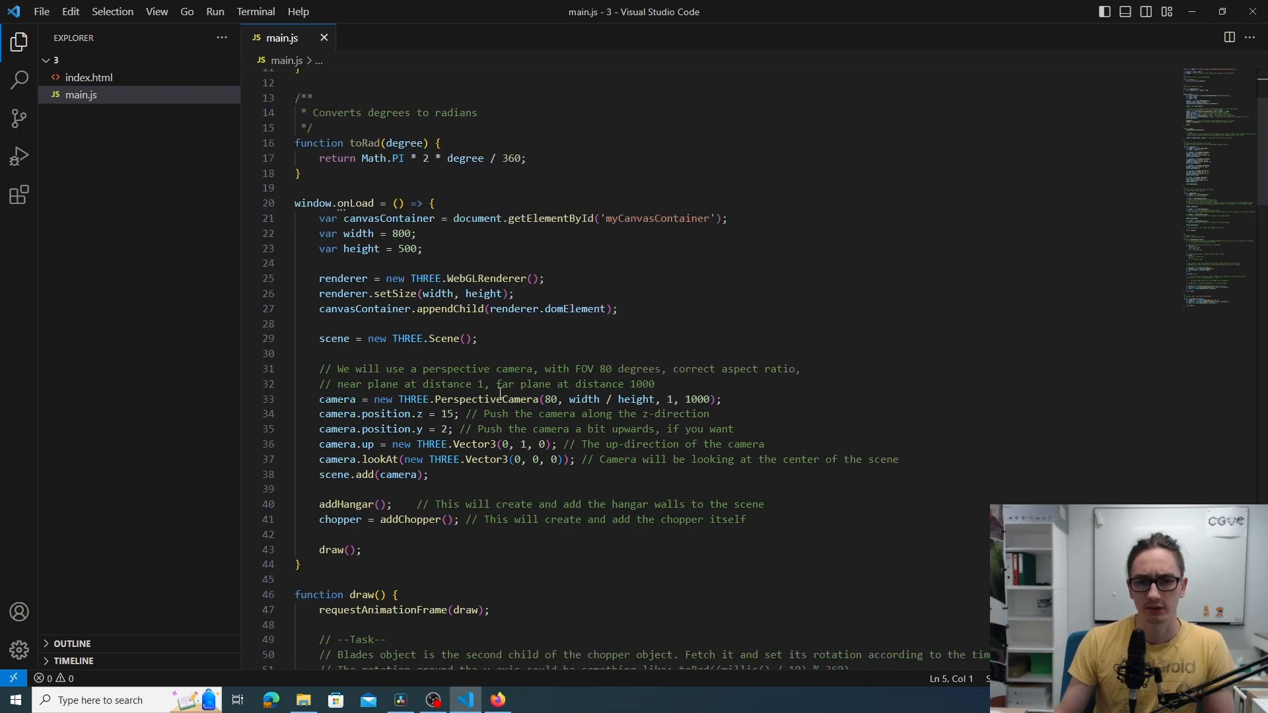
{"action": "mouse_move", "coordinate": [413, 399]}
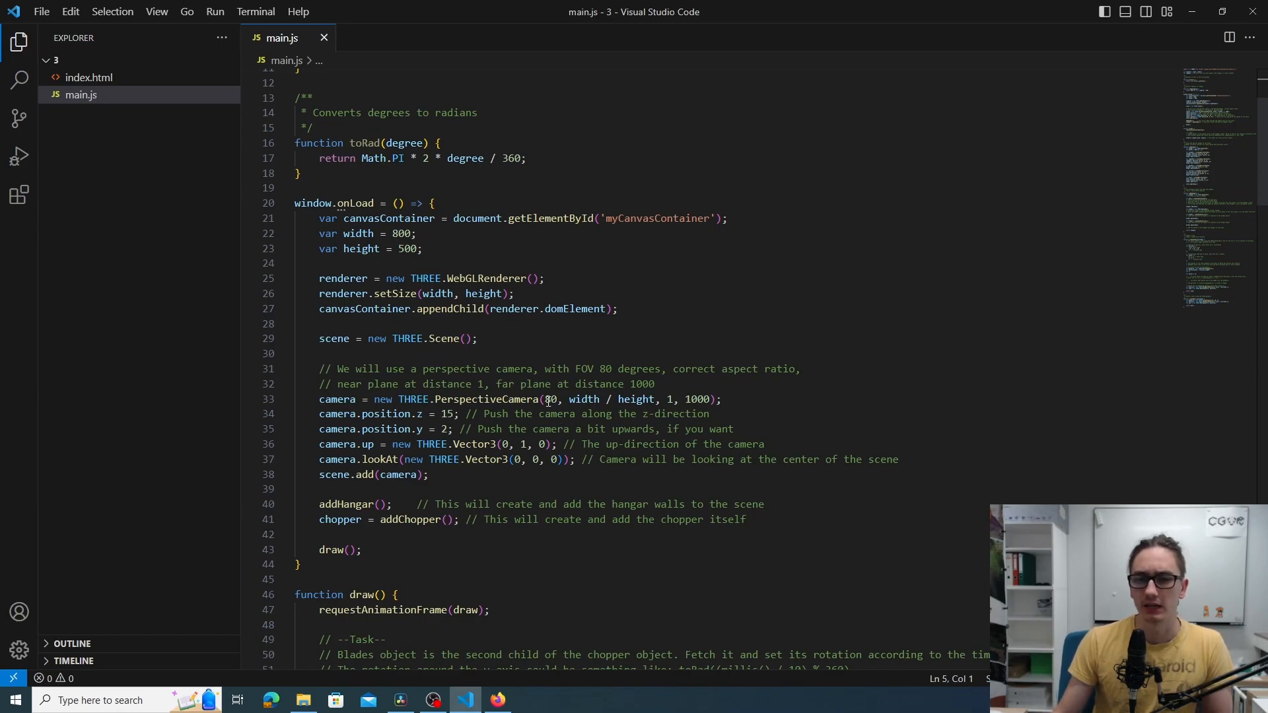
{"action": "double_click", "coordinate": [552, 398]}
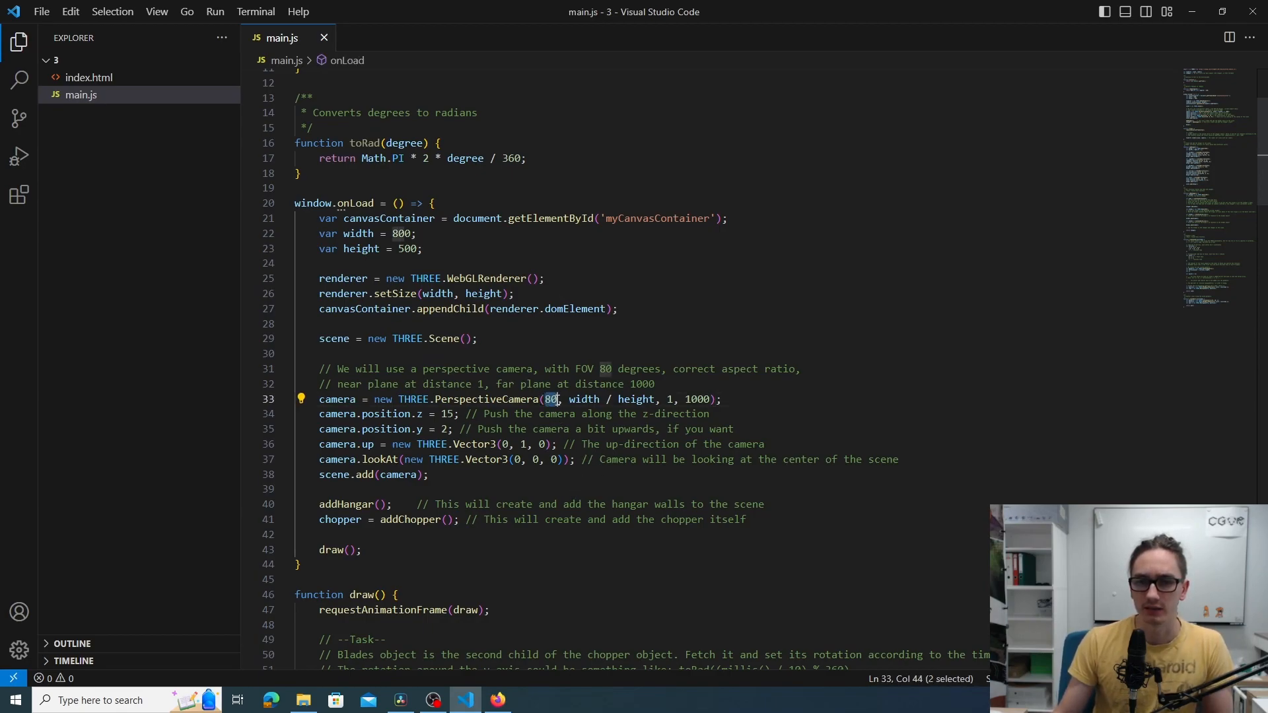
{"action": "mouse_move", "coordinate": [583, 399]}
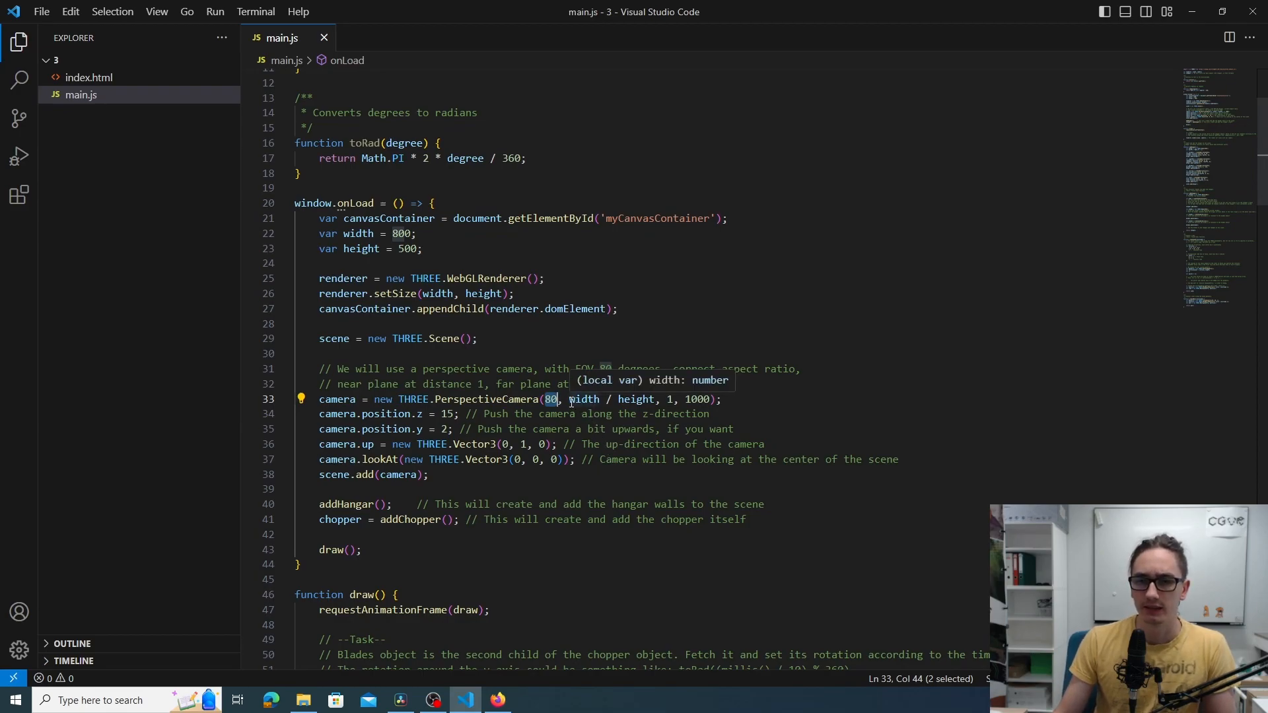
{"action": "mouse_move", "coordinate": [639, 409]}
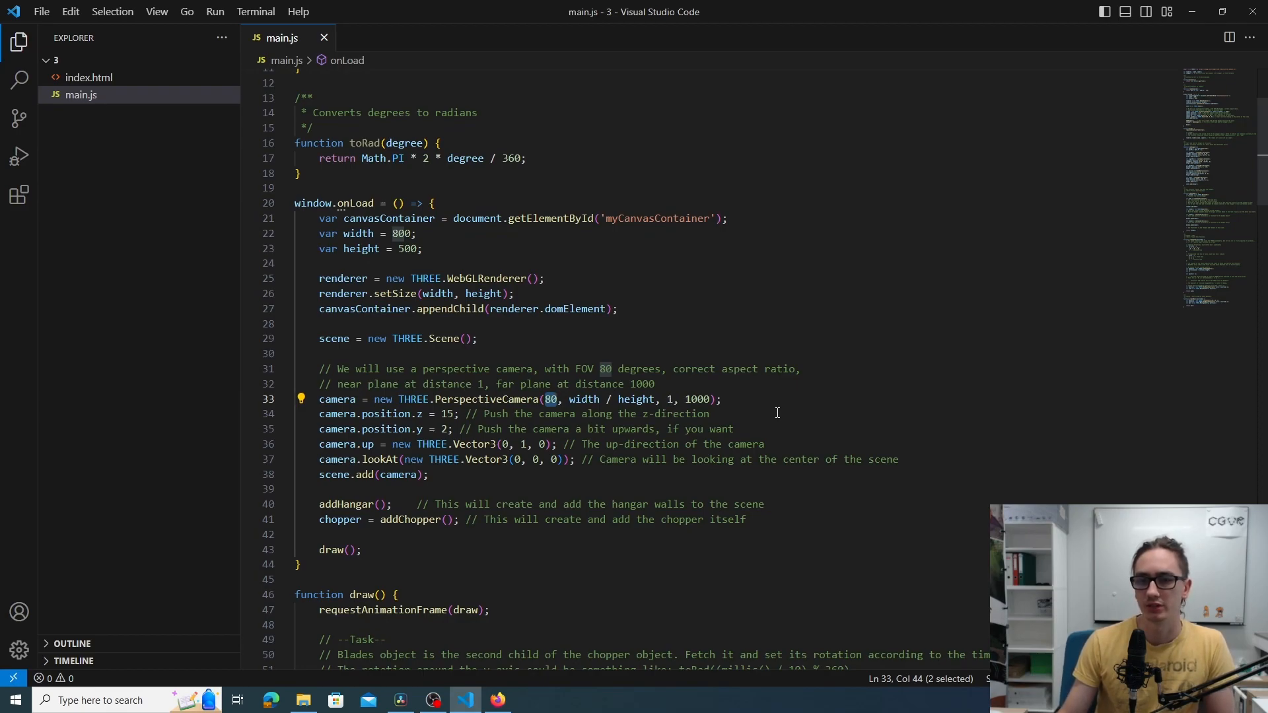
{"action": "mouse_move", "coordinate": [685, 399]}
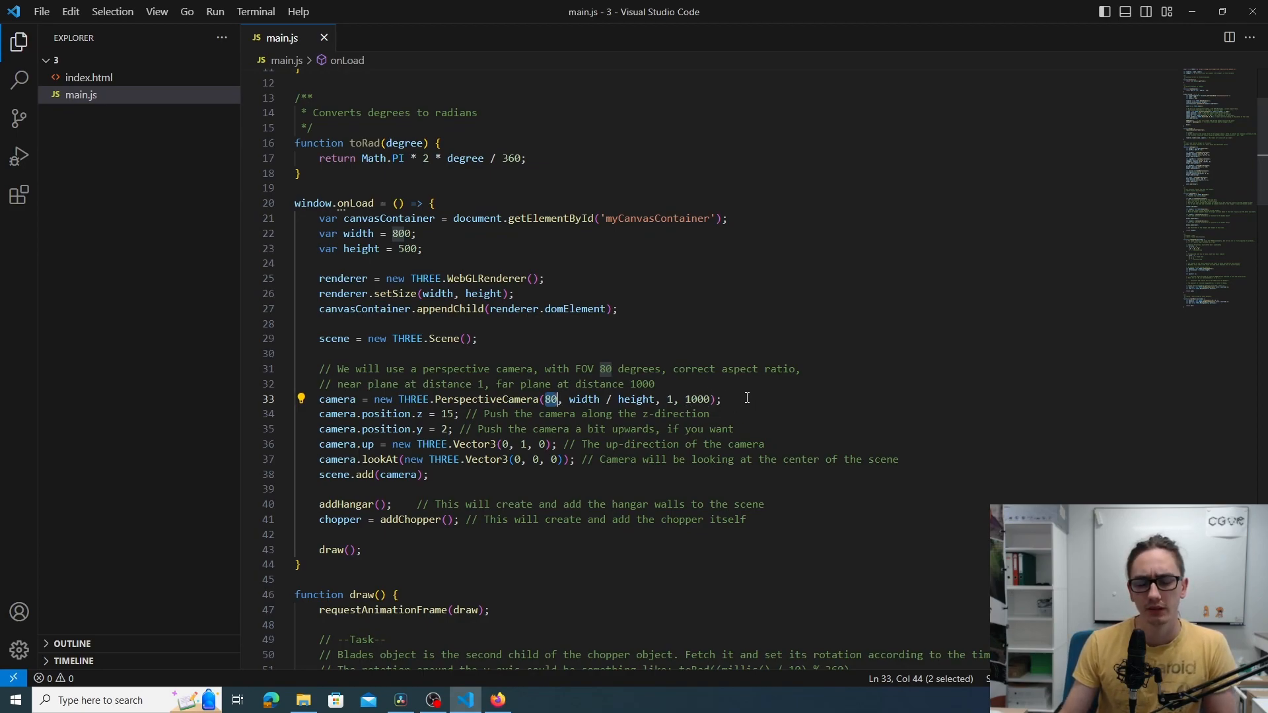
{"action": "mouse_move", "coordinate": [337, 399]}
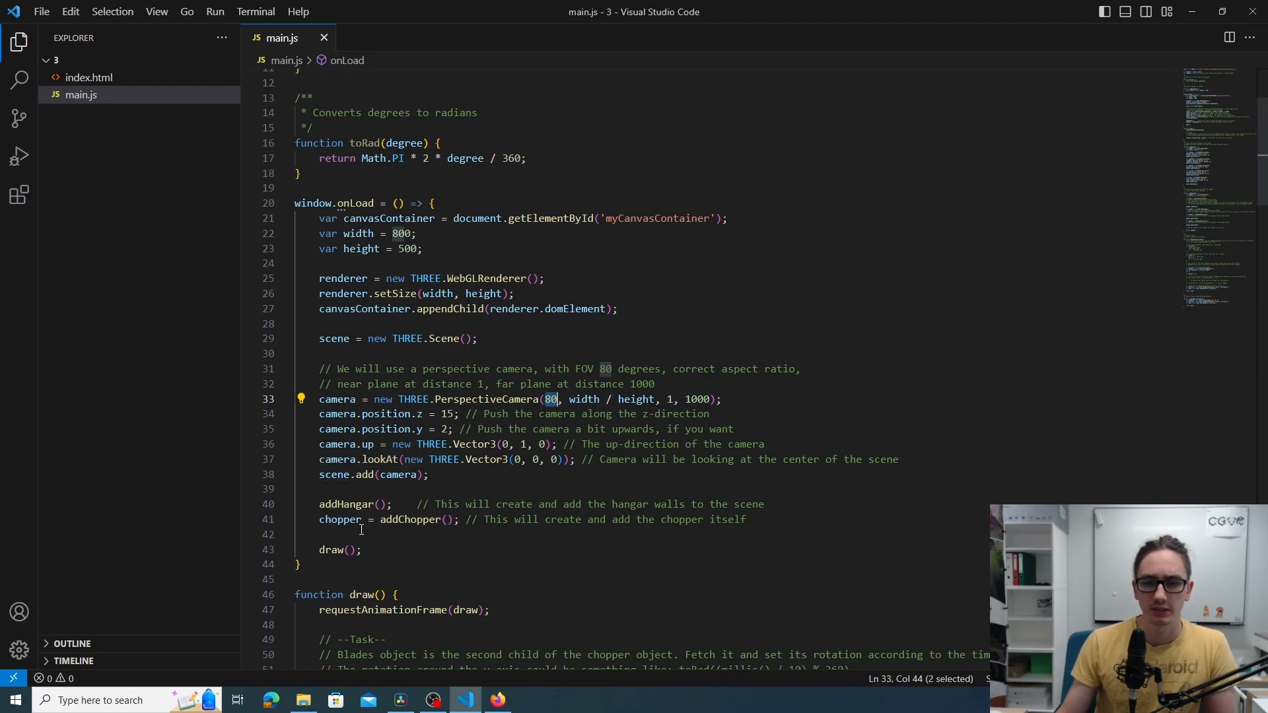
{"action": "mouse_move", "coordinate": [645, 445]}
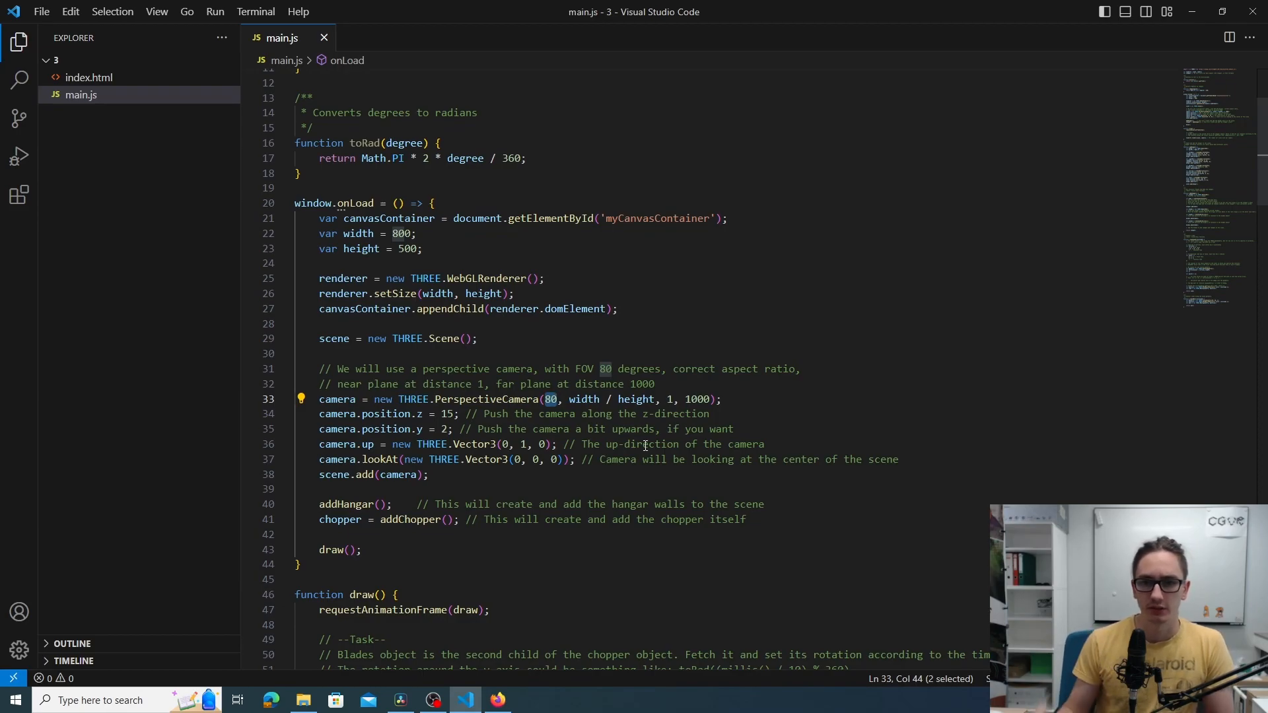
{"action": "mouse_move", "coordinate": [519, 444]}
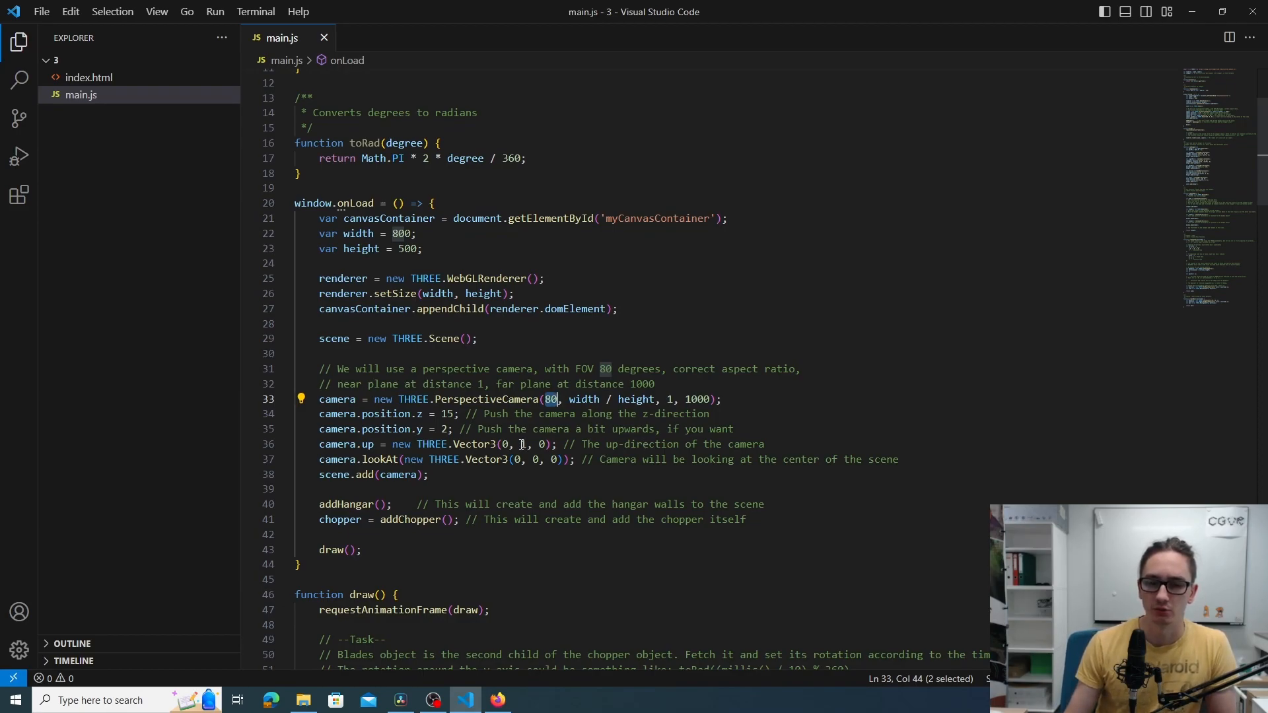
{"action": "left_click", "coordinate": [622, 444]}
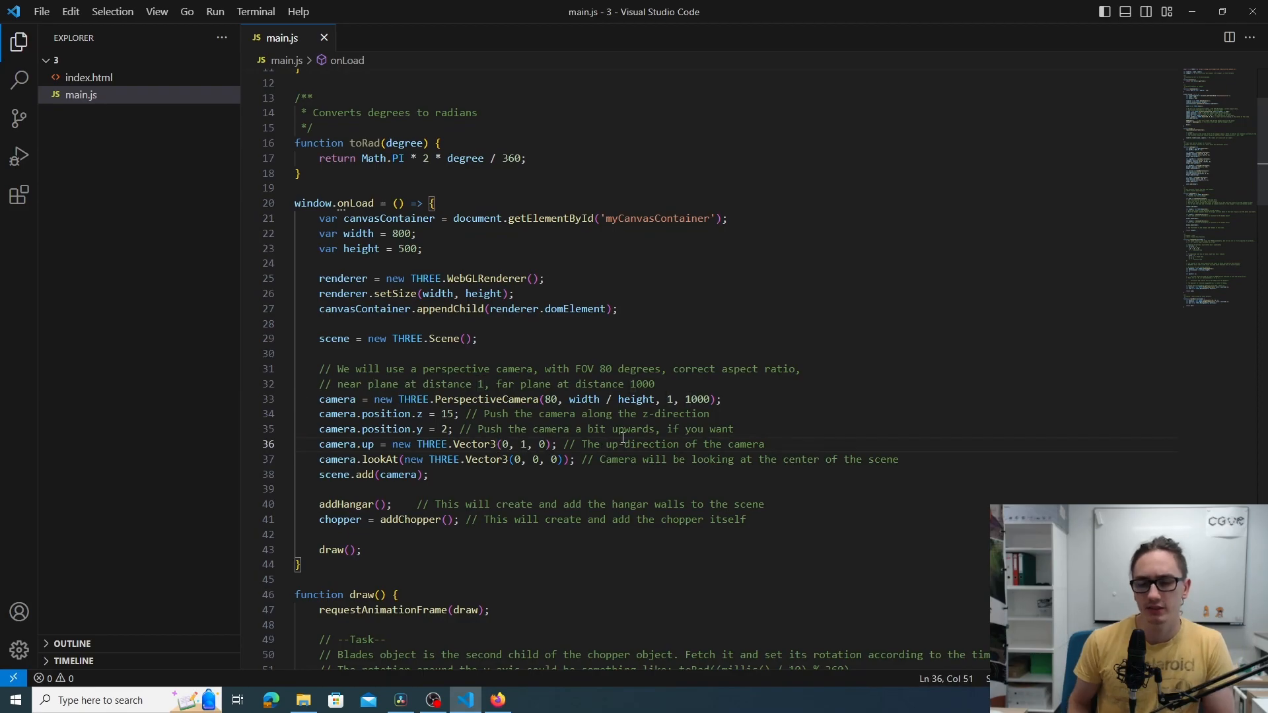
{"action": "double_click", "coordinate": [503, 444]}
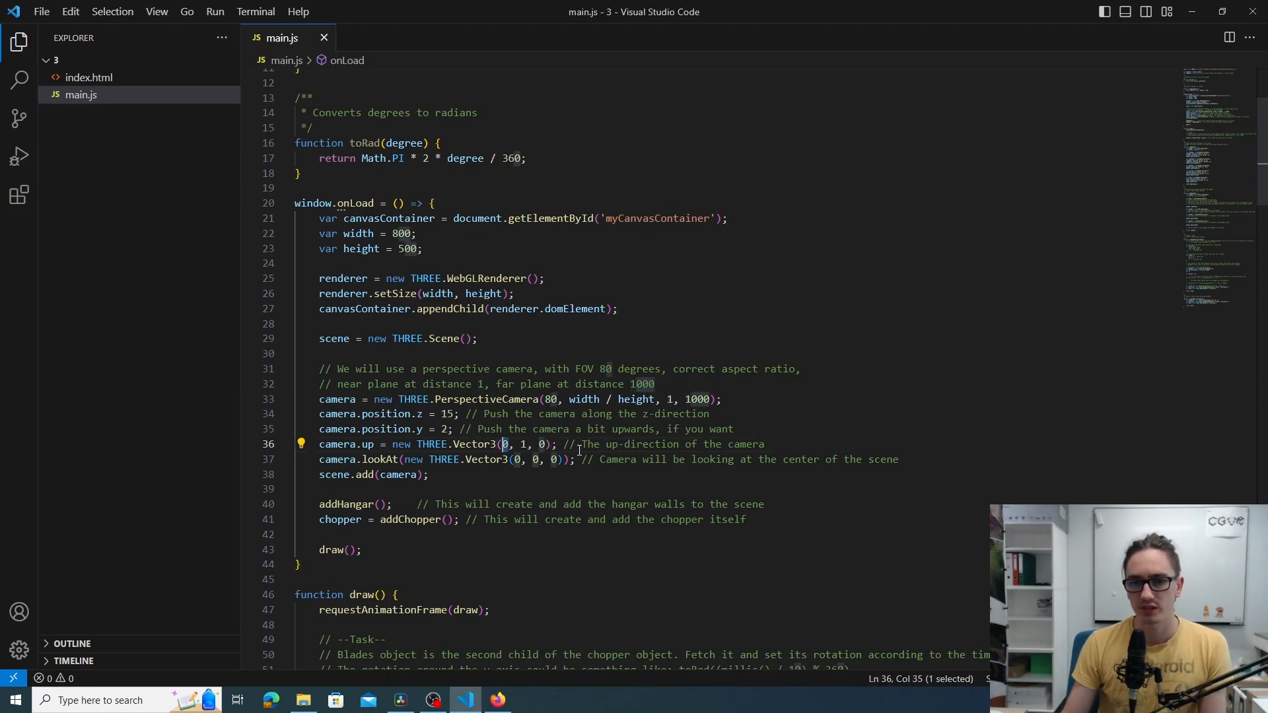
{"action": "type", "text": "1"}
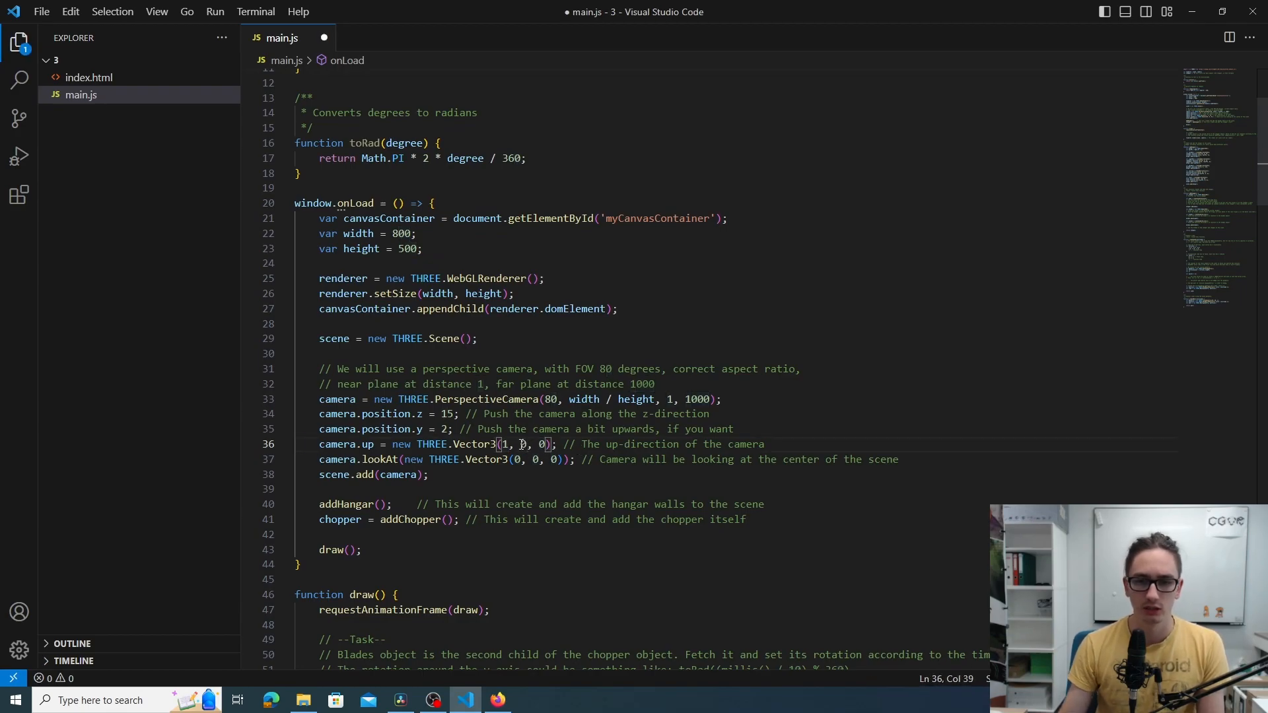
{"action": "key", "text": "ctrl+s"}
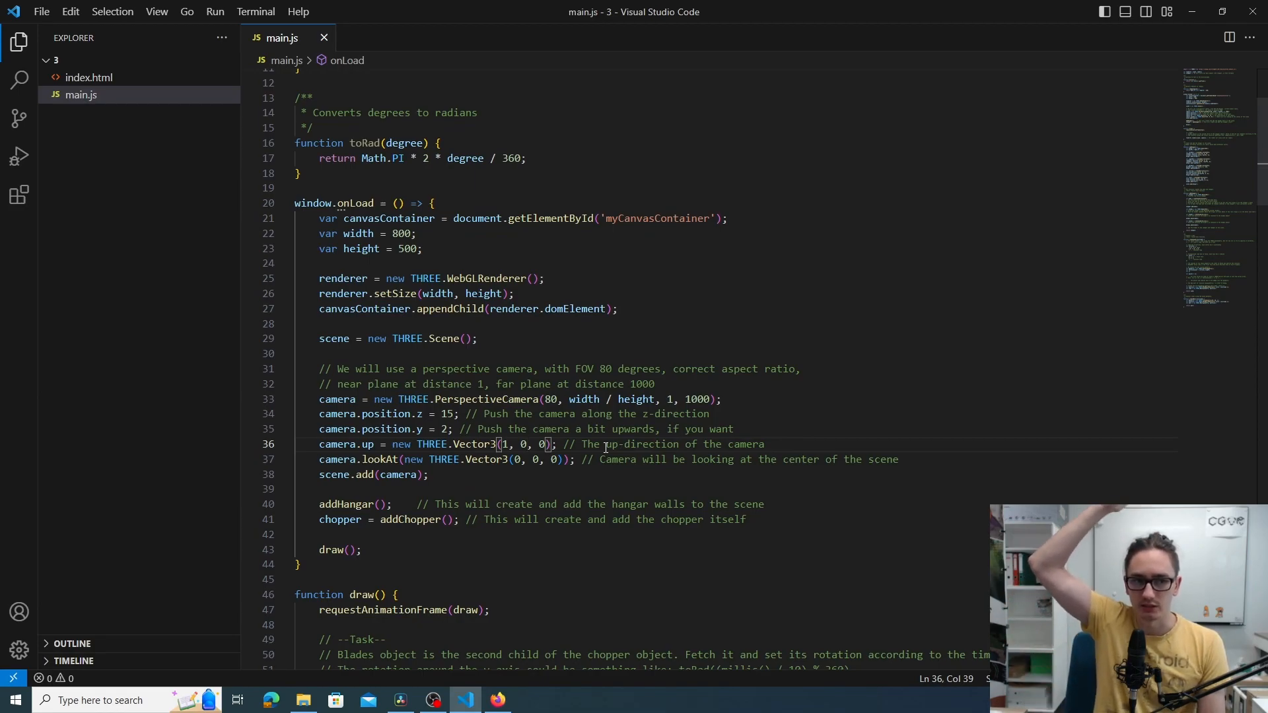
{"action": "type", "text": "1"}
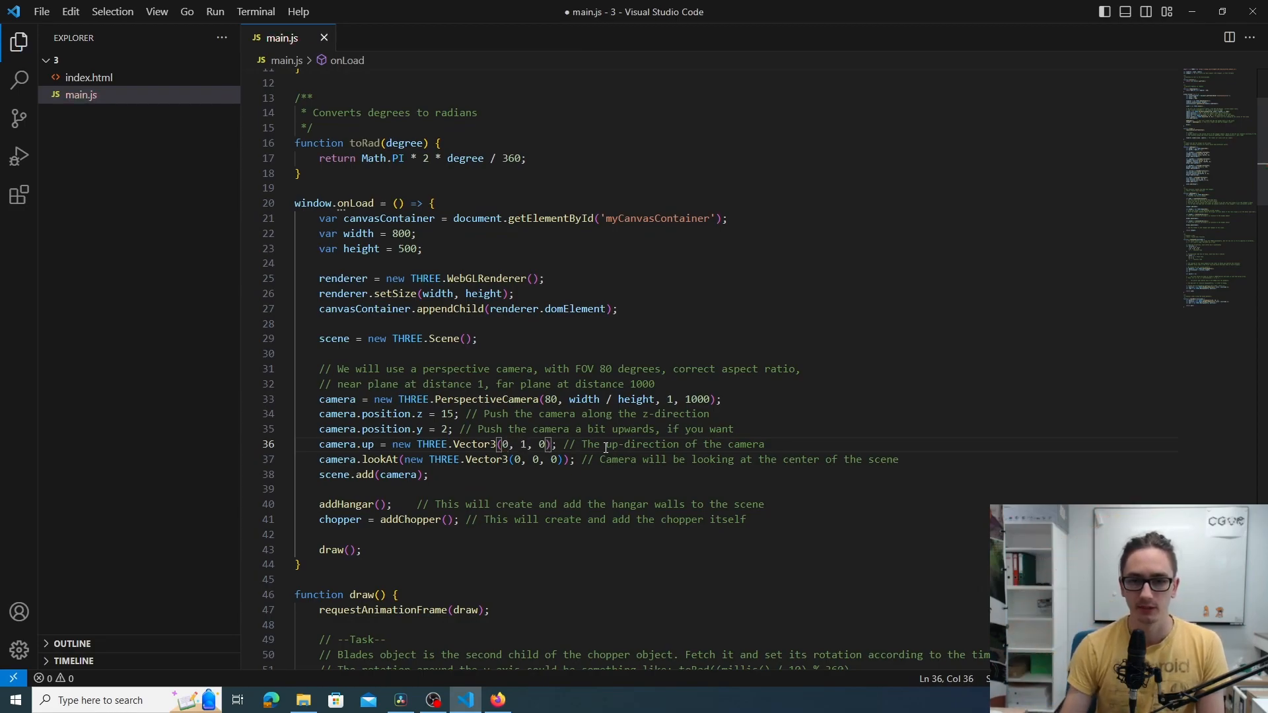
{"action": "key", "text": "ctrl+s"}
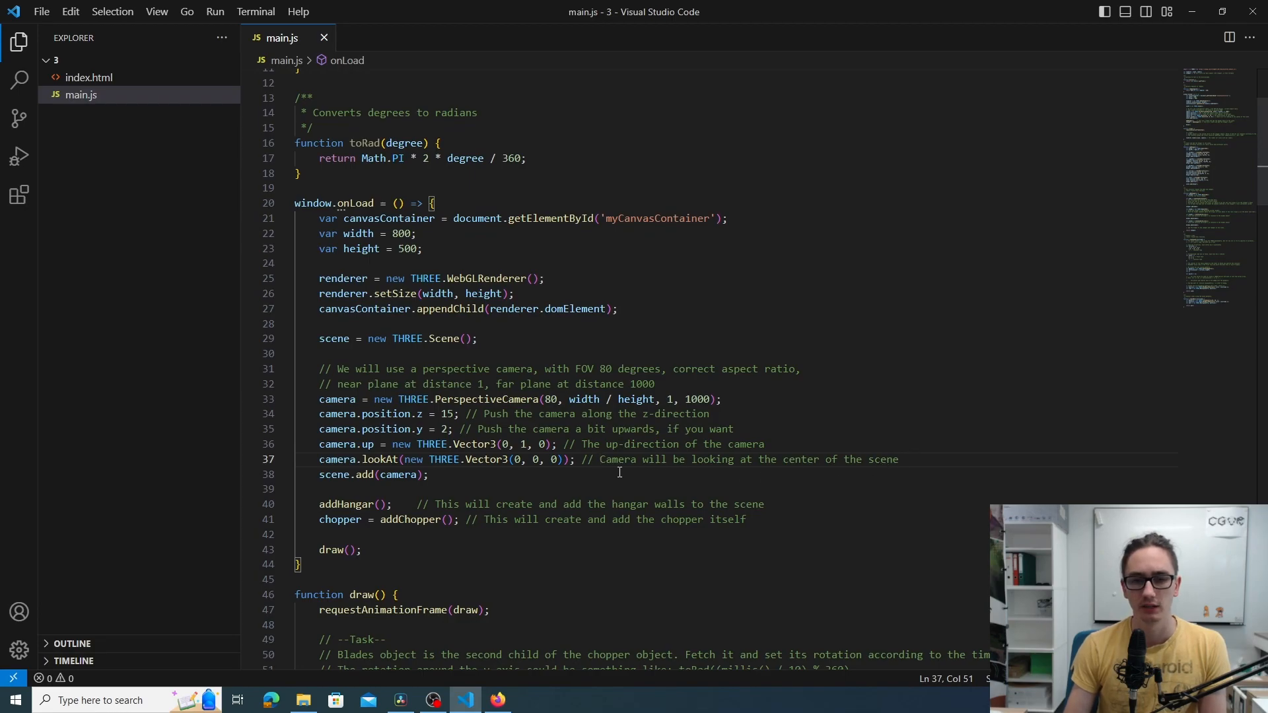
{"action": "scroll", "scroll_direction": "down", "scroll_amount": 3}
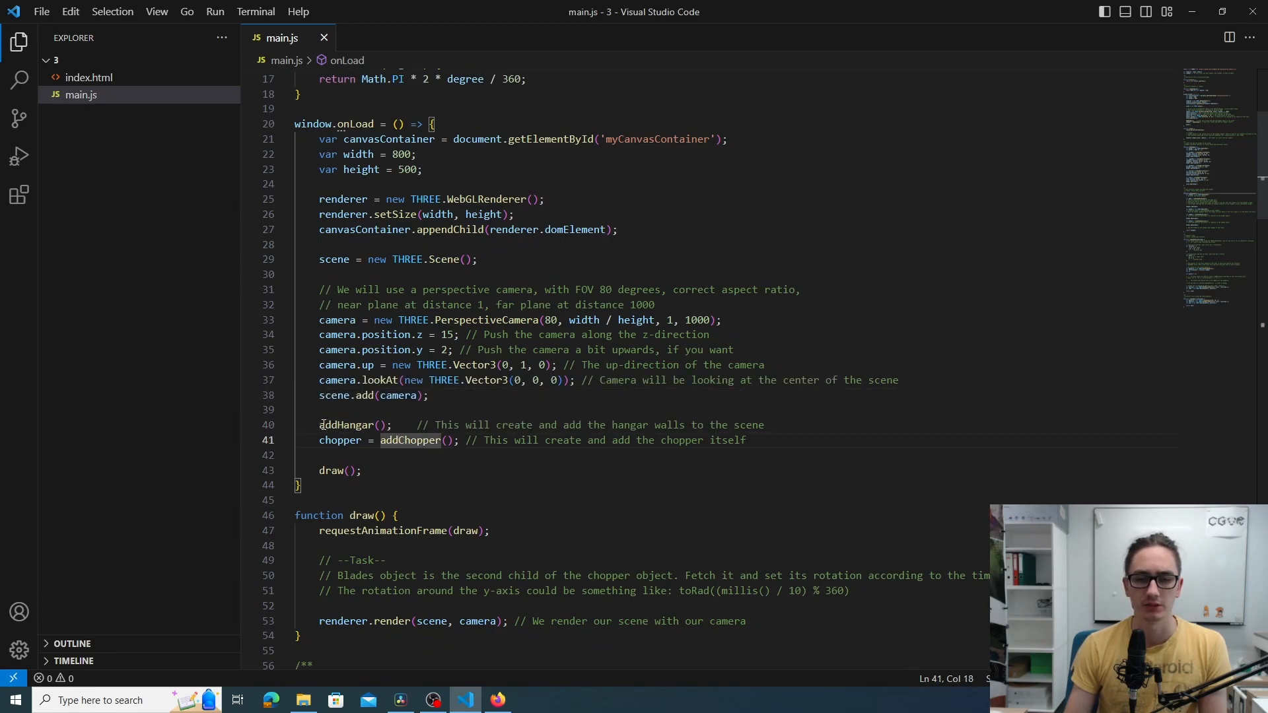
{"action": "double_click", "coordinate": [347, 424]}
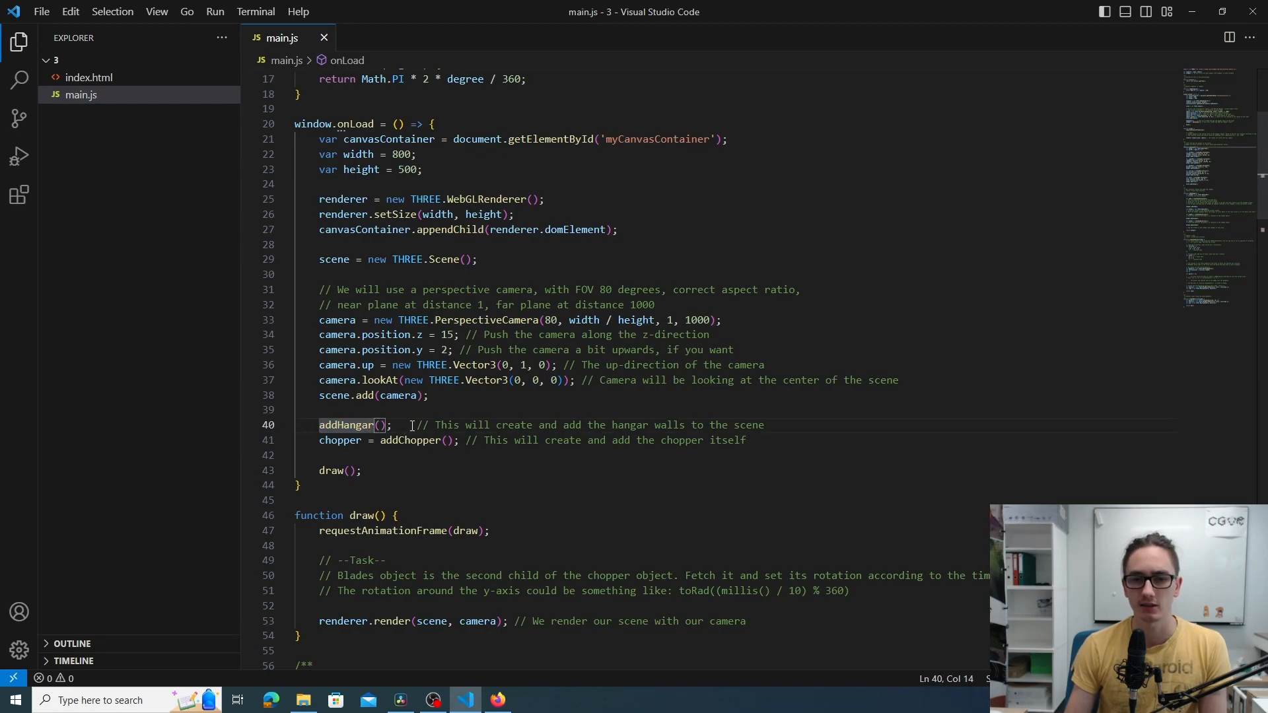
{"action": "left_click", "coordinate": [435, 424]}
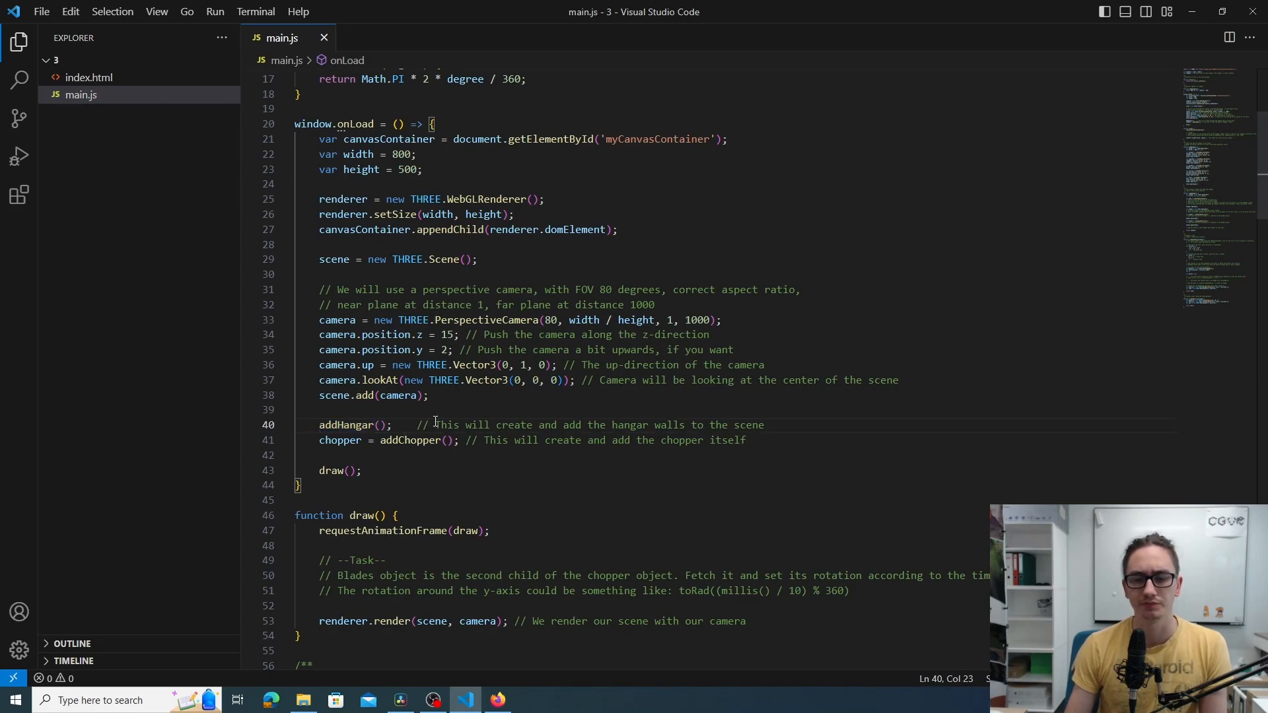
{"action": "mouse_move", "coordinate": [410, 440]}
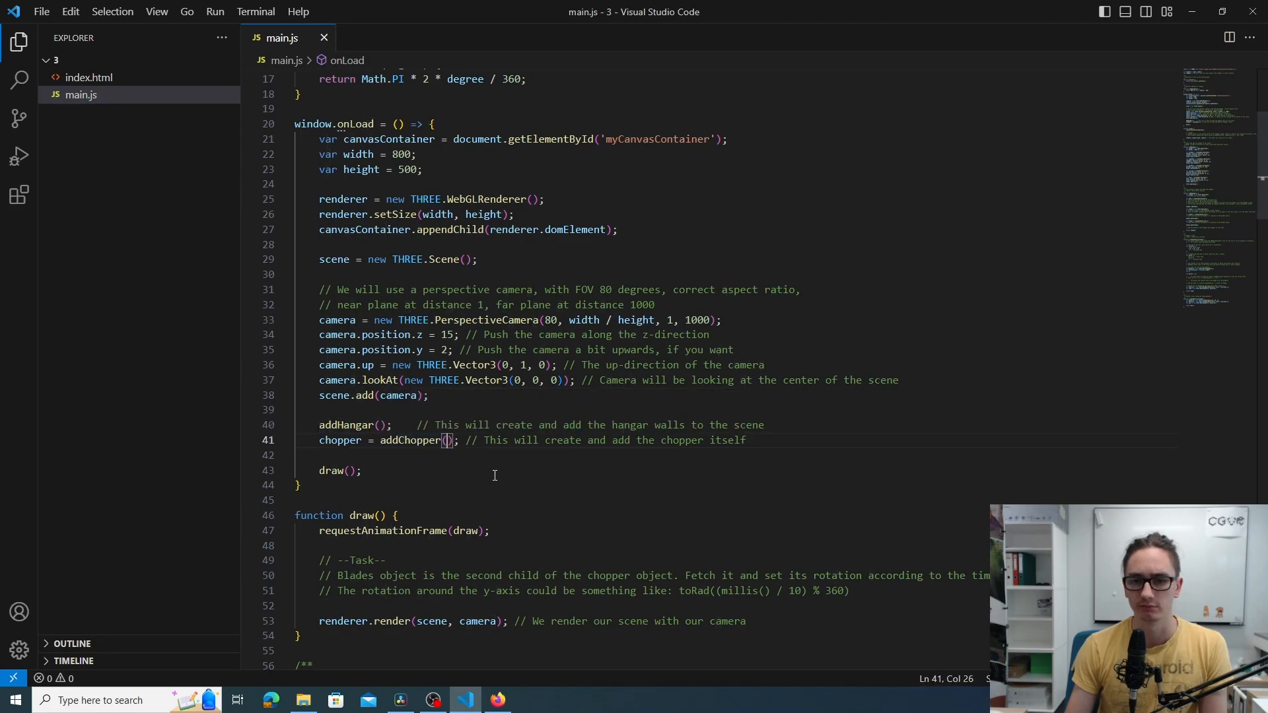
{"action": "mouse_move", "coordinate": [412, 440]}
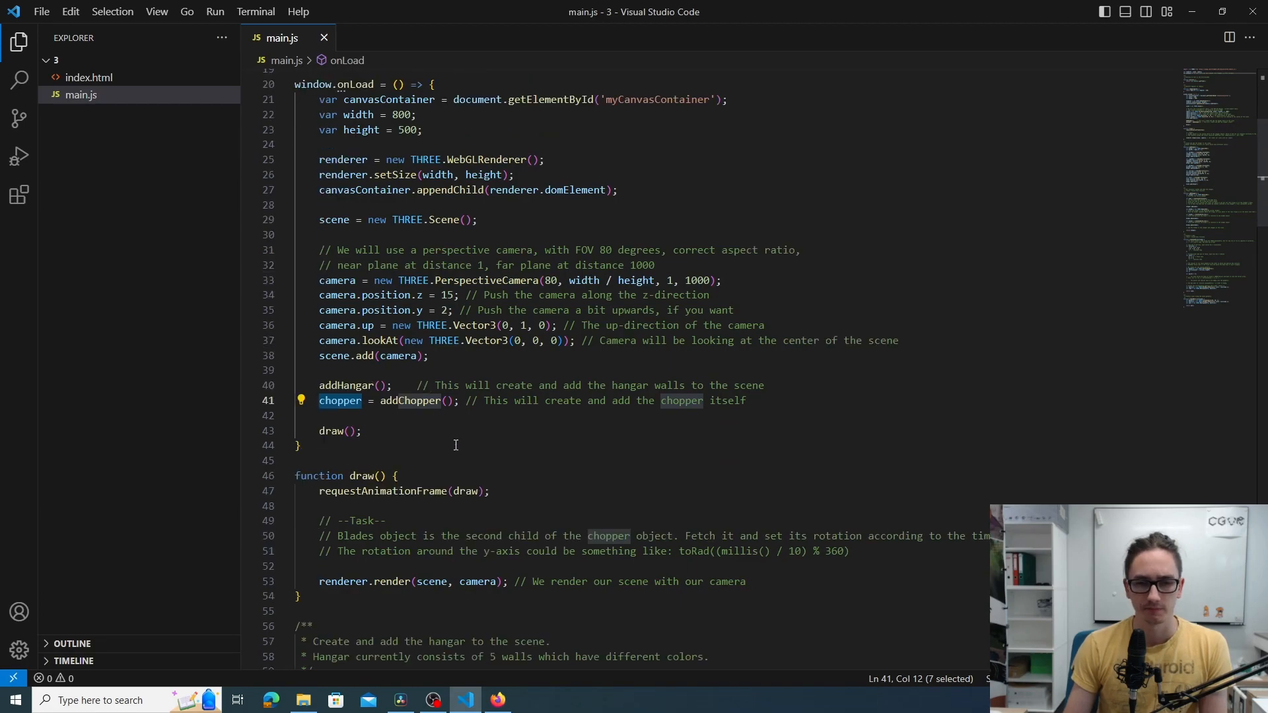
{"action": "left_click", "coordinate": [404, 375]}
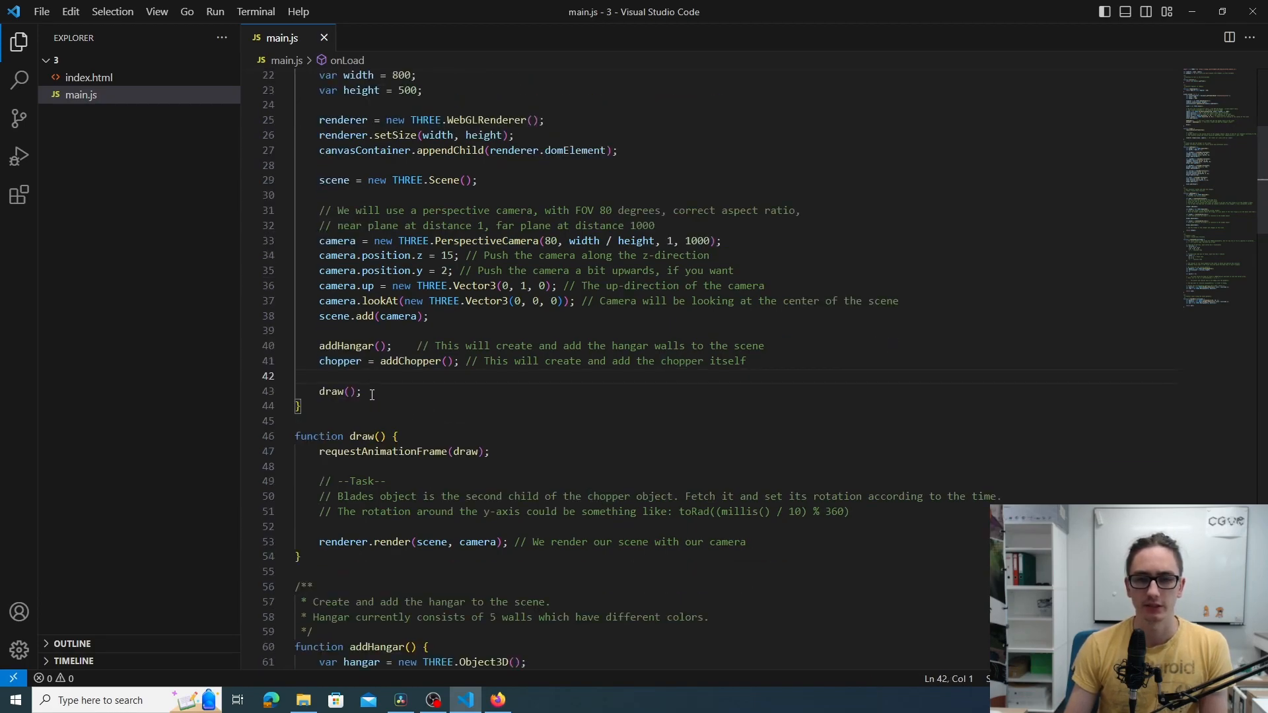
{"action": "double_click", "coordinate": [340, 391]}
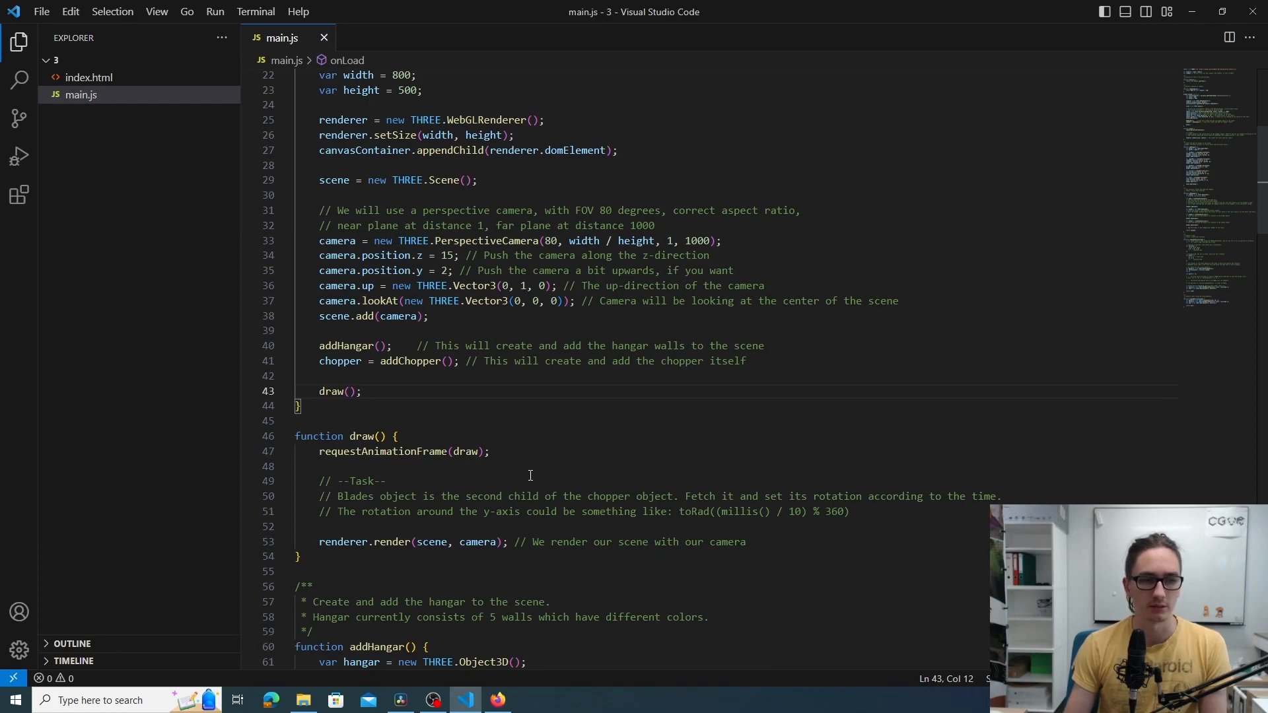
{"action": "scroll", "scroll_direction": "down", "scroll_amount": 3}
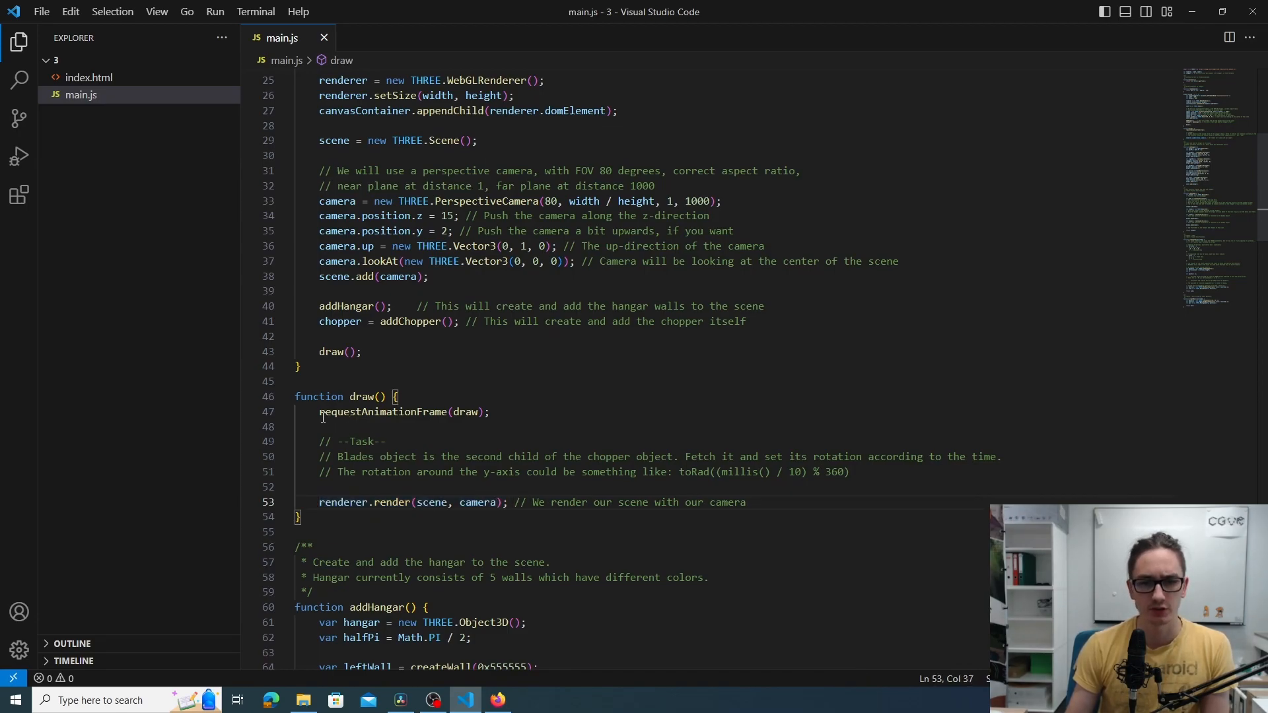
{"action": "mouse_move", "coordinate": [467, 412]}
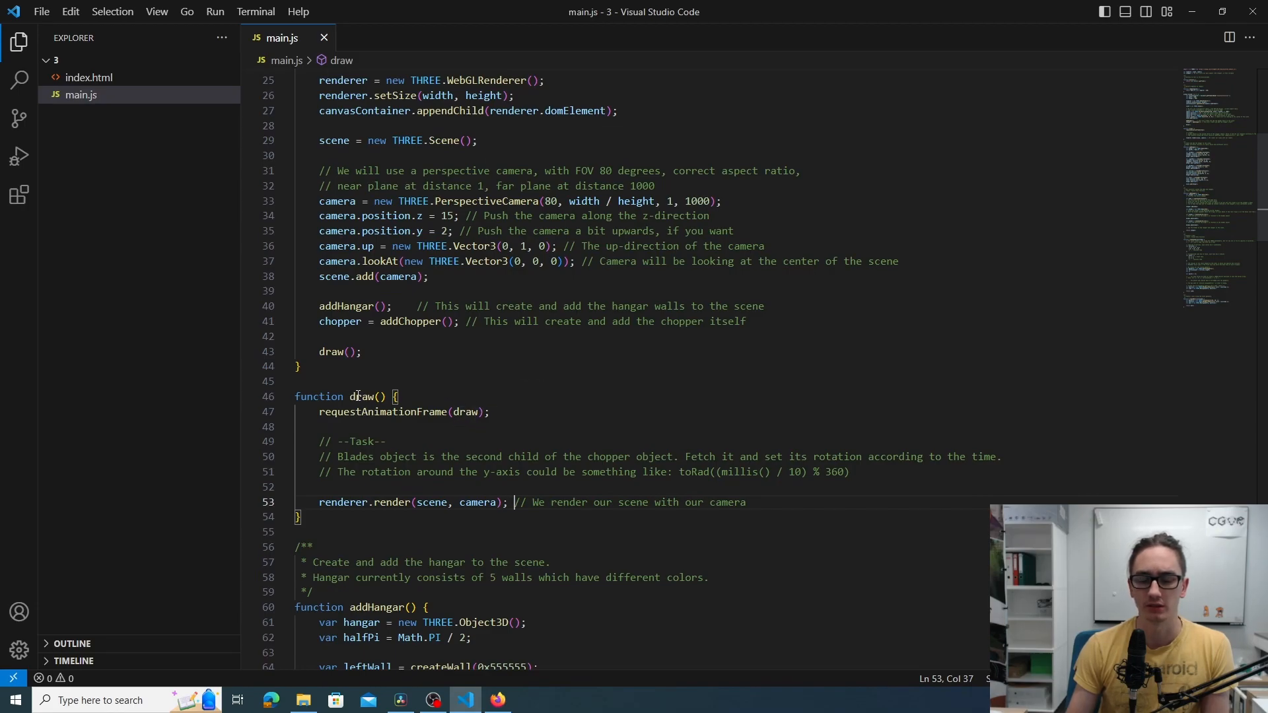
{"action": "left_click", "coordinate": [465, 412]}
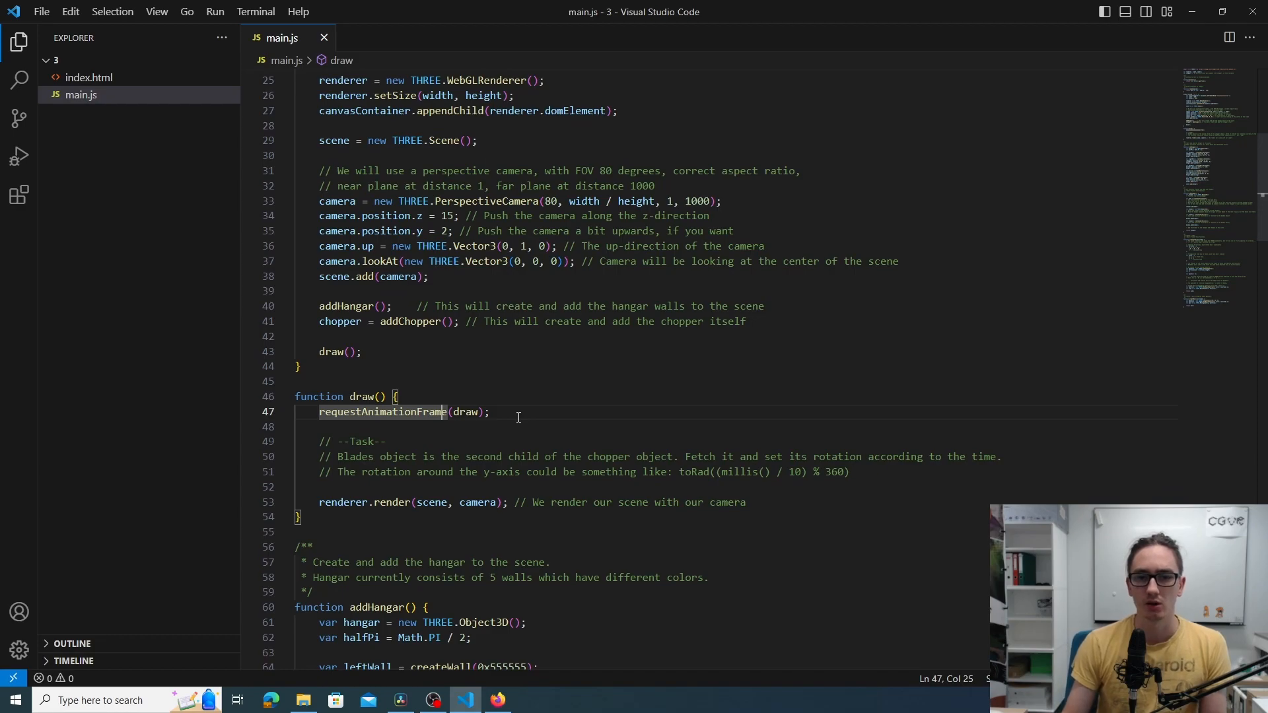
{"action": "mouse_move", "coordinate": [362, 396]}
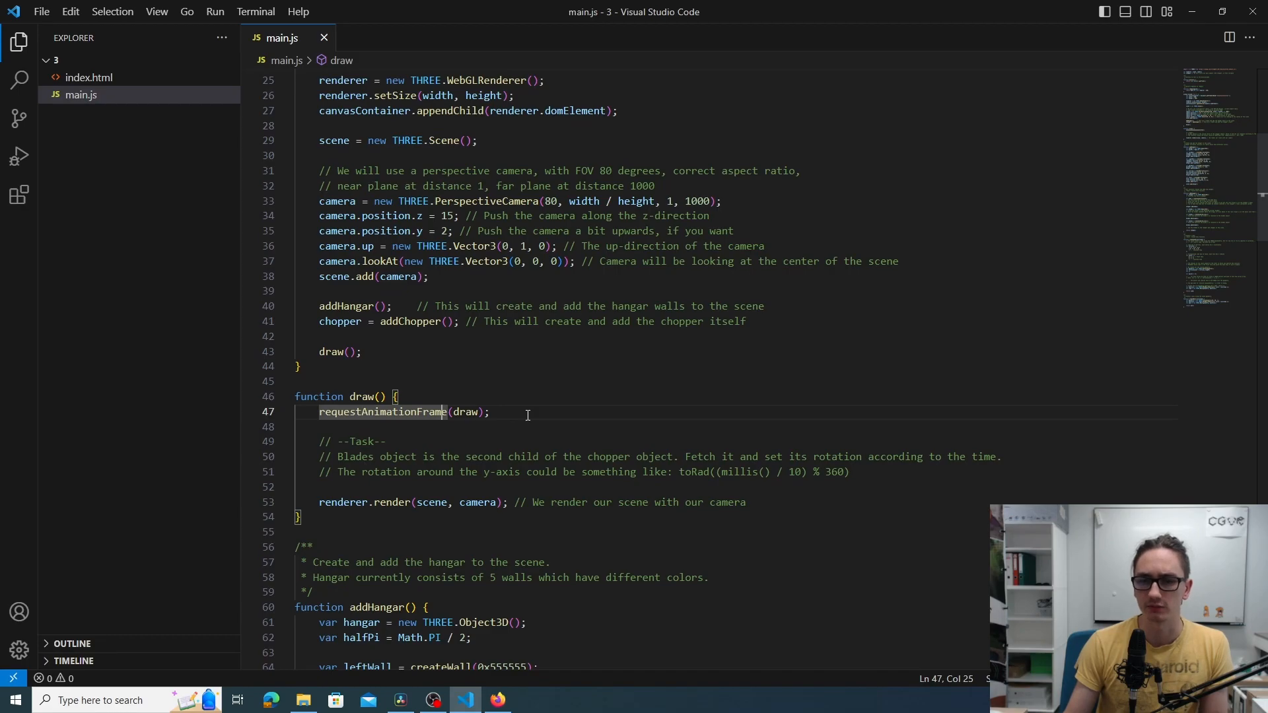
{"action": "scroll", "scroll_direction": "down", "scroll_amount": 3}
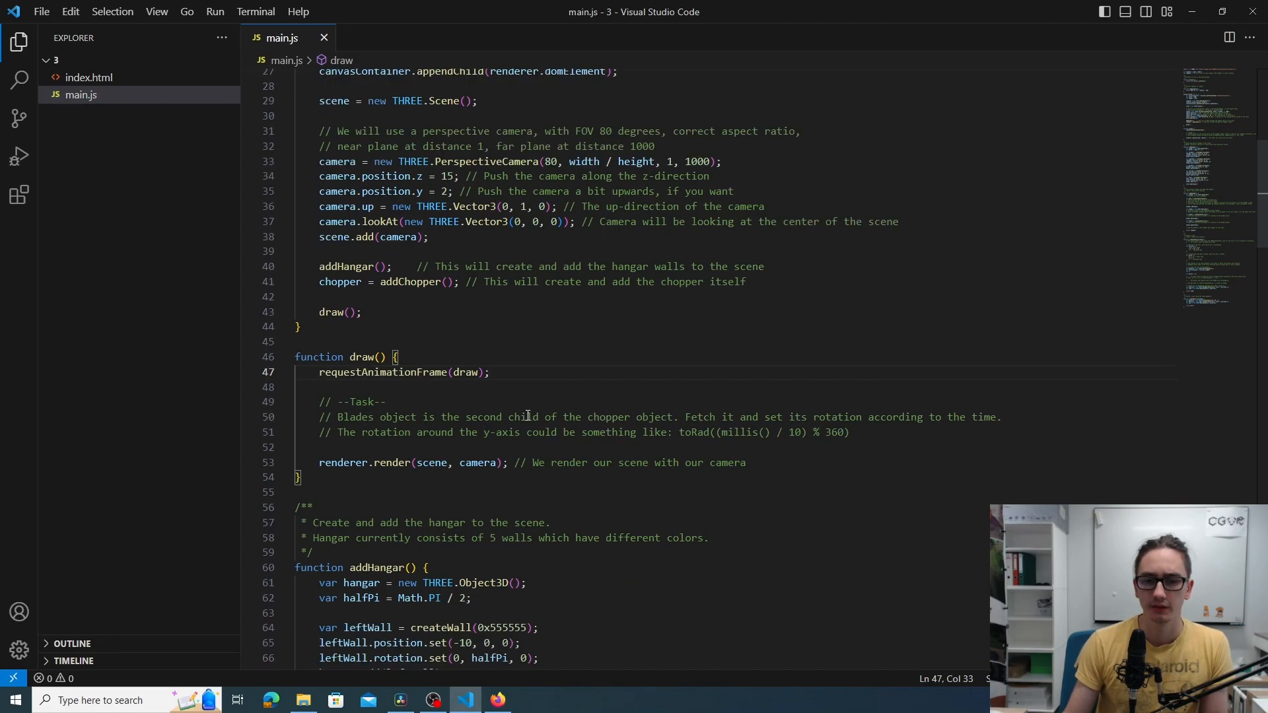
{"action": "scroll", "scroll_direction": "down", "scroll_amount": 3}
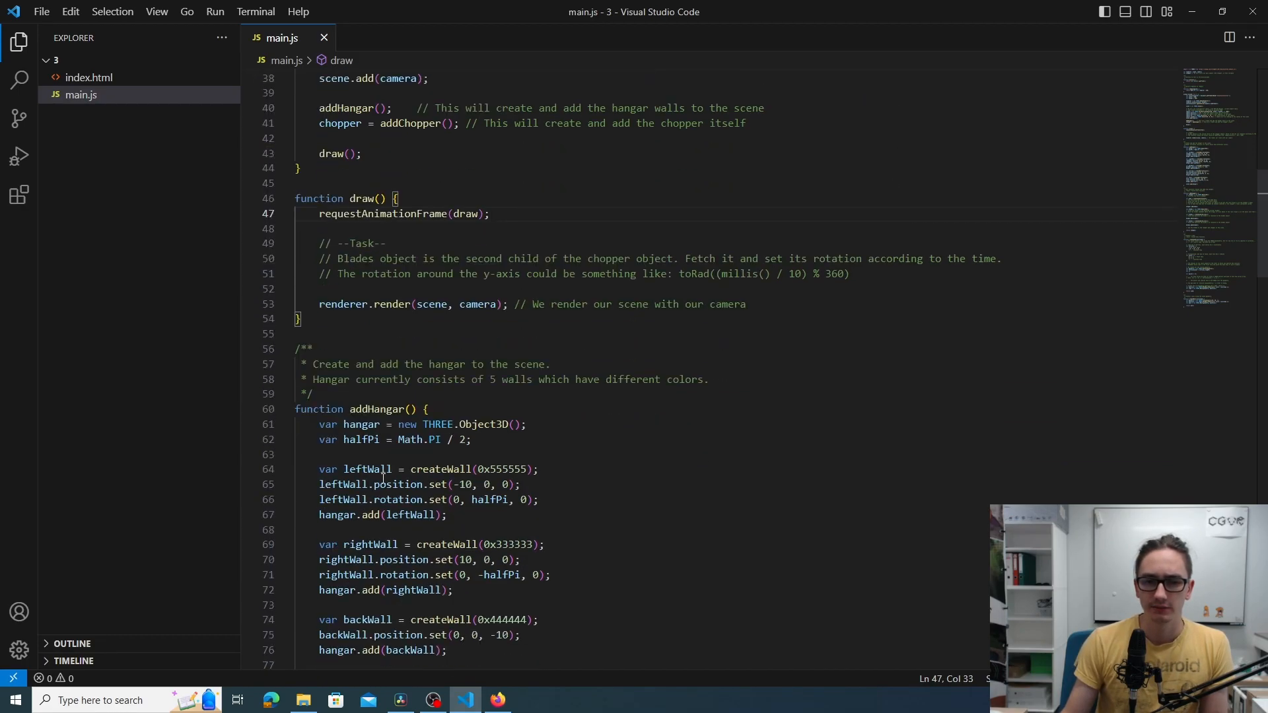
{"action": "scroll", "scroll_direction": "down", "scroll_amount": 3}
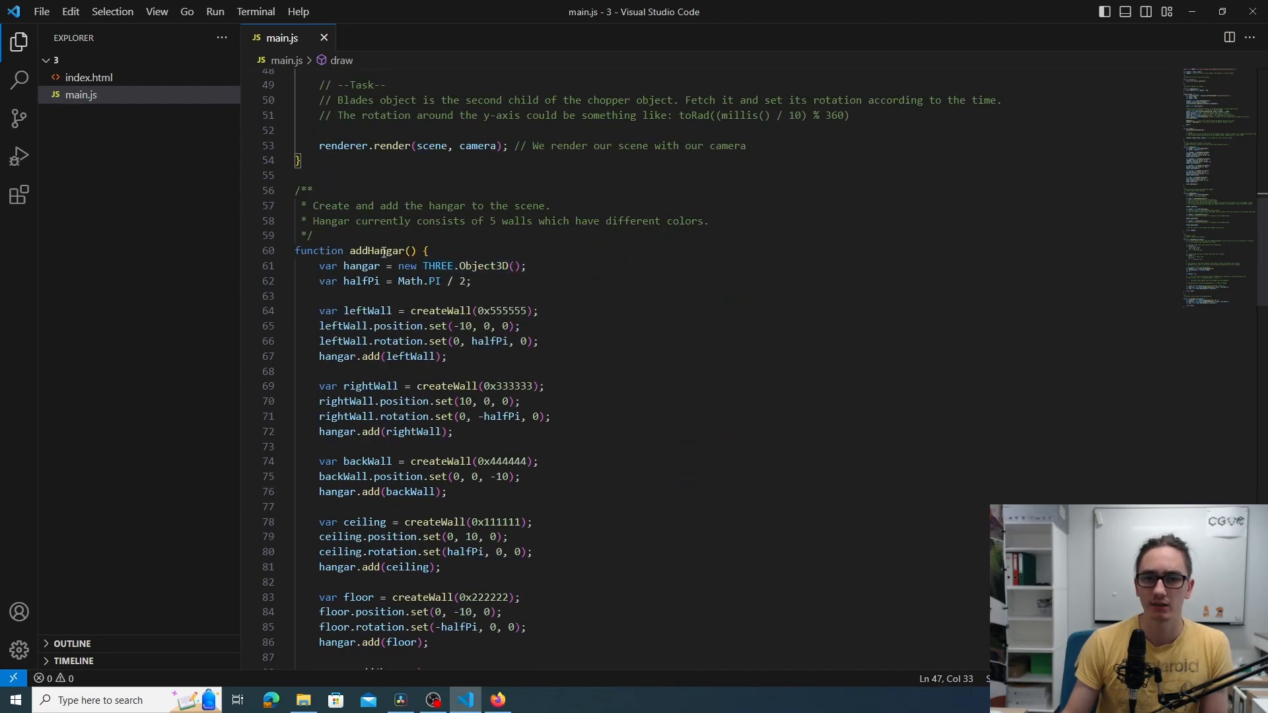
{"action": "mouse_move", "coordinate": [441, 310]}
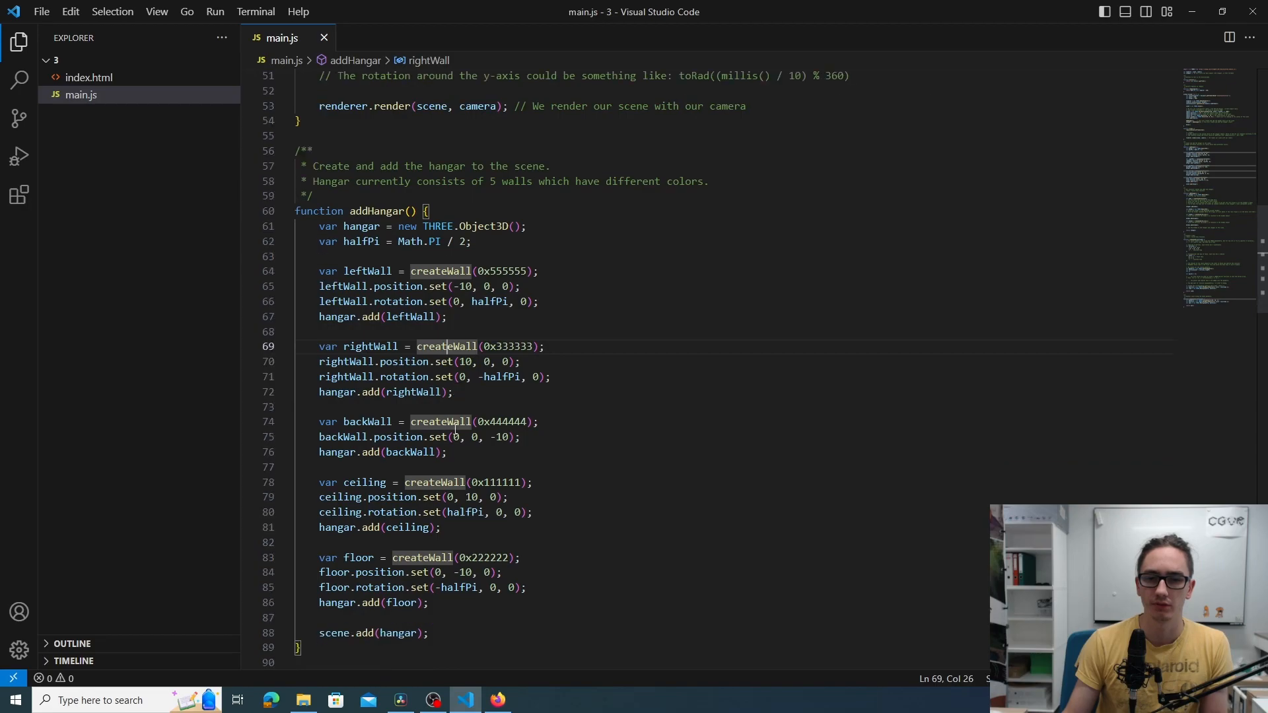
{"action": "mouse_move", "coordinate": [671, 474]}
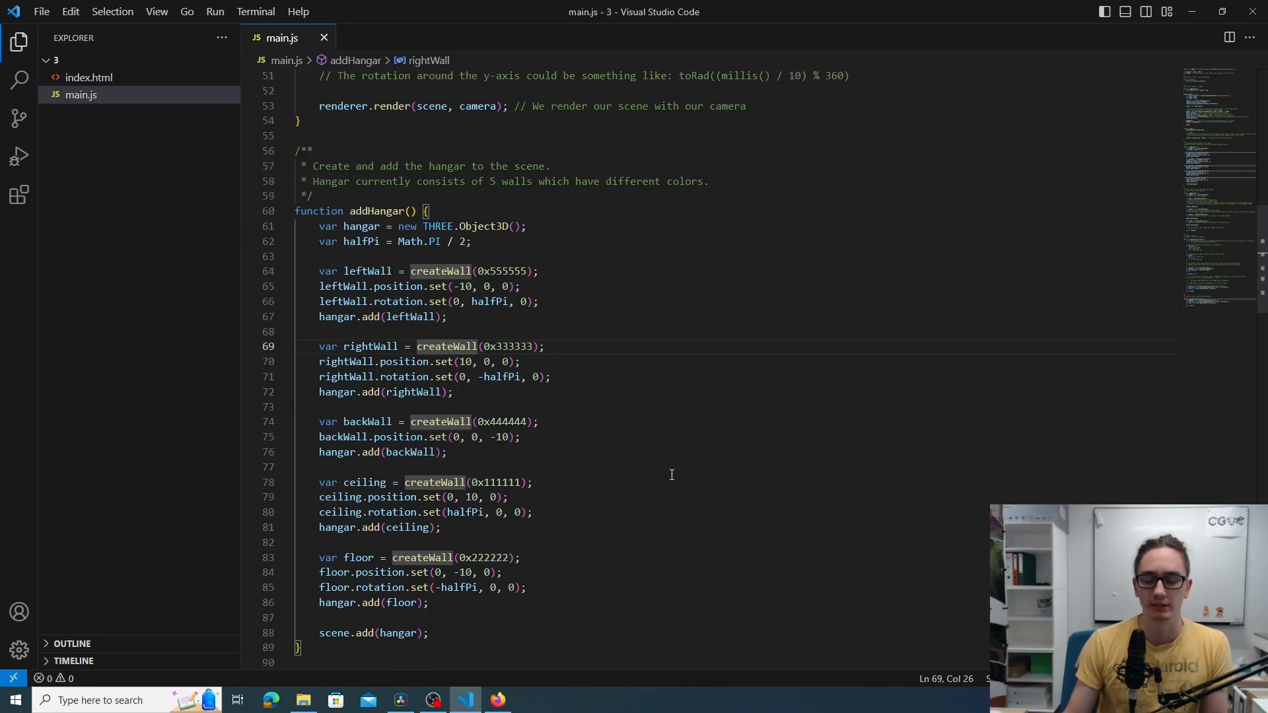
{"action": "mouse_move", "coordinate": [600, 429]}
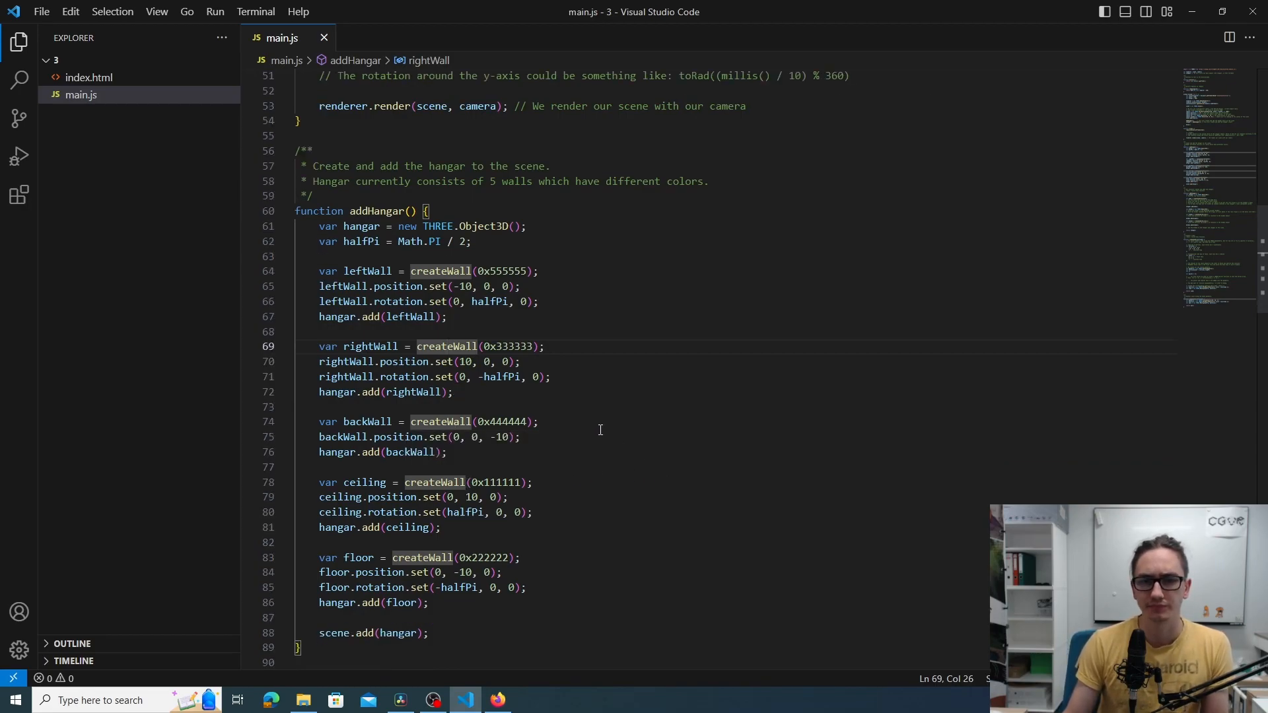
{"action": "scroll", "scroll_direction": "down", "scroll_amount": 3}
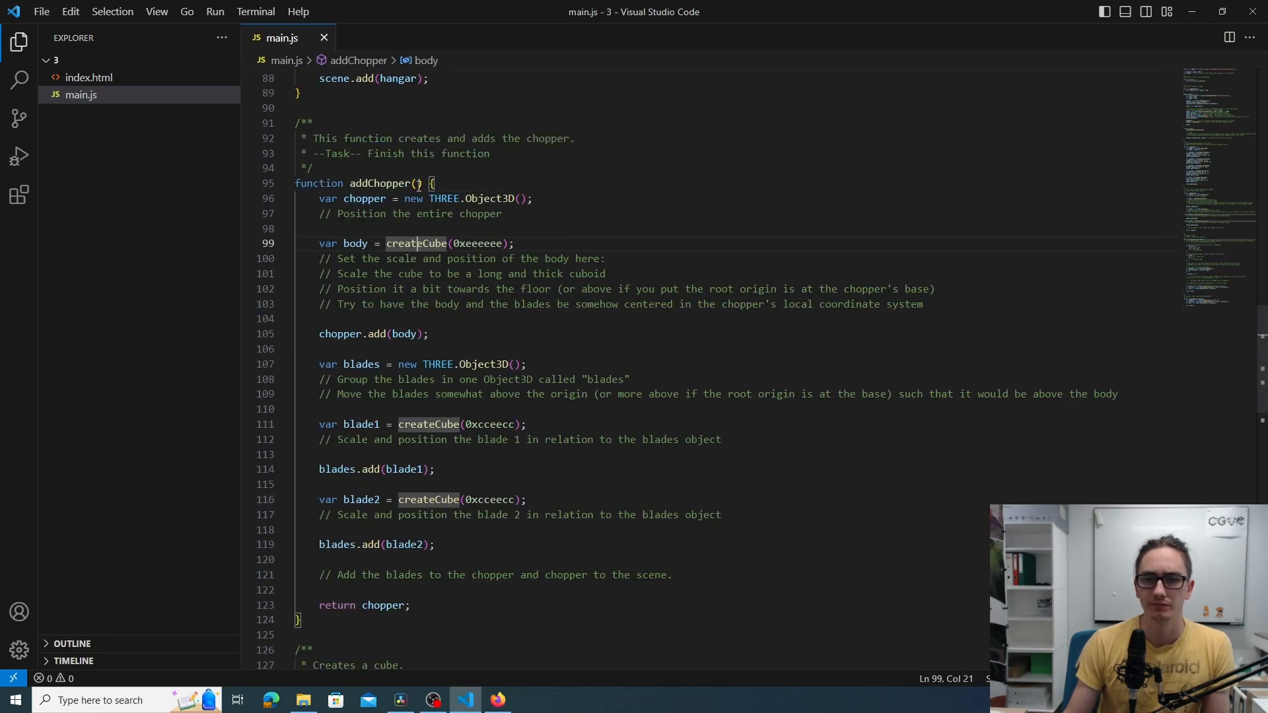
{"action": "mouse_move", "coordinate": [417, 243]}
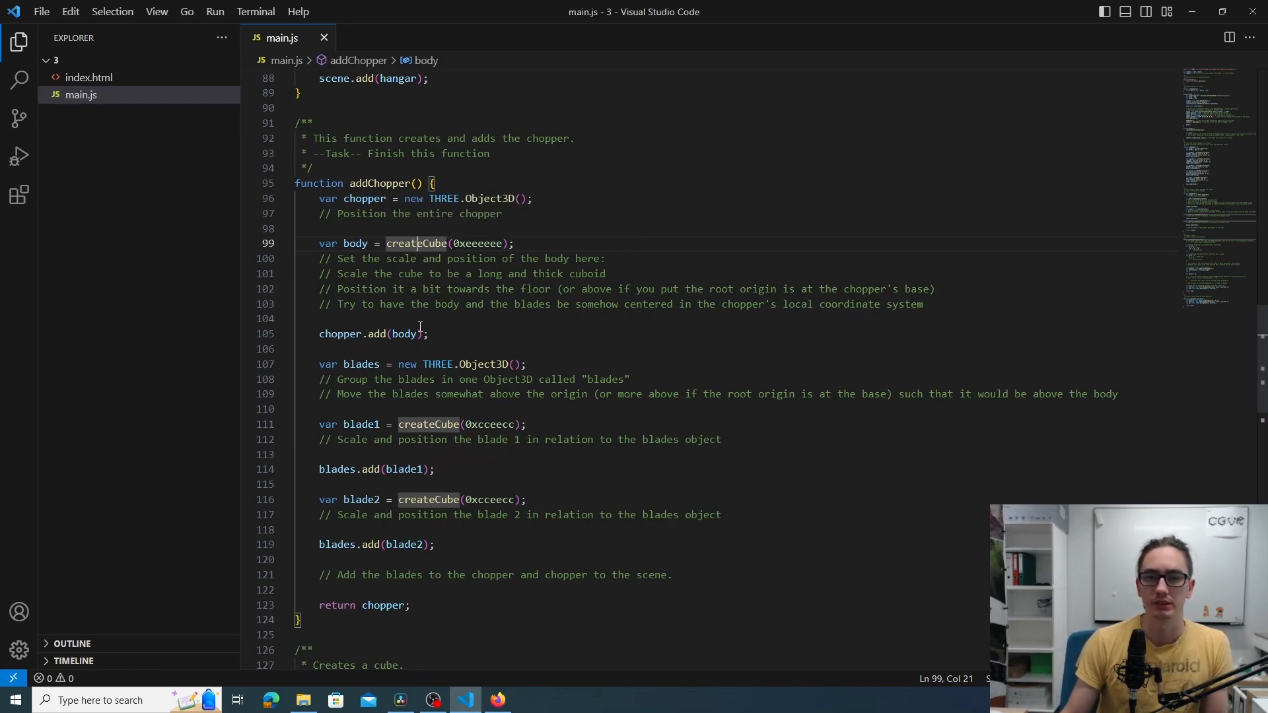
{"action": "scroll", "scroll_direction": "down", "scroll_amount": 3}
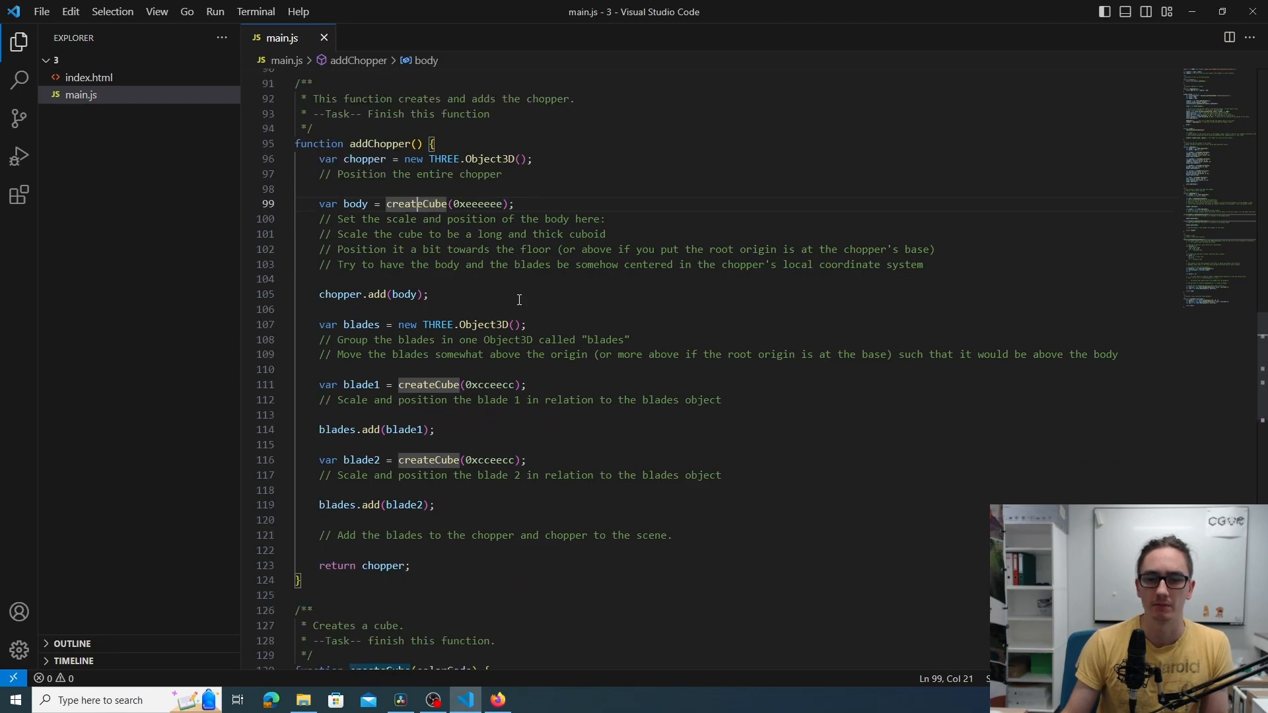
{"action": "scroll", "scroll_direction": "down", "scroll_amount": 3}
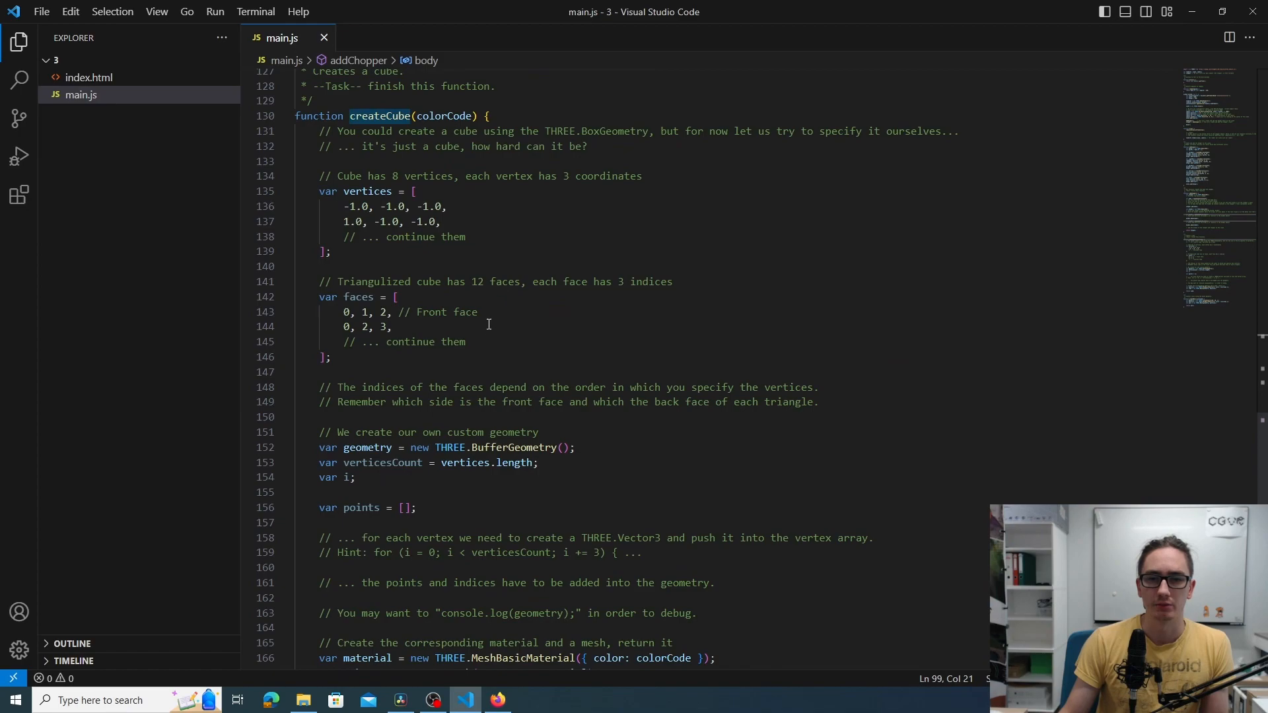
{"action": "mouse_move", "coordinate": [509, 365]}
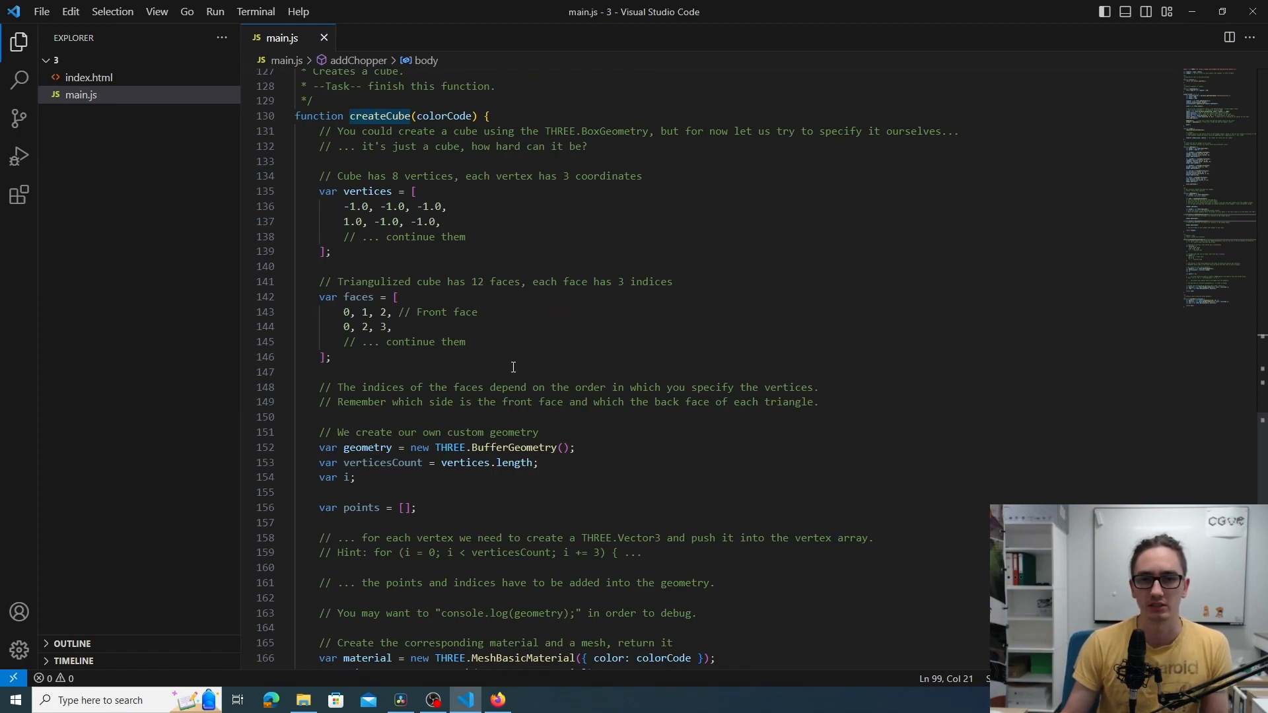
{"action": "scroll", "scroll_direction": "down", "scroll_amount": 3}
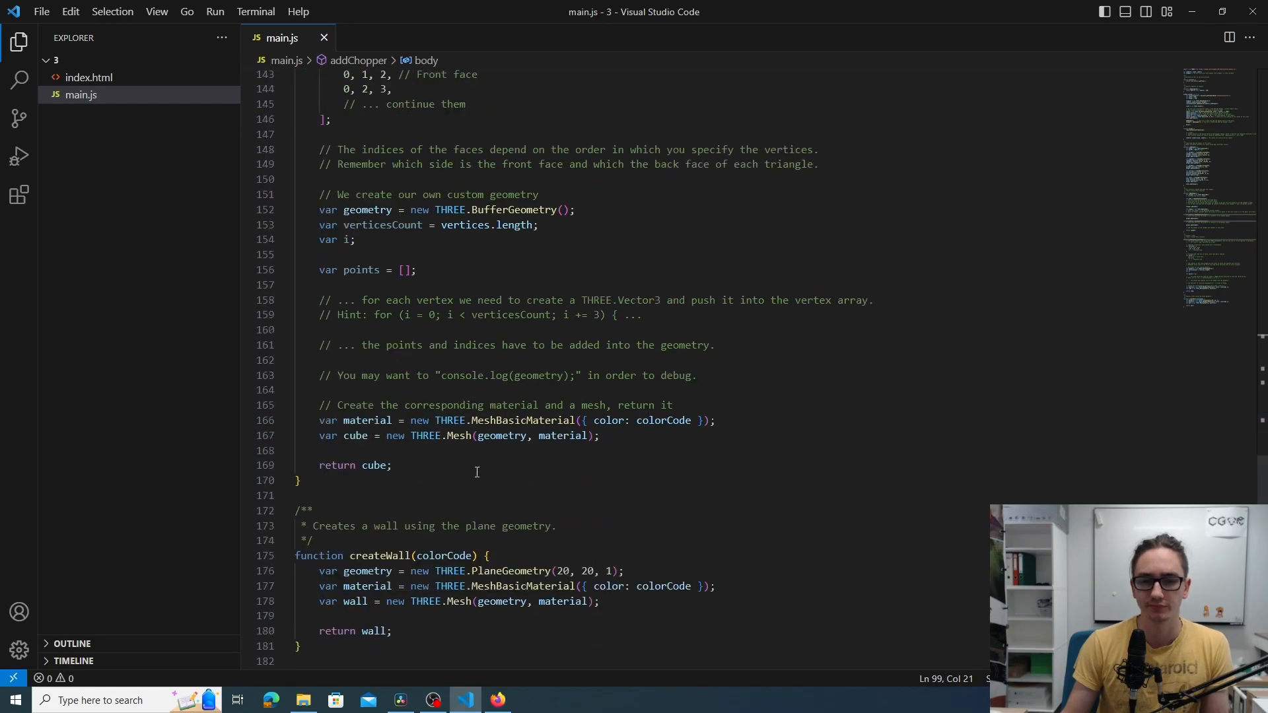
{"action": "scroll", "scroll_direction": "down", "scroll_amount": 3}
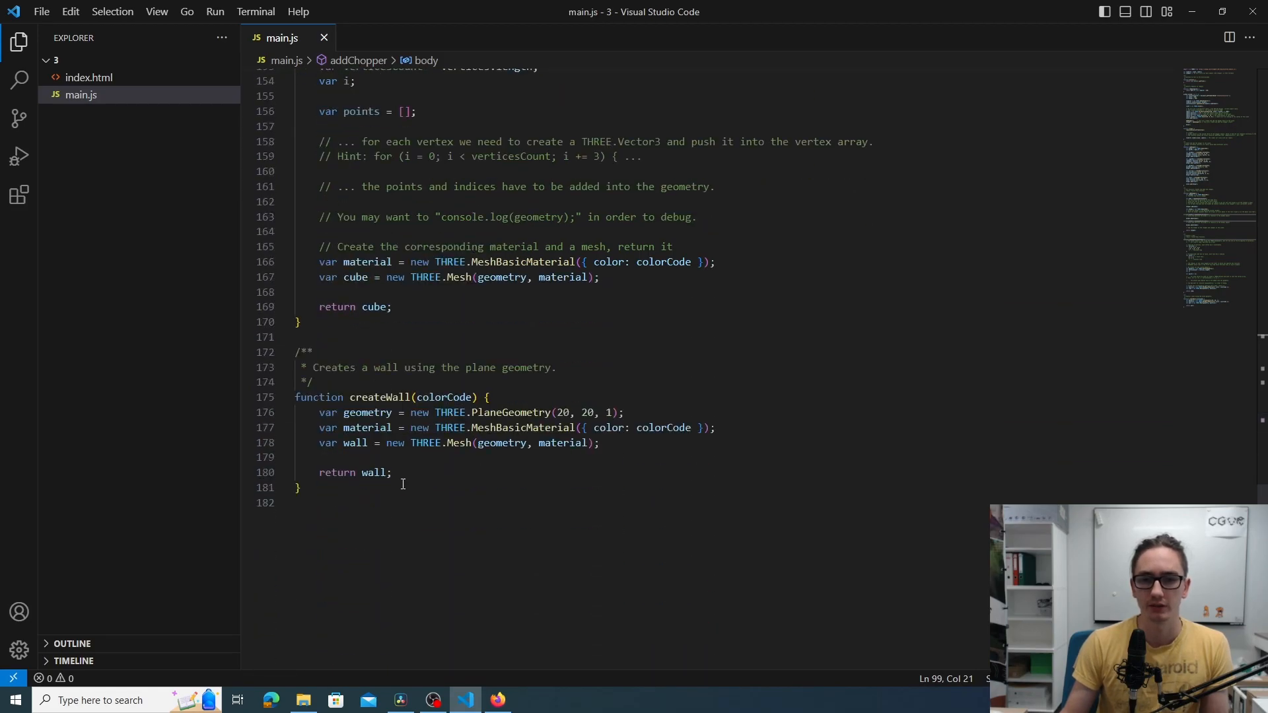
{"action": "mouse_move", "coordinate": [510, 481]}
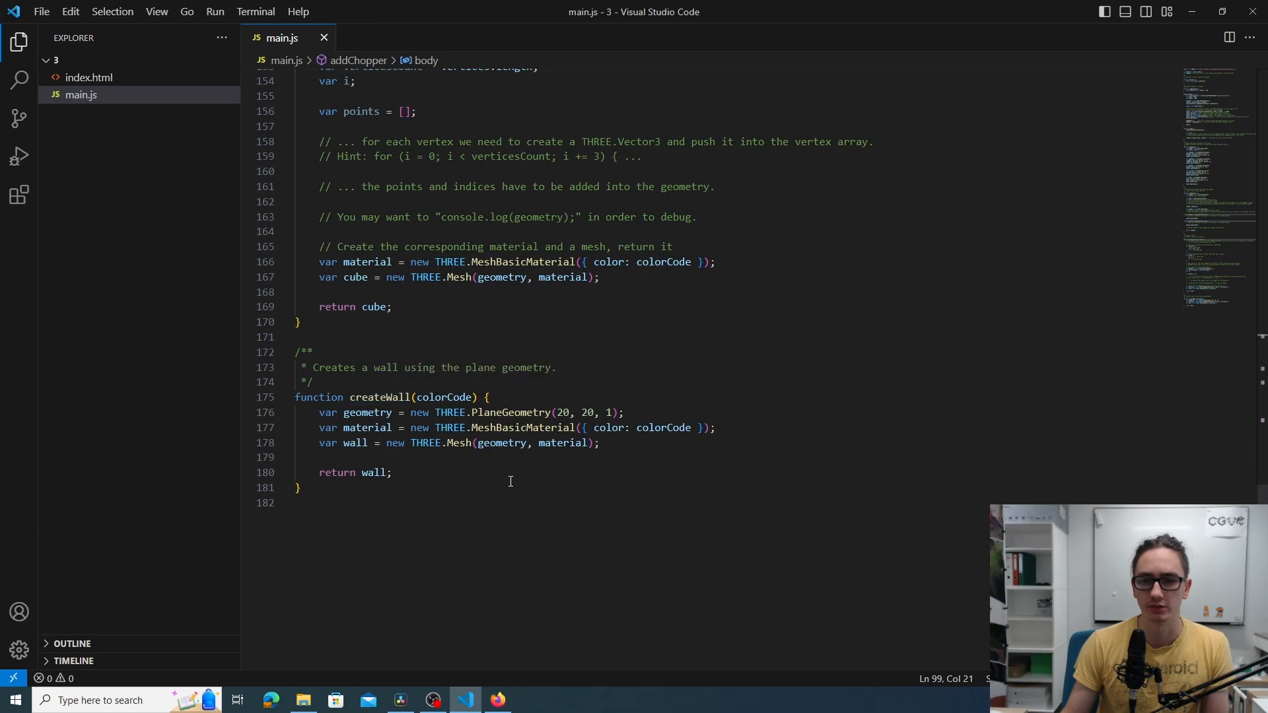
{"action": "mouse_move", "coordinate": [394, 412]}
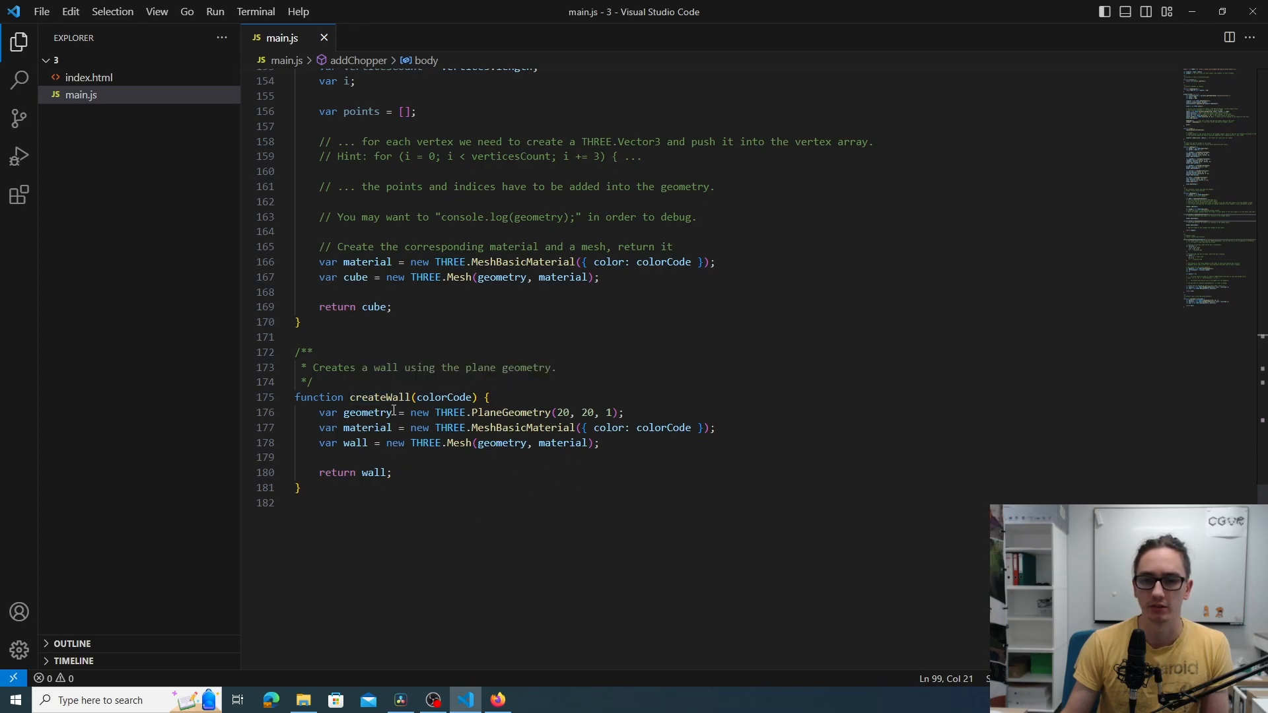
{"action": "mouse_move", "coordinate": [460, 491]}
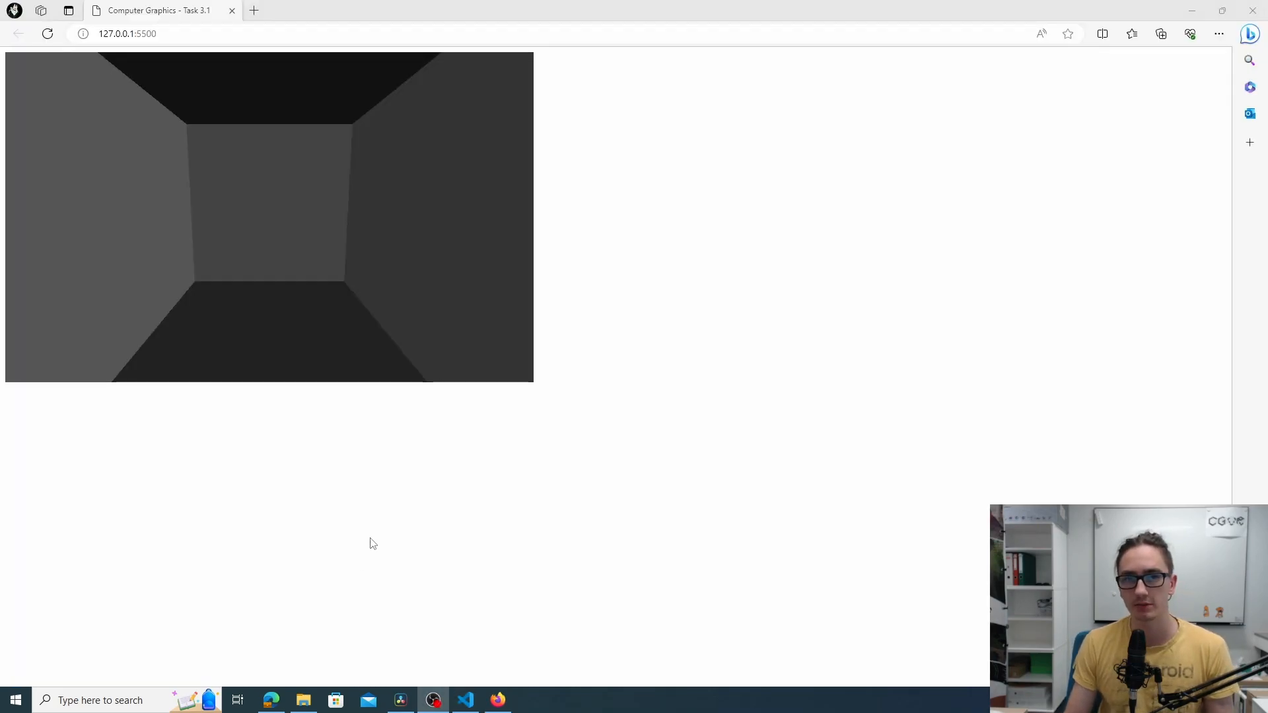
{"action": "mouse_move", "coordinate": [116, 408]}
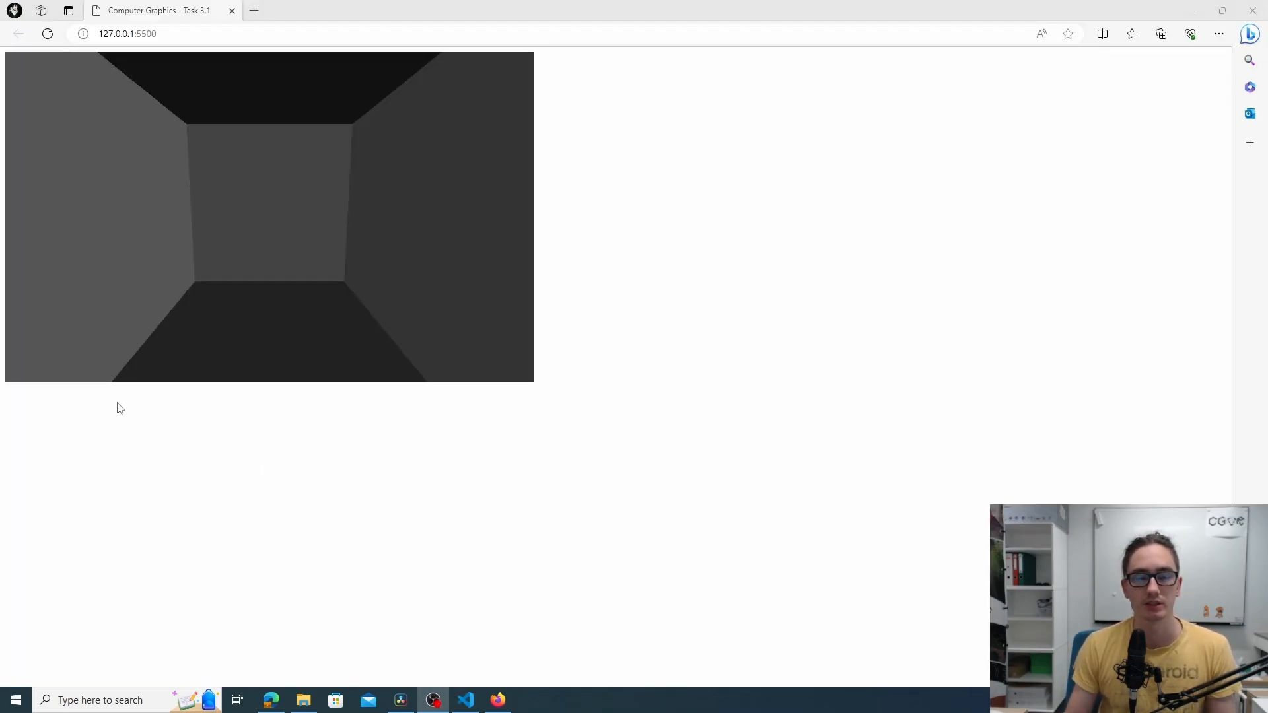
{"action": "mouse_move", "coordinate": [236, 499]}
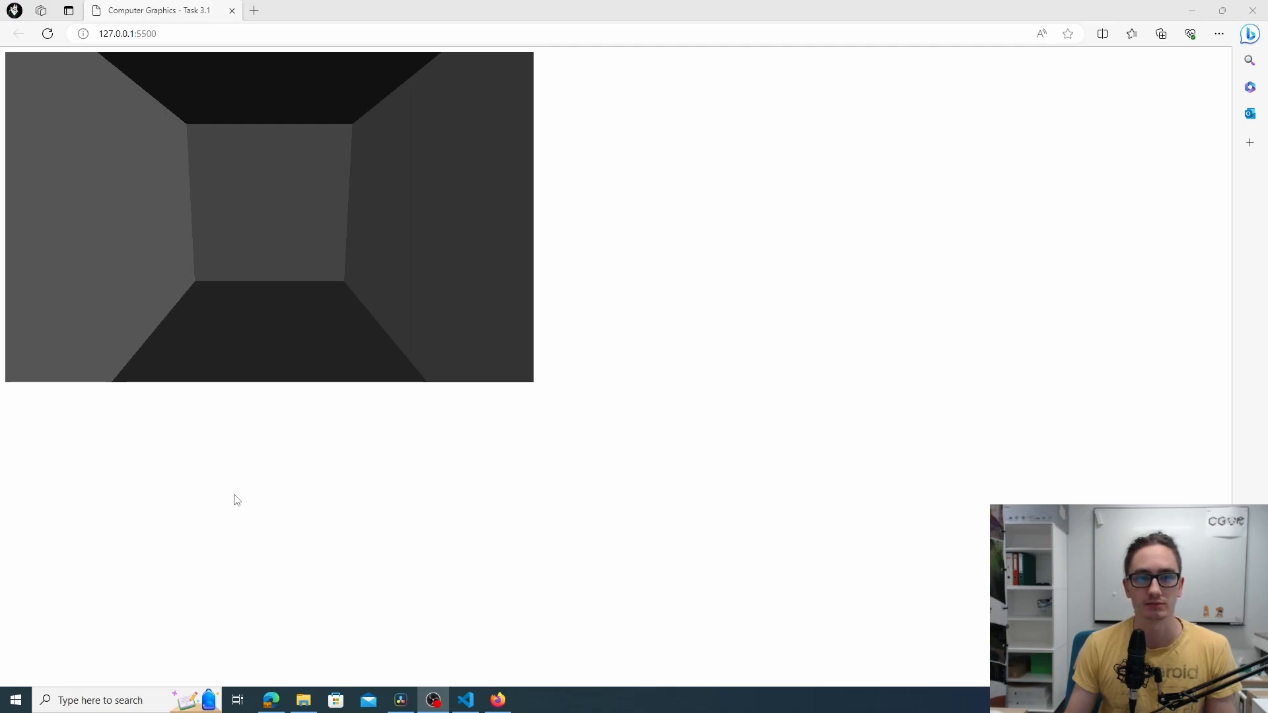
{"action": "mouse_move", "coordinate": [230, 543]}
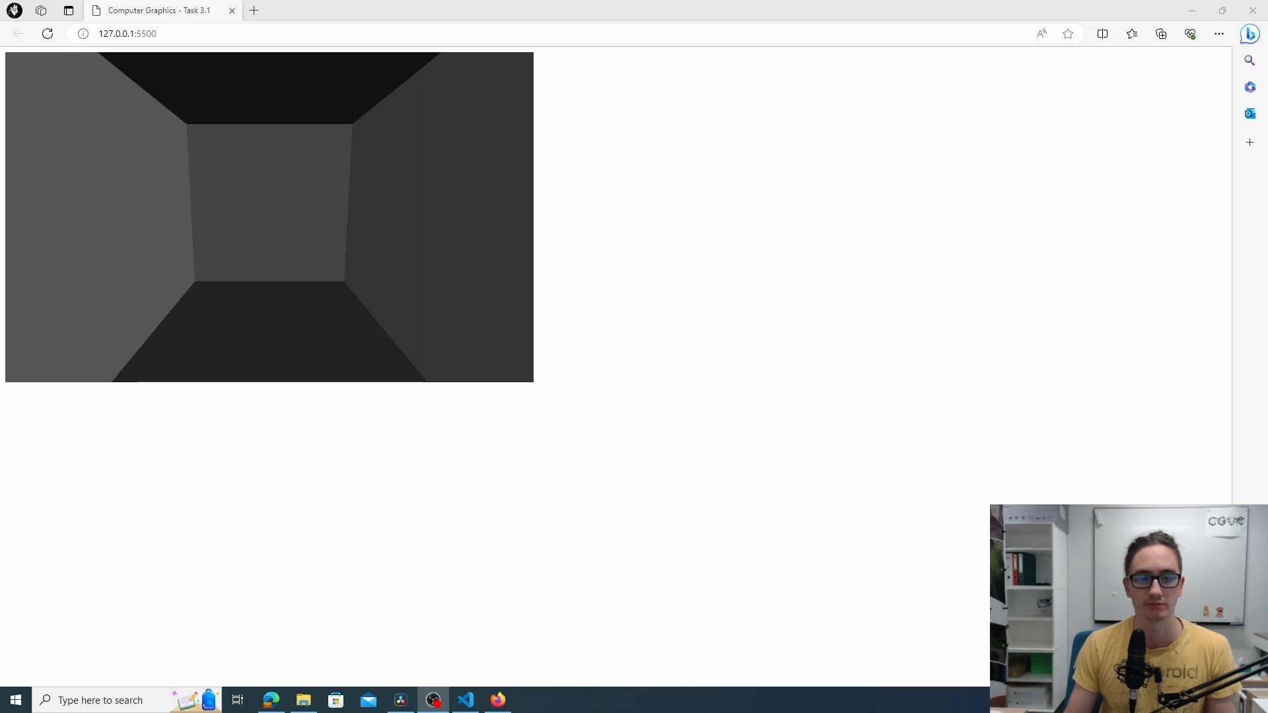
Begin scene.add(cho... on a new line after the addChopper line in window.onLoad
{"action": "left_click", "coordinate": [463, 700]}
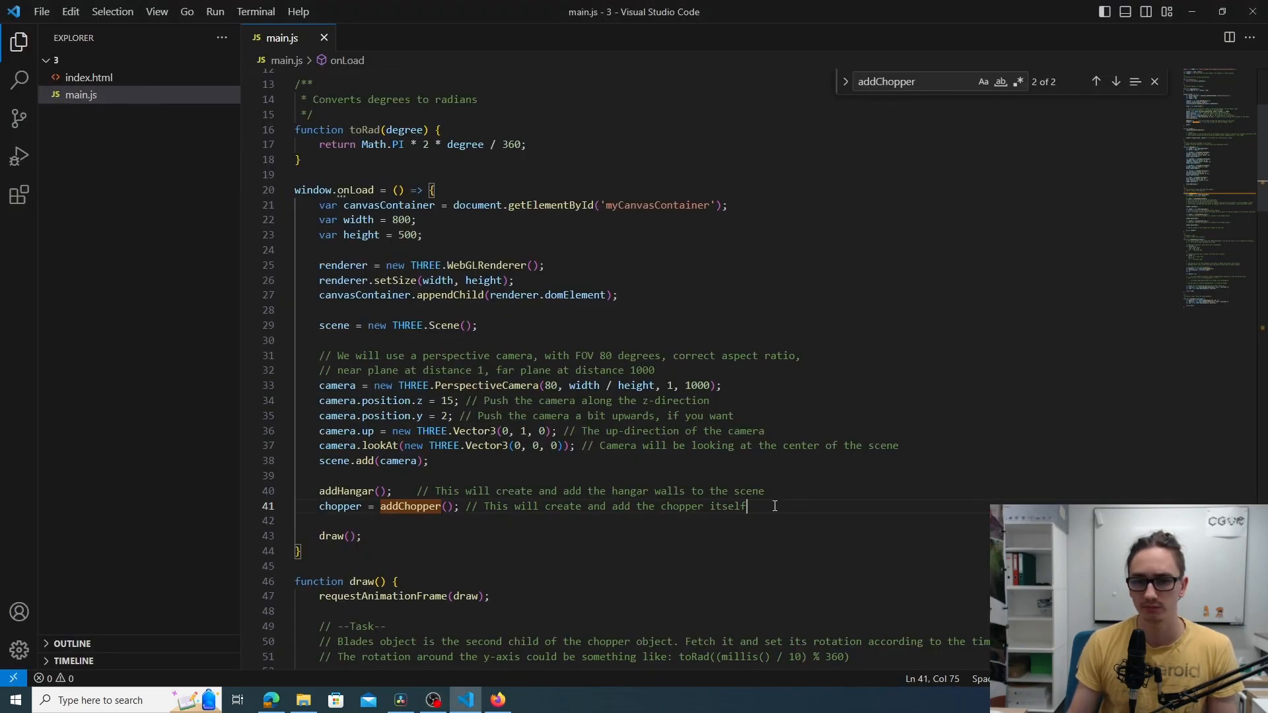
{"action": "double_click", "coordinate": [340, 506]}
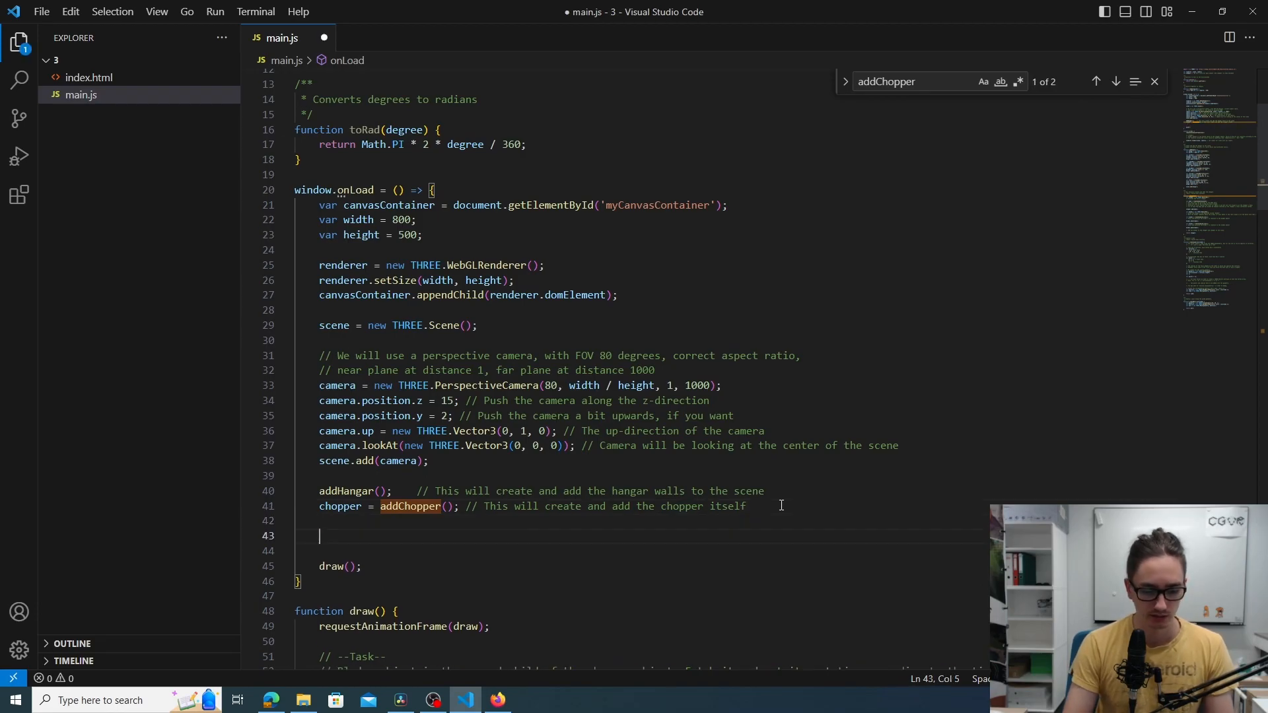
{"action": "type", "text": "s"}
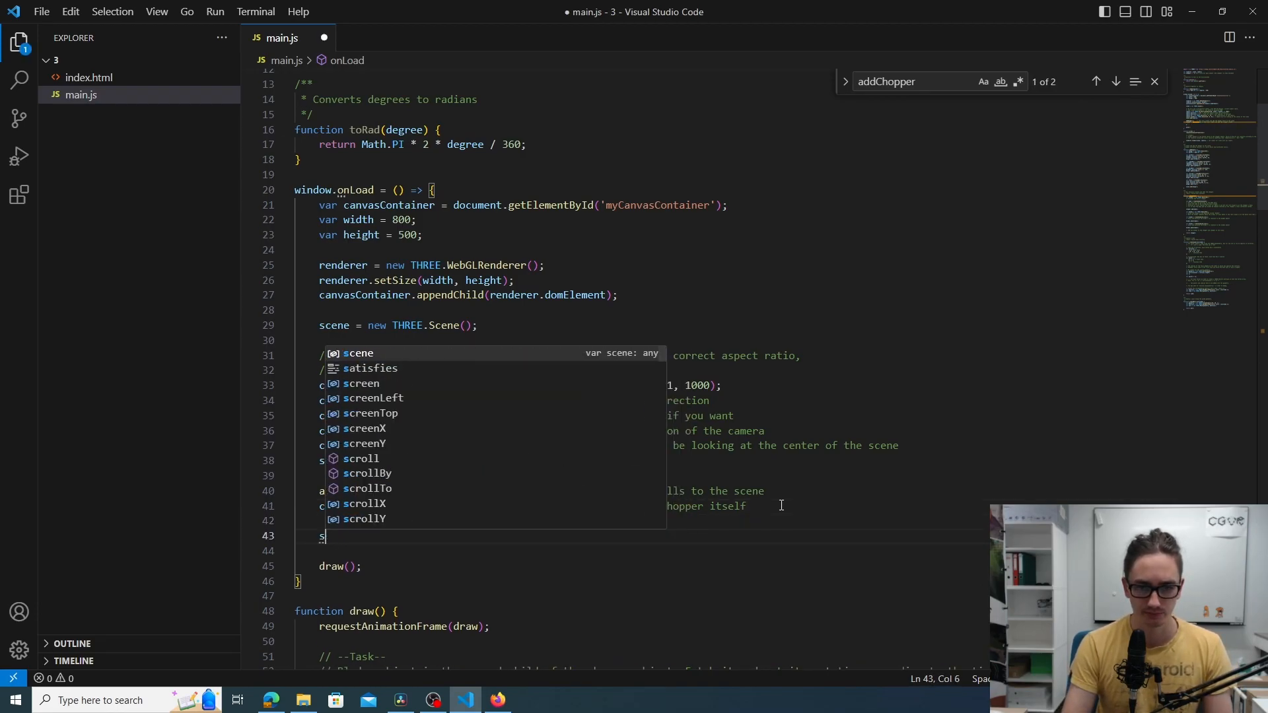
{"action": "type", "text": "cene.add("}
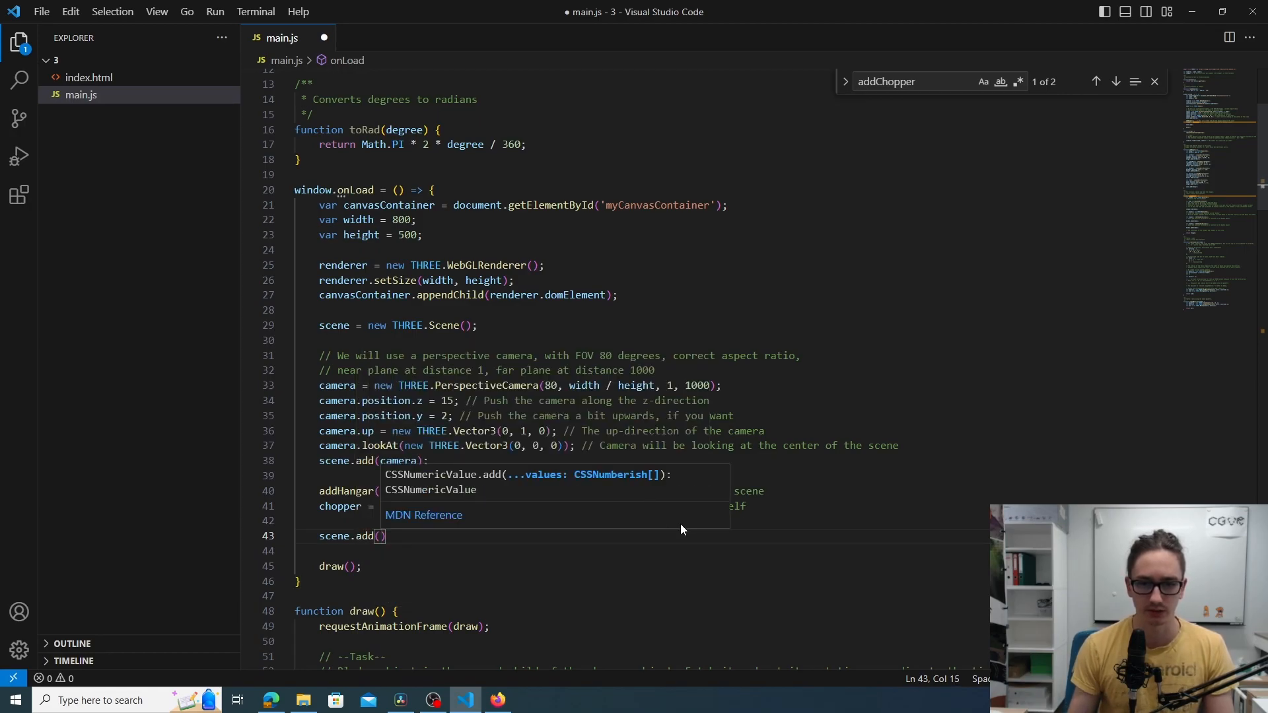
{"action": "key", "text": "Escape"}
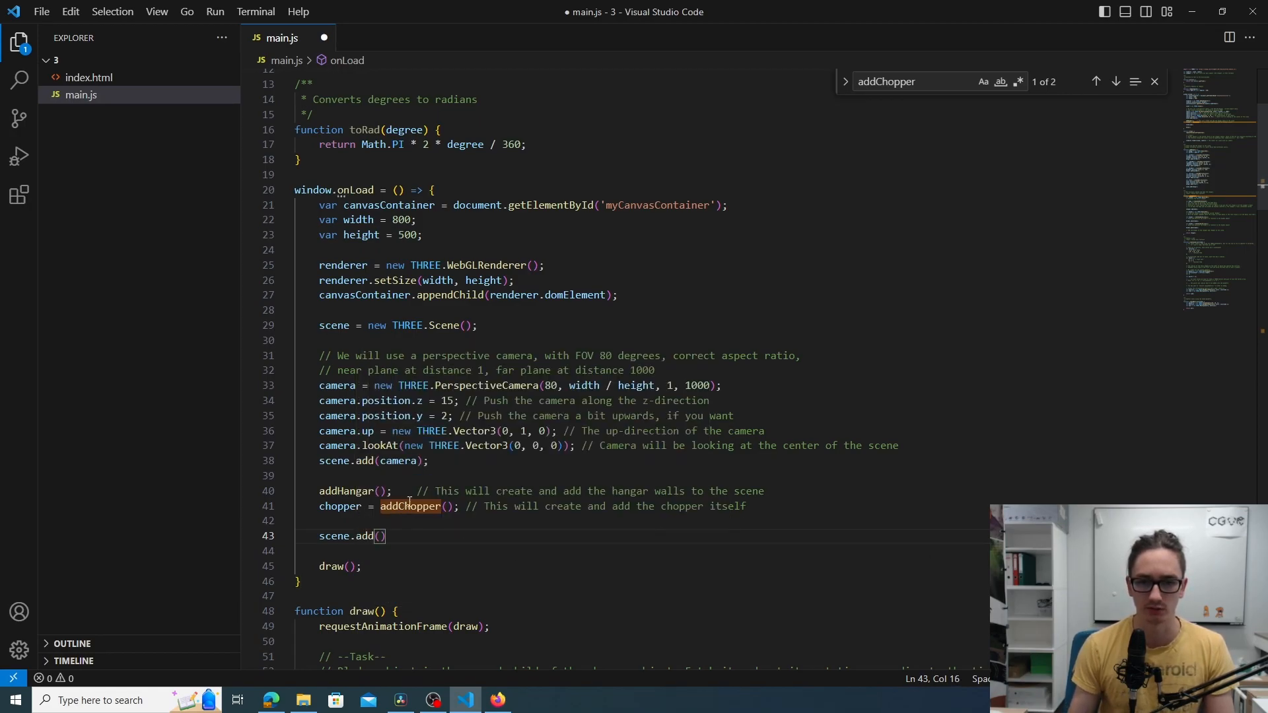
{"action": "type", "text": "cho"}
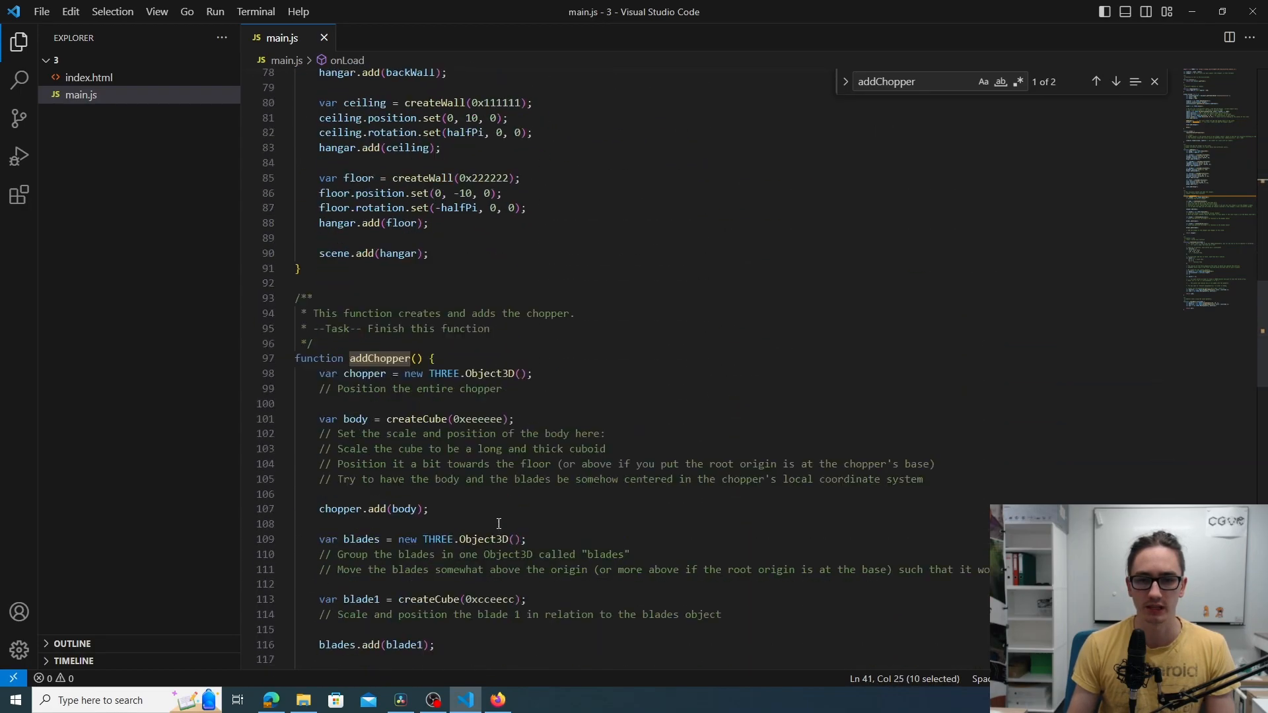
Review the body createCube call and the chopper.add(body) hierarchy in addChopper
{"action": "scroll", "scroll_direction": "down", "scroll_amount": 3}
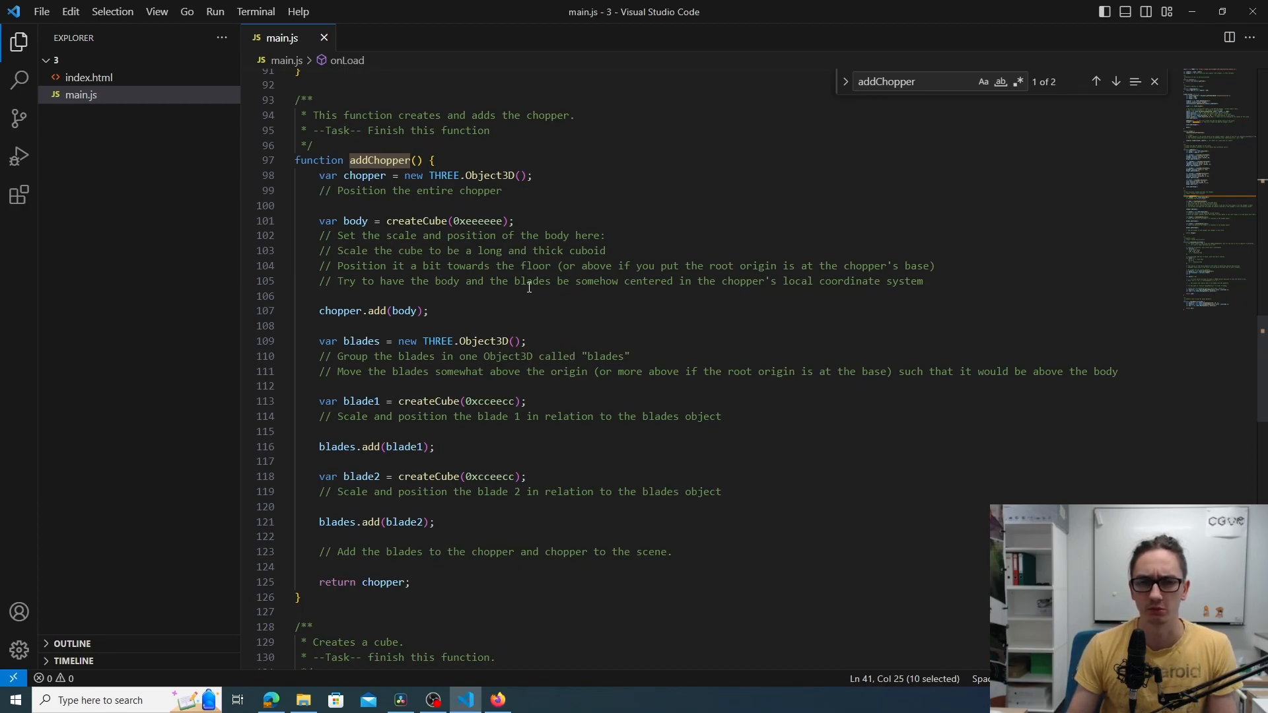
{"action": "mouse_move", "coordinate": [418, 220]}
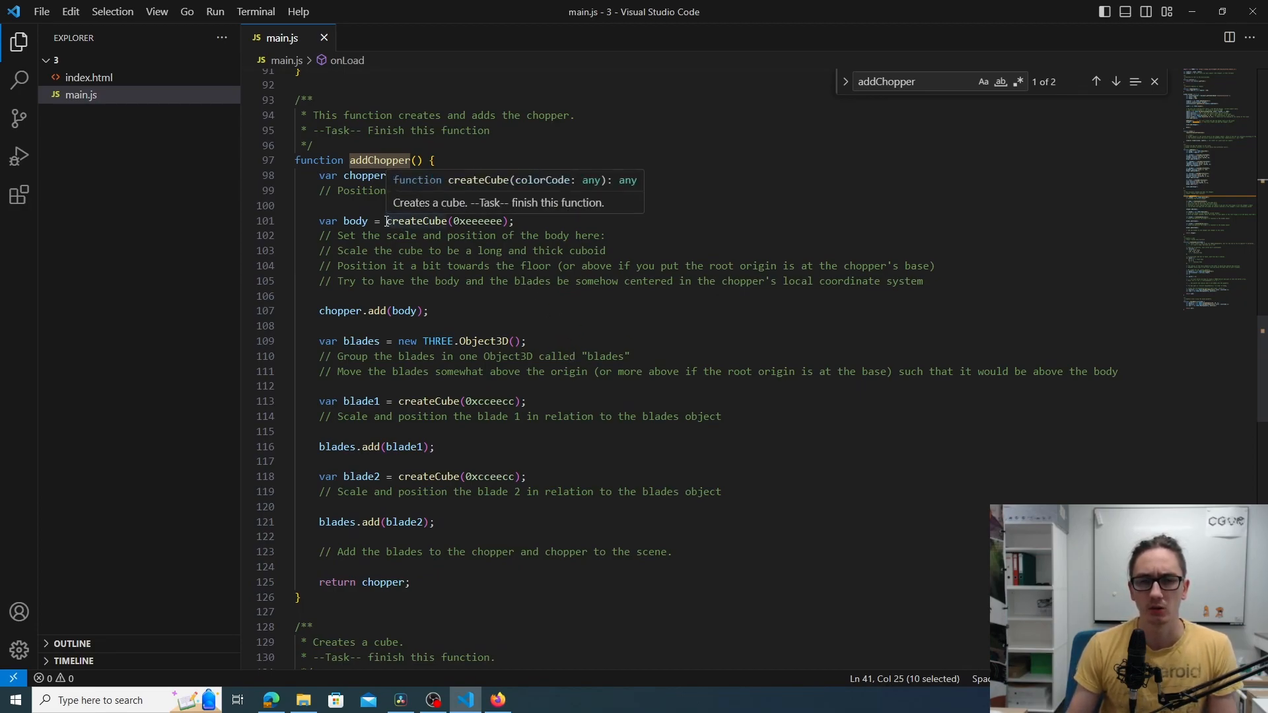
{"action": "left_click", "coordinate": [416, 220]}
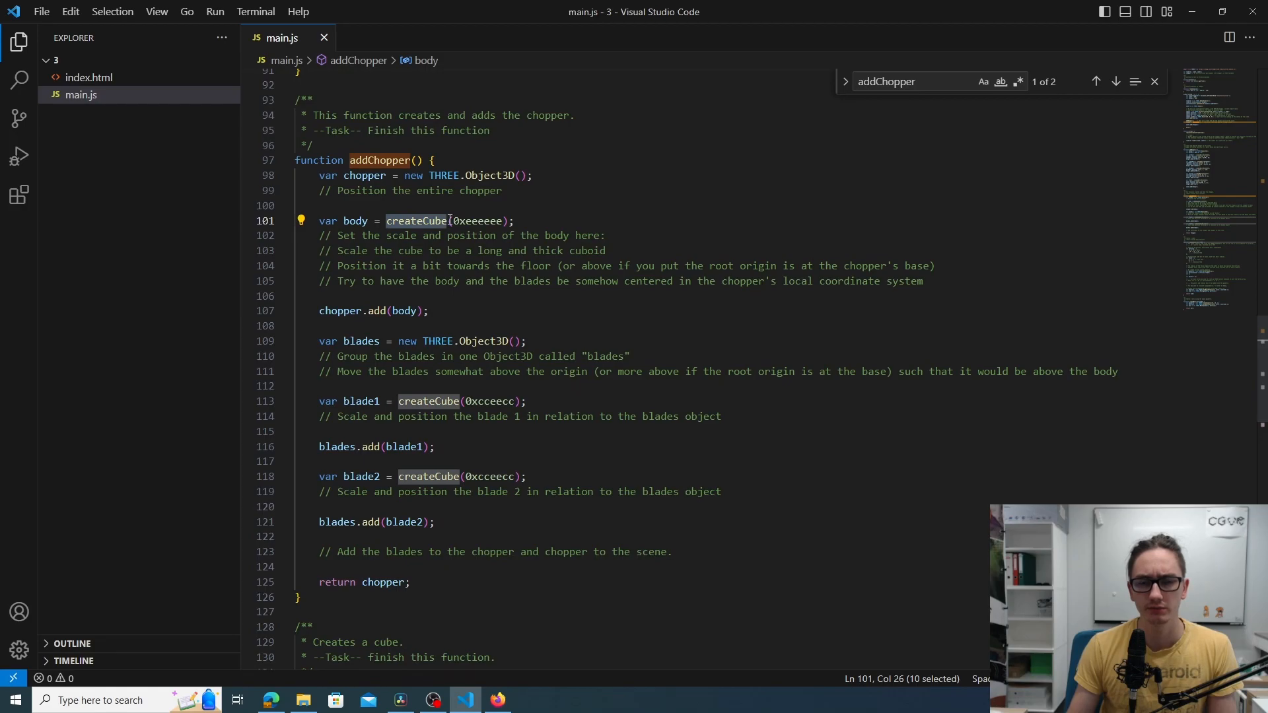
{"action": "double_click", "coordinate": [354, 220]}
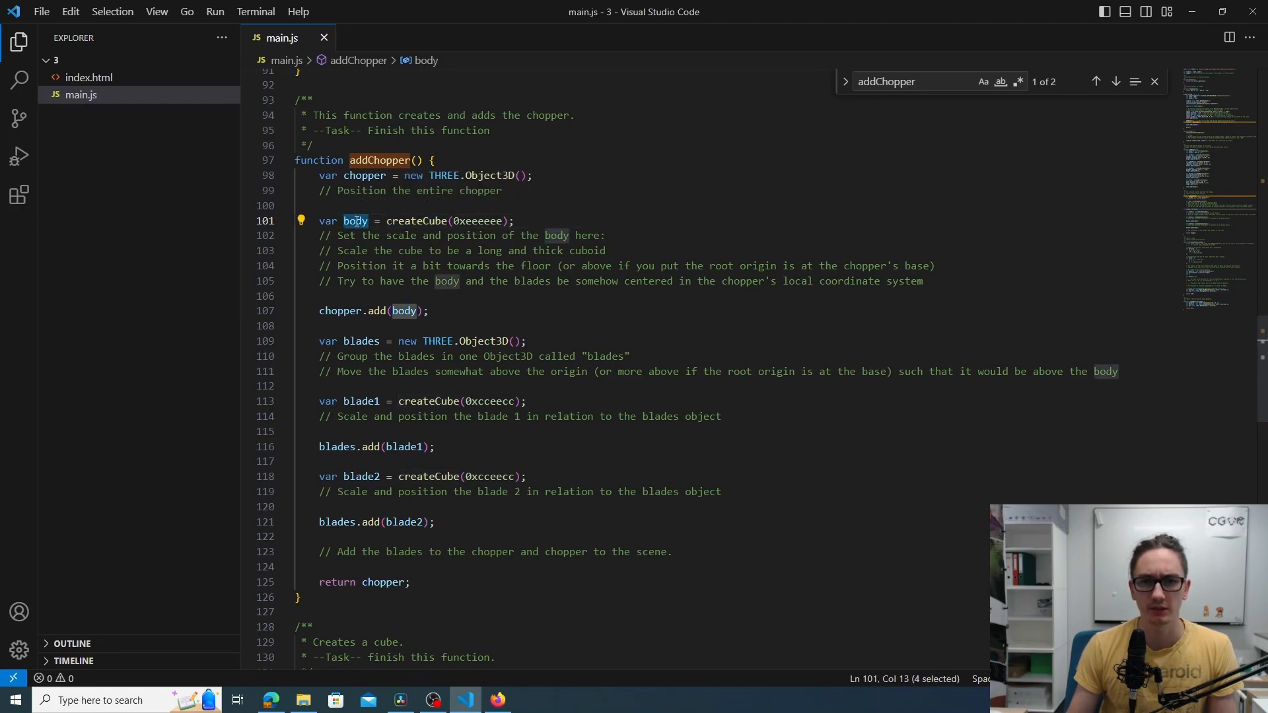
{"action": "left_click", "coordinate": [349, 310]}
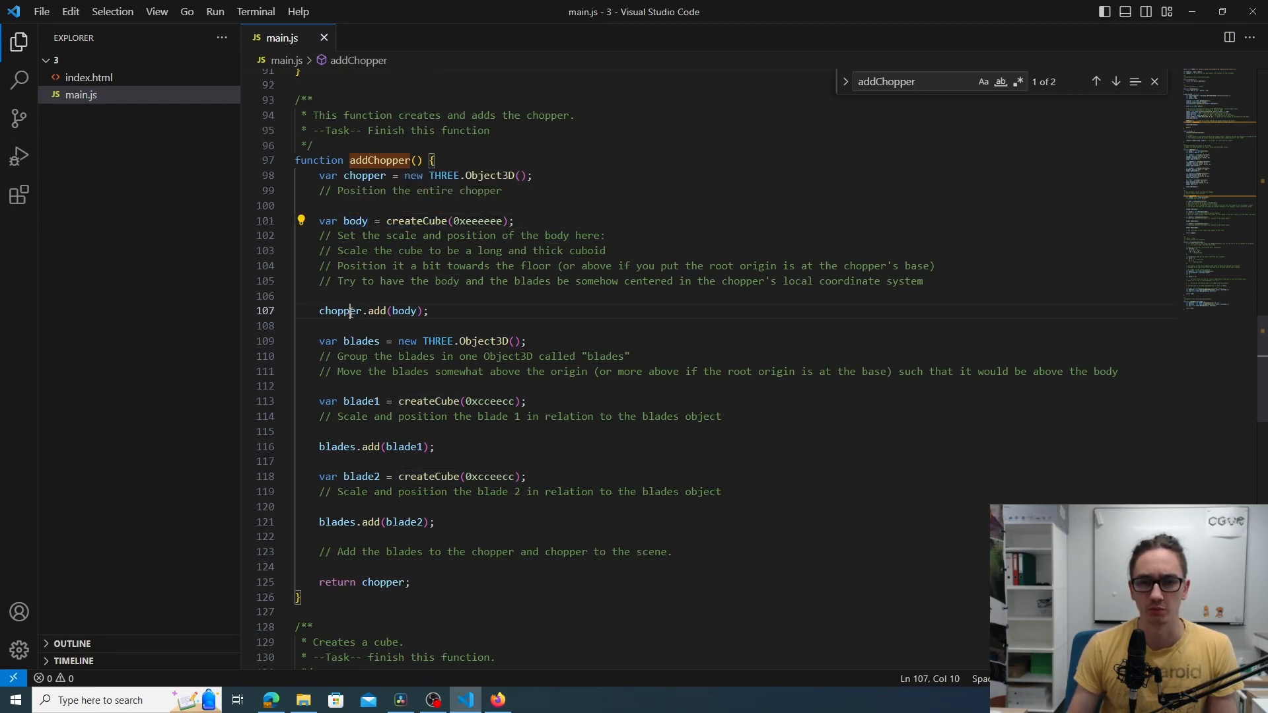
{"action": "double_click", "coordinate": [340, 310]}
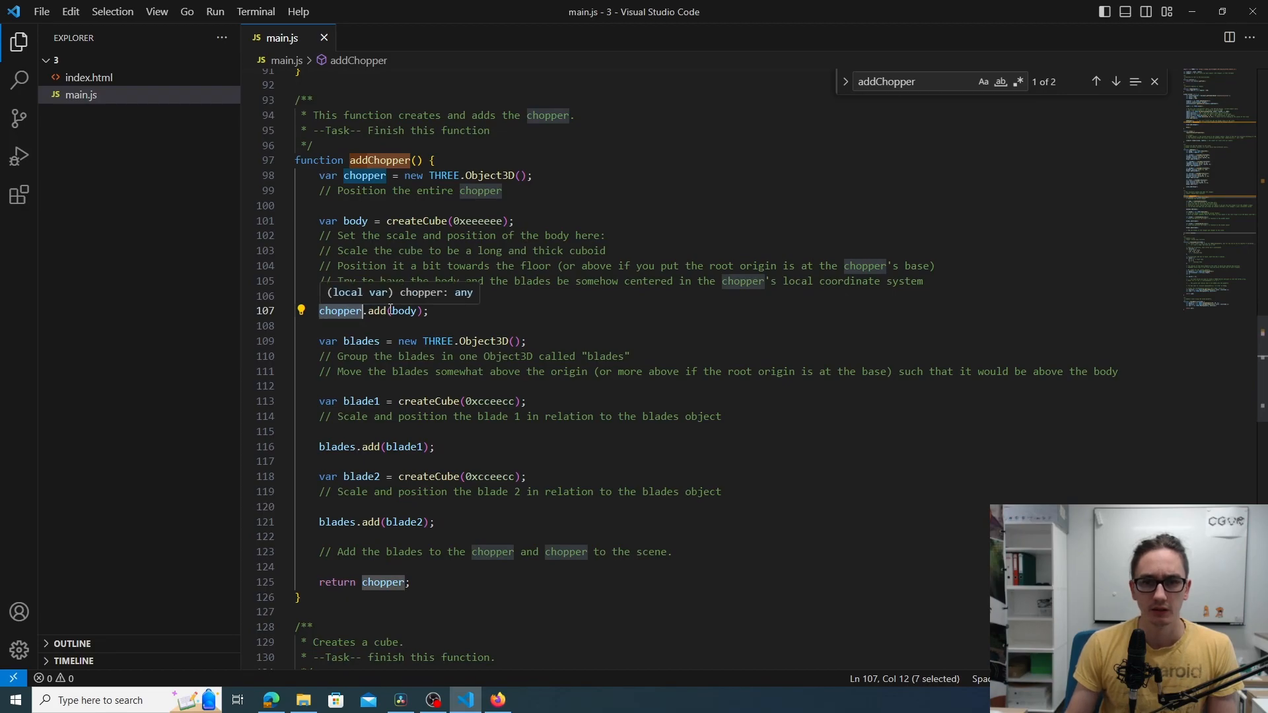
{"action": "mouse_move", "coordinate": [370, 513]}
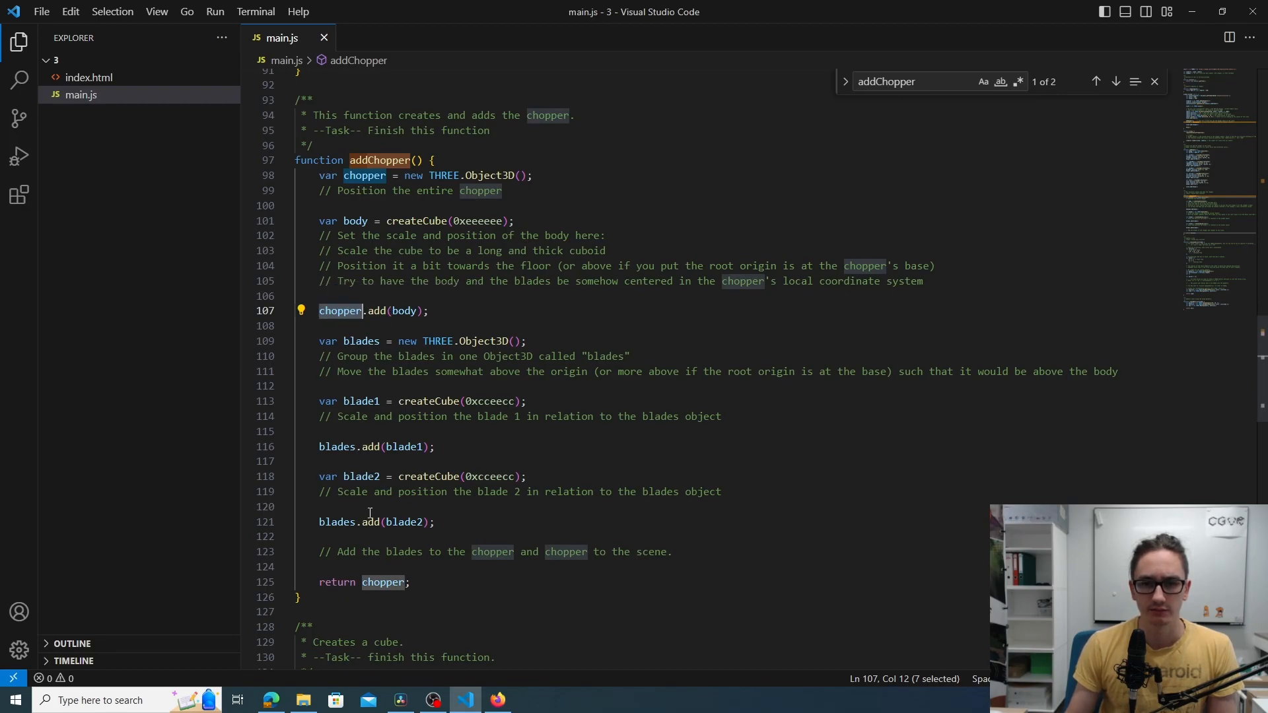
{"action": "mouse_move", "coordinate": [362, 329]}
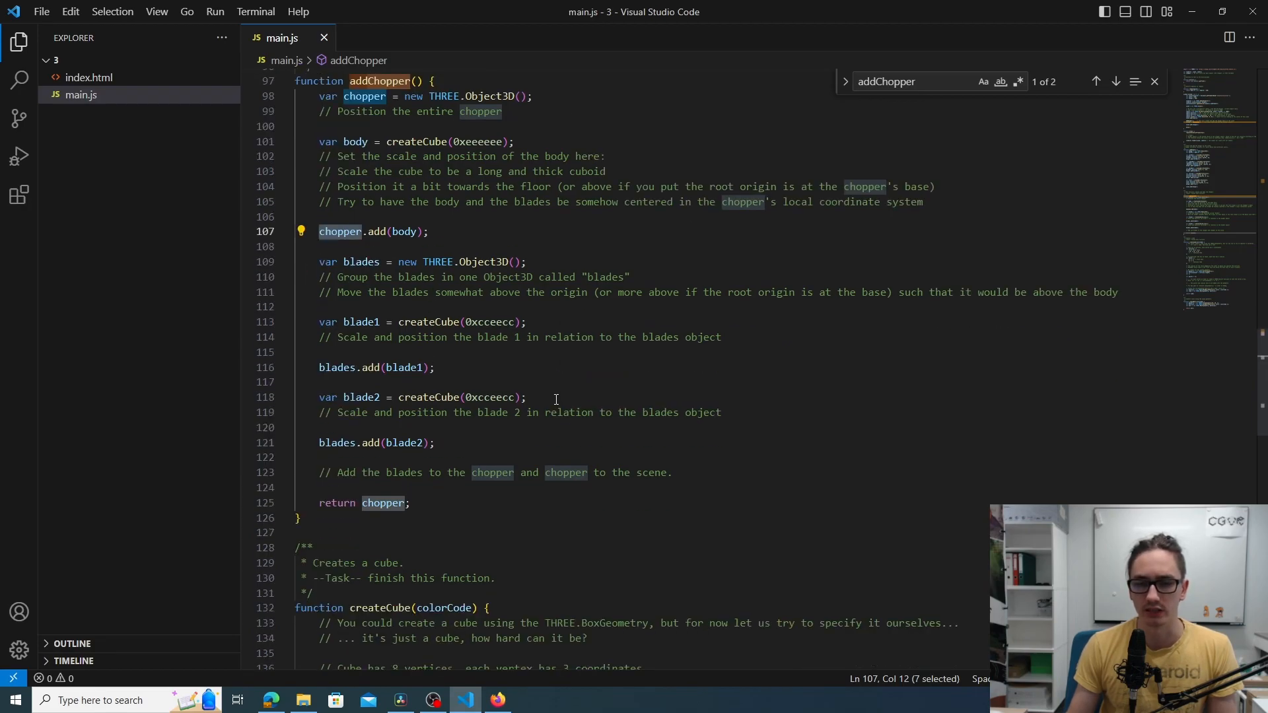
Move into createCube's vertices array to start listing the corner coordinates
{"action": "scroll", "scroll_direction": "down", "scroll_amount": 3}
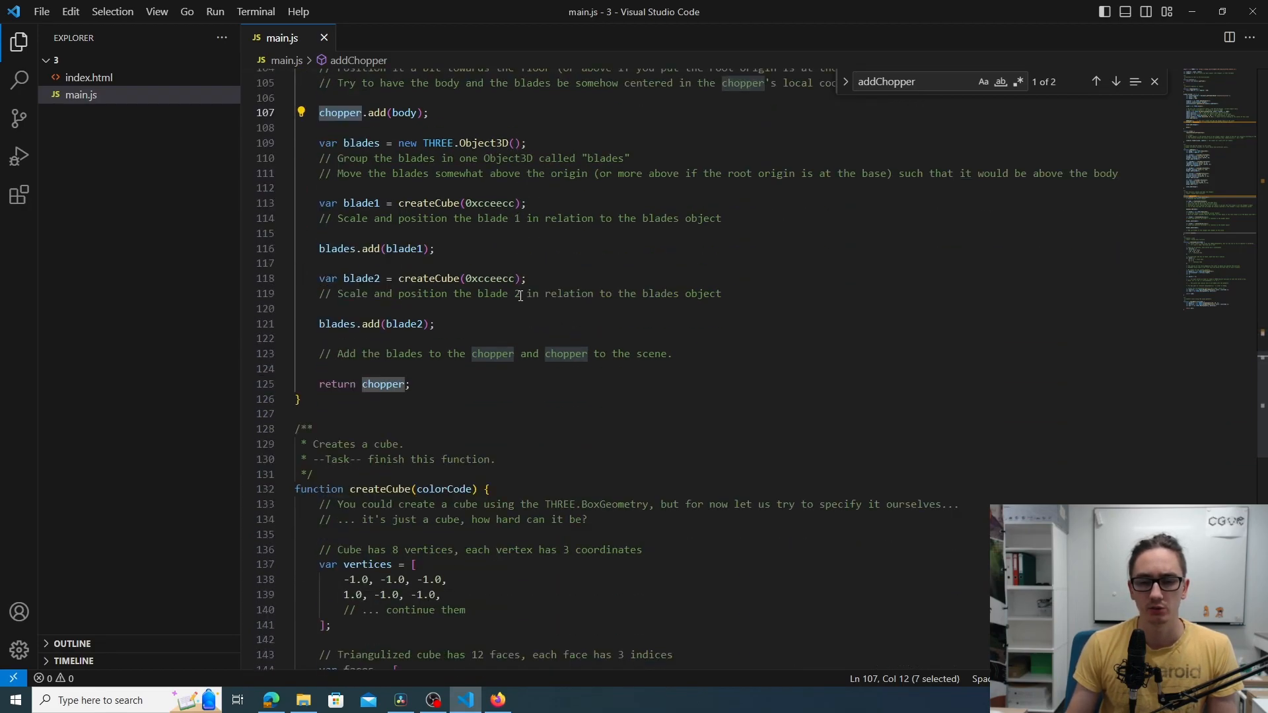
{"action": "scroll", "scroll_direction": "down", "scroll_amount": 3}
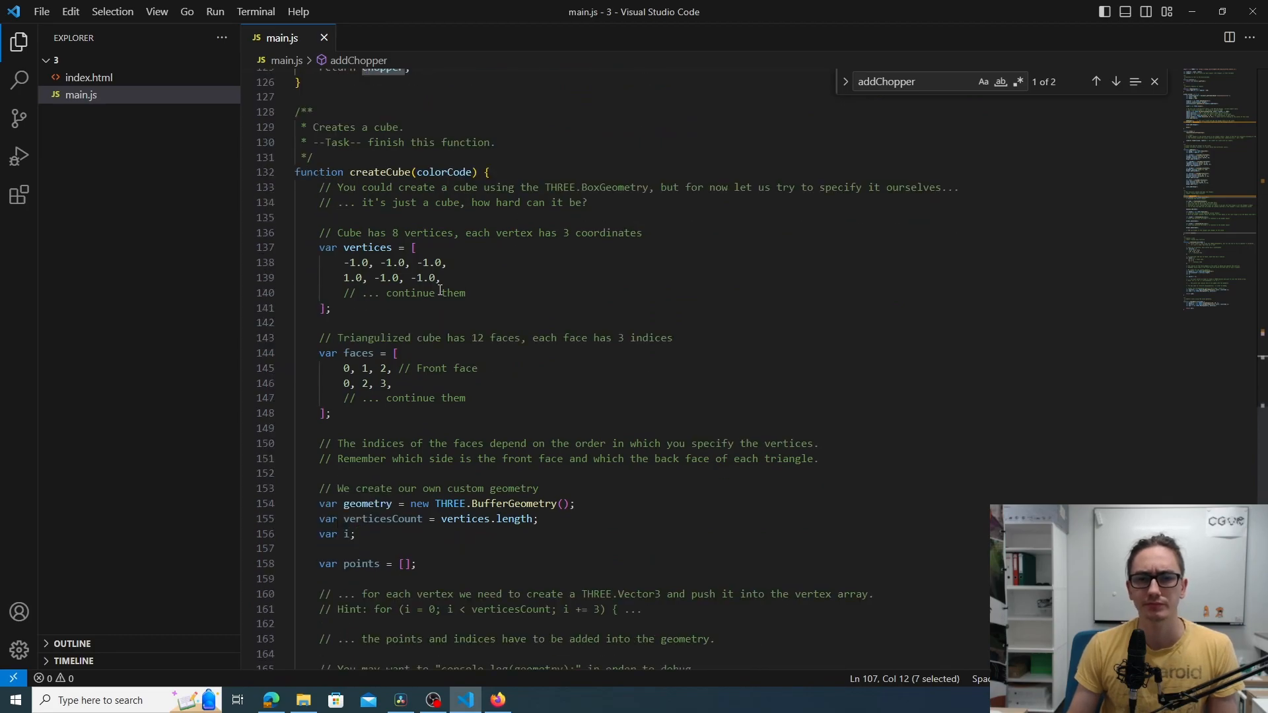
{"action": "mouse_move", "coordinate": [316, 247]}
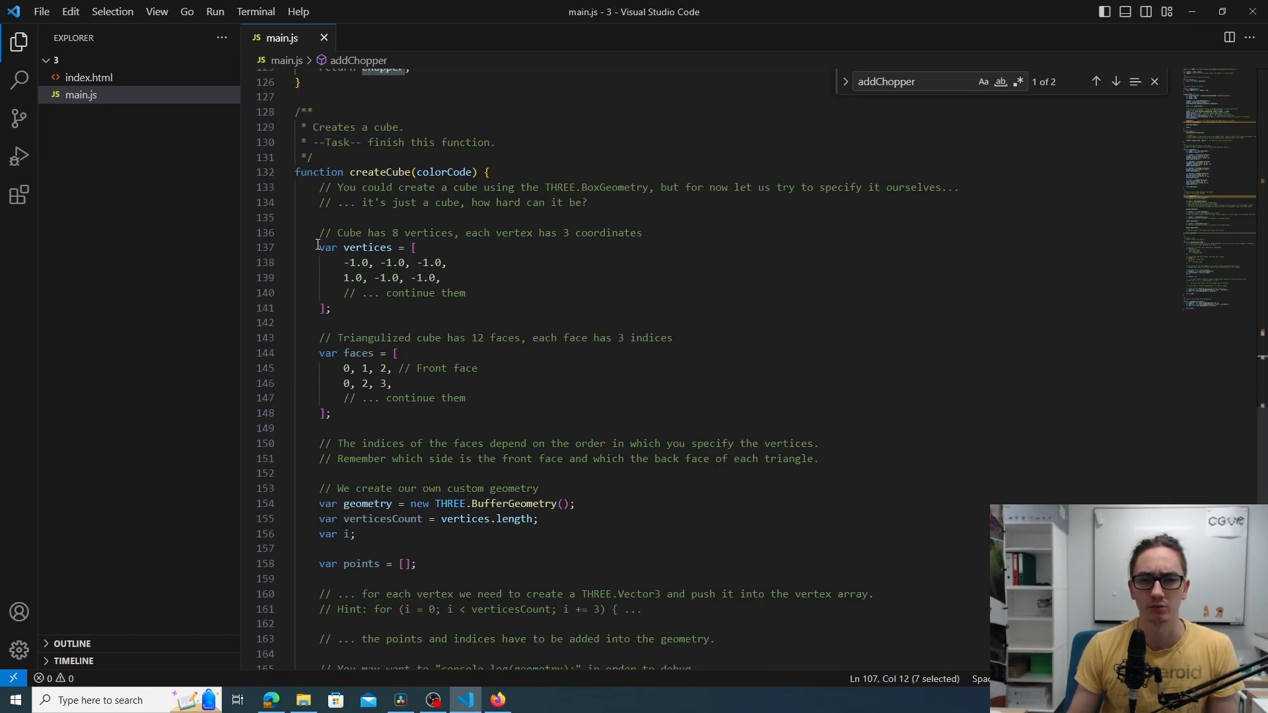
{"action": "left_click", "coordinate": [332, 308]}
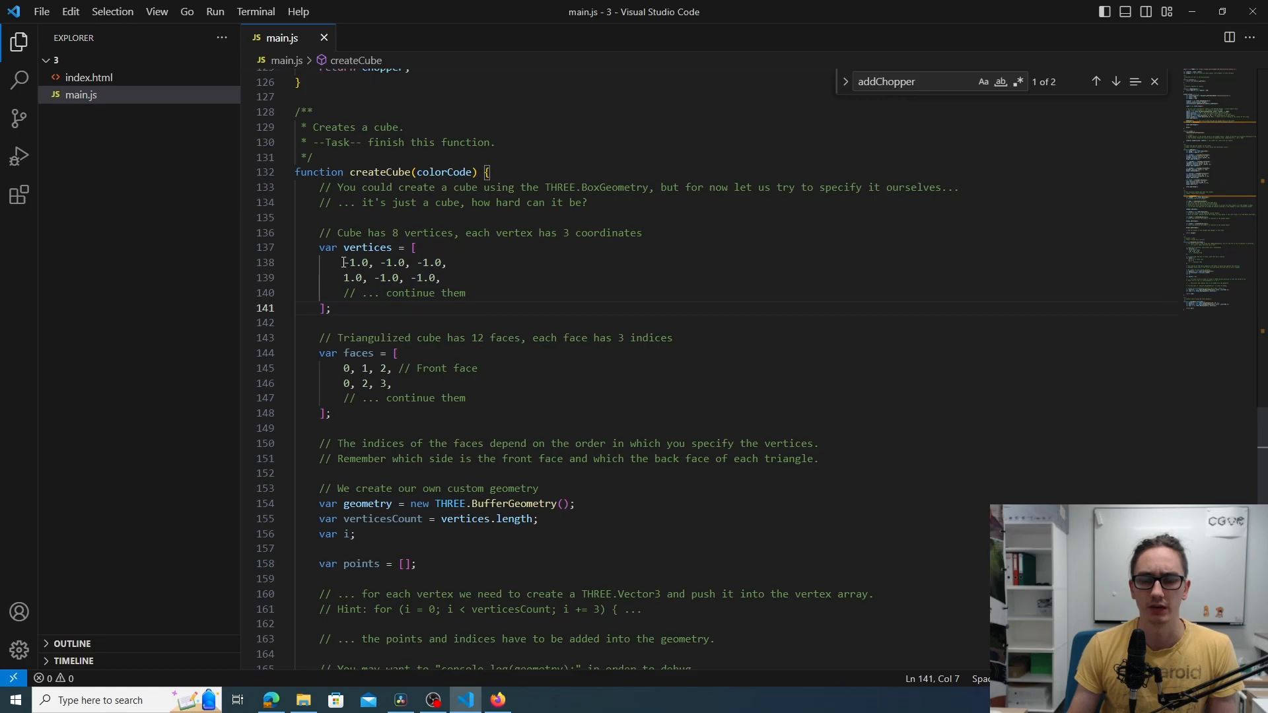
{"action": "left_click", "coordinate": [457, 277]}
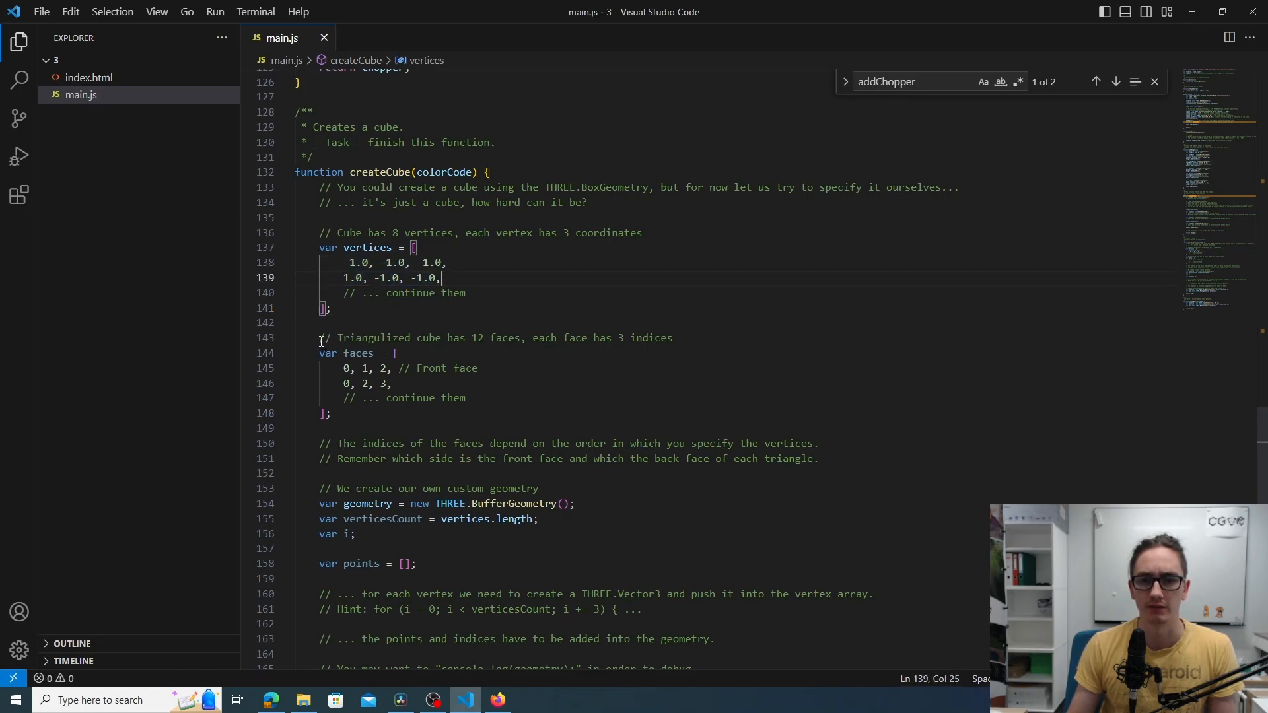
{"action": "scroll", "scroll_direction": "down", "scroll_amount": 3}
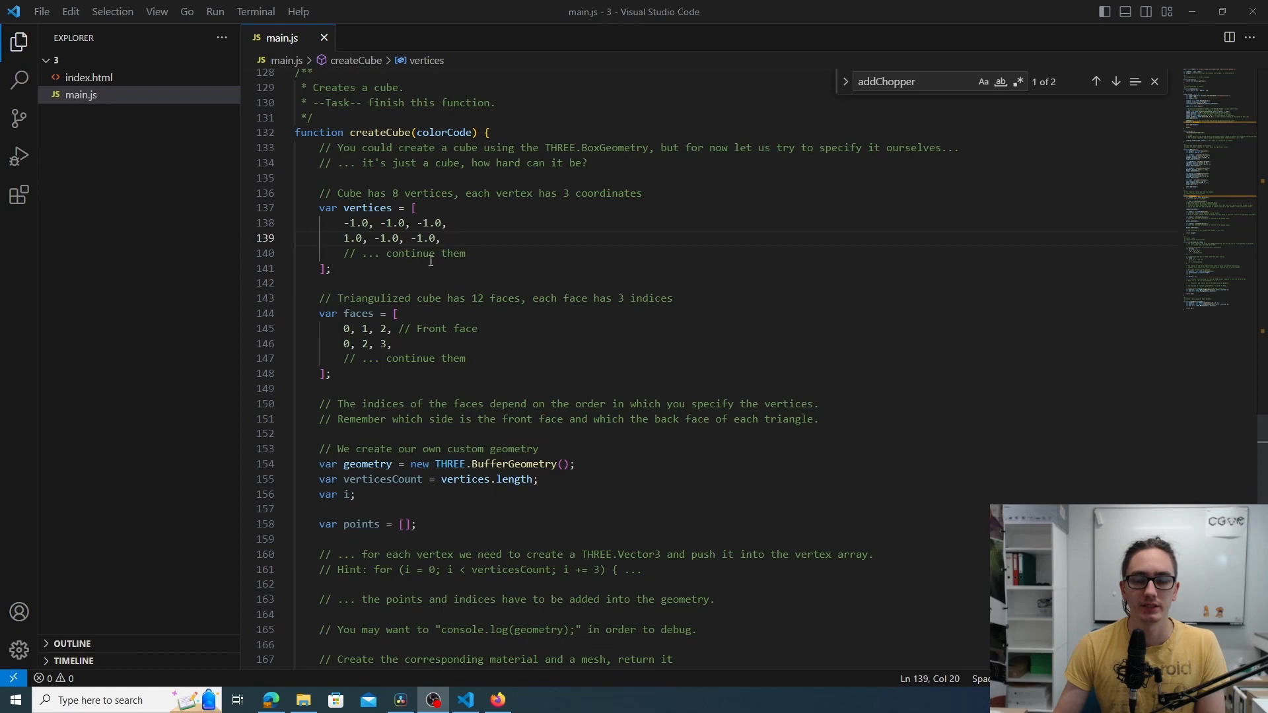
{"action": "mouse_move", "coordinate": [368, 365]}
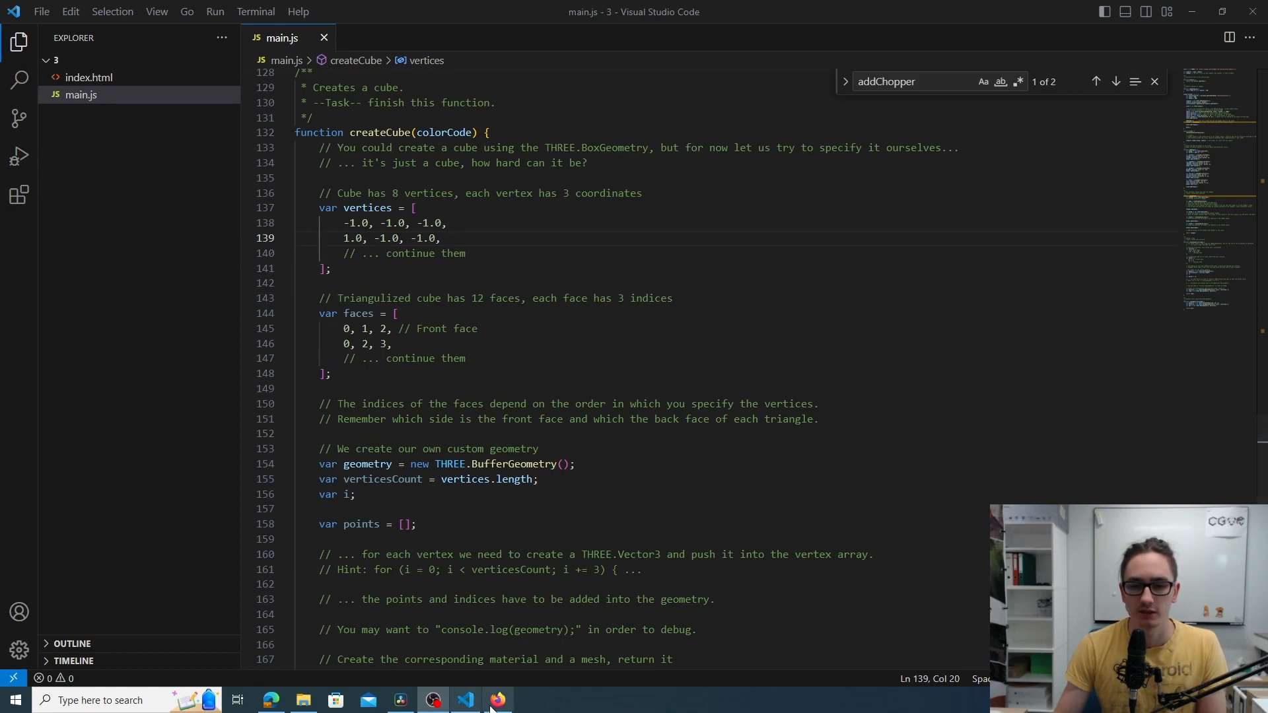
Consult the cube corner diagram in Firefox and return to main.js in the editor
{"action": "left_click", "coordinate": [498, 700]}
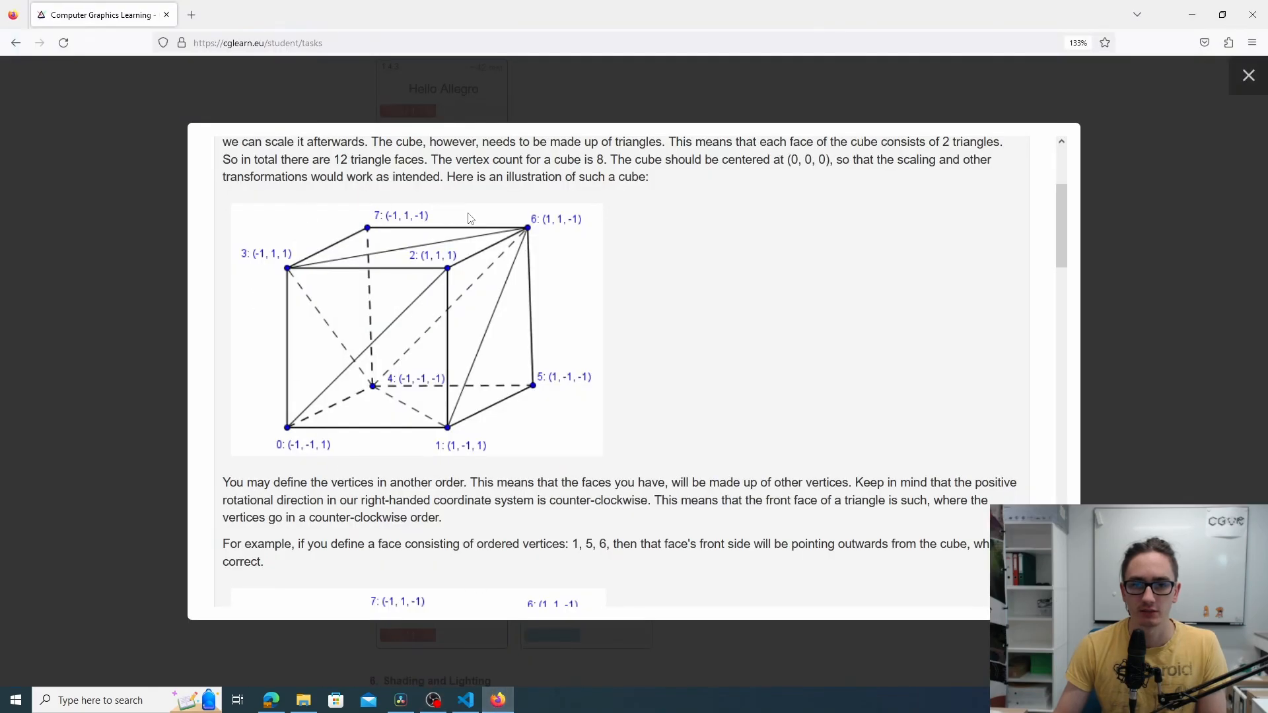
{"action": "mouse_move", "coordinate": [474, 676]}
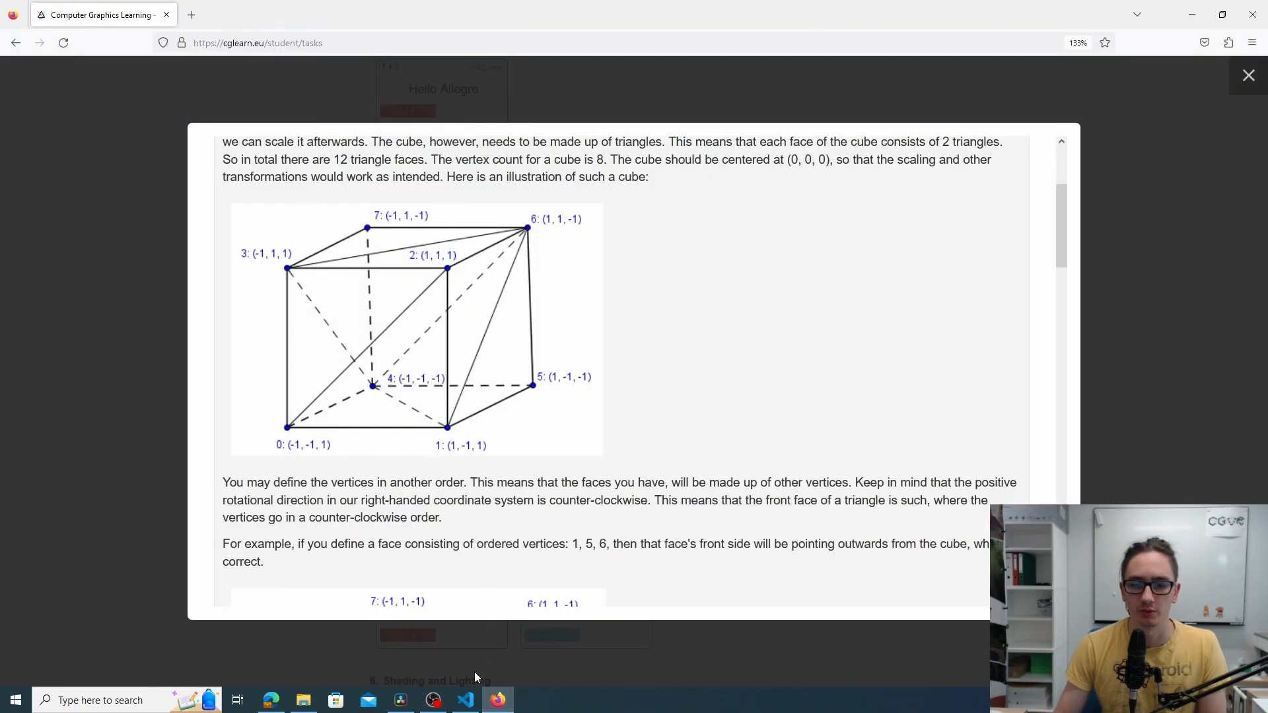
{"action": "left_click", "coordinate": [432, 700]}
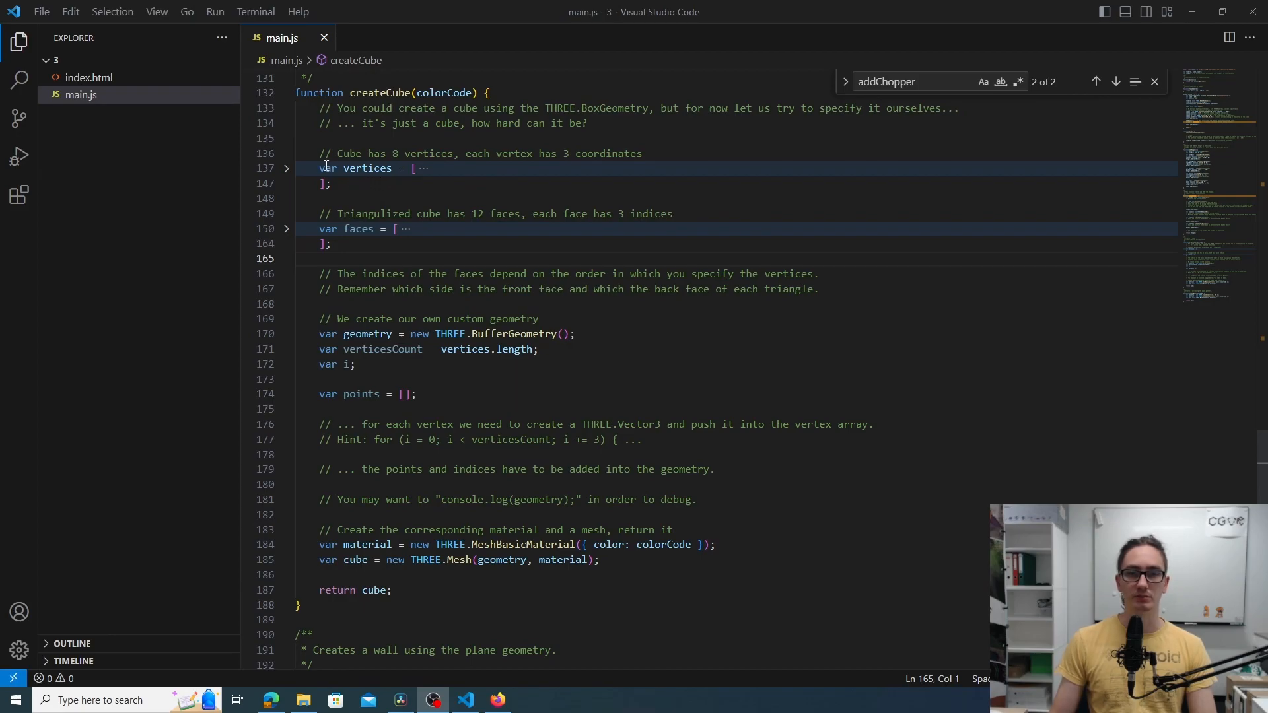
{"action": "scroll", "scroll_direction": "down", "scroll_amount": 3}
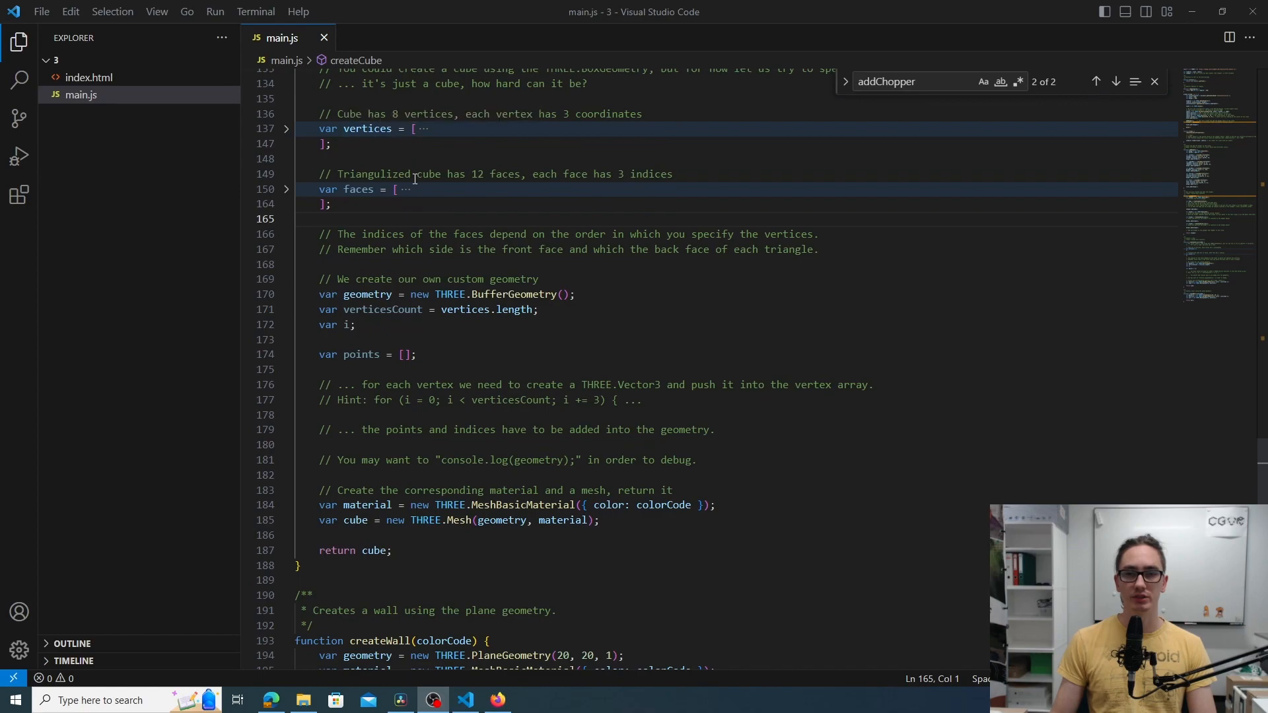
{"action": "mouse_move", "coordinate": [661, 399]}
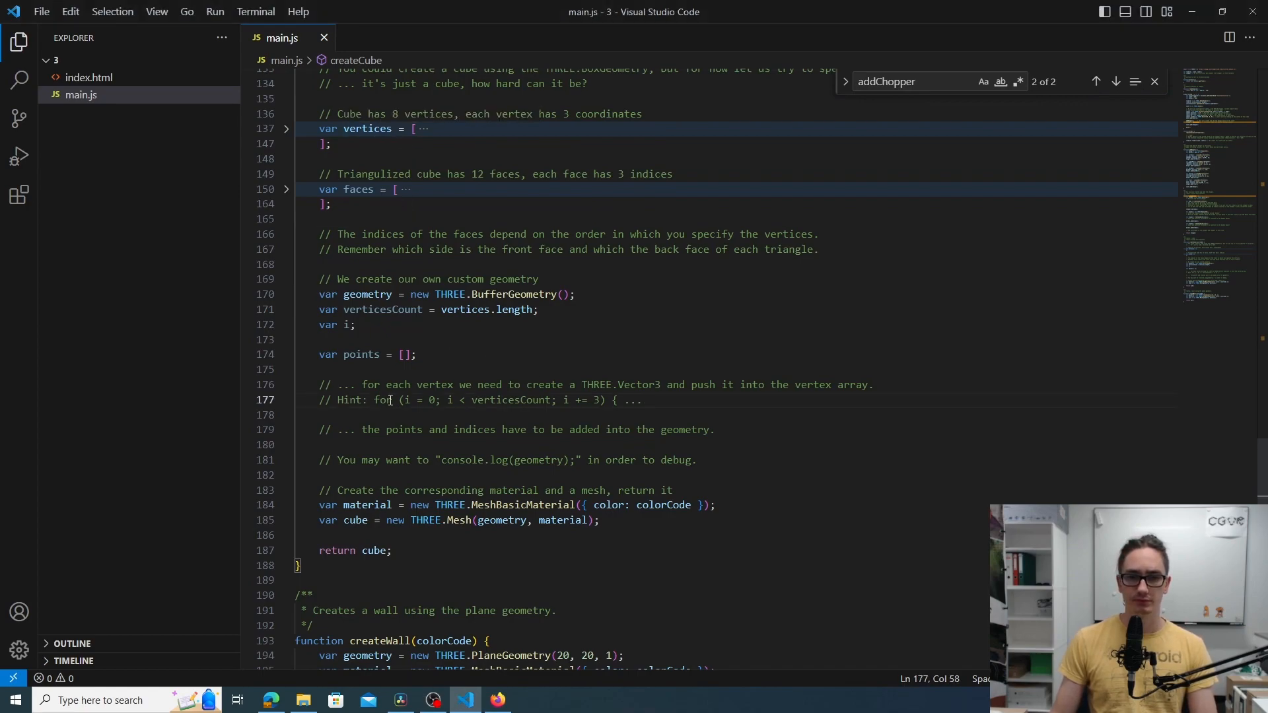
Write the for loop header stepping i by 3 over the vertices array
{"action": "key", "text": "Enter"}
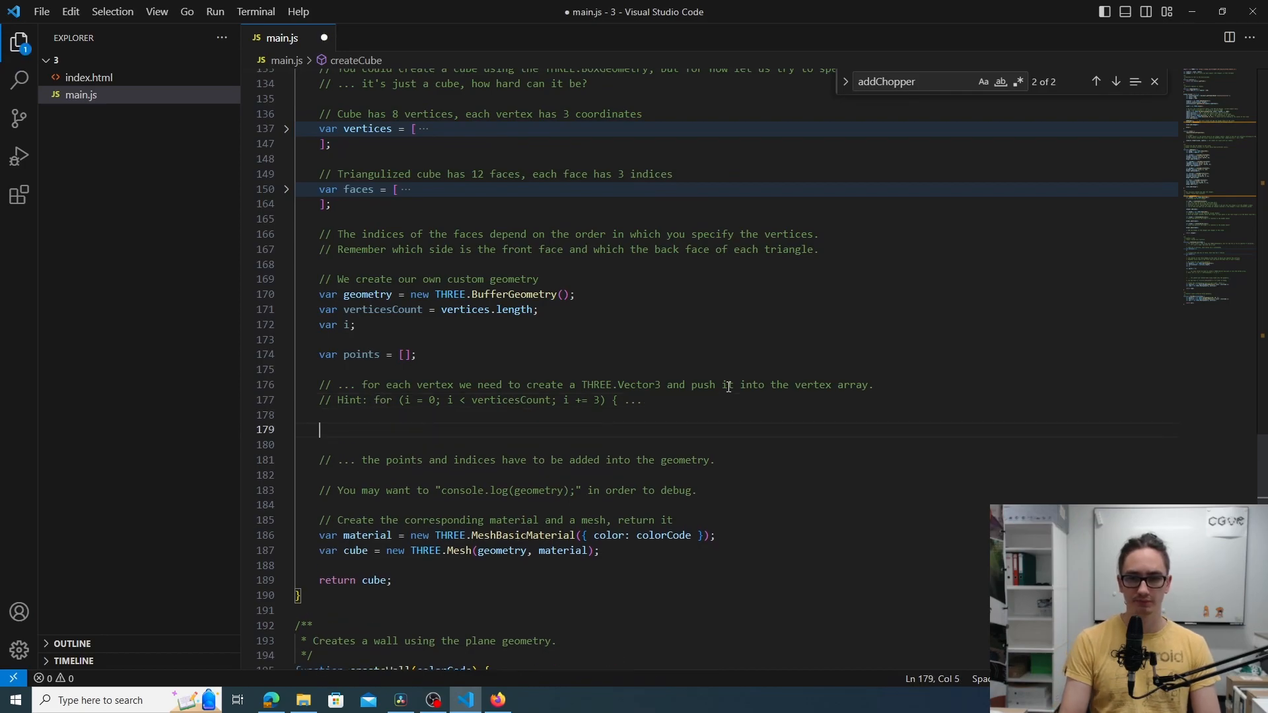
{"action": "type", "text": "for (i ="}
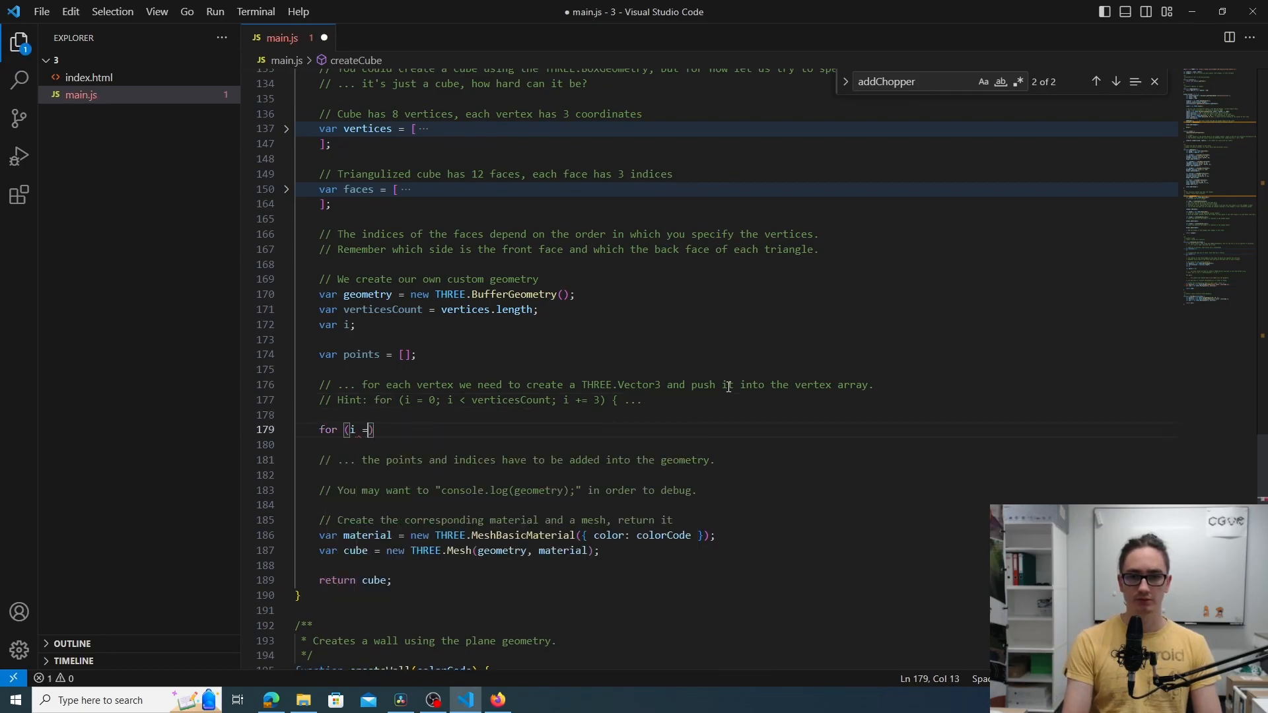
{"action": "type", "text": "= 0; i <"}
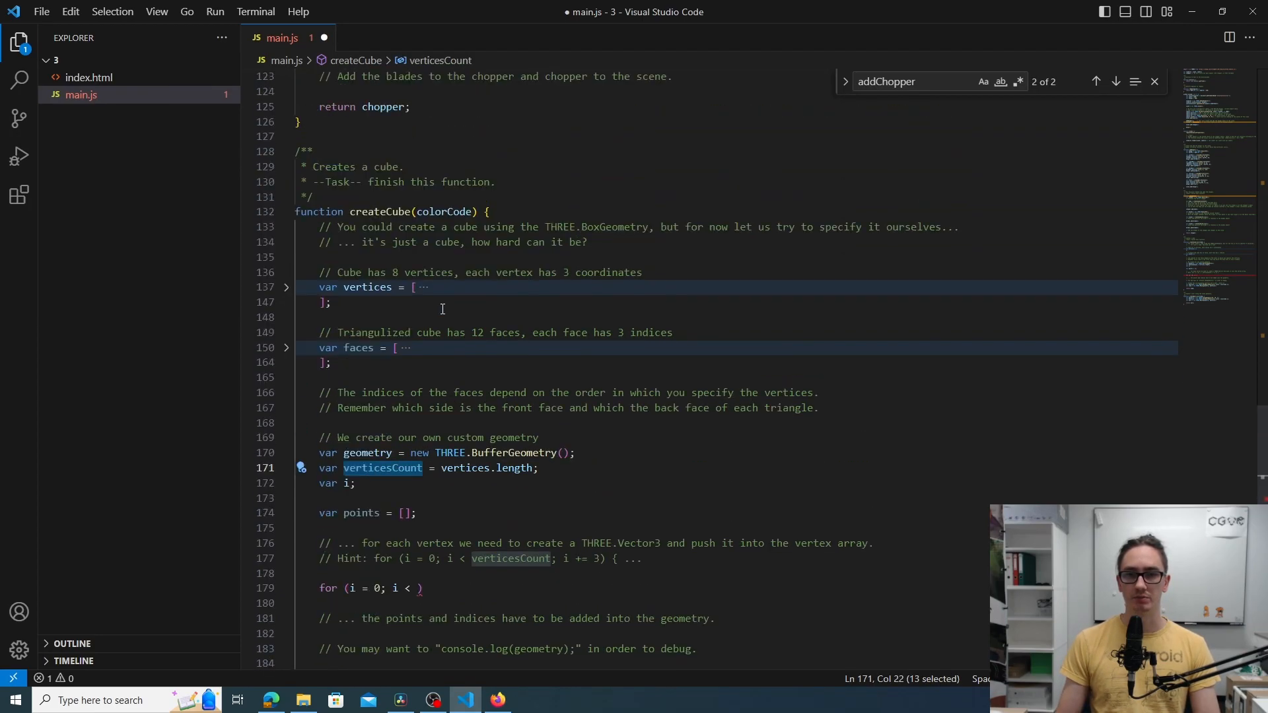
{"action": "scroll", "scroll_direction": "down", "scroll_amount": 3}
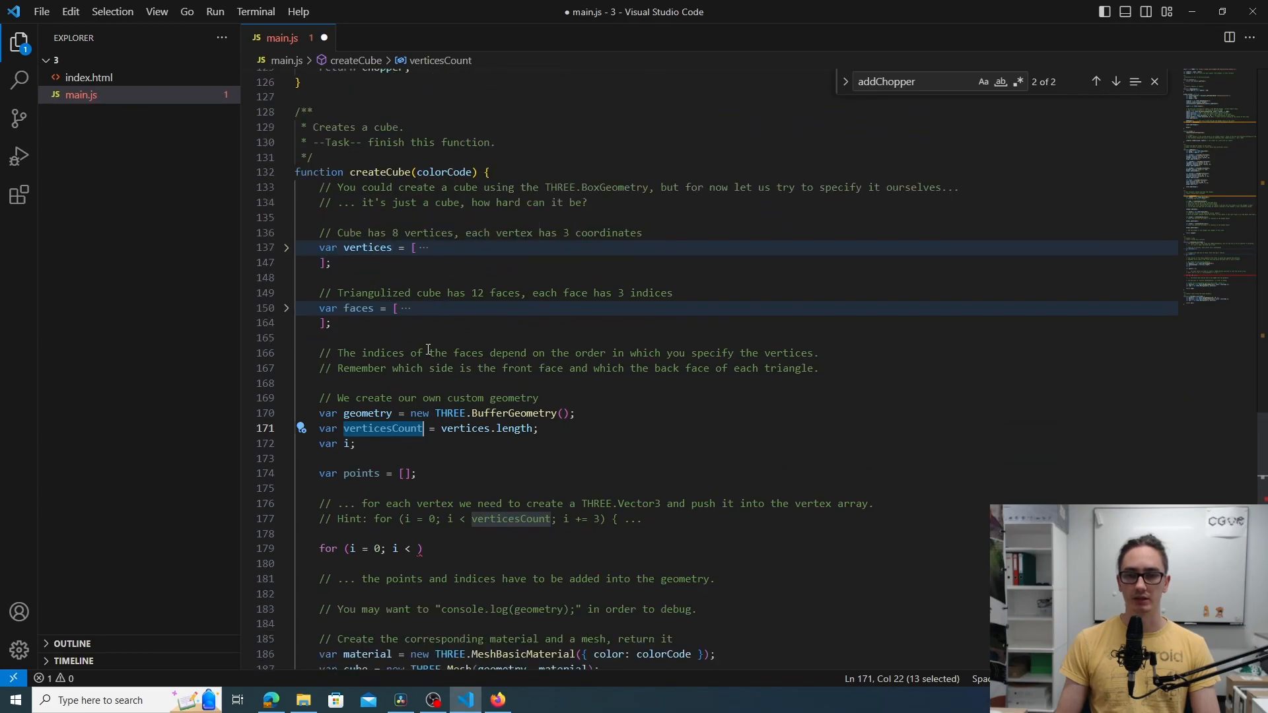
{"action": "scroll", "scroll_direction": "down", "scroll_amount": 3}
{"action": "type", "text": "verticesCount; "}
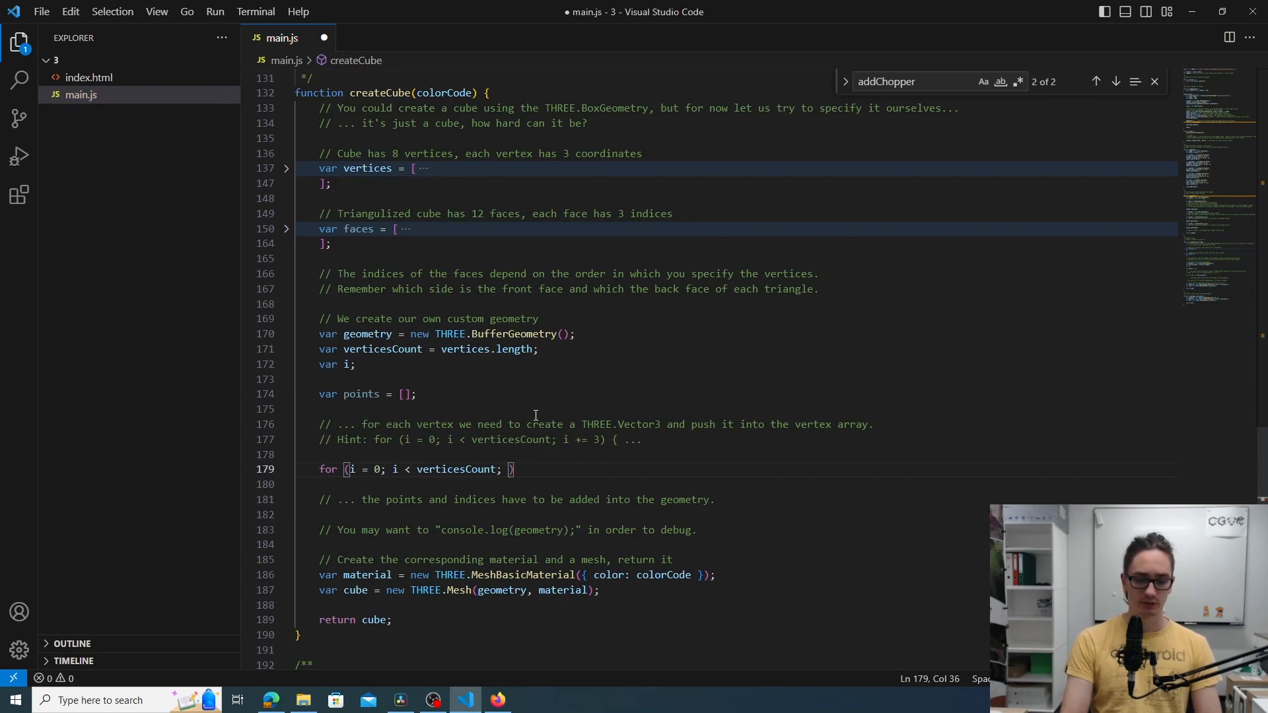
{"action": "type", "text": "i += 3"}
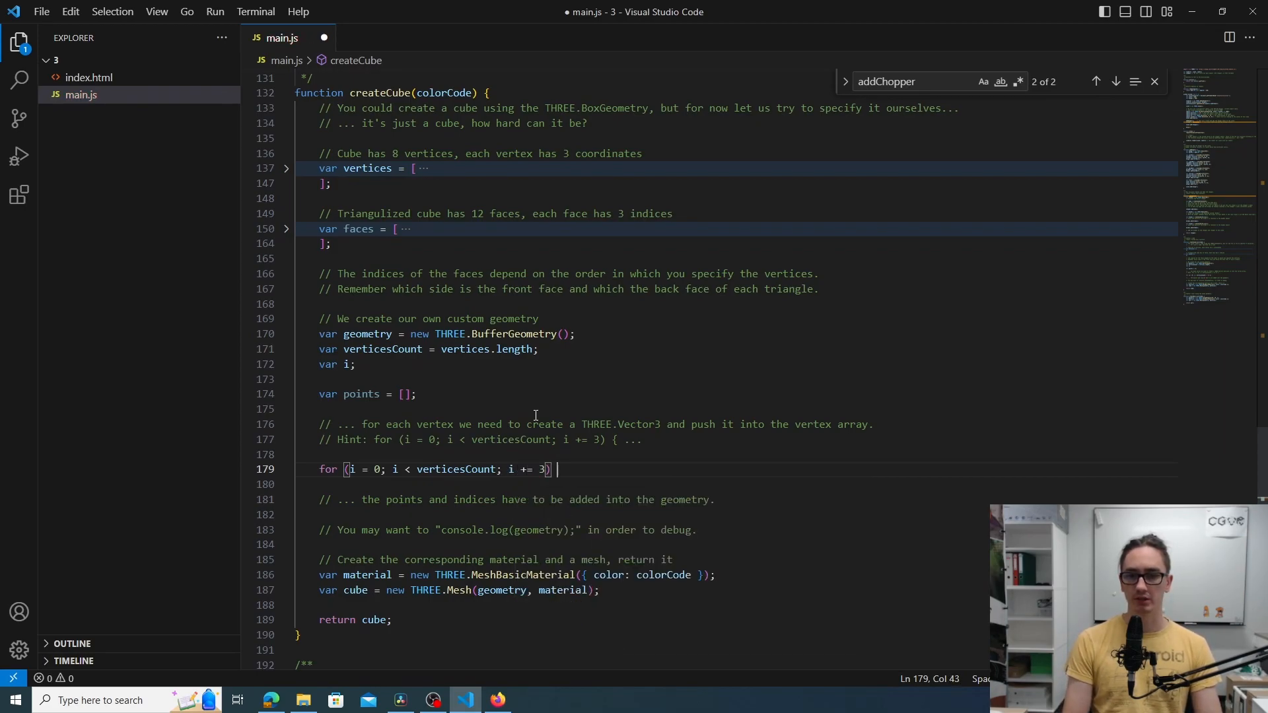
{"action": "type", "text": " {"}
{"action": "key", "text": "Enter"}
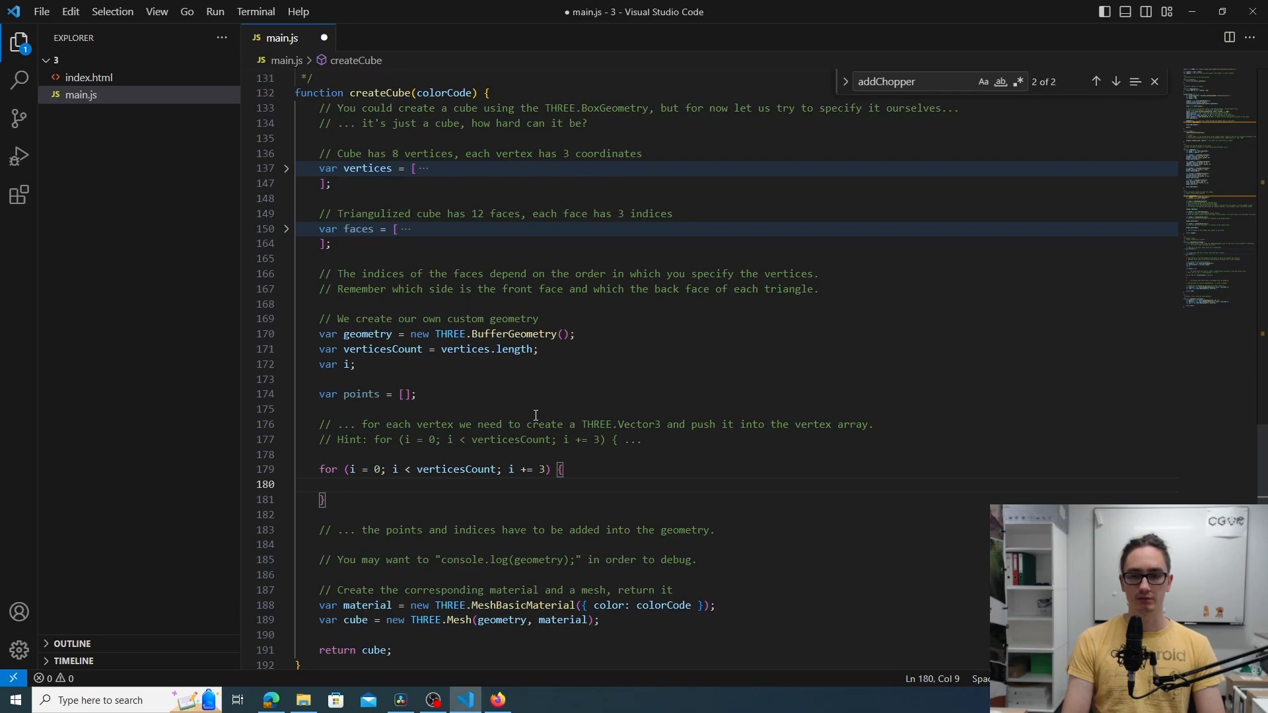
Create var vec = new THREE.Vector3 from vertices[i], vertices[i + 1], vertices[i + 2]
{"action": "type", "text": "var"}
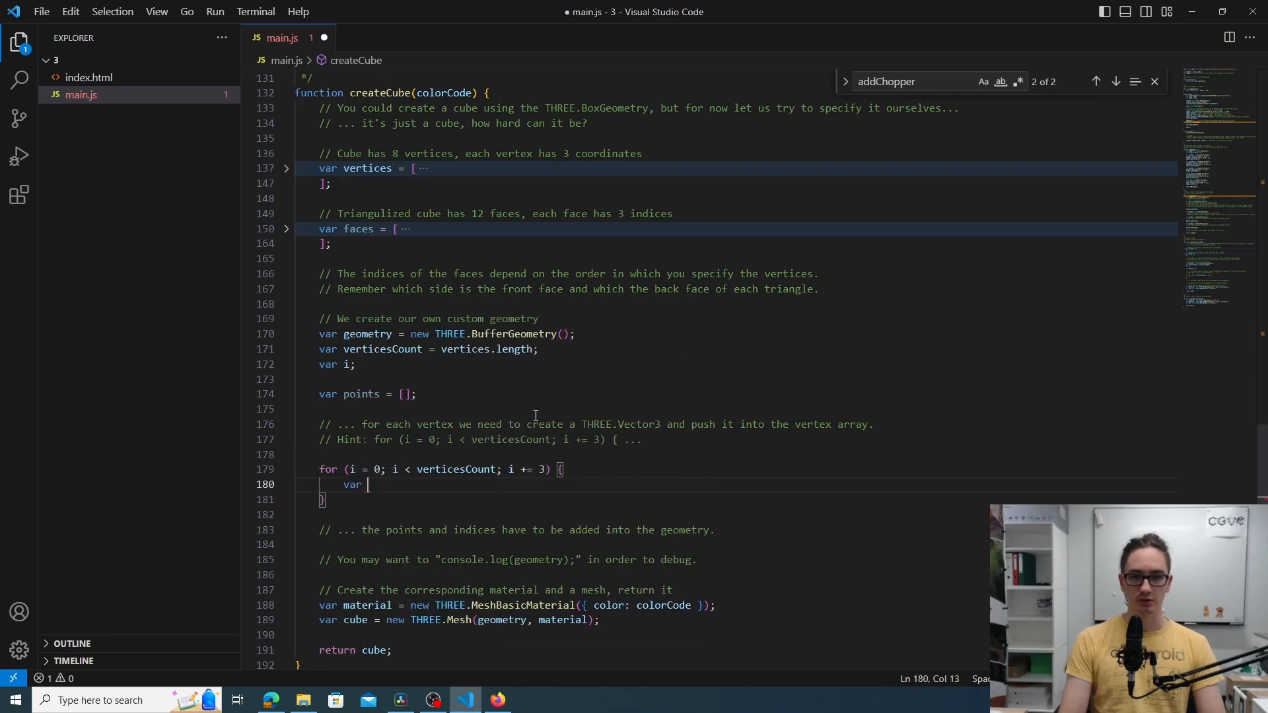
{"action": "type", "text": "vec"}
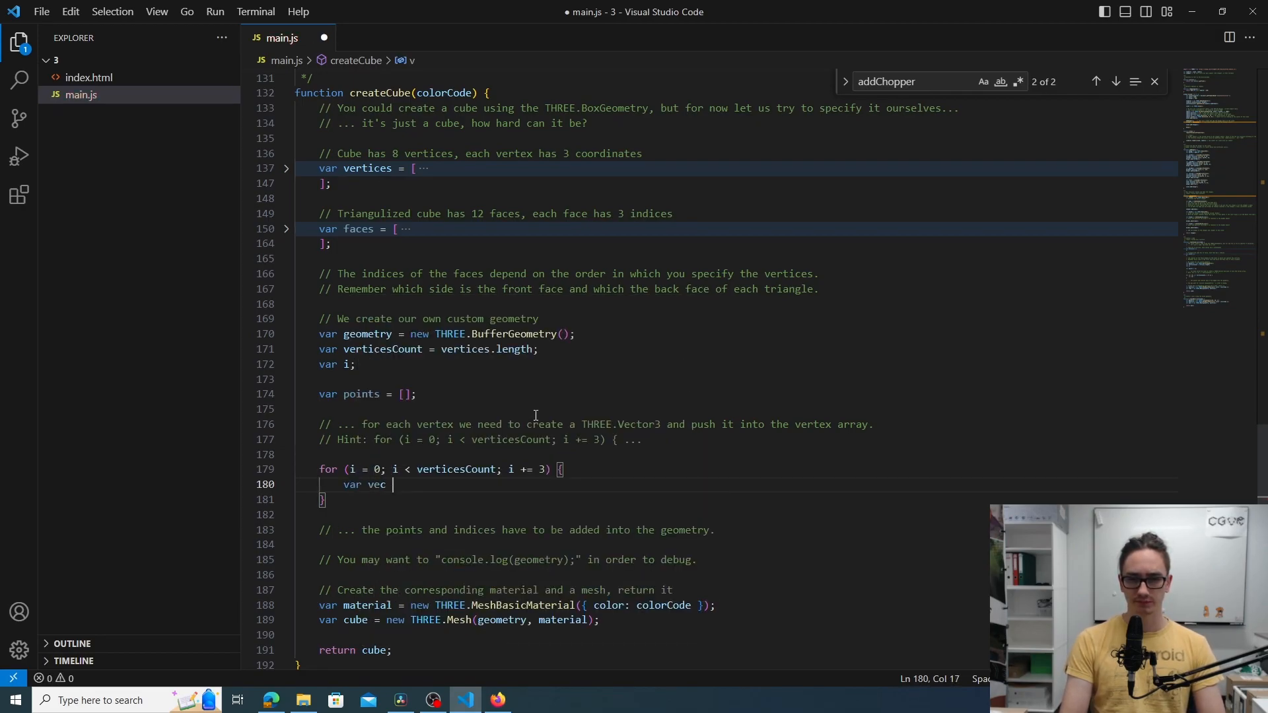
{"action": "type", "text": "= new THREE.Vector3("}
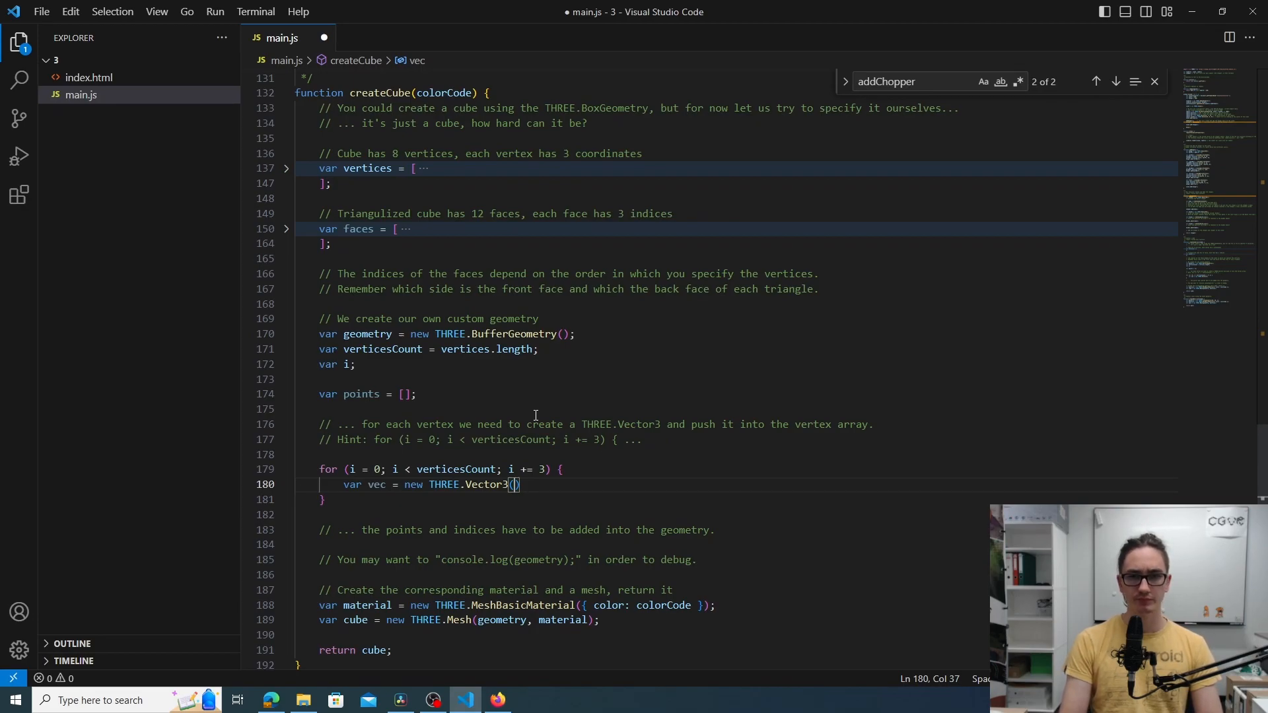
{"action": "type", "text": "vertices["}
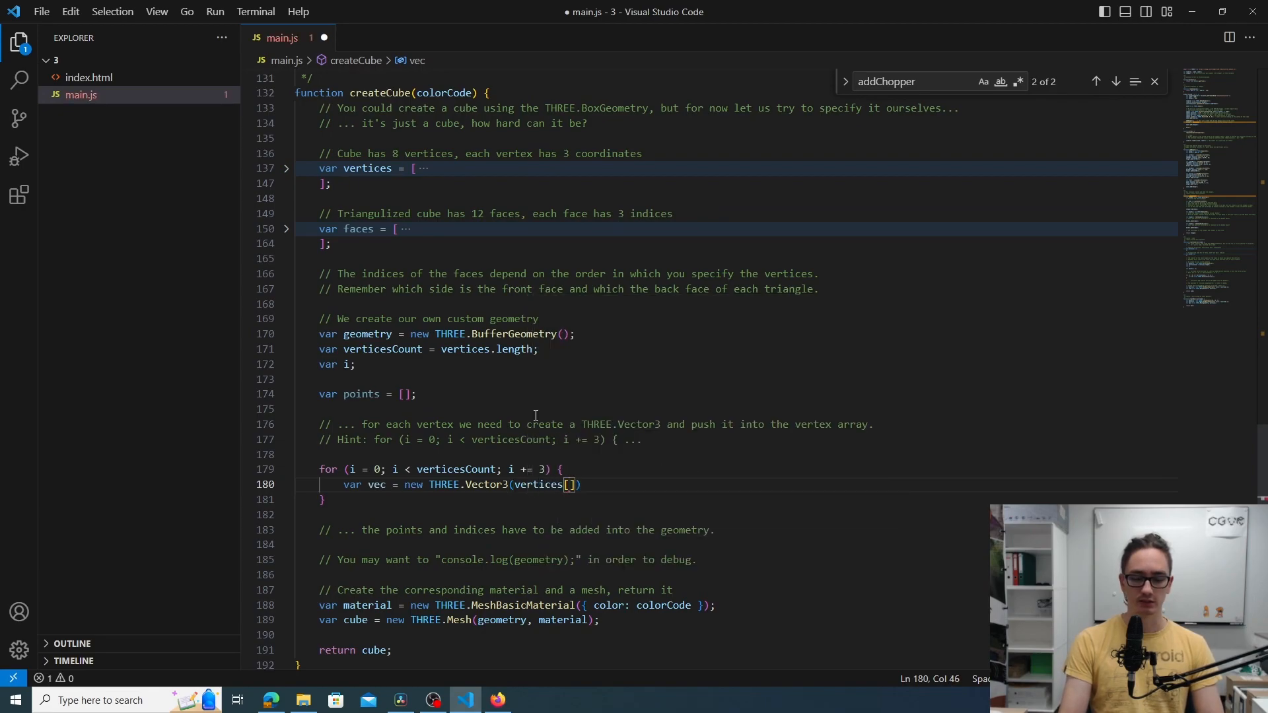
{"action": "type", "text": "0"}
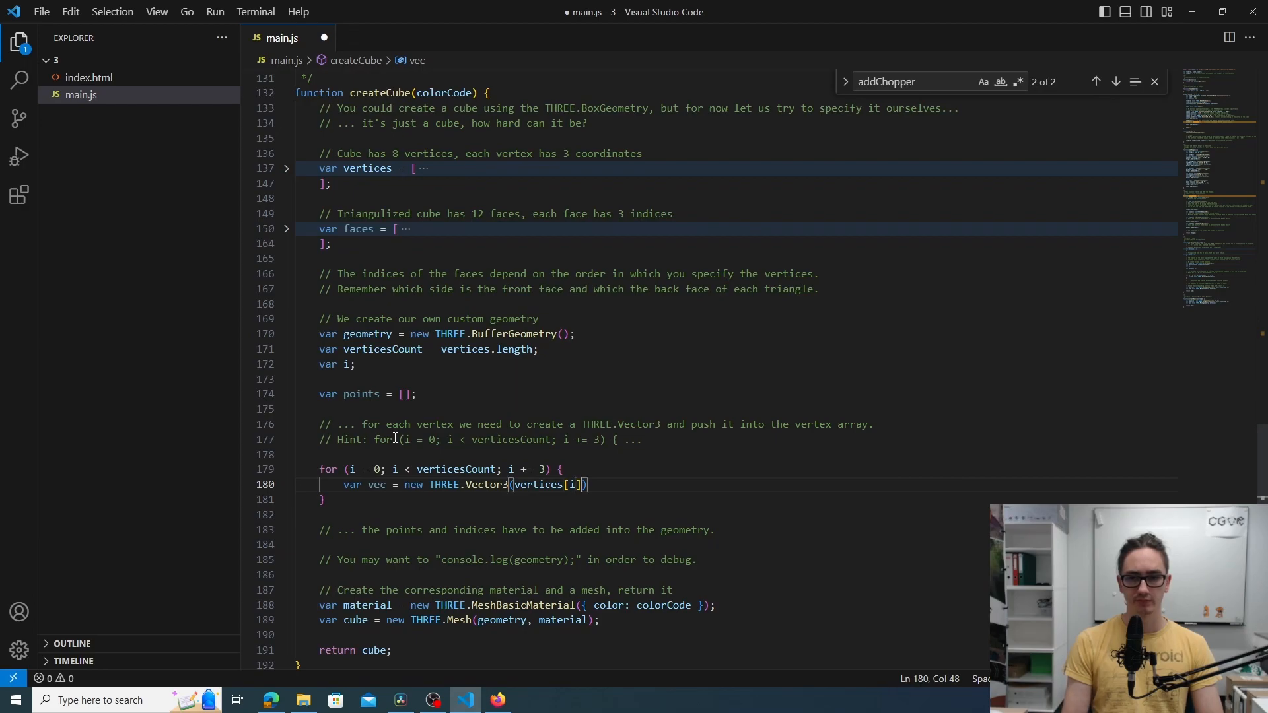
{"action": "type", "text": ", ve"}
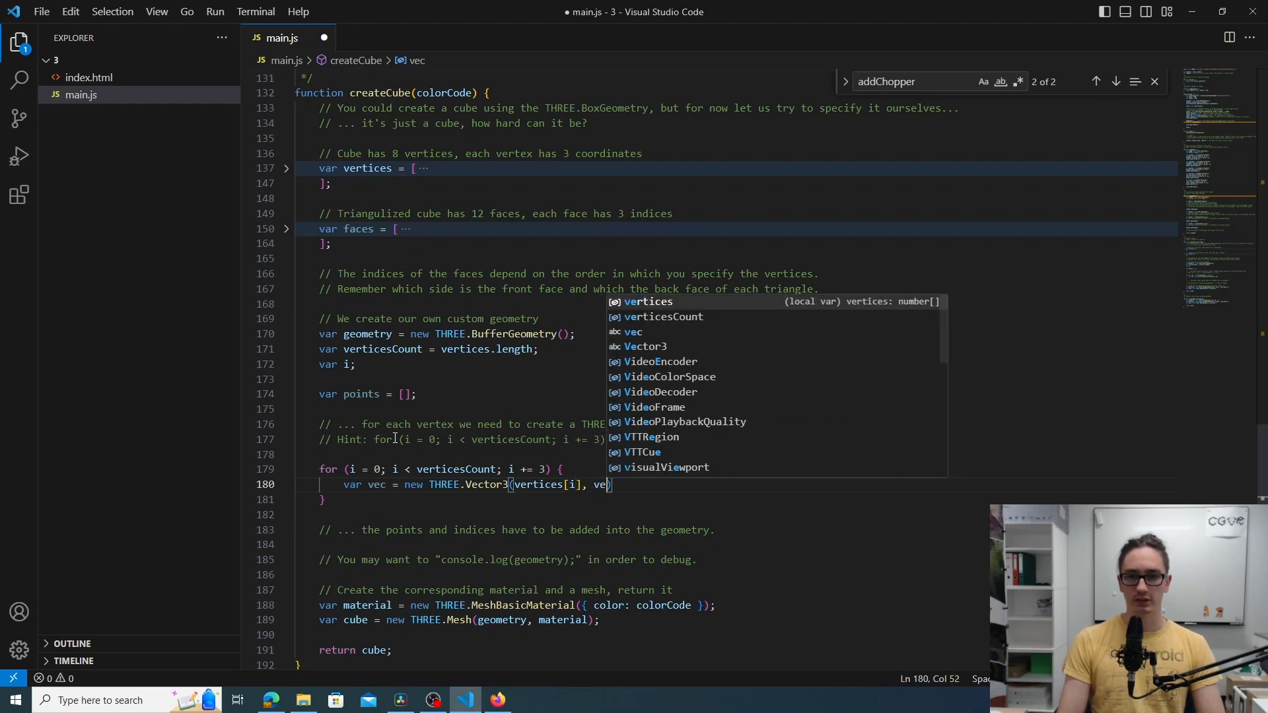
{"action": "type", "text": "rtices["}
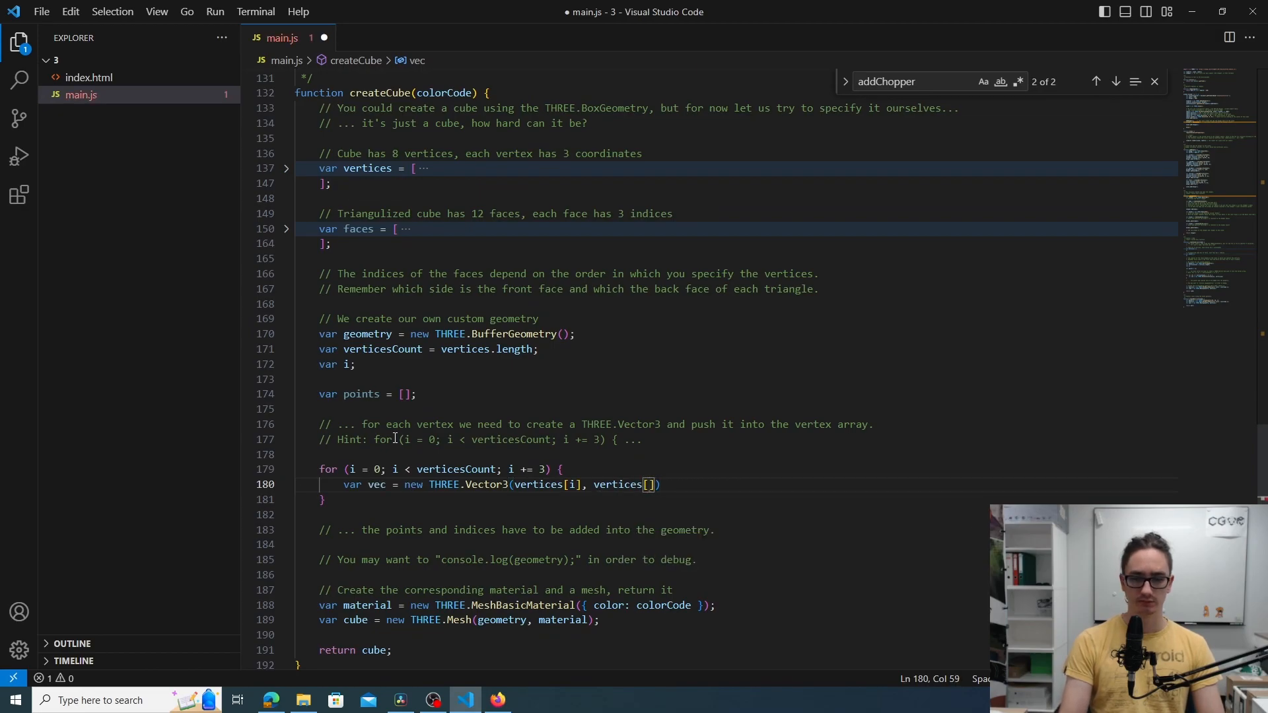
{"action": "type", "text": "i + 1"}
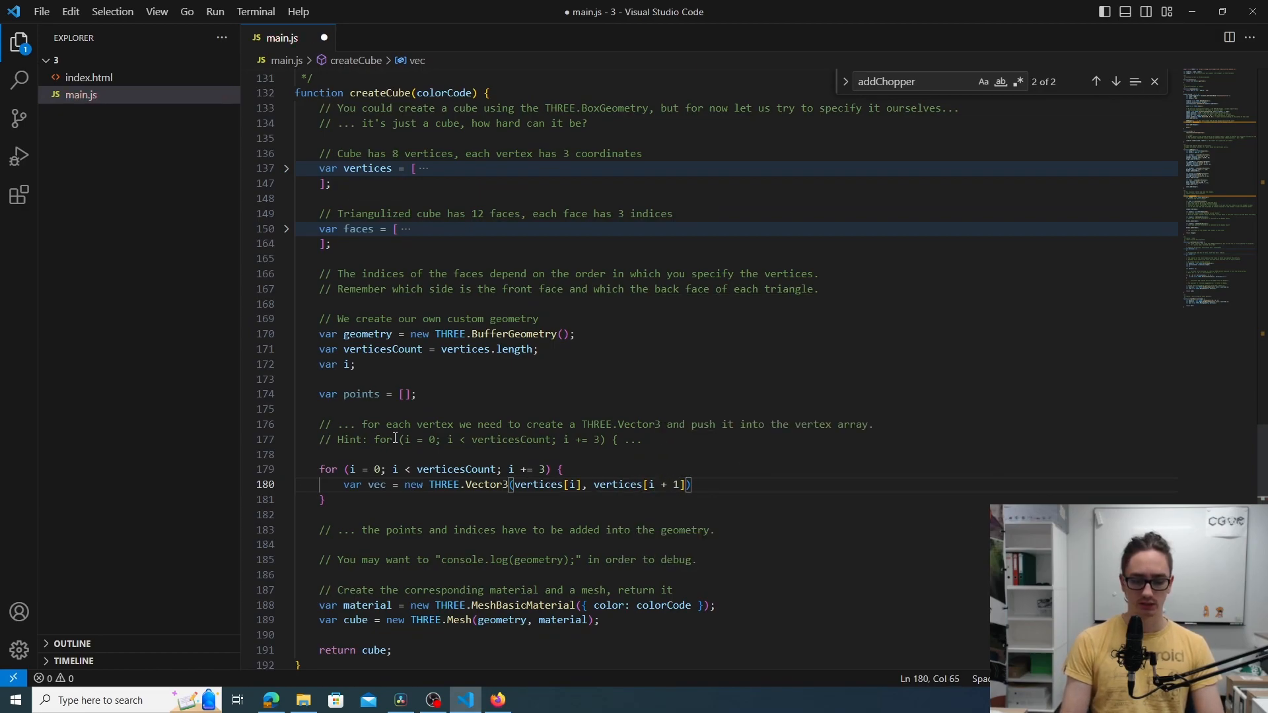
{"action": "type", "text": ", vertices[i"}
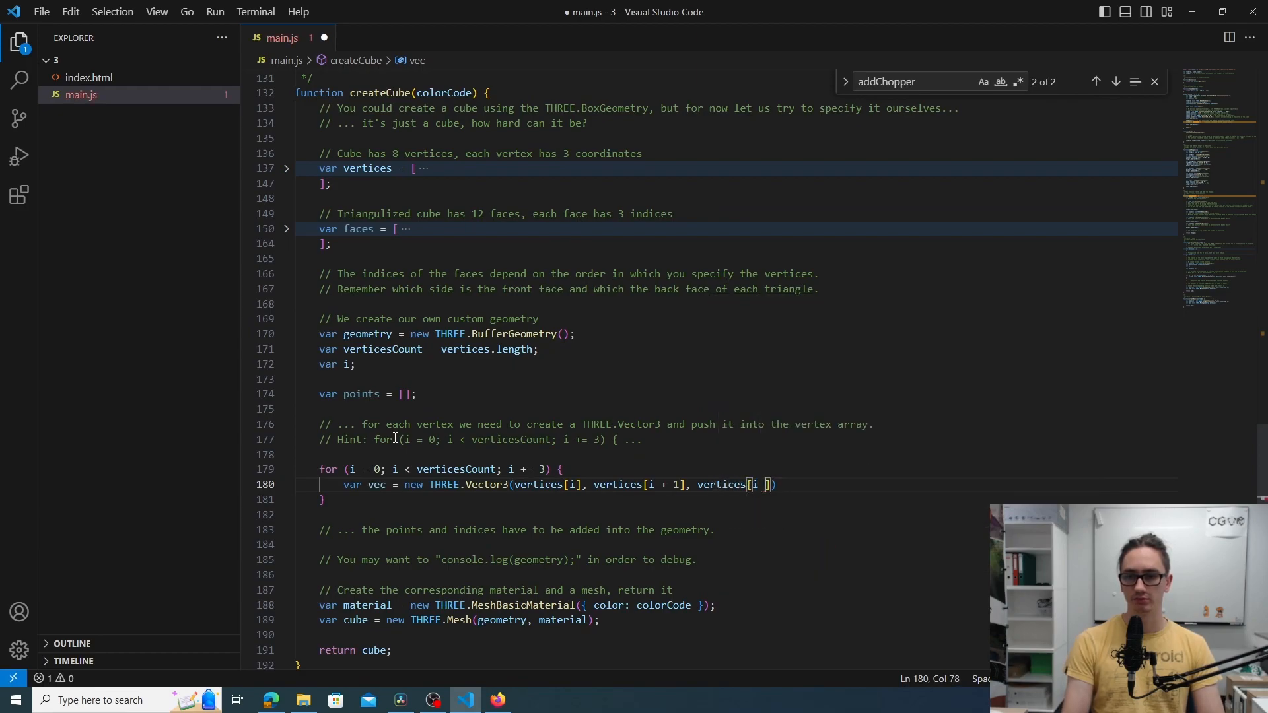
{"action": "type", "text": "+ 2]);"}
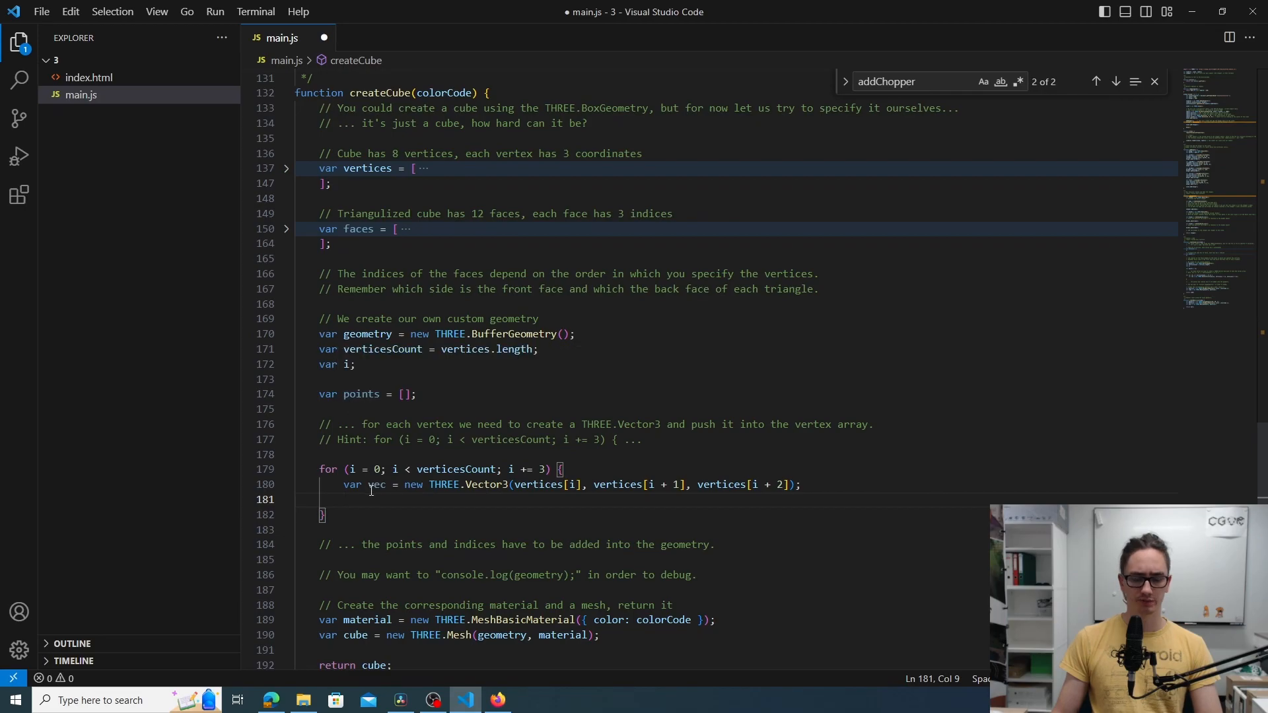
Push vec into points with points.push(vec) inside the loop body
{"action": "type", "text": "points.push*"}
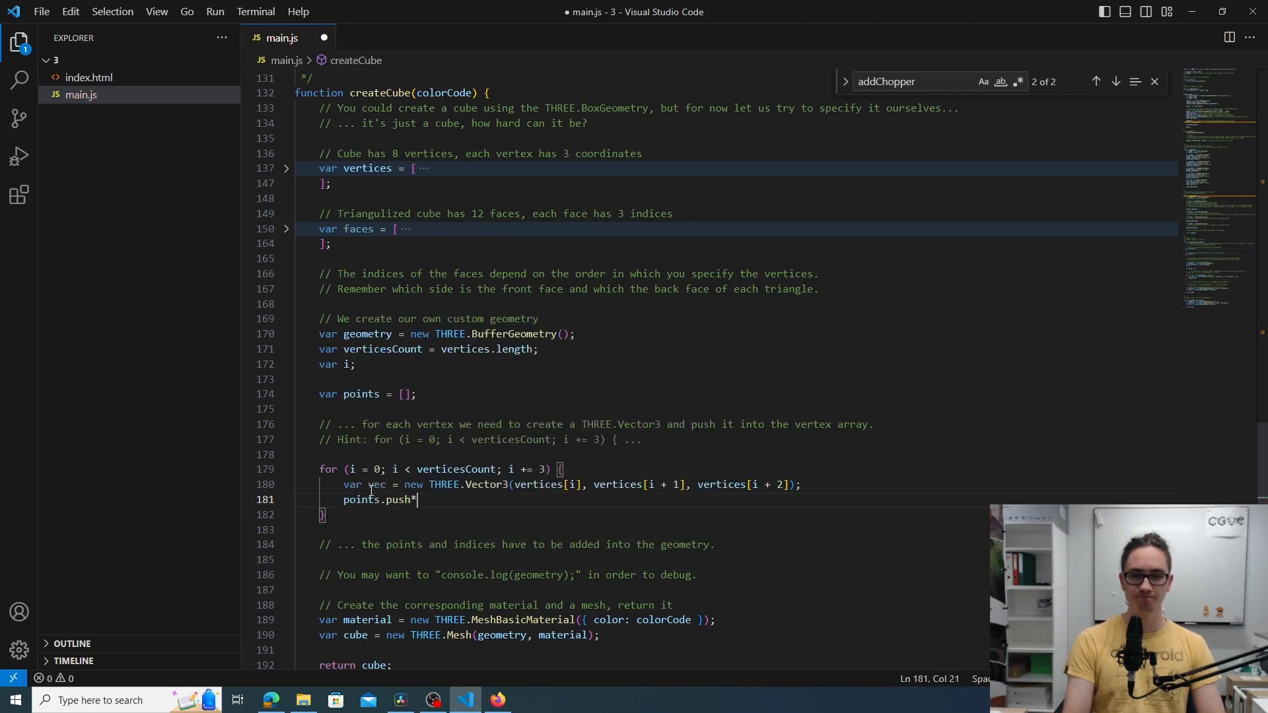
{"action": "type", "text": "(vec);"}
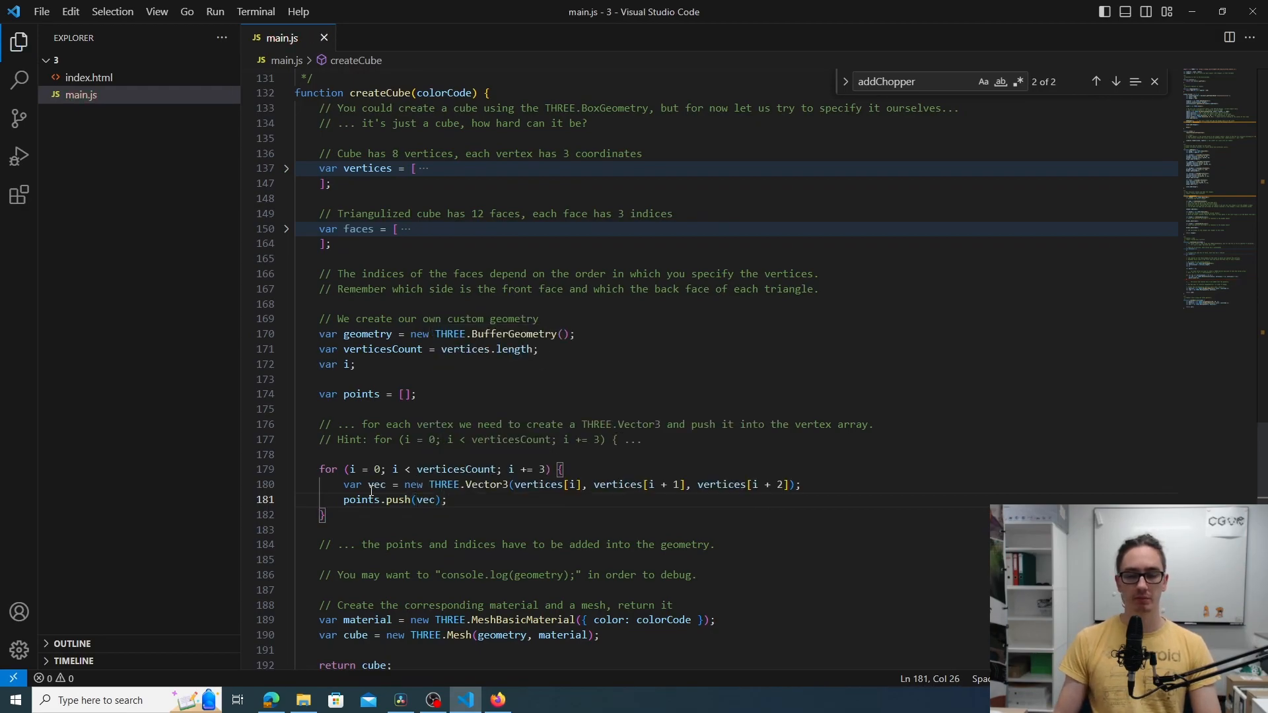
{"action": "scroll", "scroll_direction": "down", "scroll_amount": 3}
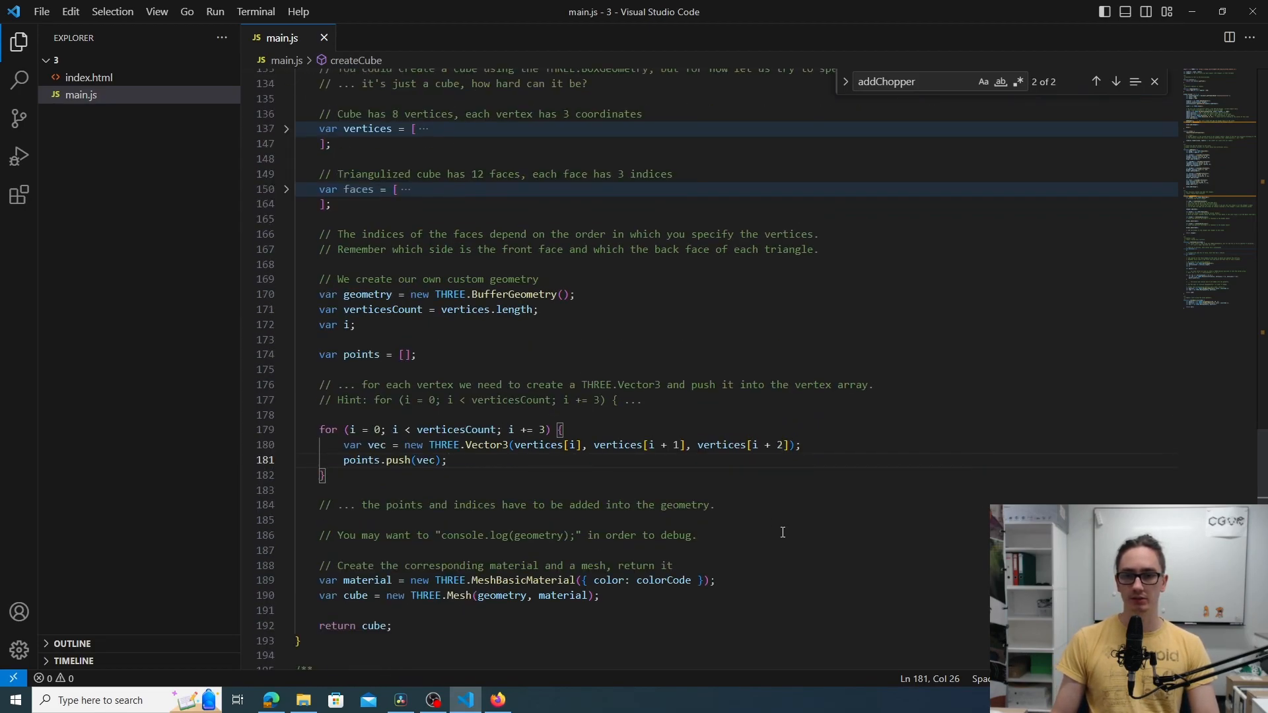
Set geometry from points and add geometry.setIndex(faces), fixing 'point' to 'points', and save
{"action": "left_click", "coordinate": [715, 504]}
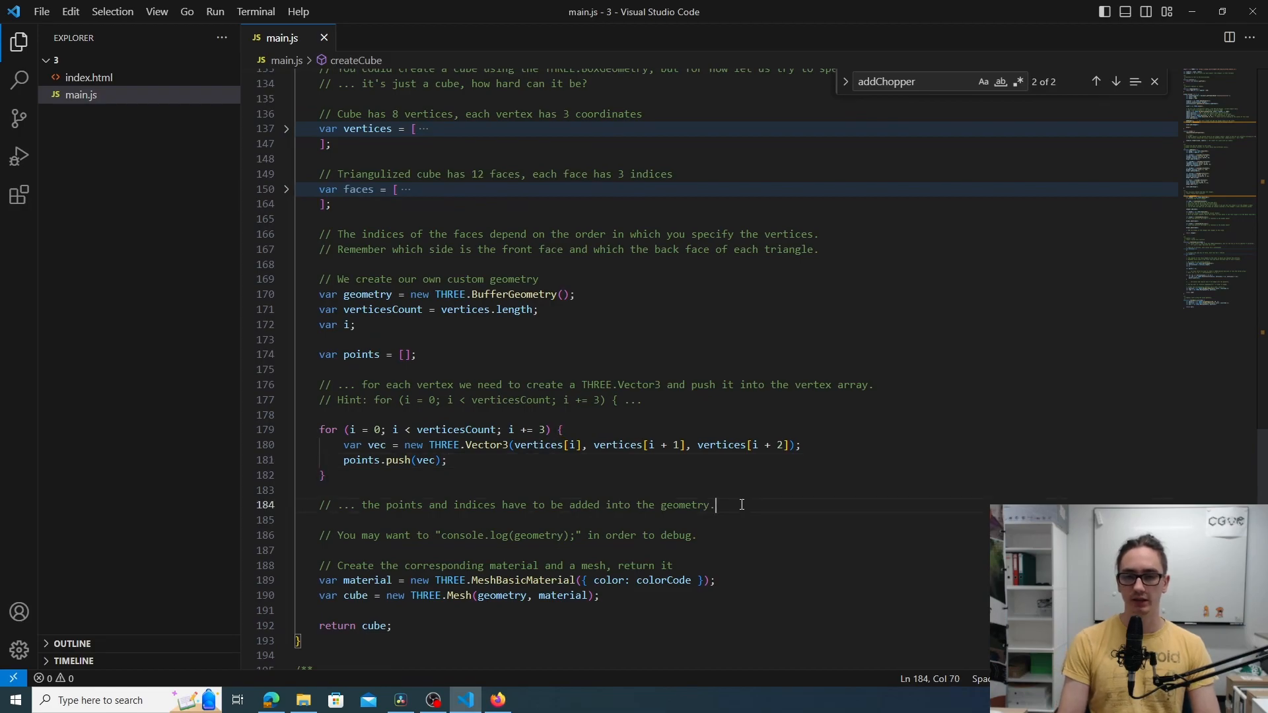
{"action": "type", "text": "geometry.setFrom"}
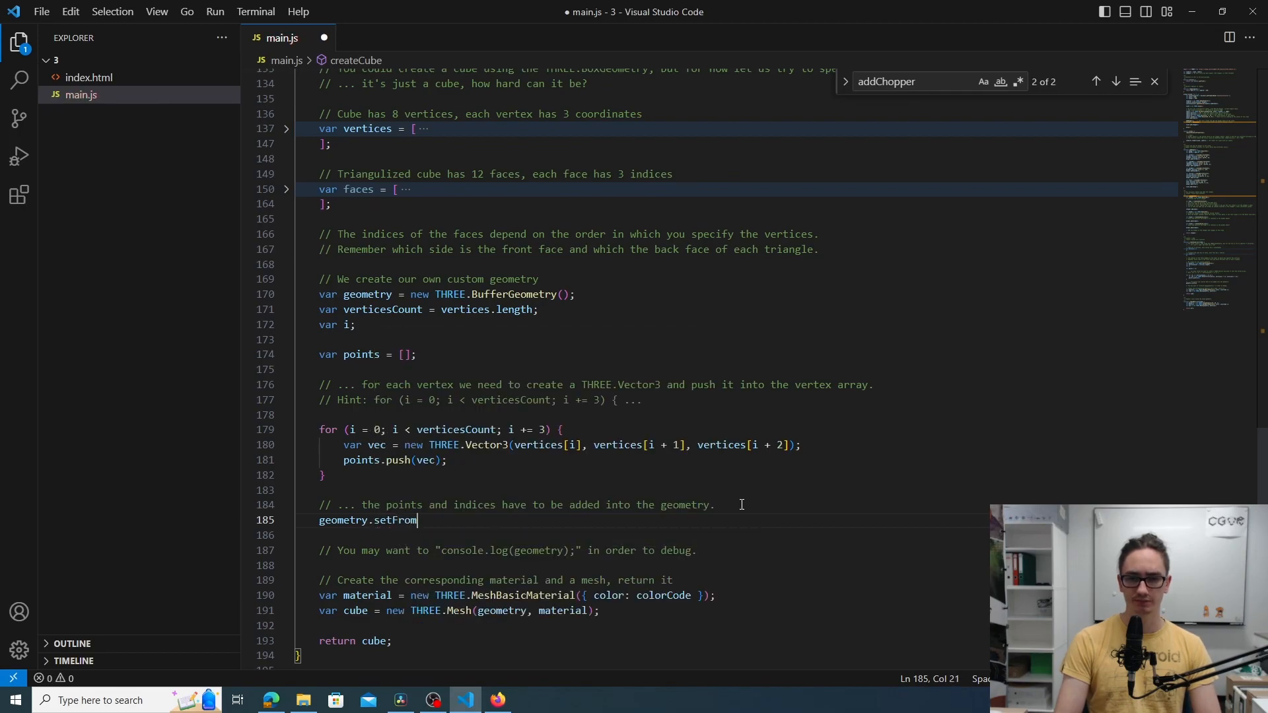
{"action": "type", "text": "Points()"}
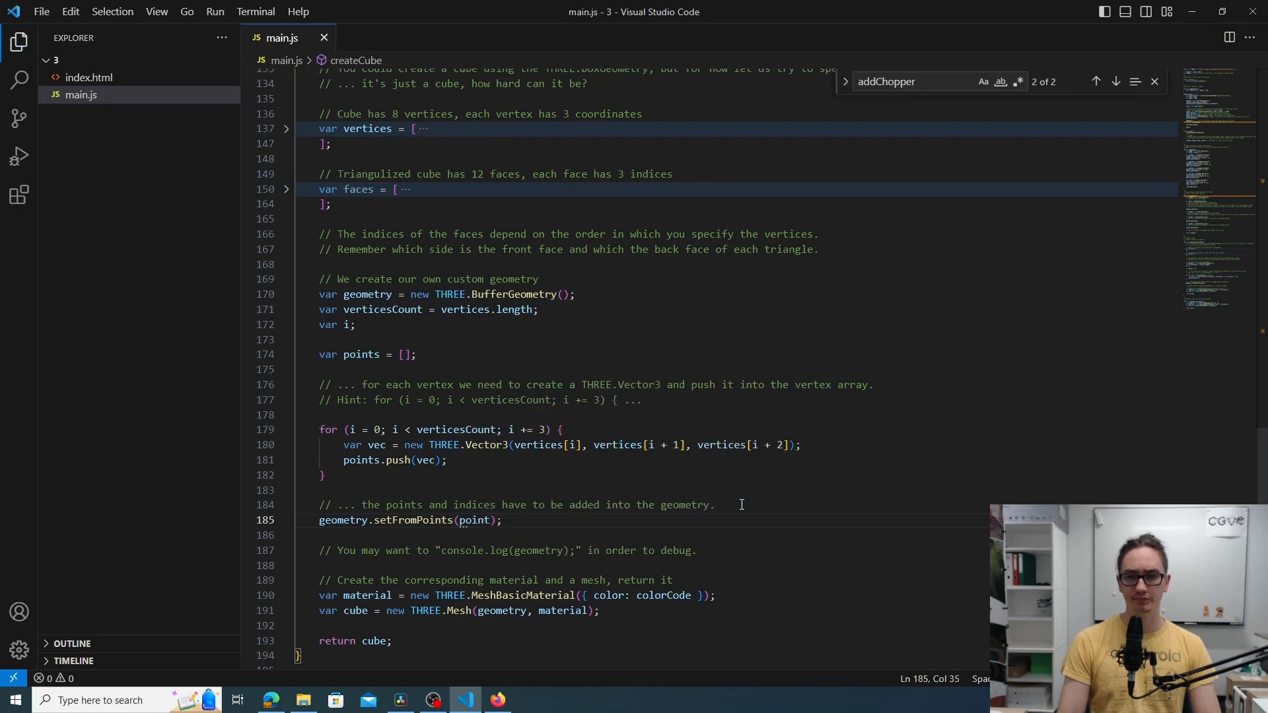
{"action": "key", "text": "Enter"}
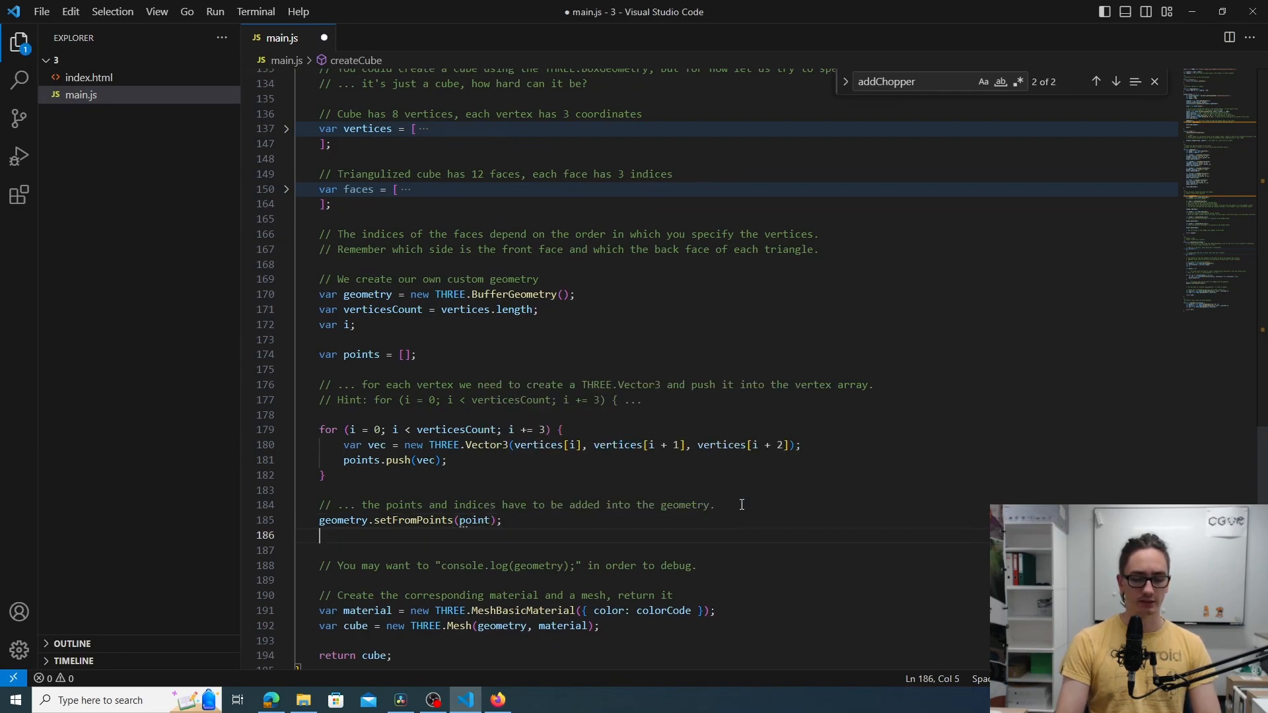
{"action": "type", "text": "geometr"}
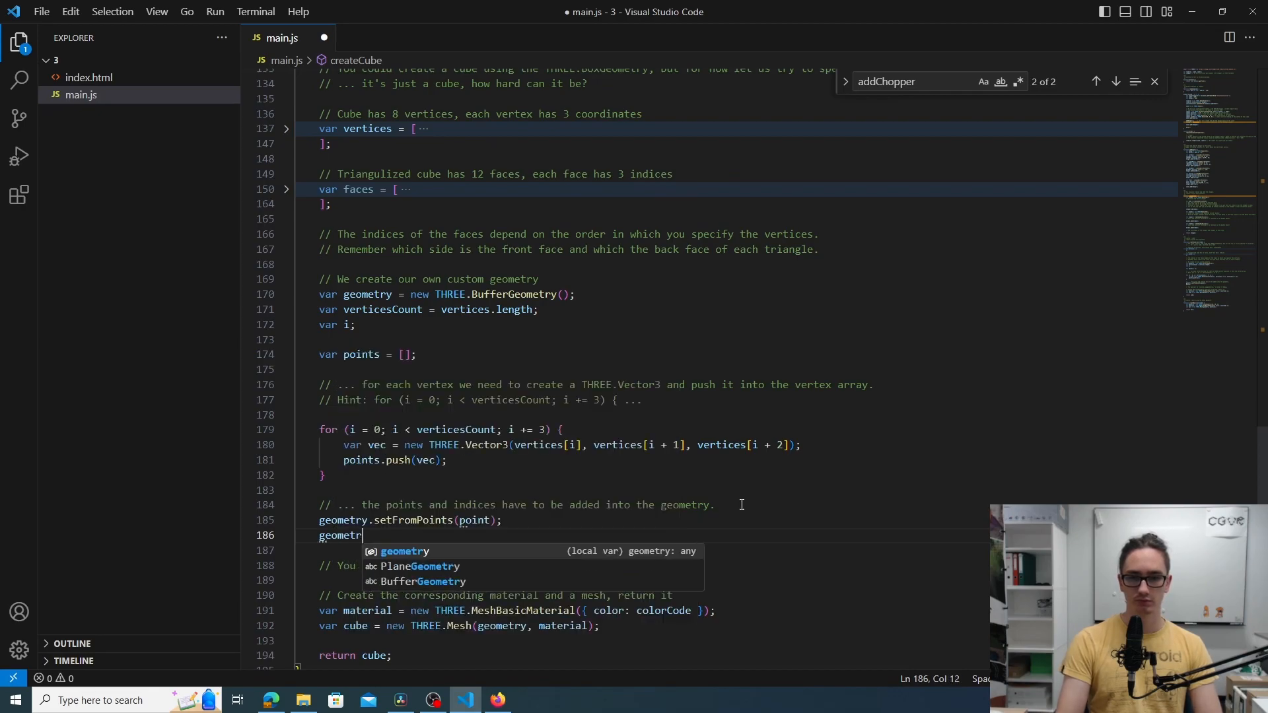
{"action": "type", "text": ".setIndex(faces);"}
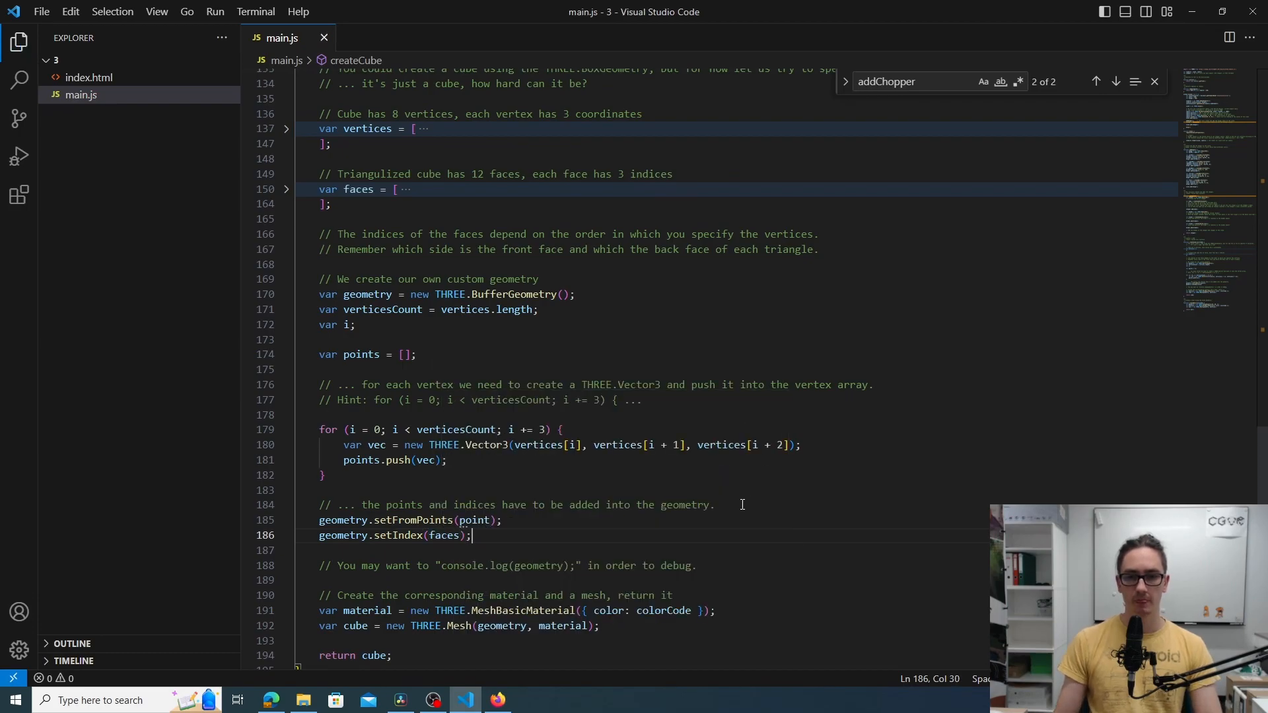
{"action": "scroll", "scroll_direction": "down", "scroll_amount": 3}
{"action": "type", "text": "s"}
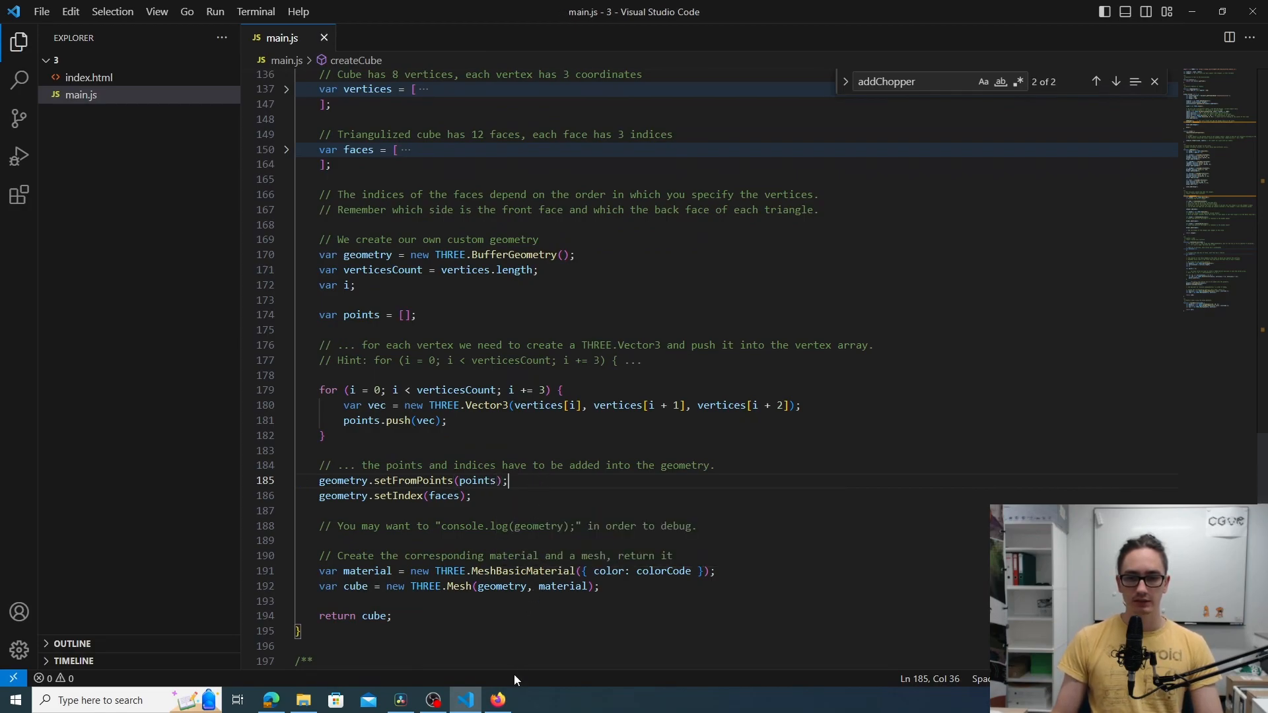
Switch to the Edge preview showing the partly drawn white cube in the hangar
{"action": "left_click", "coordinate": [271, 700]}
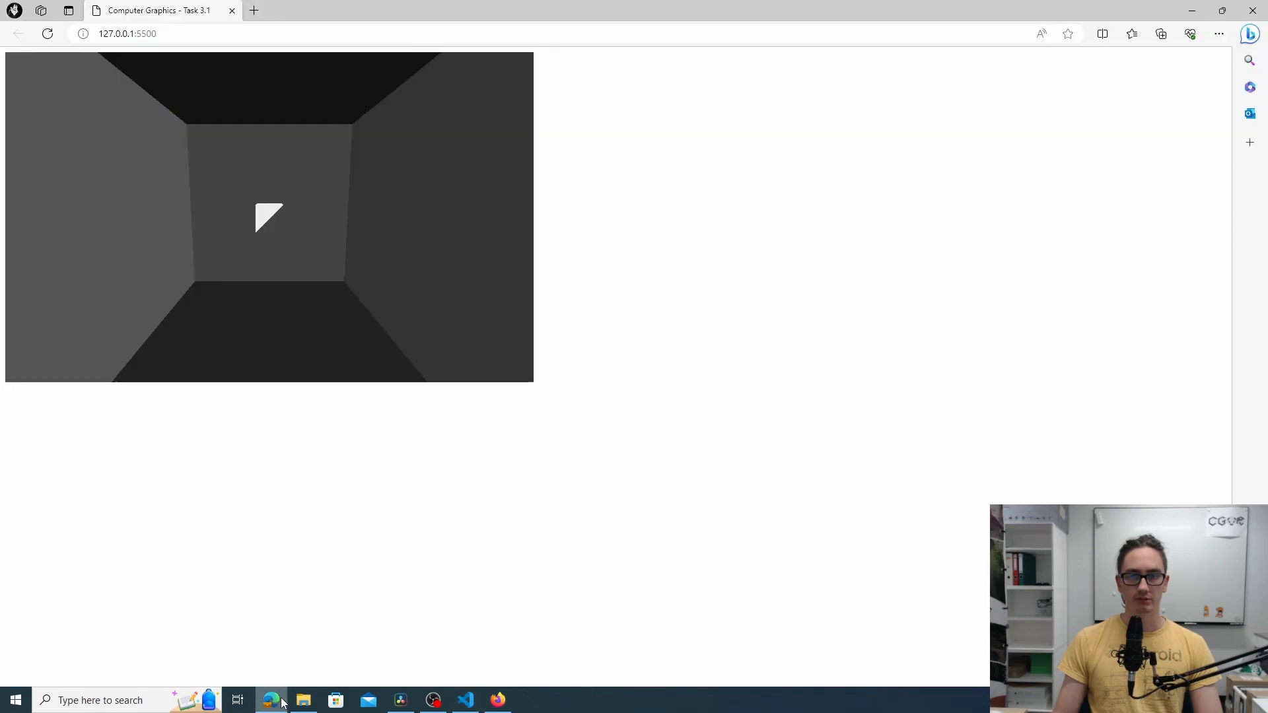
{"action": "mouse_move", "coordinate": [283, 259]}
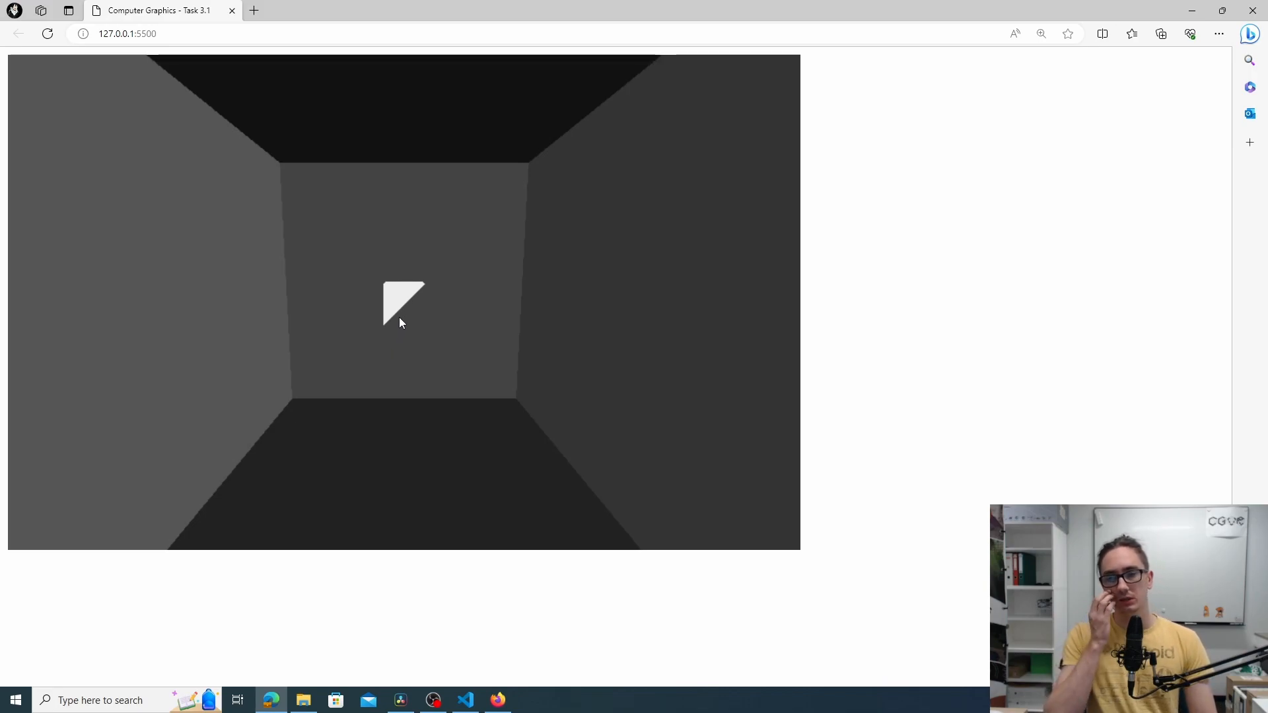
{"action": "mouse_move", "coordinate": [405, 303]}
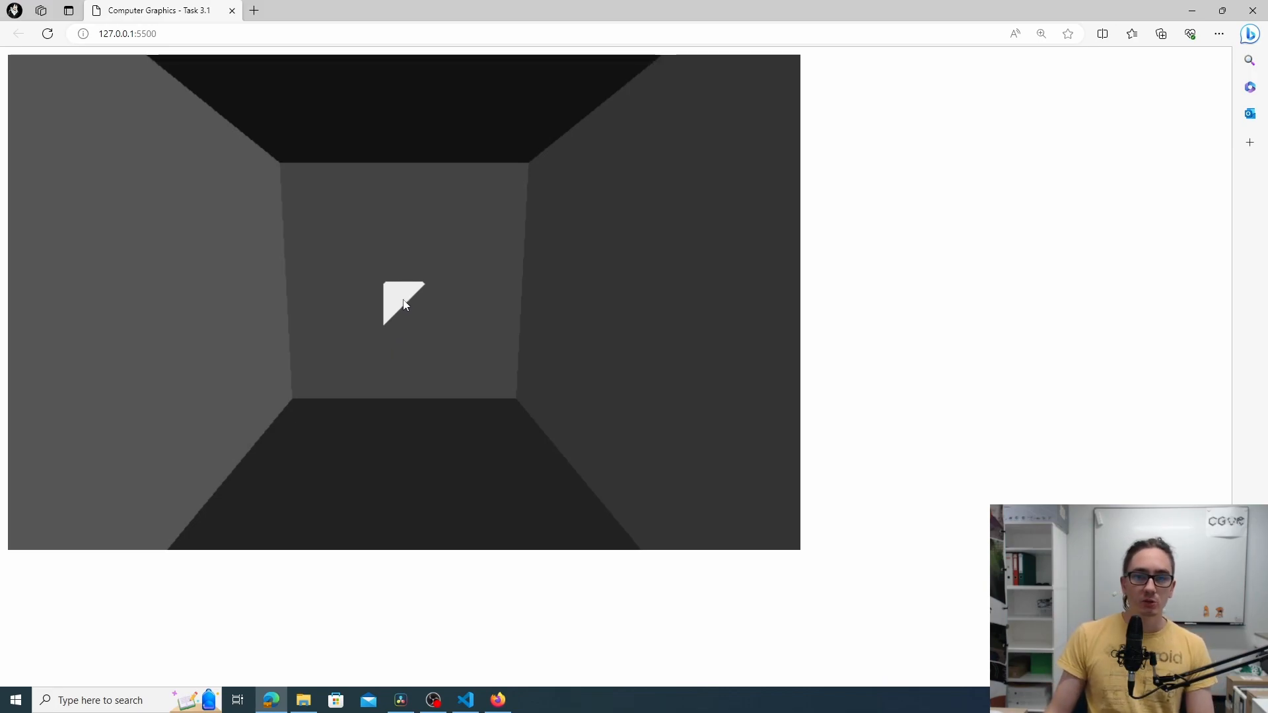
{"action": "mouse_move", "coordinate": [406, 320]}
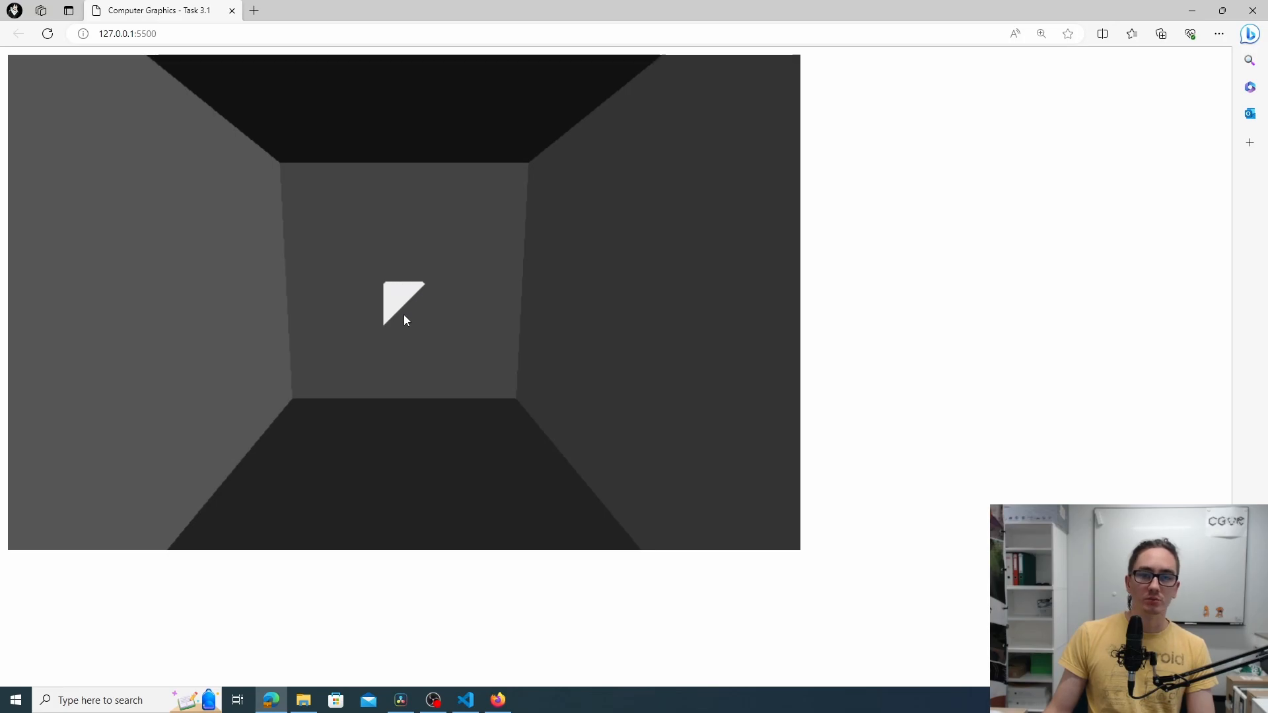
{"action": "mouse_move", "coordinate": [452, 300]}
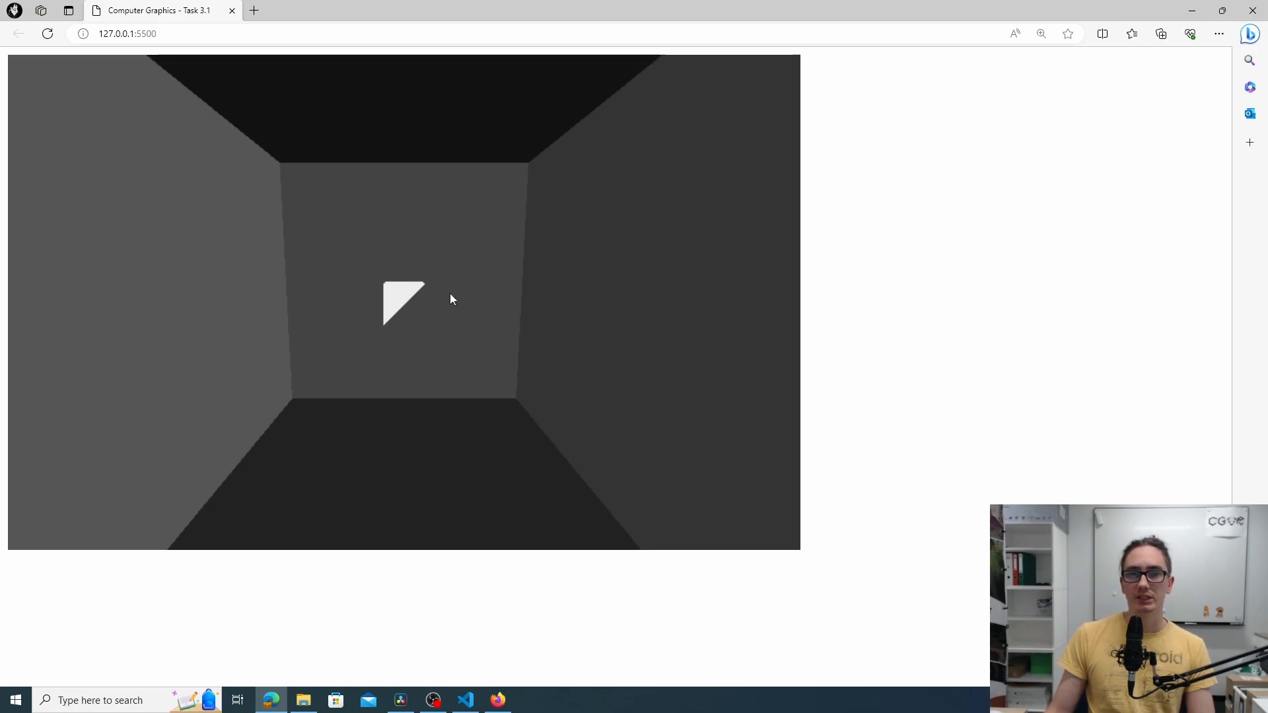
Add chopper.rotation.y = toRad((millis() / 10) % 360); in draw() and save main.js
{"action": "left_click", "coordinate": [464, 700]}
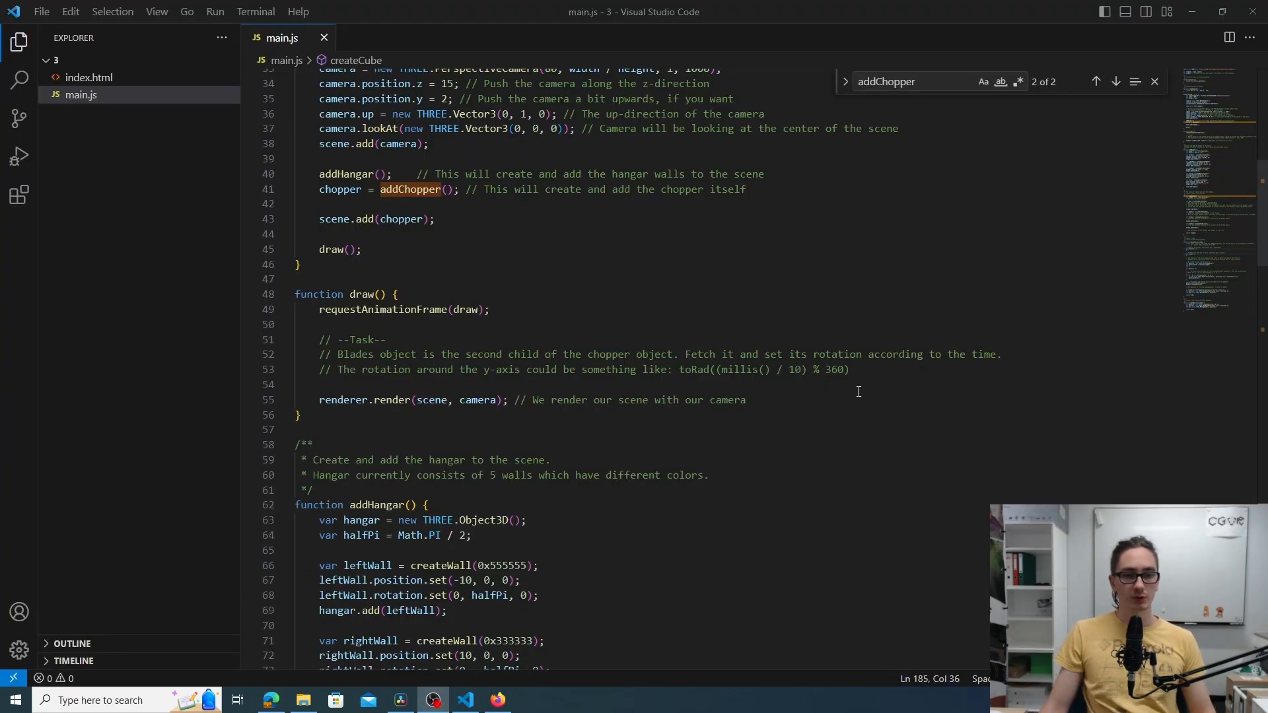
{"action": "left_click", "coordinate": [850, 370]}
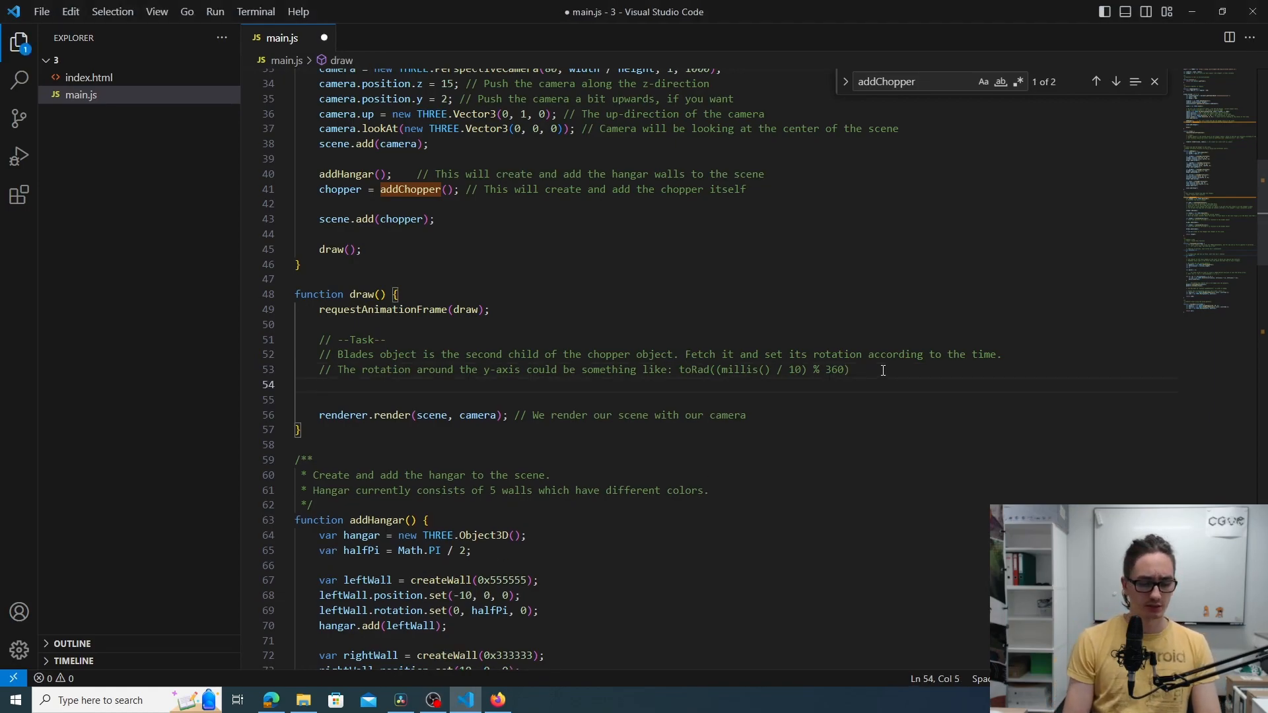
{"action": "key", "text": "enter"}
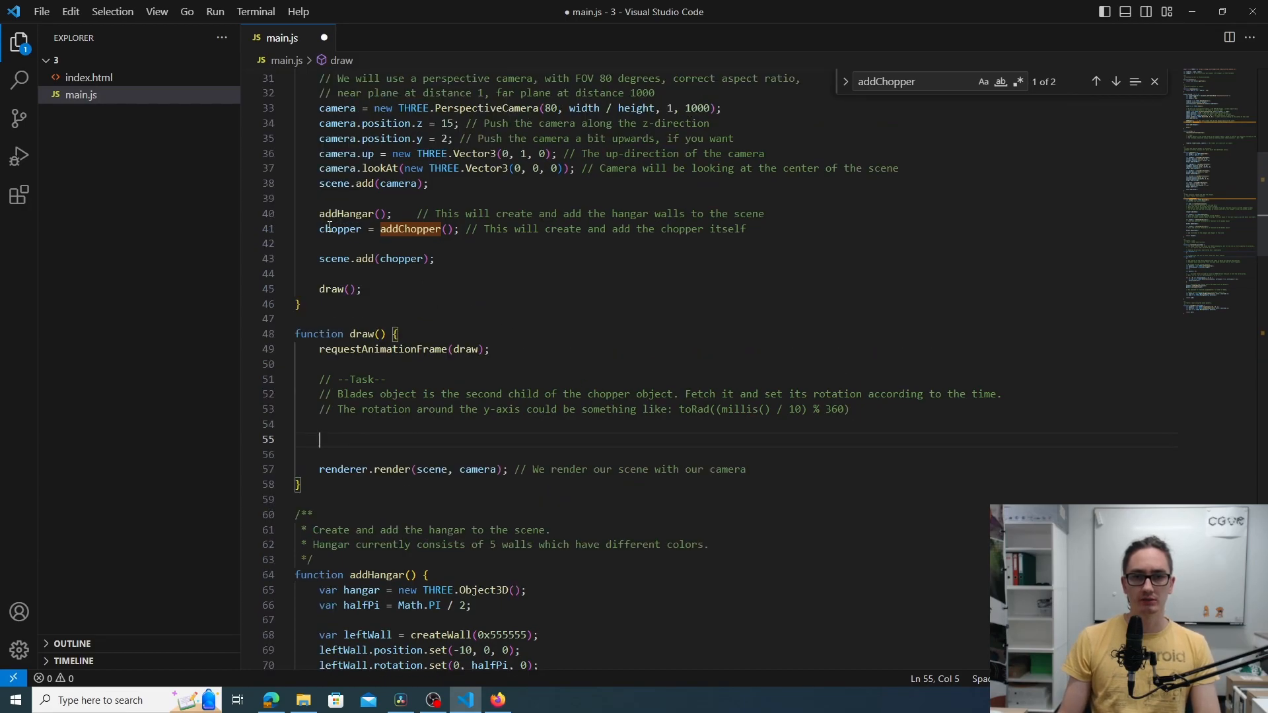
{"action": "type", "text": "c"}
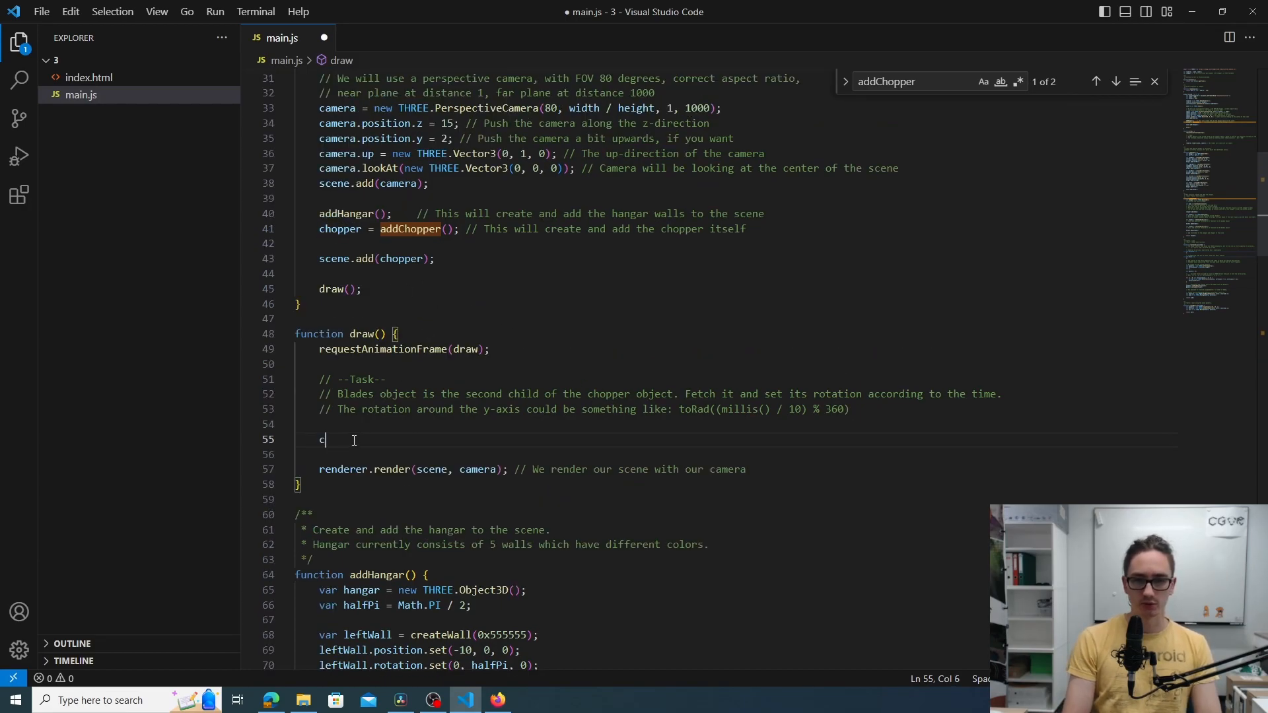
{"action": "type", "text": "hopper.rotation"}
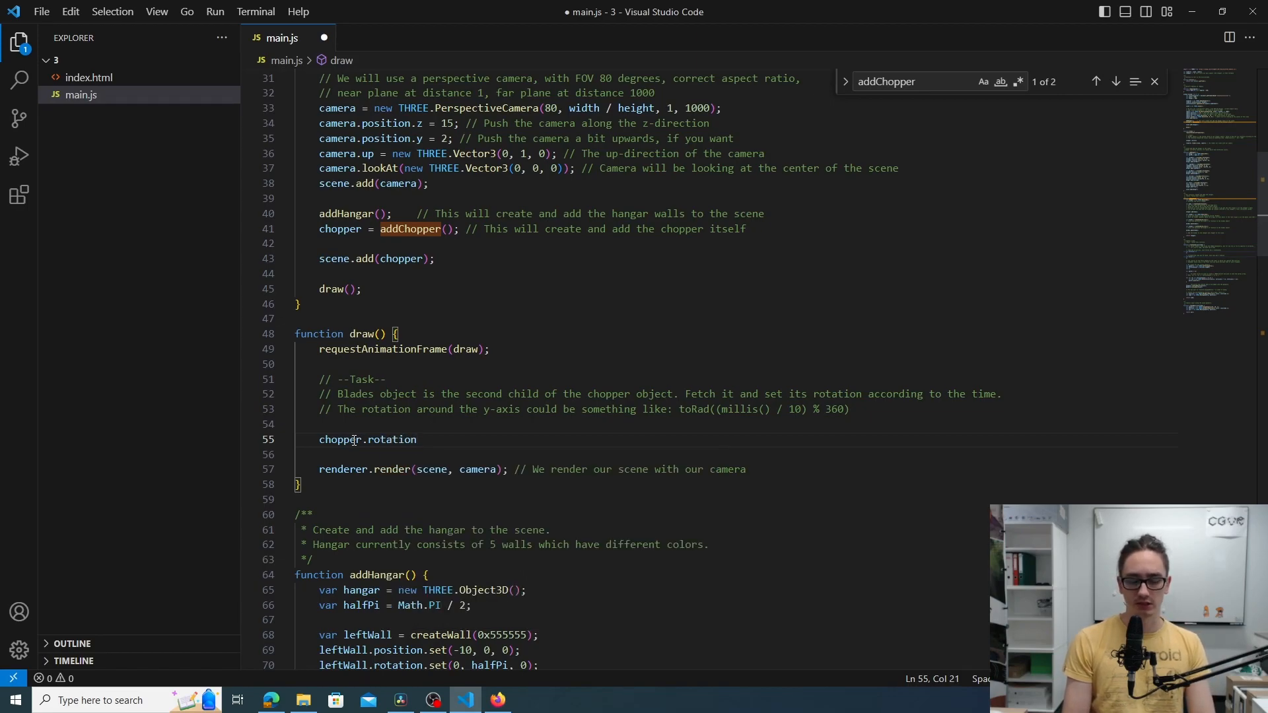
{"action": "type", "text": "."}
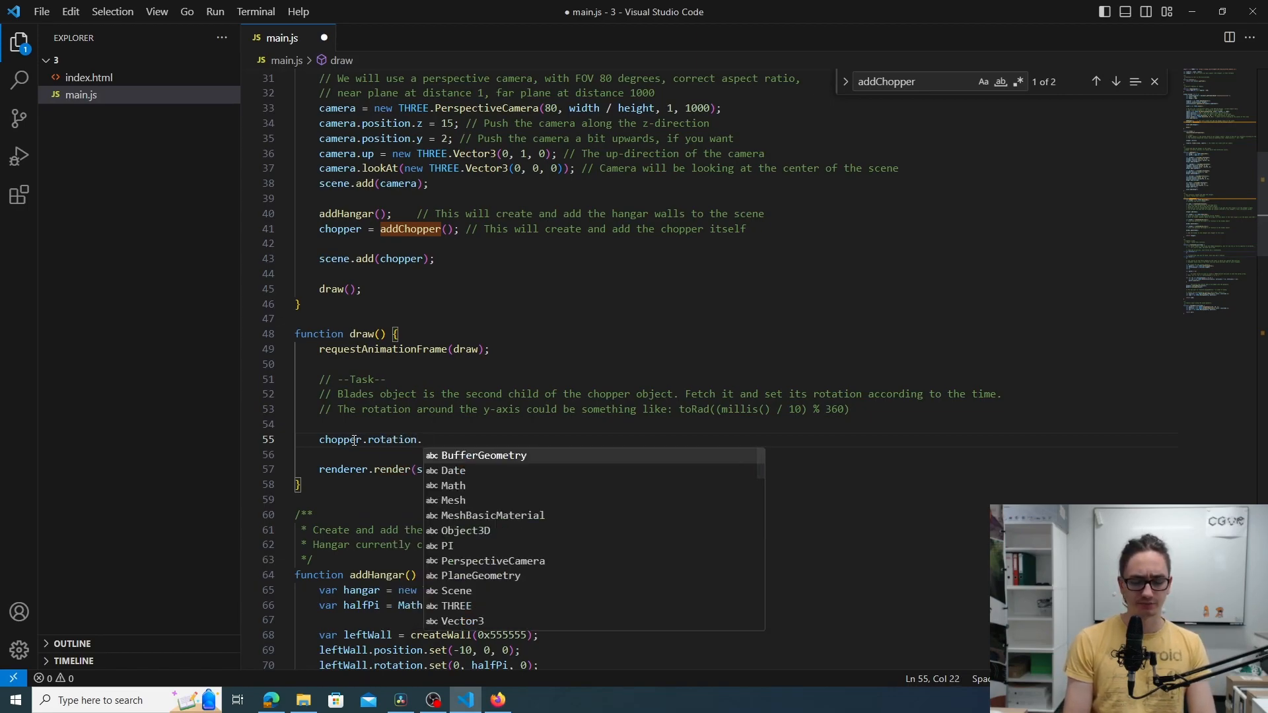
{"action": "type", "text": "y"}
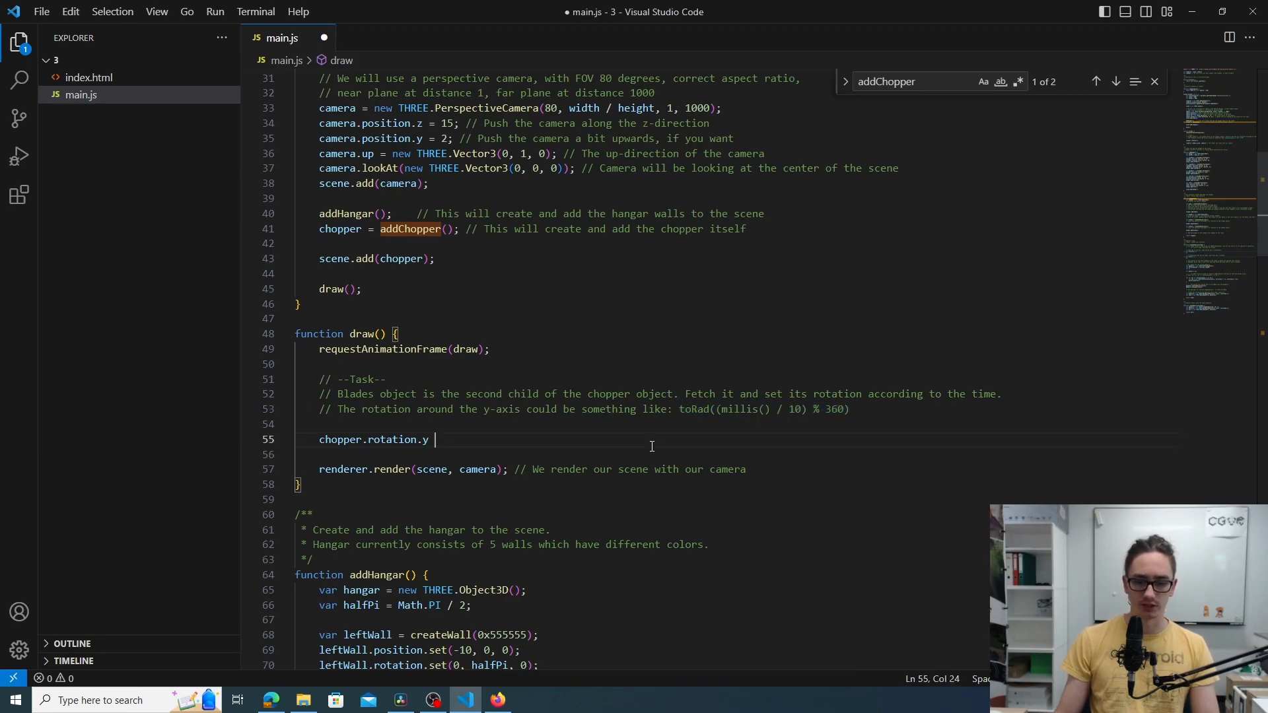
{"action": "type", "text": "= toRad((millis() / 10) % 360);"}
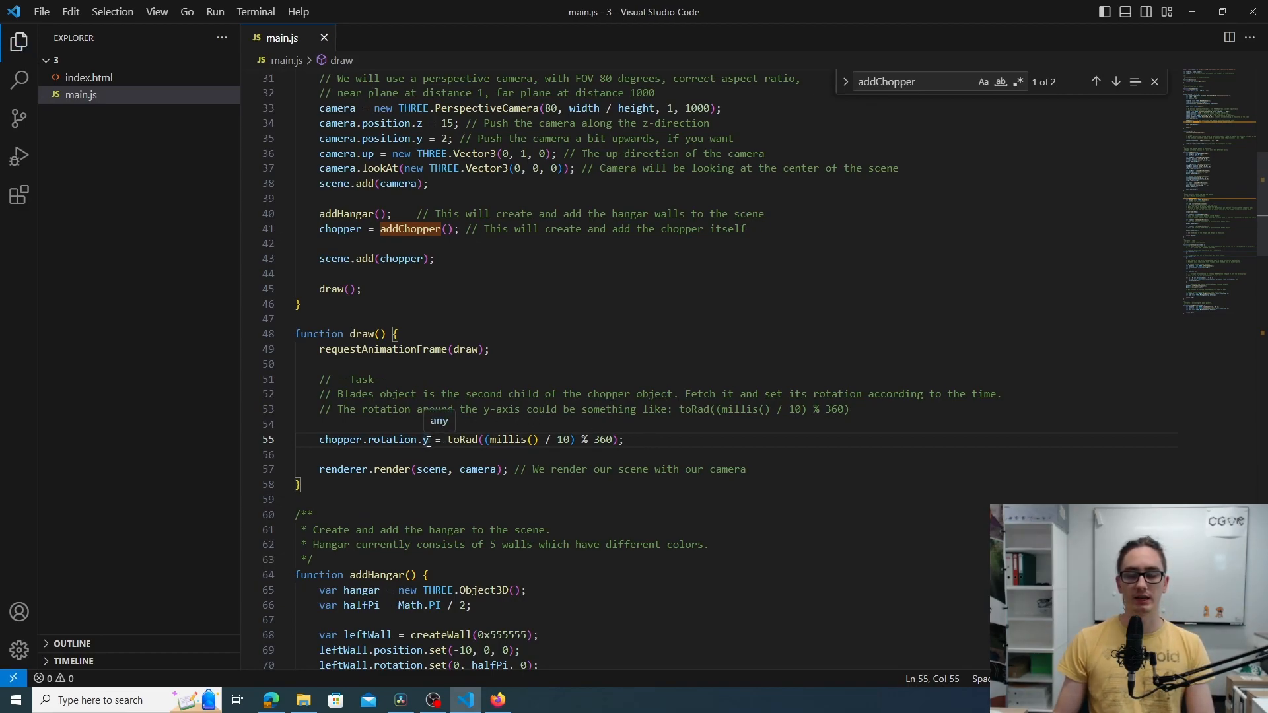
{"action": "left_click", "coordinate": [625, 438]}
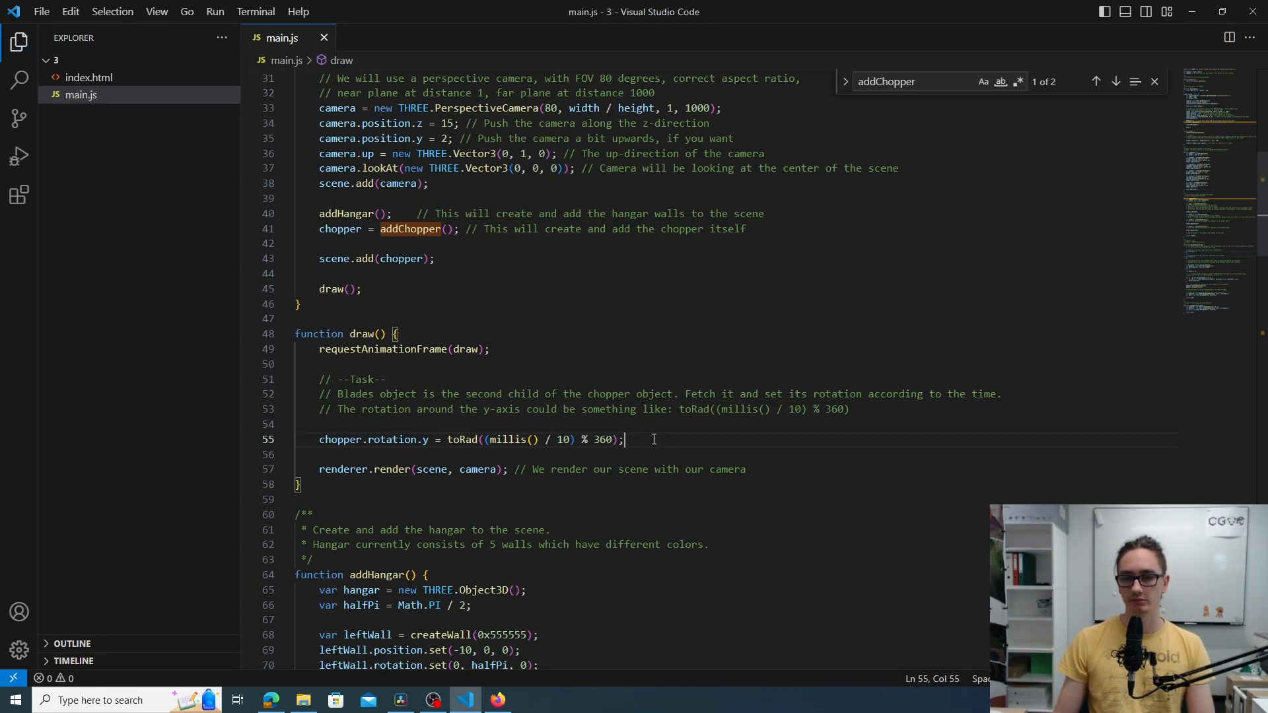
{"action": "key", "text": "alt+tab"}
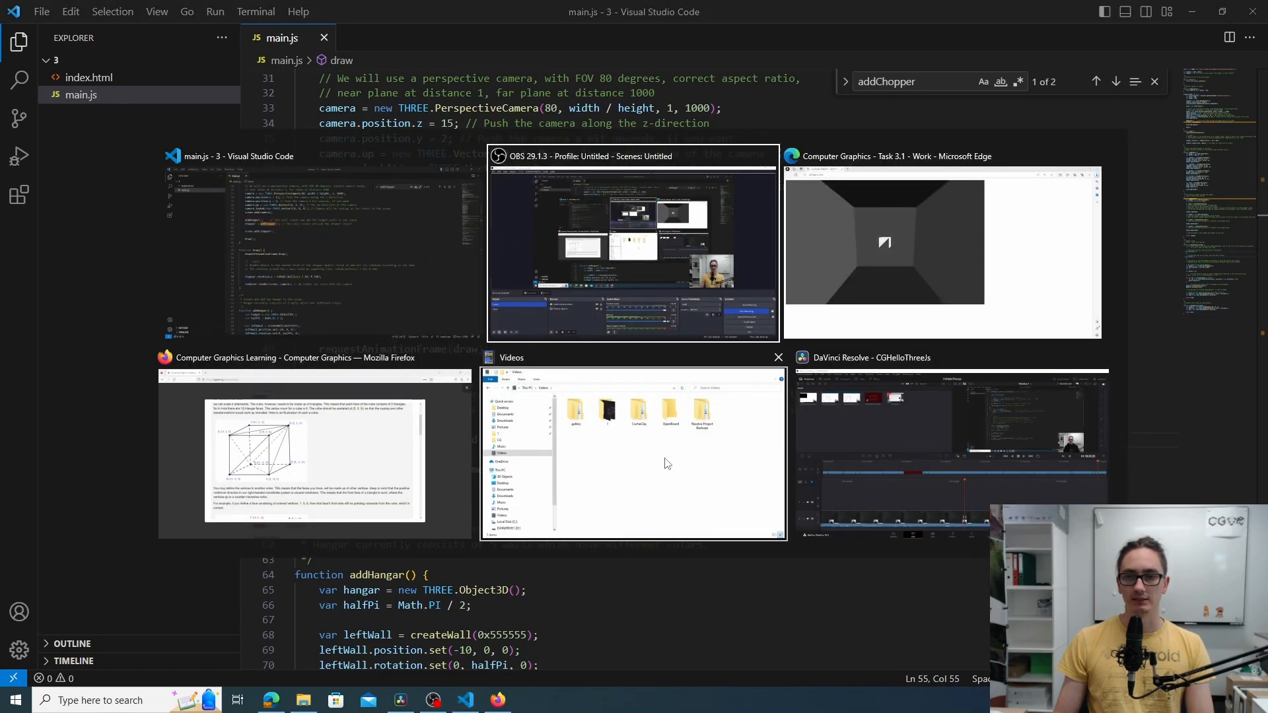
{"action": "left_click", "coordinate": [897, 243]}
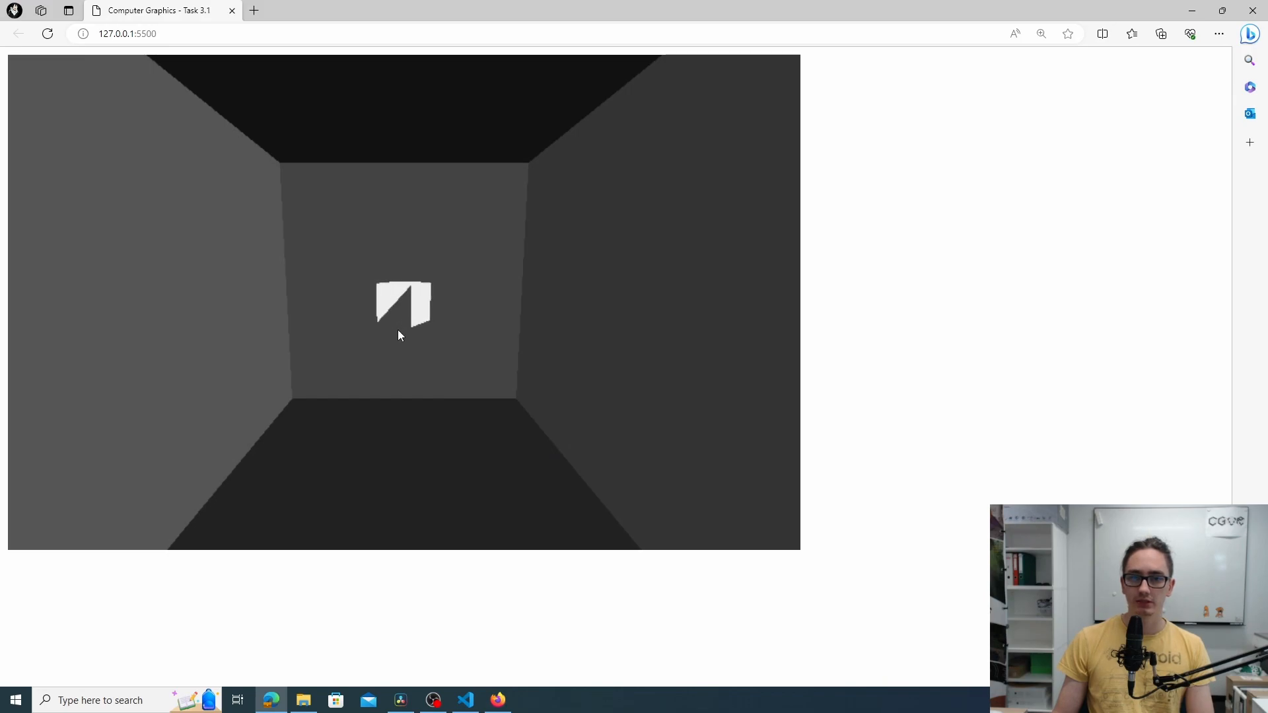
{"action": "left_click", "coordinate": [464, 700]}
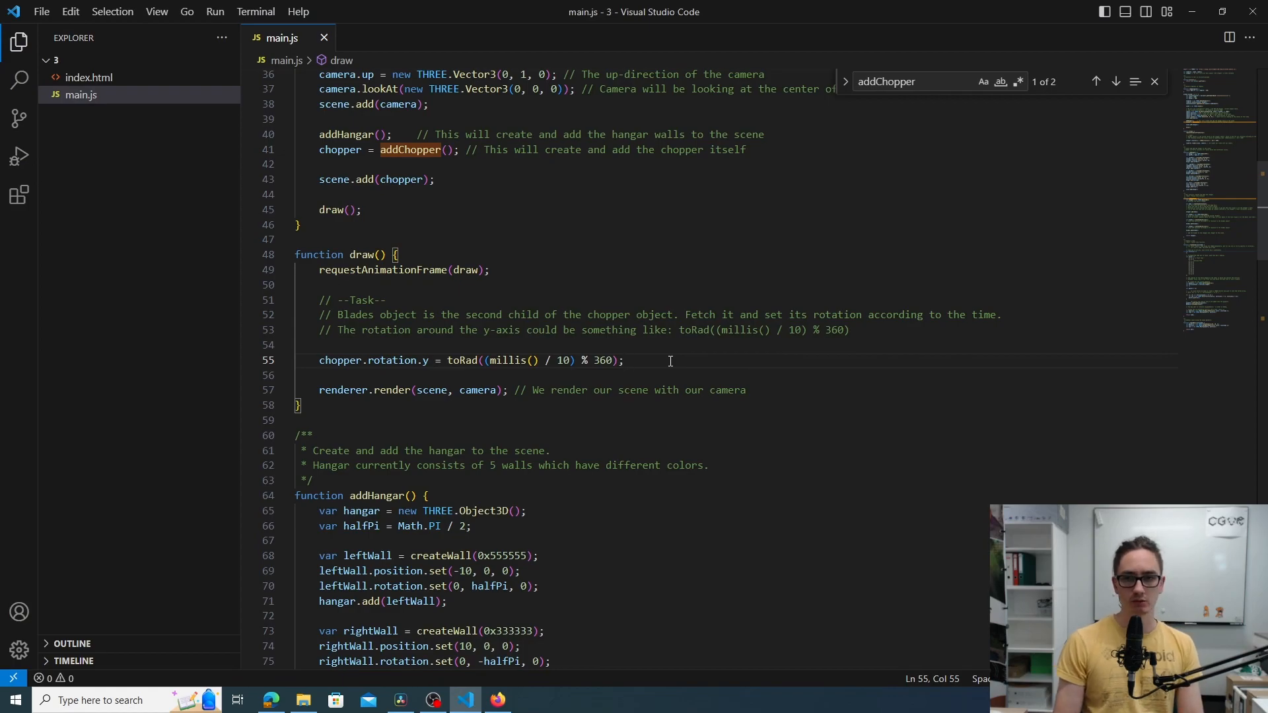
Add chopper.rotation.x = toRad((millis() / 10) % 360); tweak the divisor, save, and check the preview
{"action": "type", "text": "chopper.rotat"}
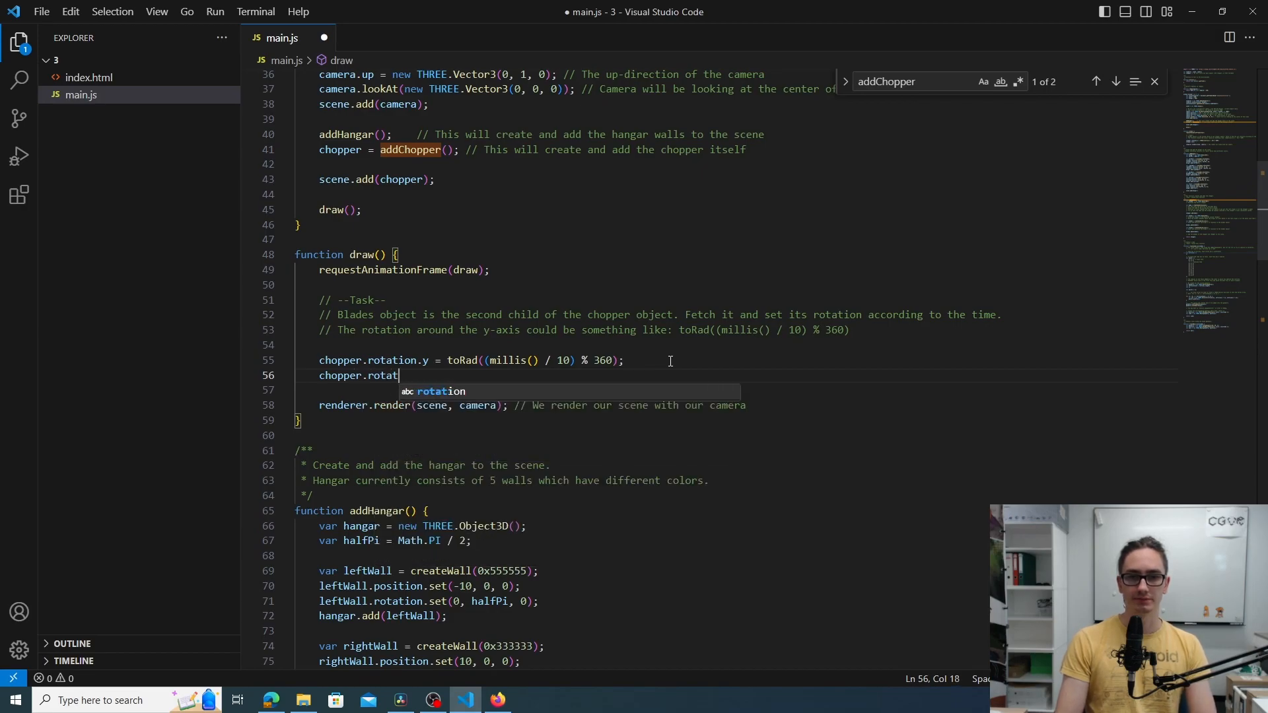
{"action": "type", "text": "ion"}
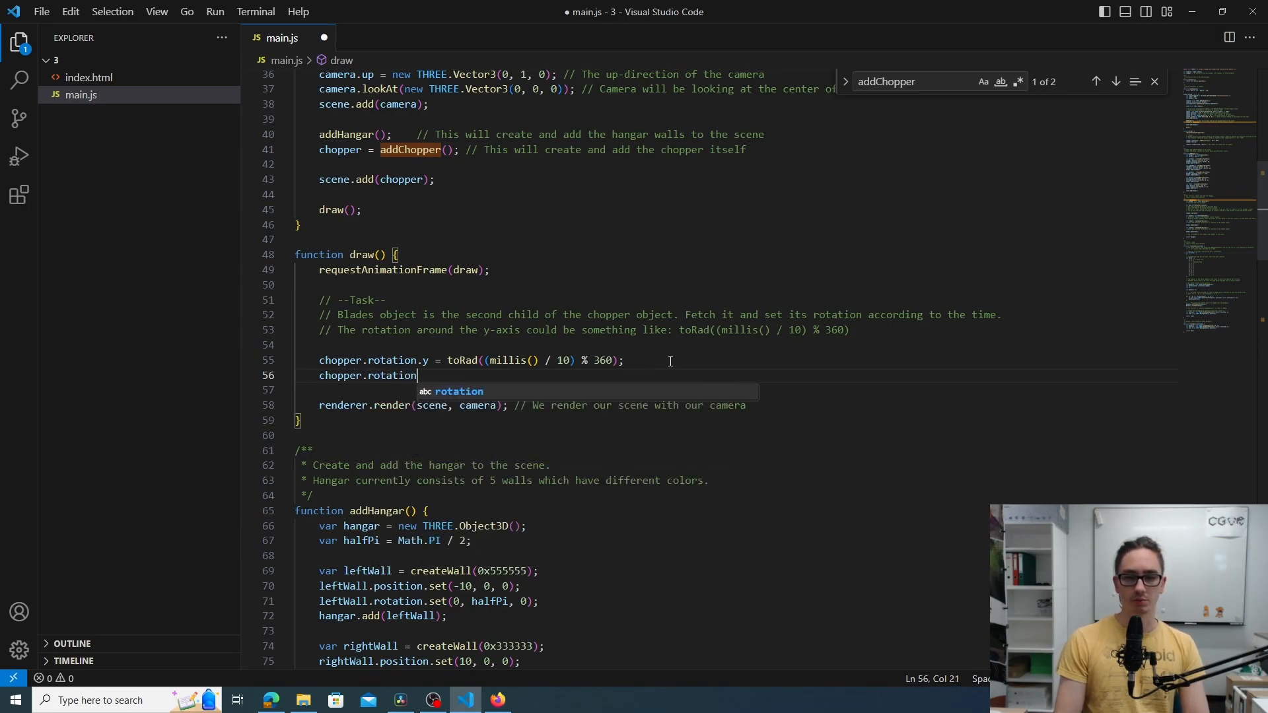
{"action": "type", "text": ".x"}
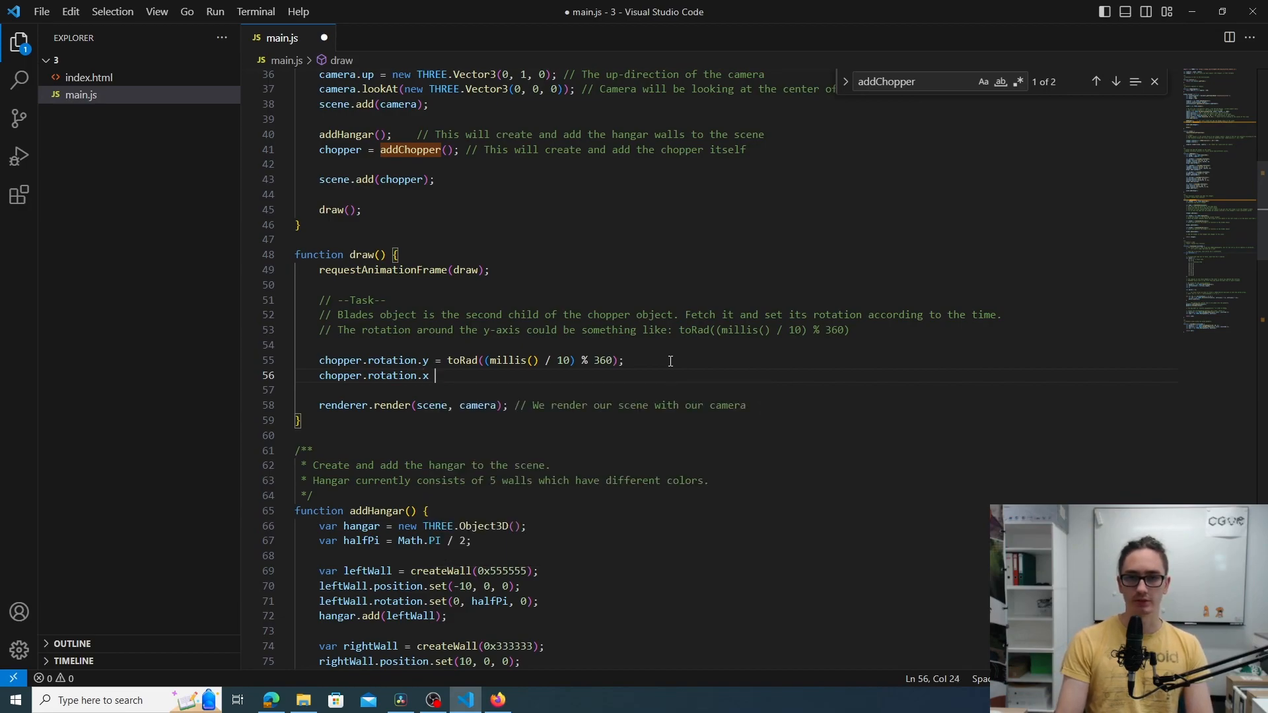
{"action": "type", "text": "="}
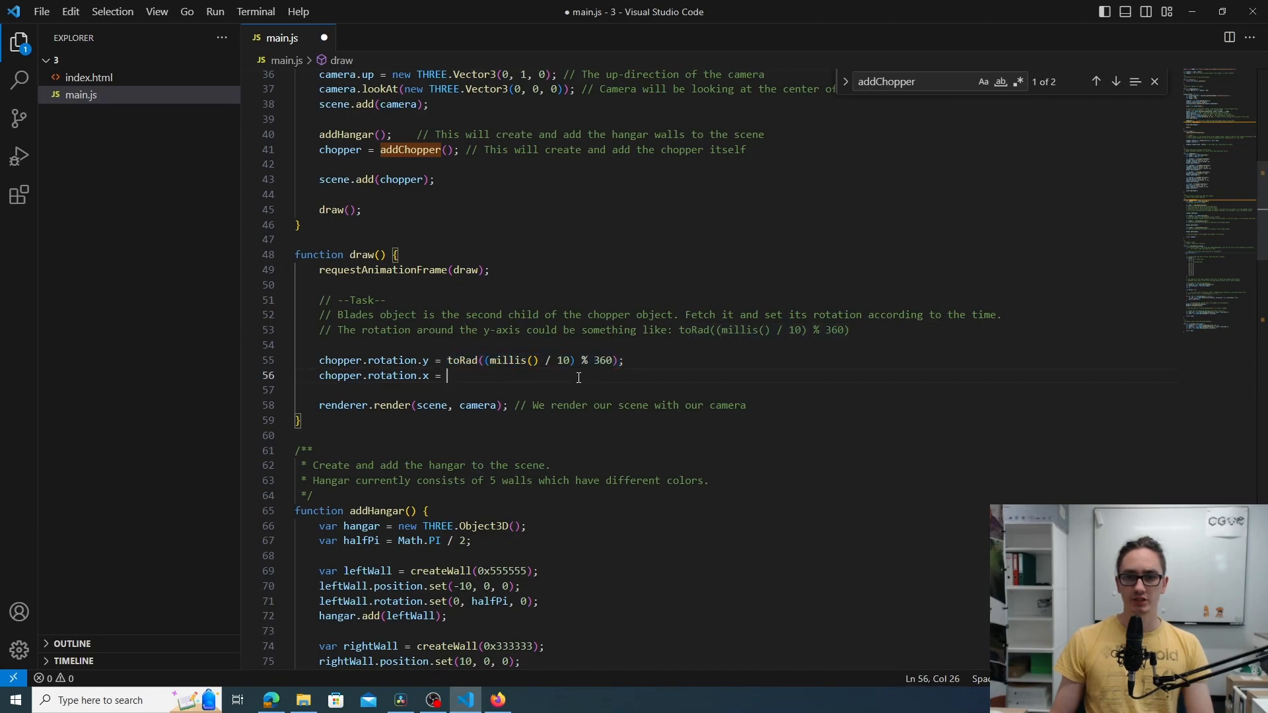
{"action": "type", "text": "toRad((millis() / 10) % 360);"}
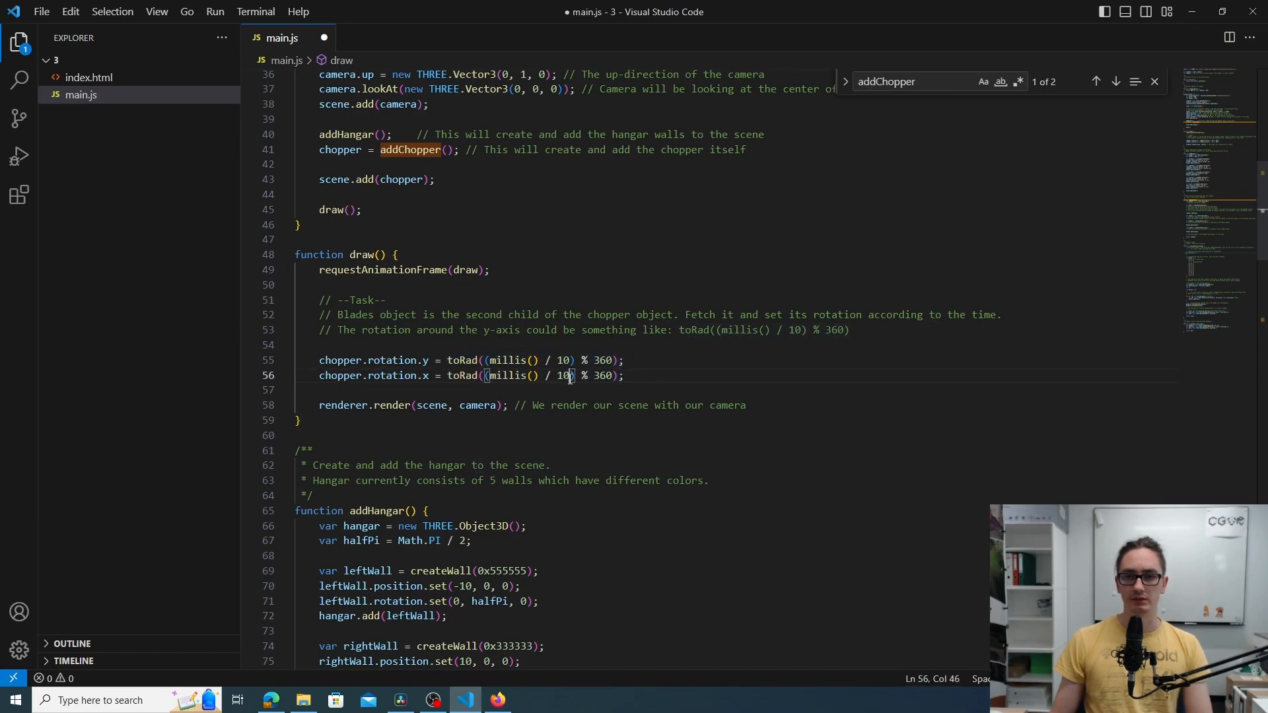
{"action": "type", "text": "2"}
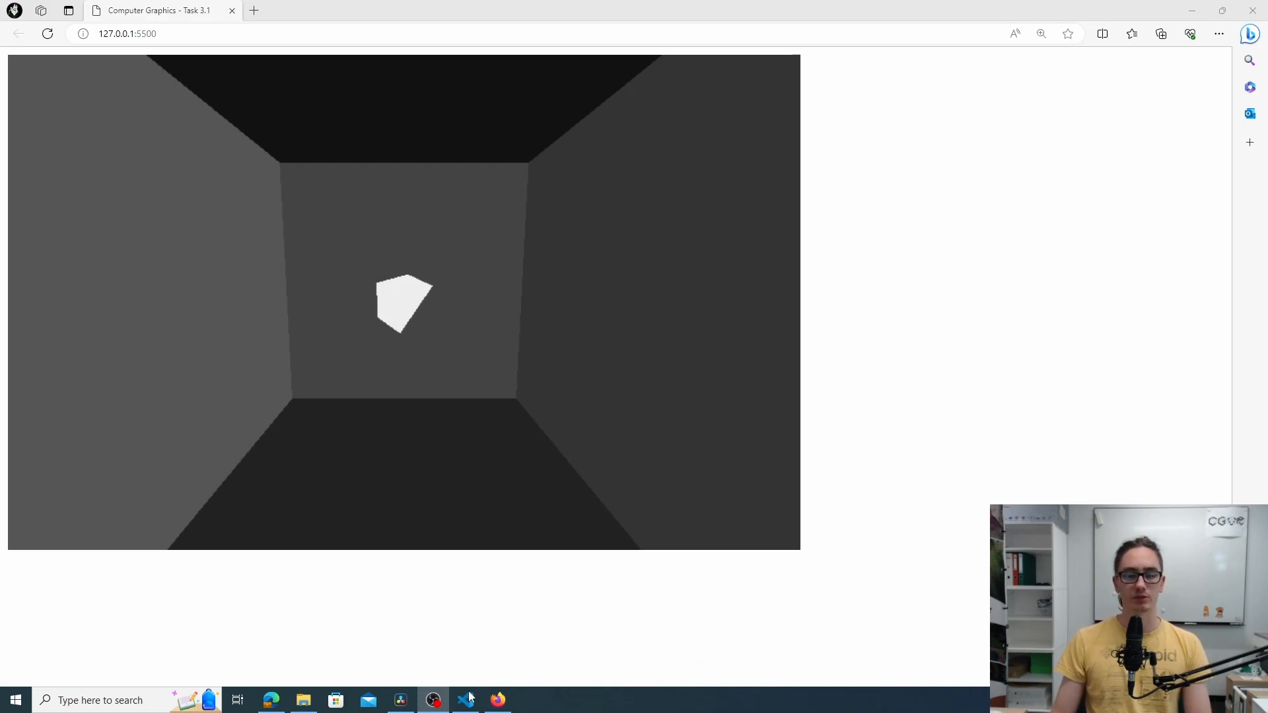
{"action": "left_click", "coordinate": [464, 700]}
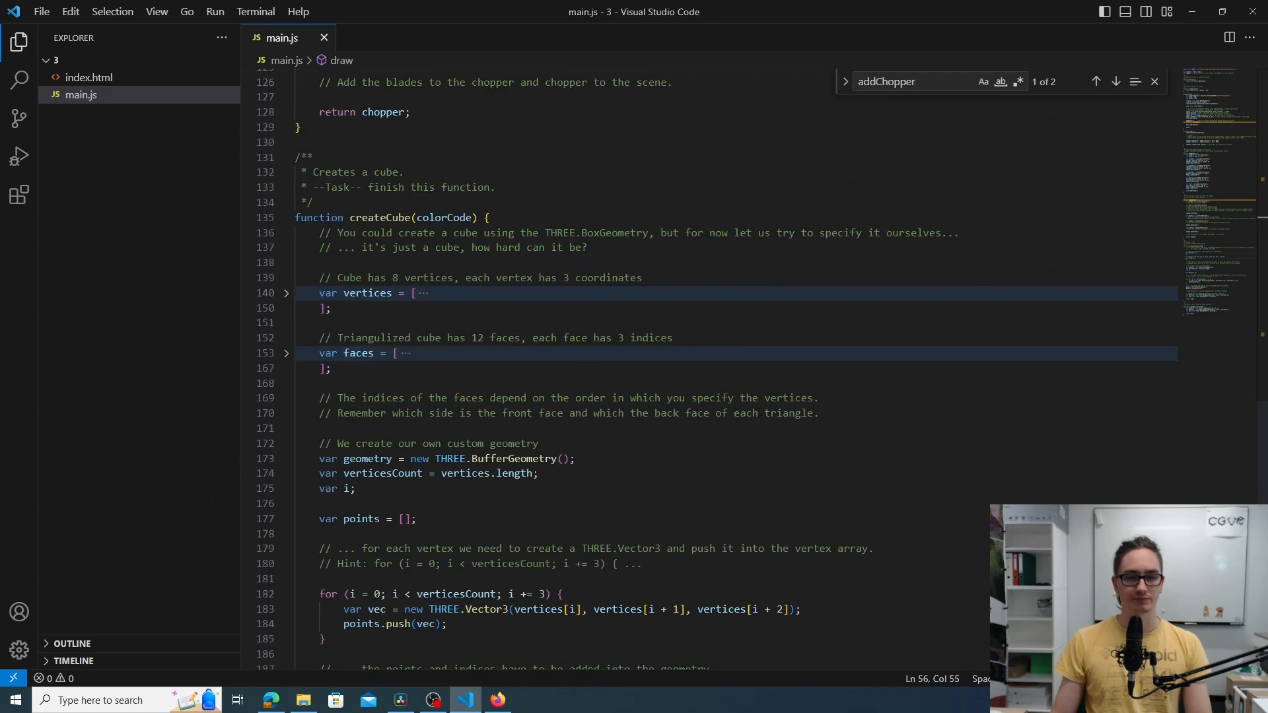
{"action": "left_click", "coordinate": [1115, 81]}
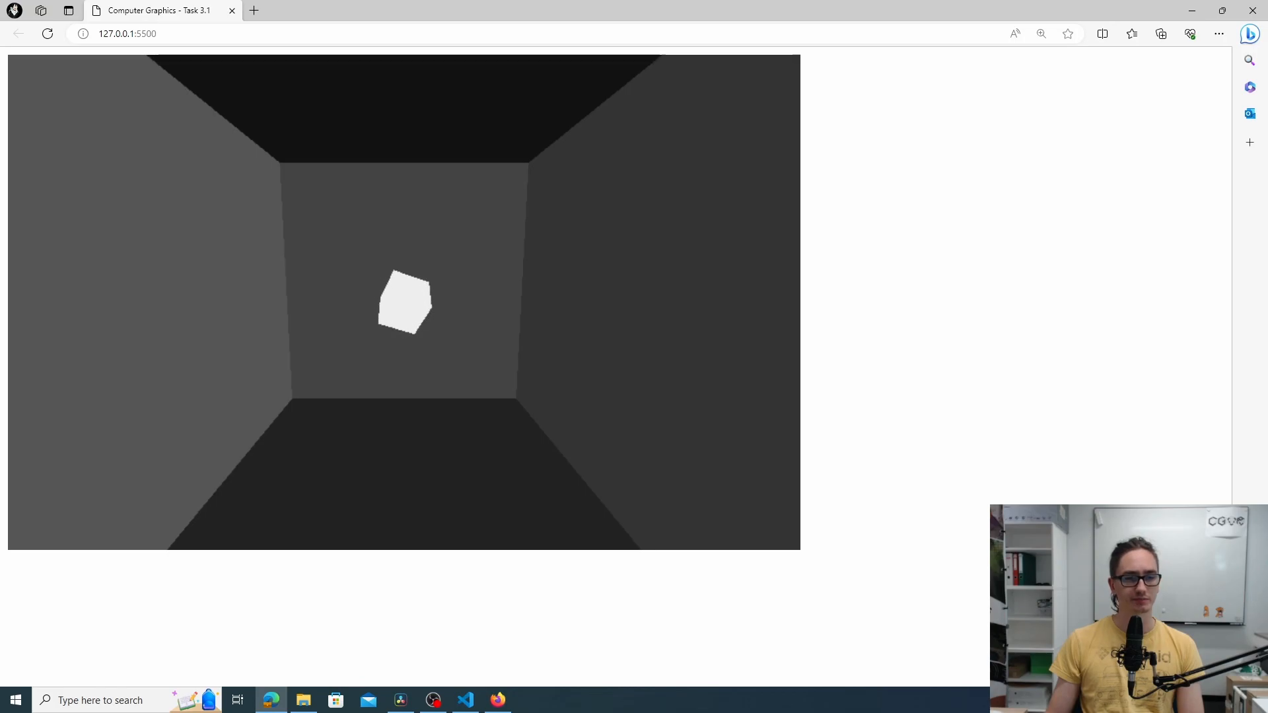
{"action": "left_click", "coordinate": [463, 700]}
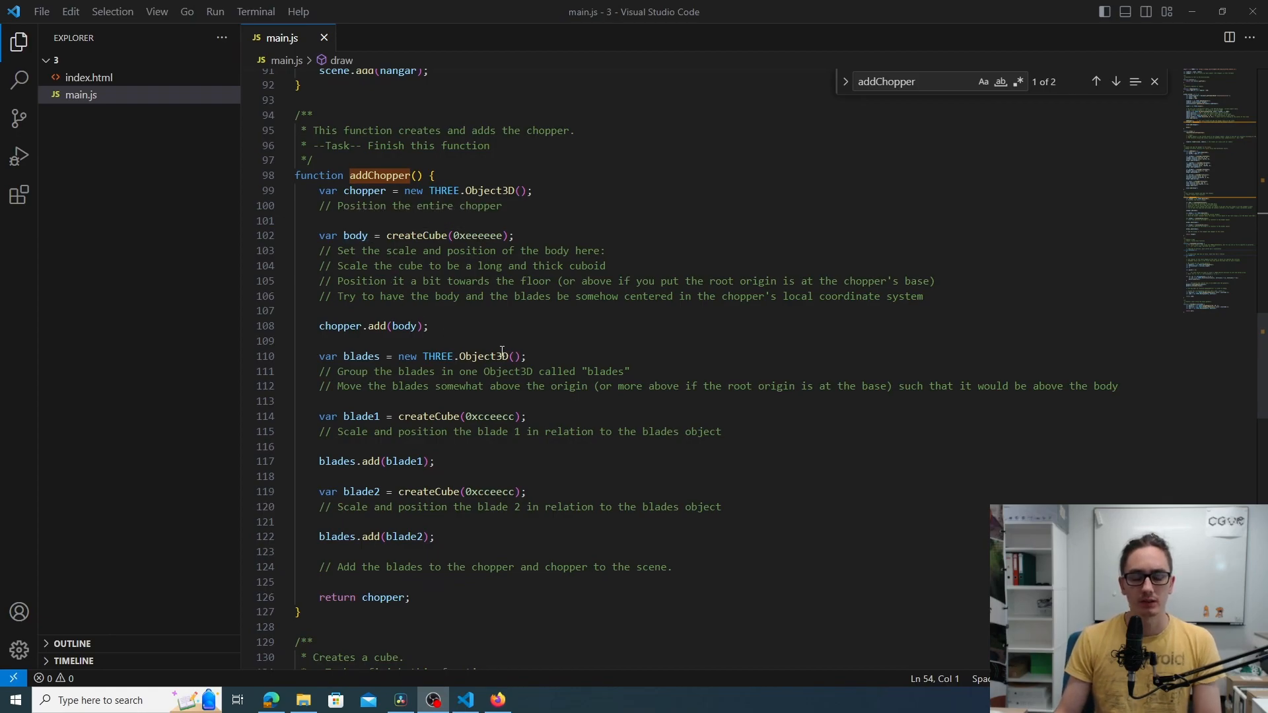
{"action": "mouse_move", "coordinate": [577, 341]}
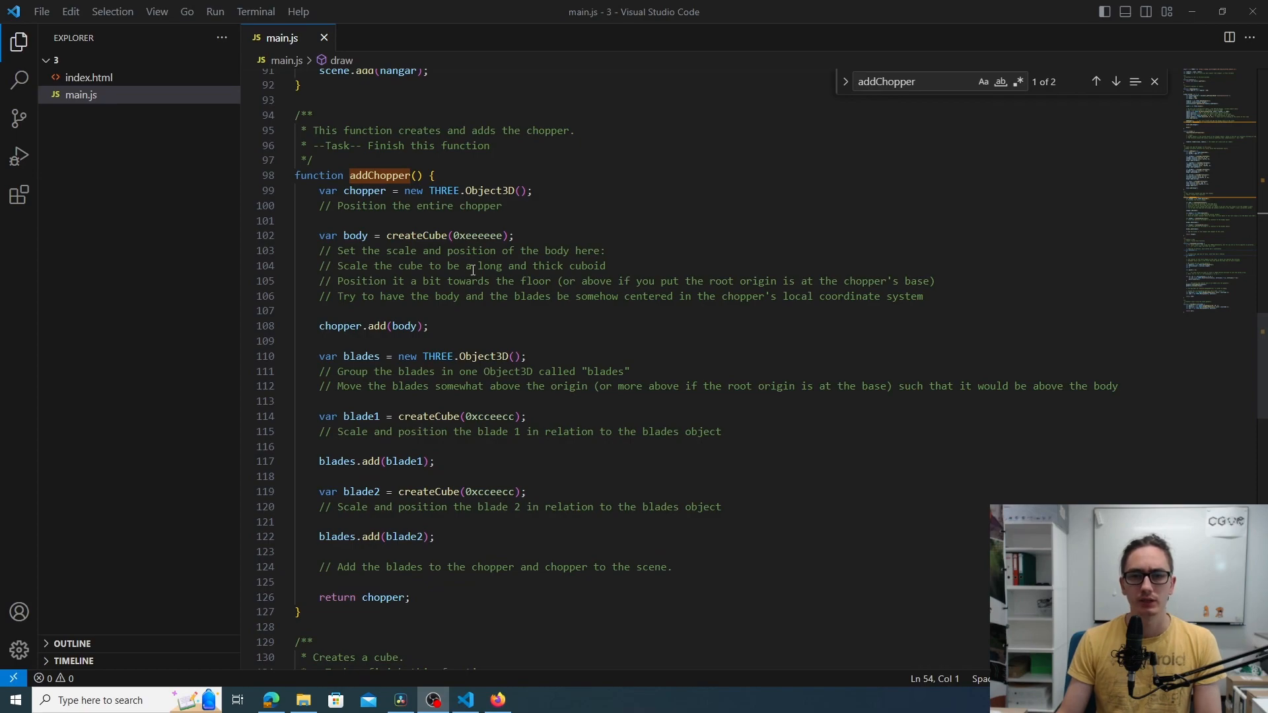
{"action": "double_click", "coordinate": [364, 190]}
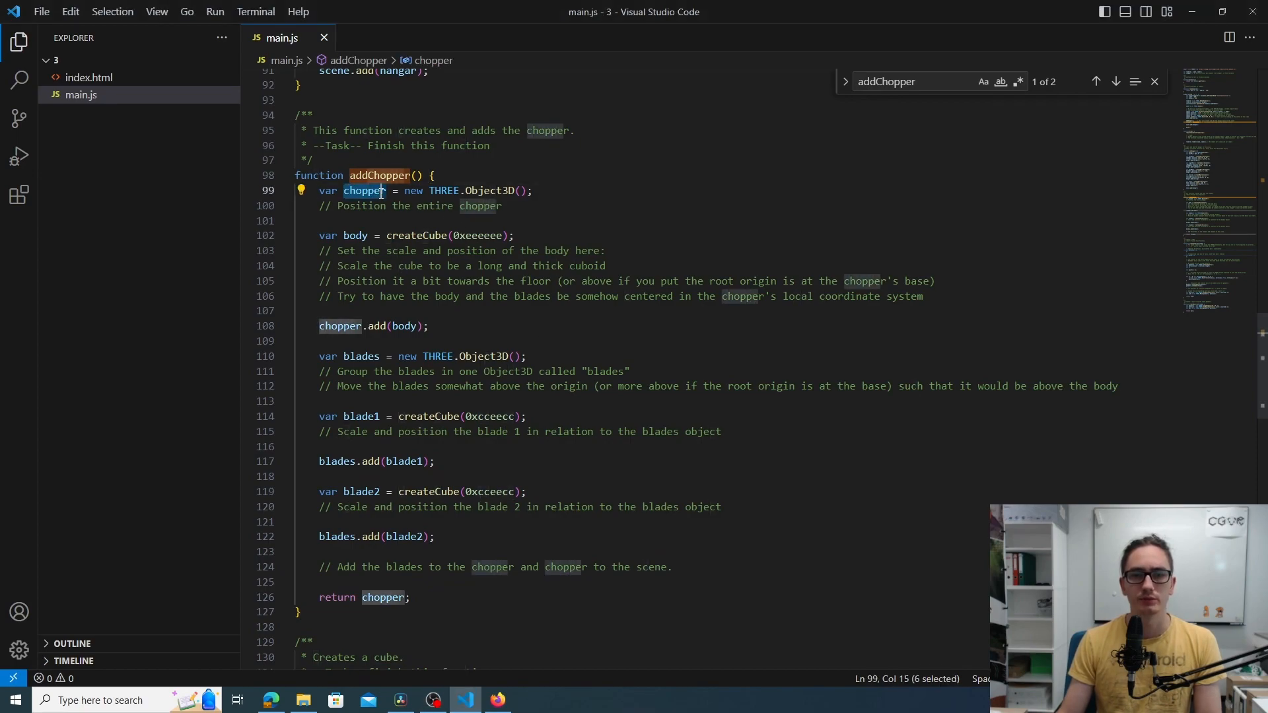
{"action": "double_click", "coordinate": [489, 190]}
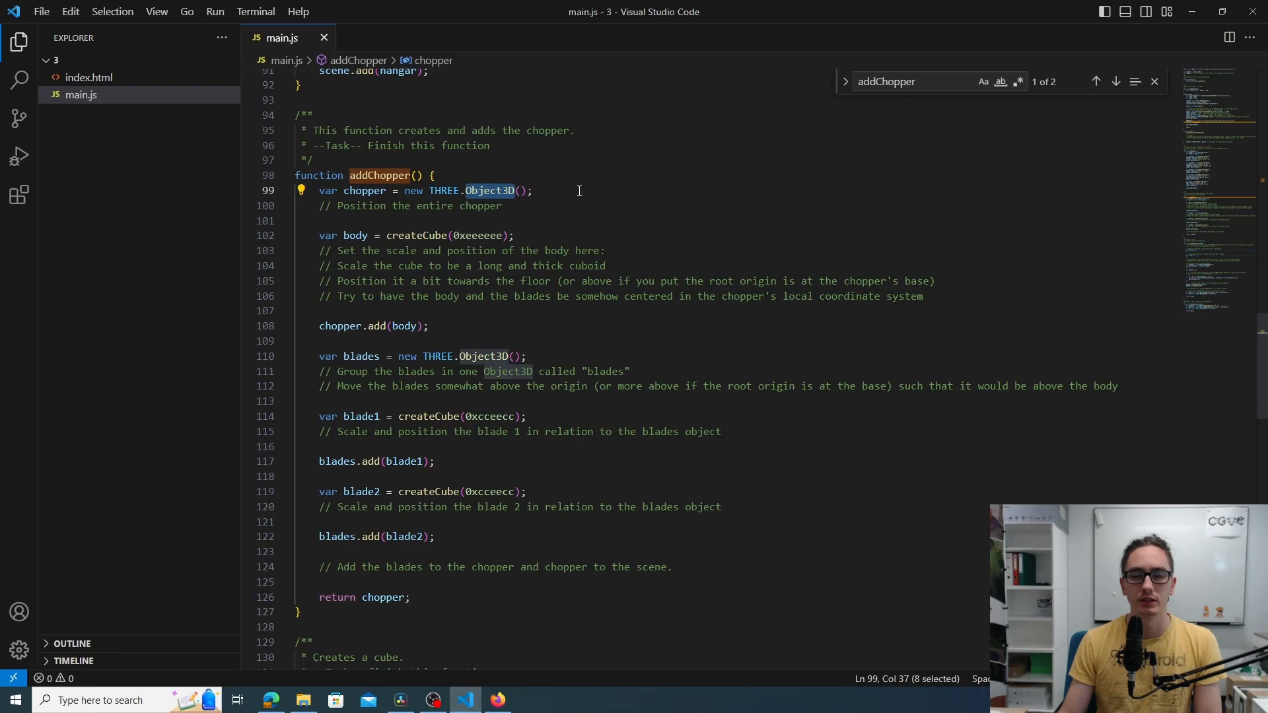
{"action": "mouse_move", "coordinate": [544, 191]}
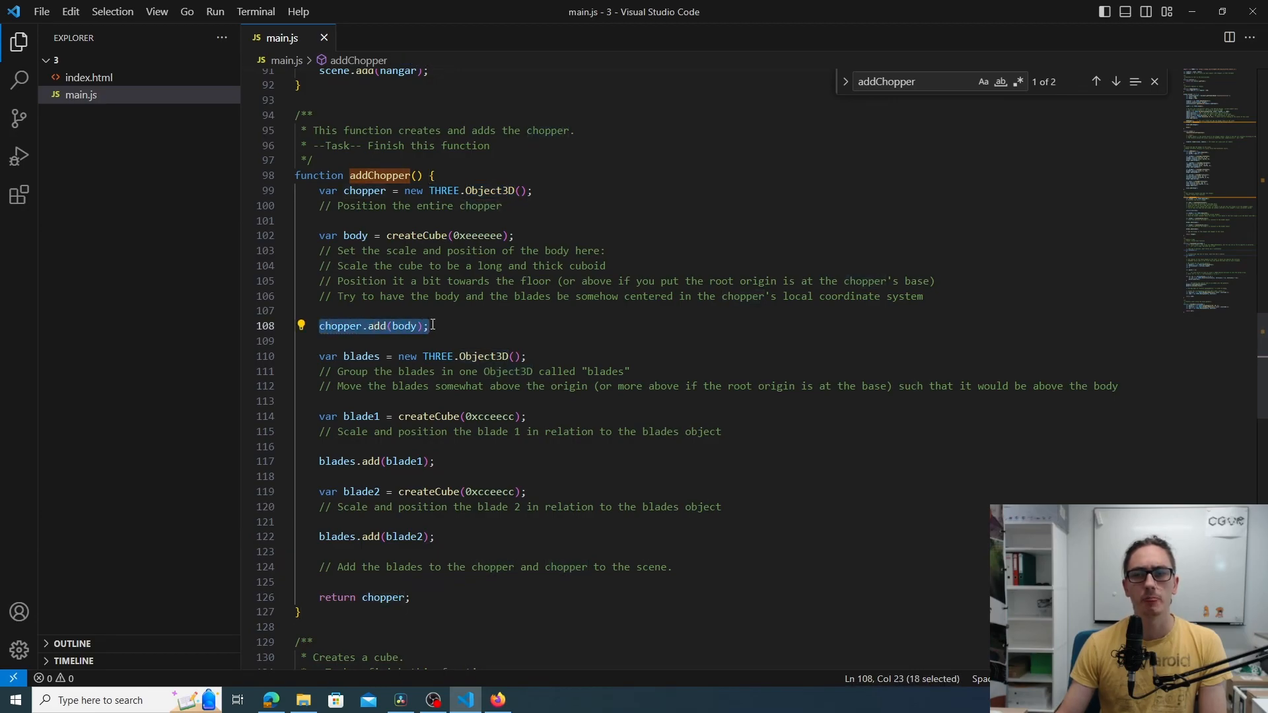
{"action": "left_click", "coordinate": [428, 326]}
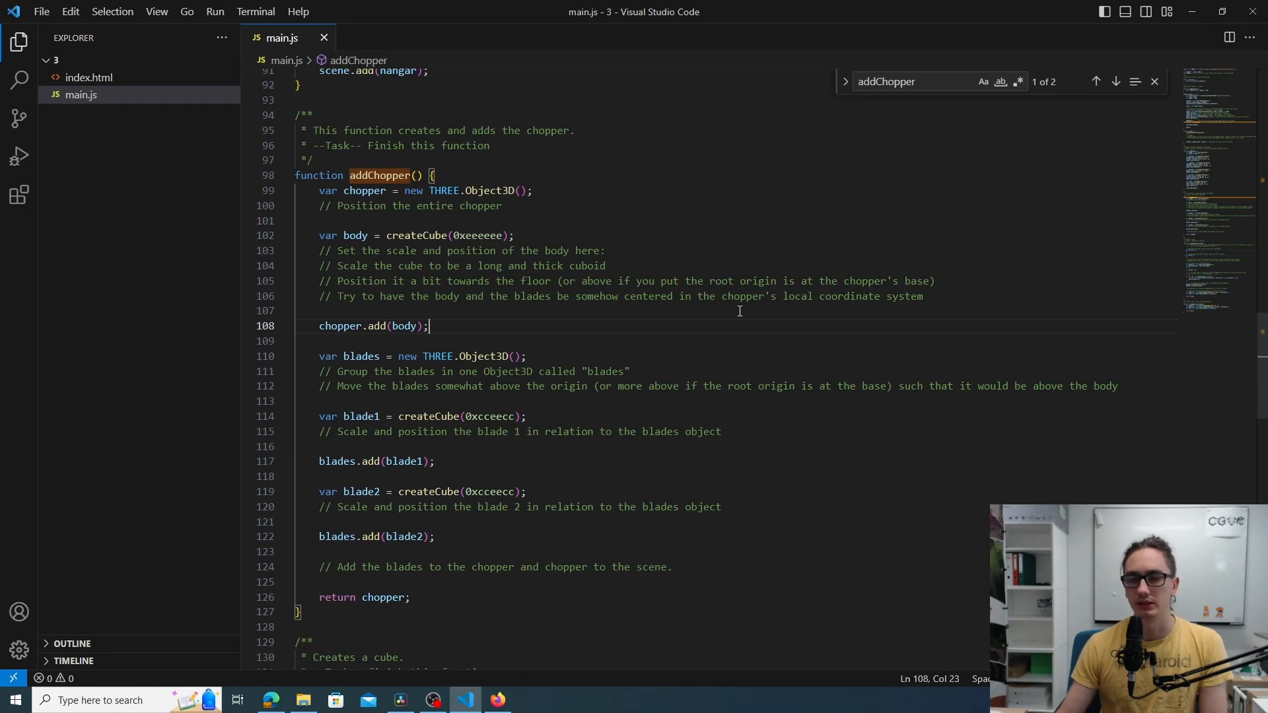
{"action": "mouse_move", "coordinate": [557, 325]}
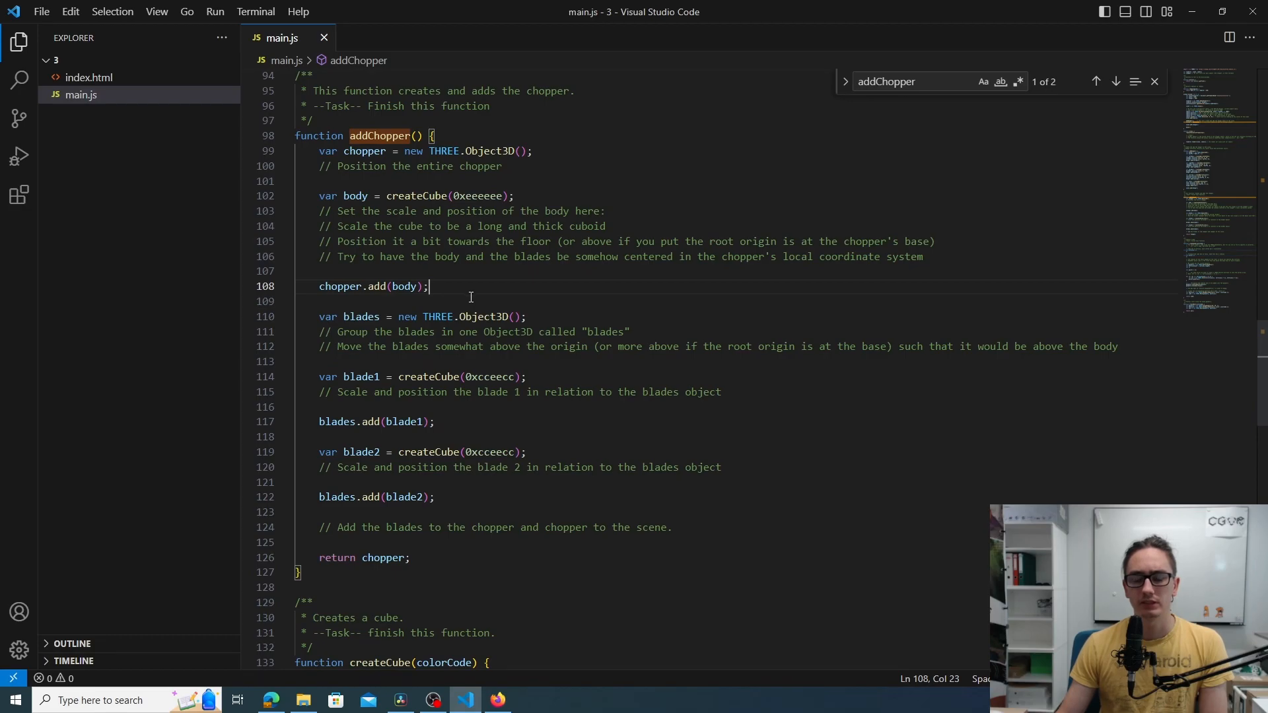
{"action": "mouse_move", "coordinate": [361, 316]}
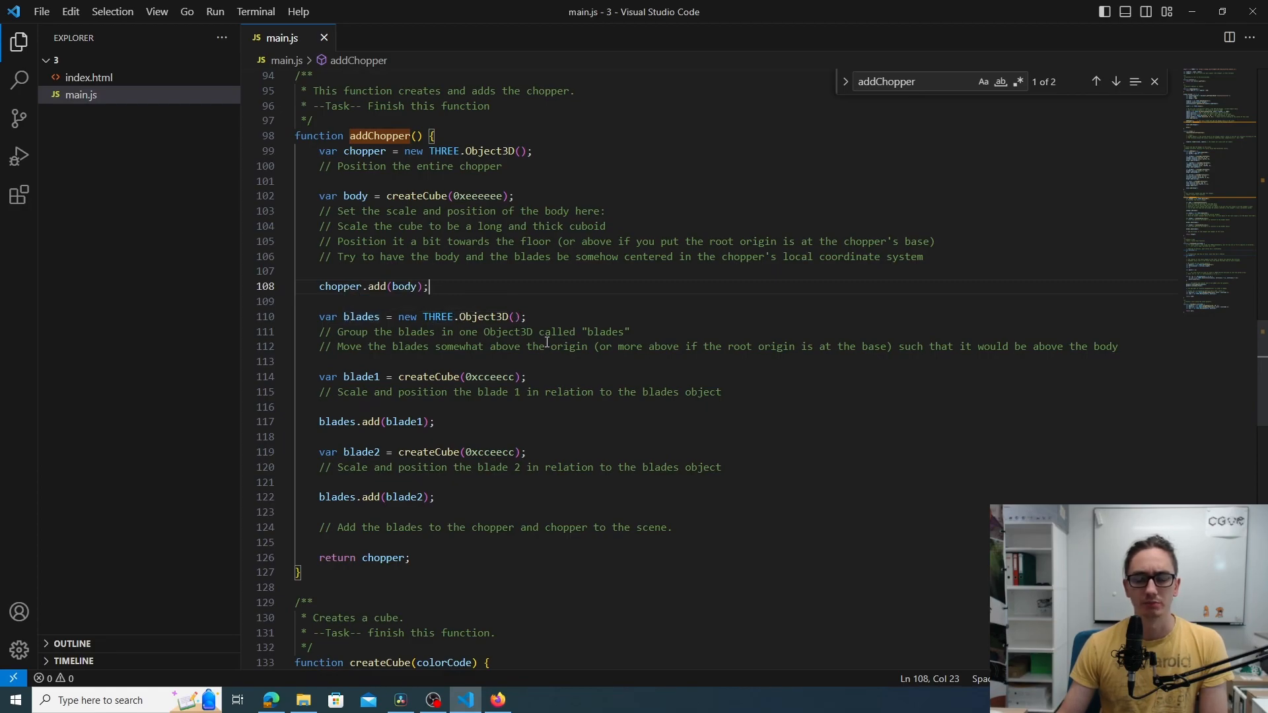
{"action": "scroll", "scroll_direction": "down", "scroll_amount": 3}
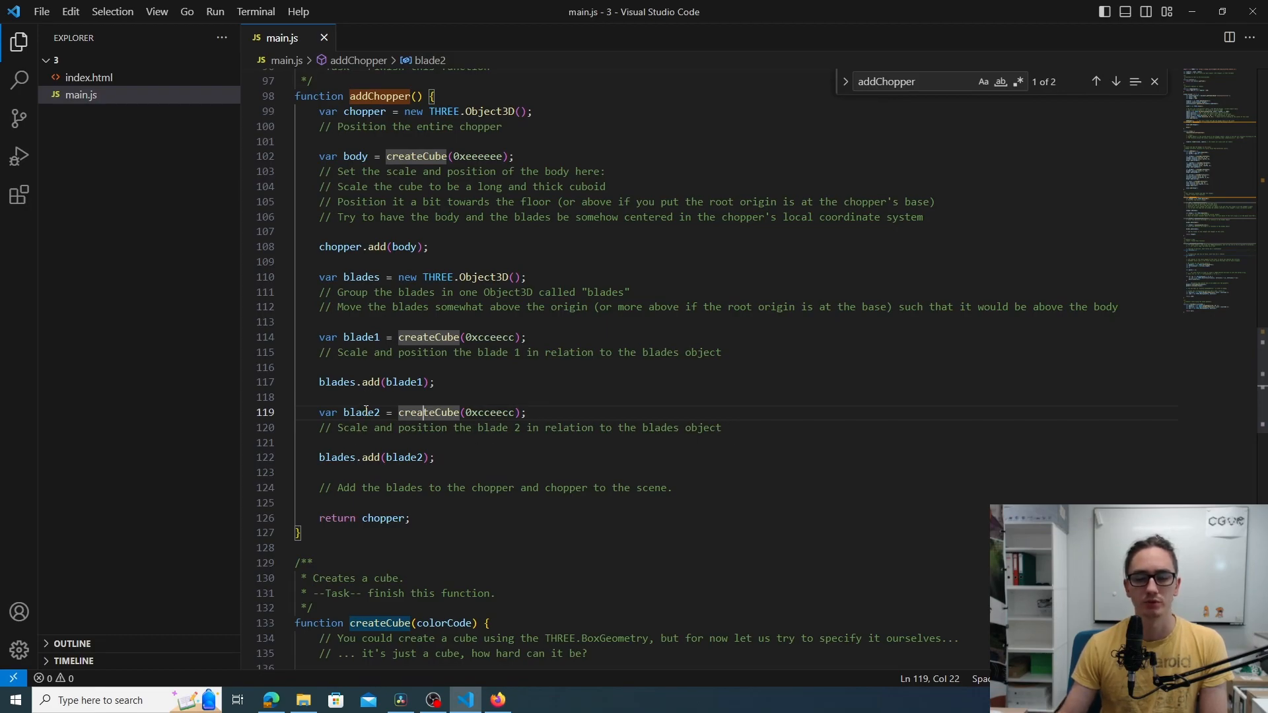
{"action": "mouse_move", "coordinate": [748, 470]}
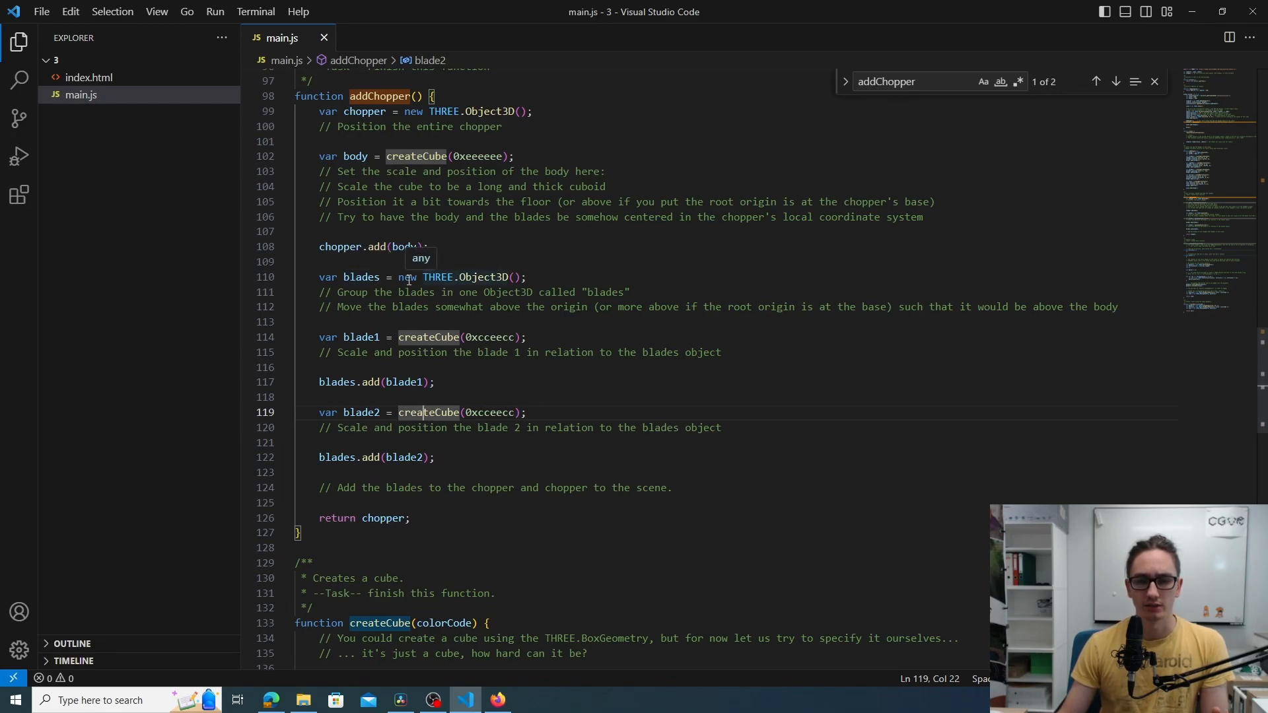
{"action": "mouse_move", "coordinate": [206, 500]}
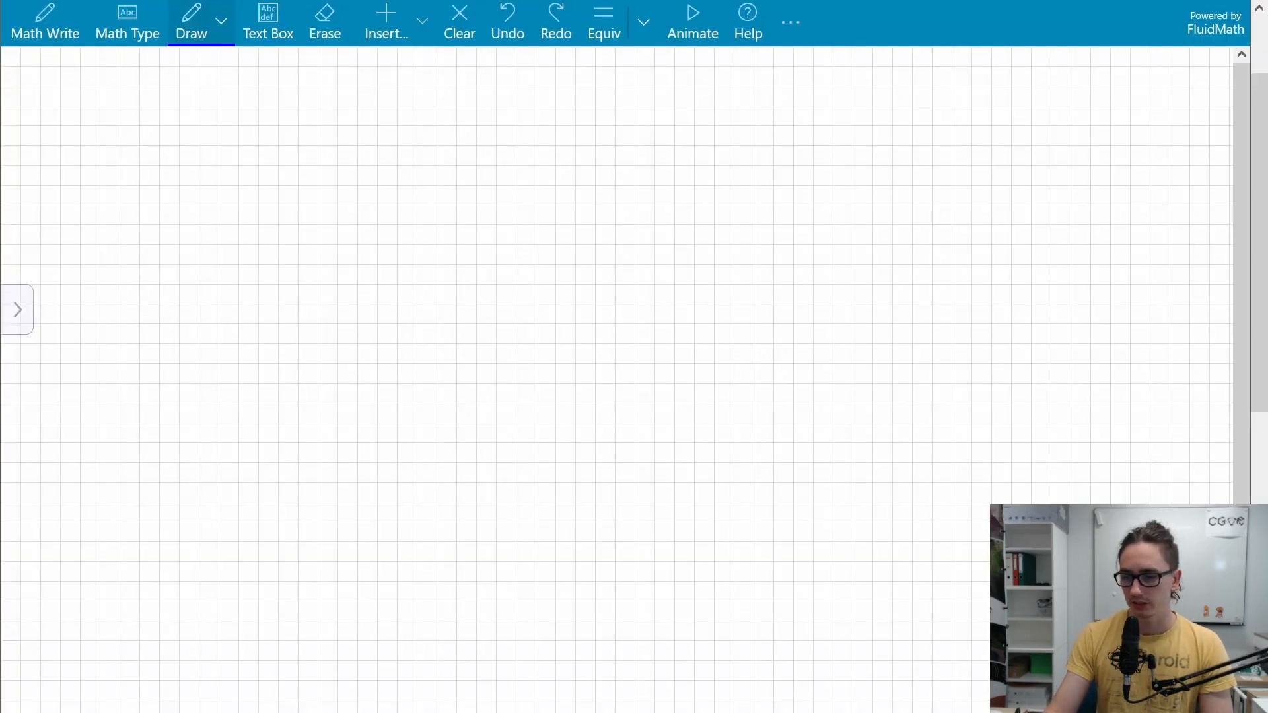
Draw a rectangle near the upper left of the grid with short strokes above and beside it
{"action": "left_click_drag", "start_coordinate": [240, 149], "coordinate": [241, 240]}
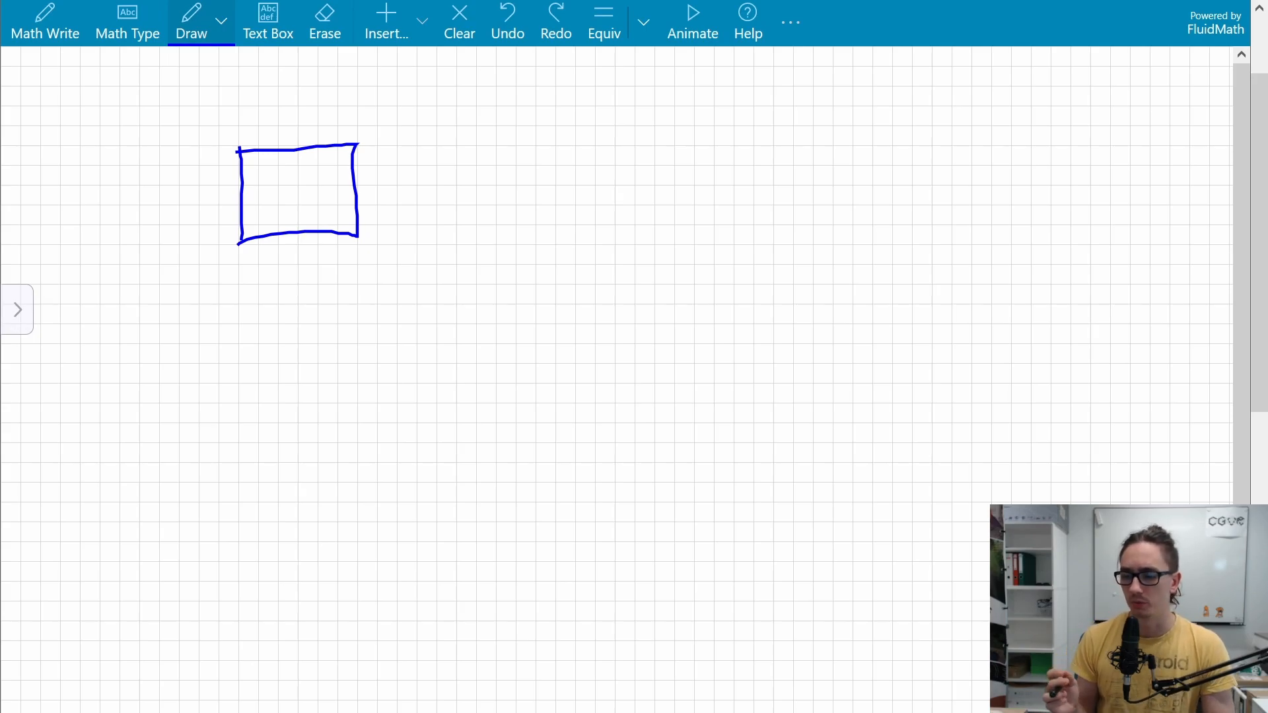
{"action": "left_click_drag", "start_coordinate": [291, 77], "coordinate": [293, 105]}
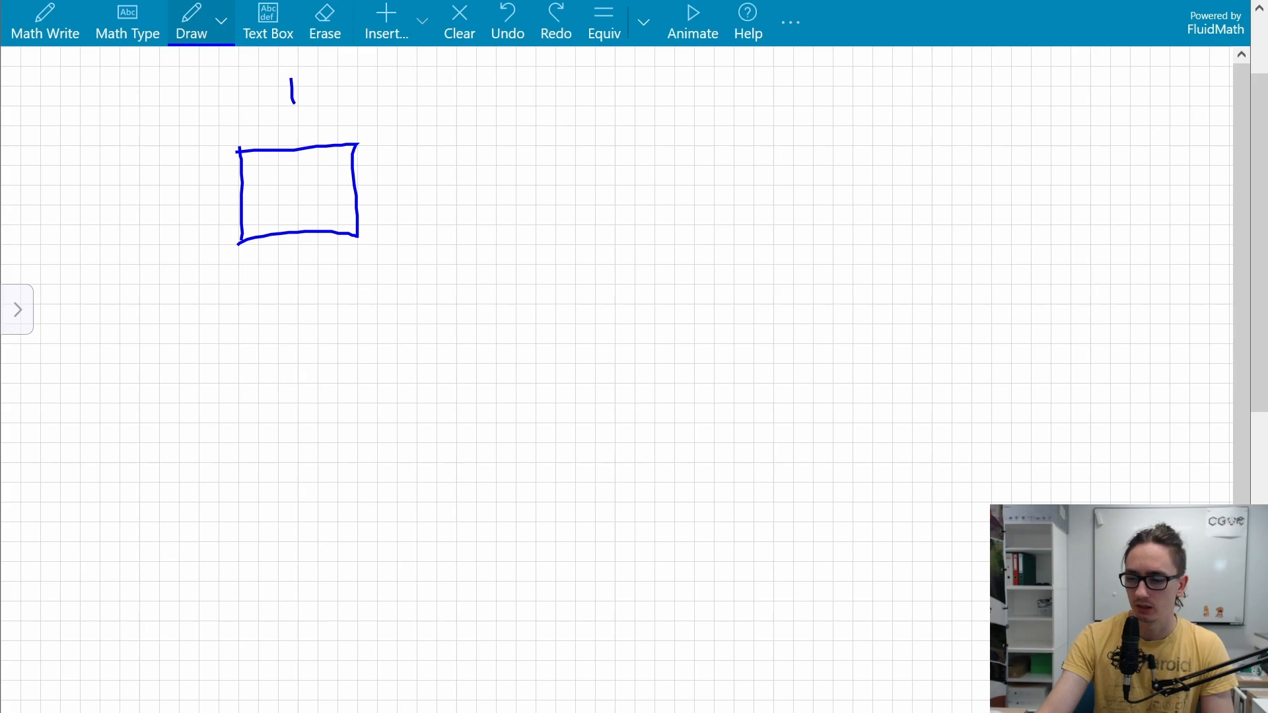
{"action": "left_click_drag", "start_coordinate": [293, 145], "coordinate": [304, 312]}
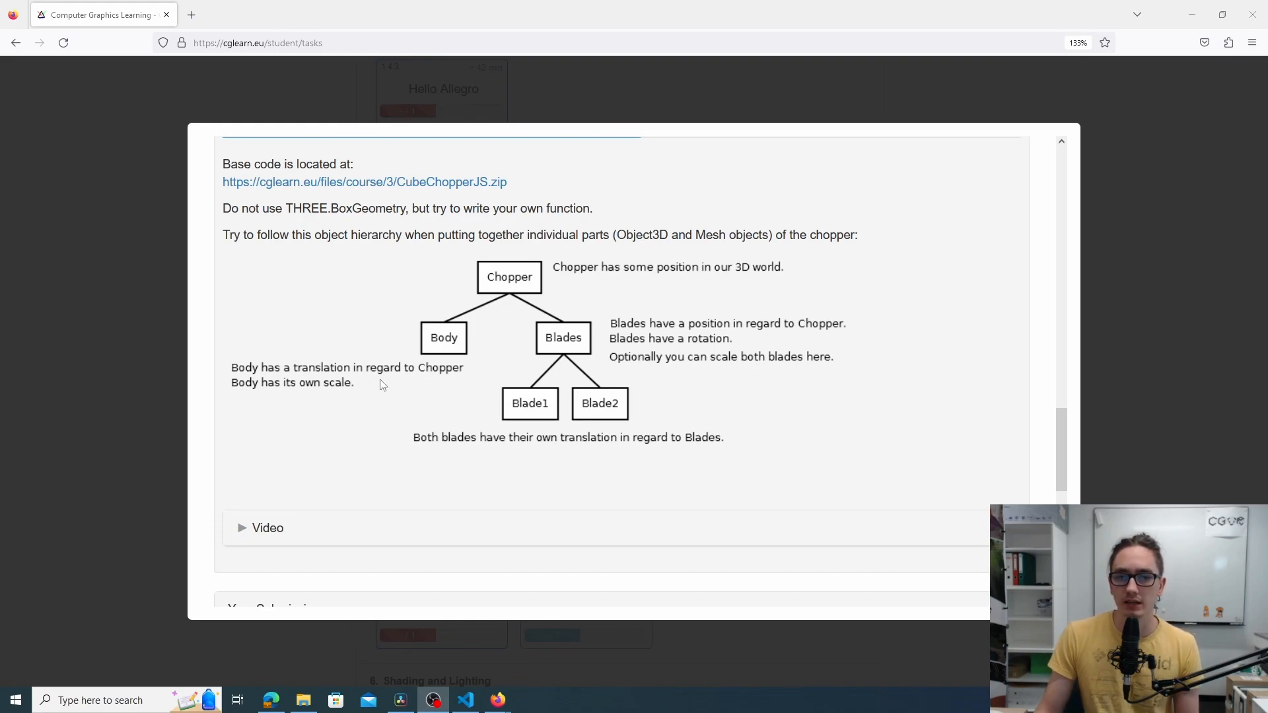
{"action": "mouse_move", "coordinate": [469, 276]}
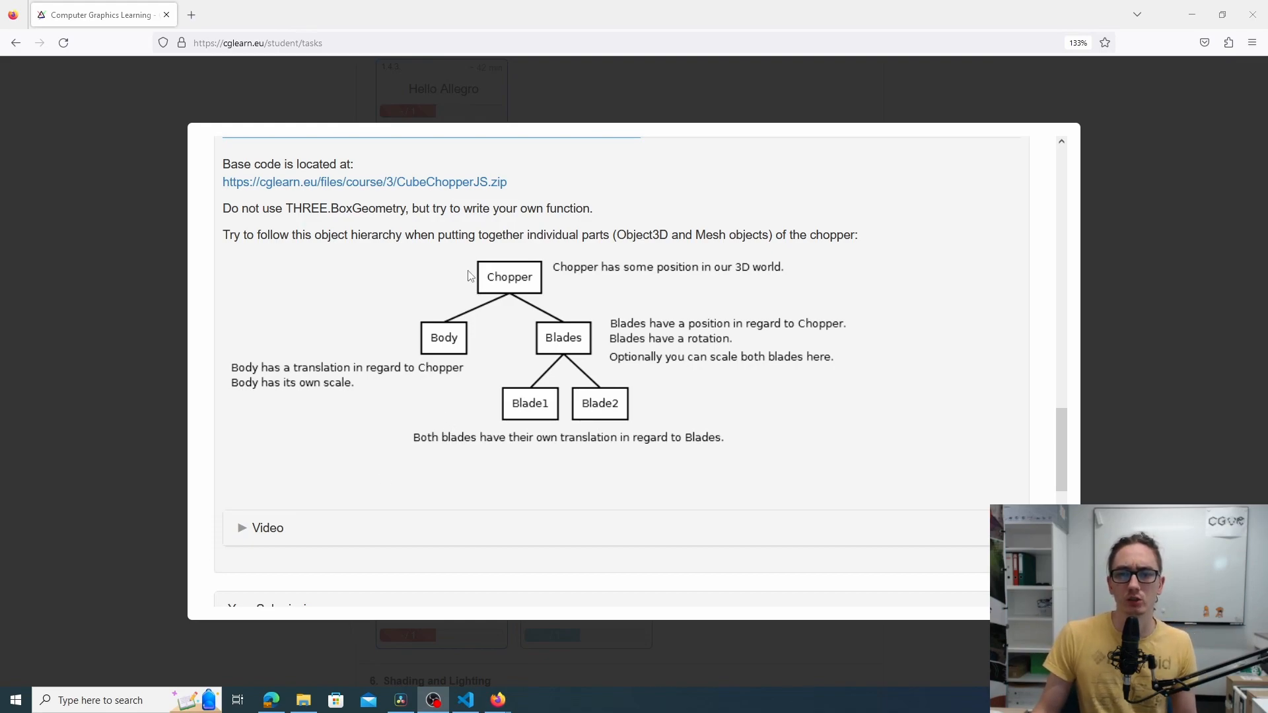
{"action": "mouse_move", "coordinate": [473, 354]}
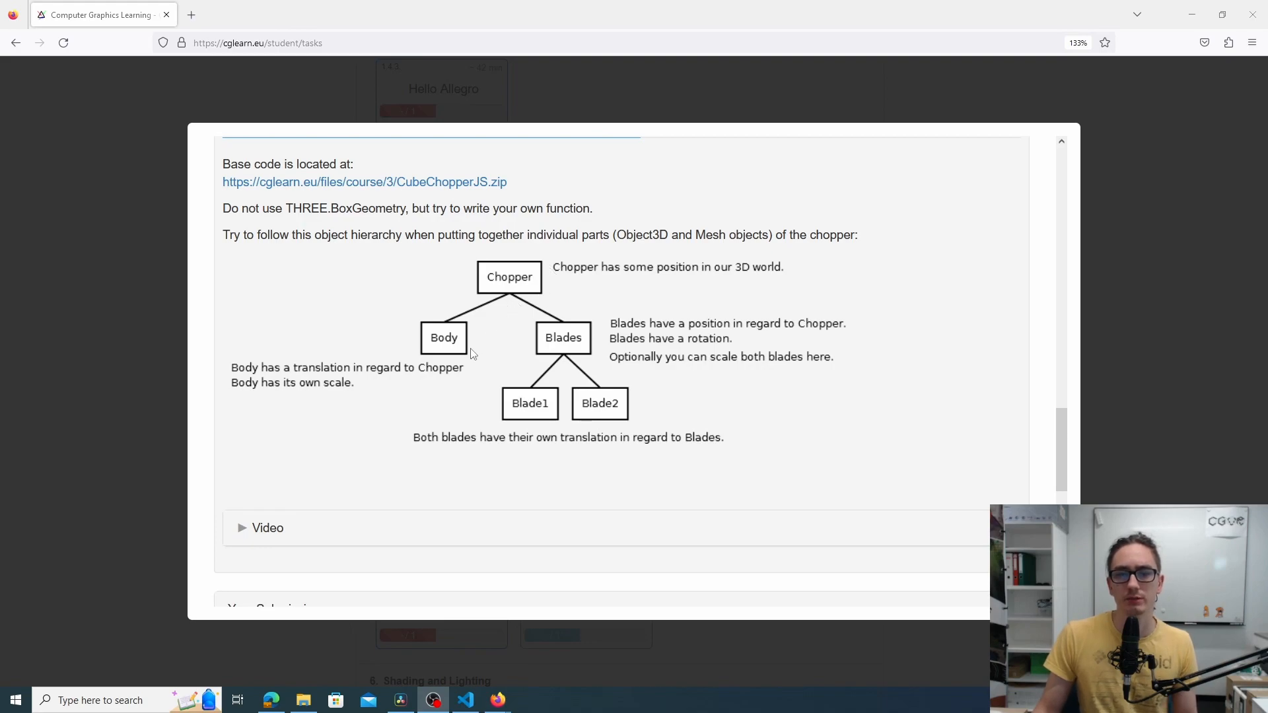
{"action": "mouse_move", "coordinate": [419, 332]}
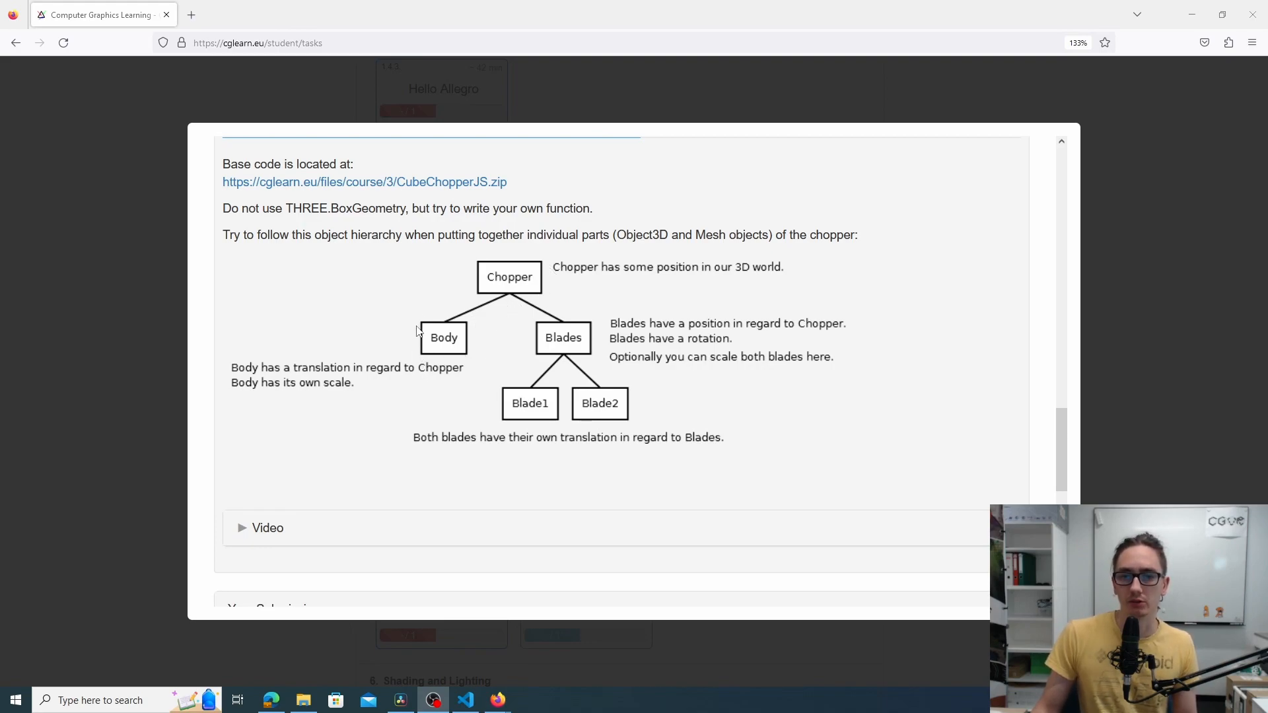
{"action": "mouse_move", "coordinate": [593, 348]}
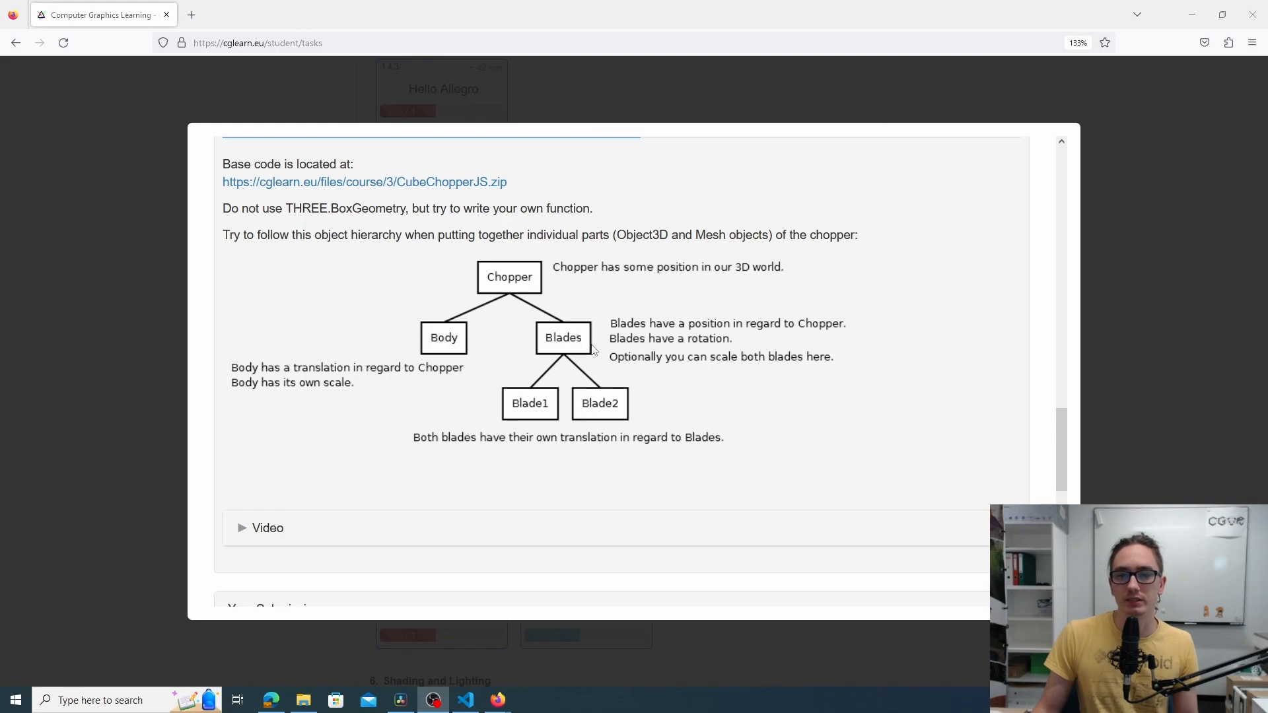
{"action": "mouse_move", "coordinate": [597, 358]}
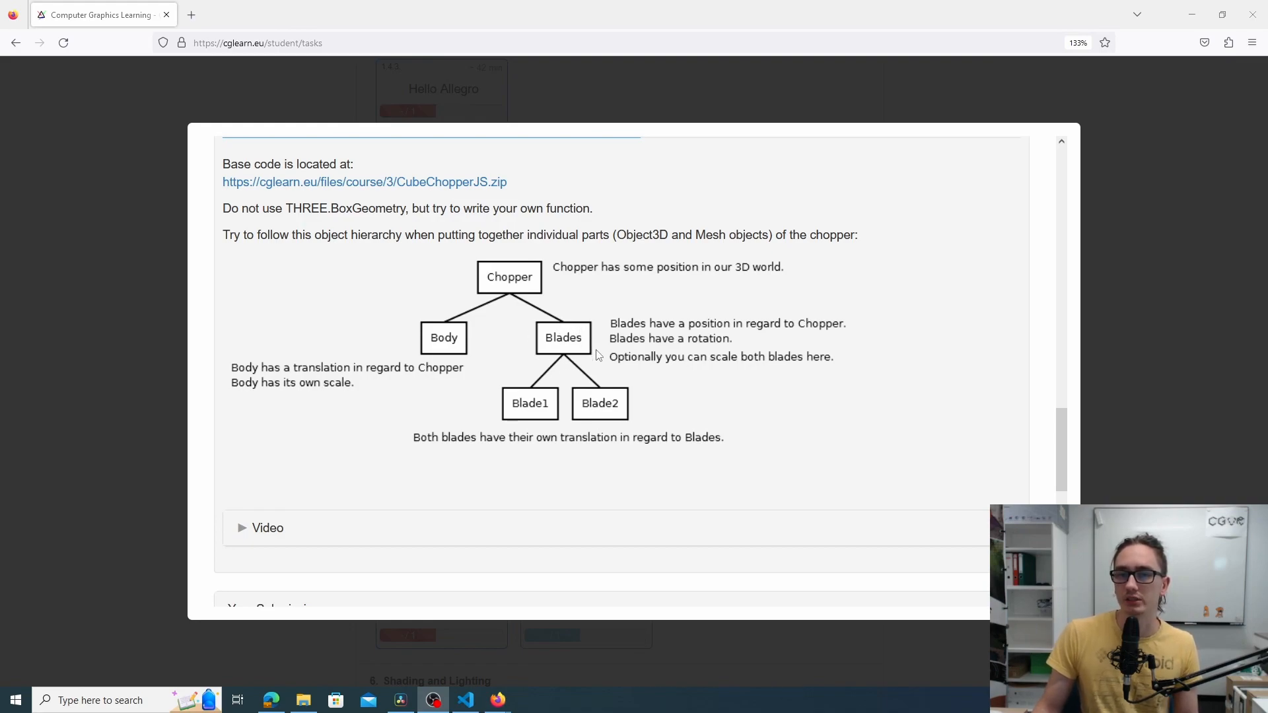
{"action": "mouse_move", "coordinate": [567, 358]}
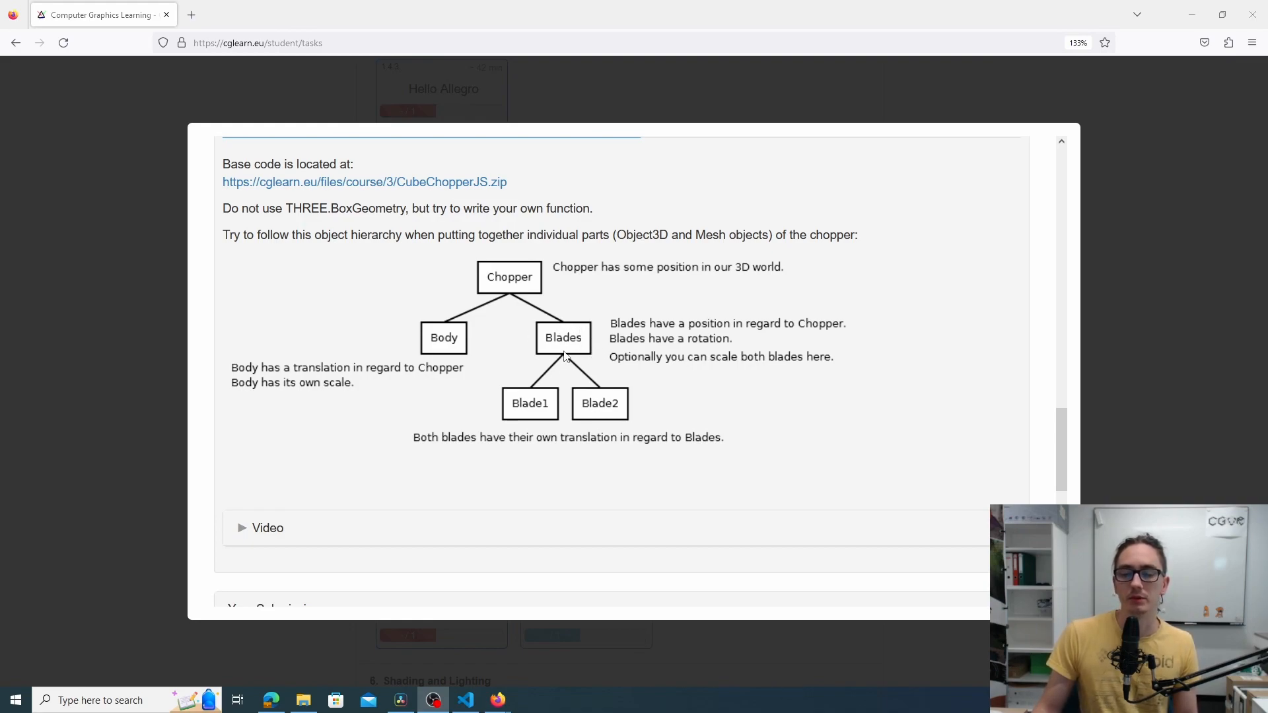
{"action": "mouse_move", "coordinate": [540, 396]}
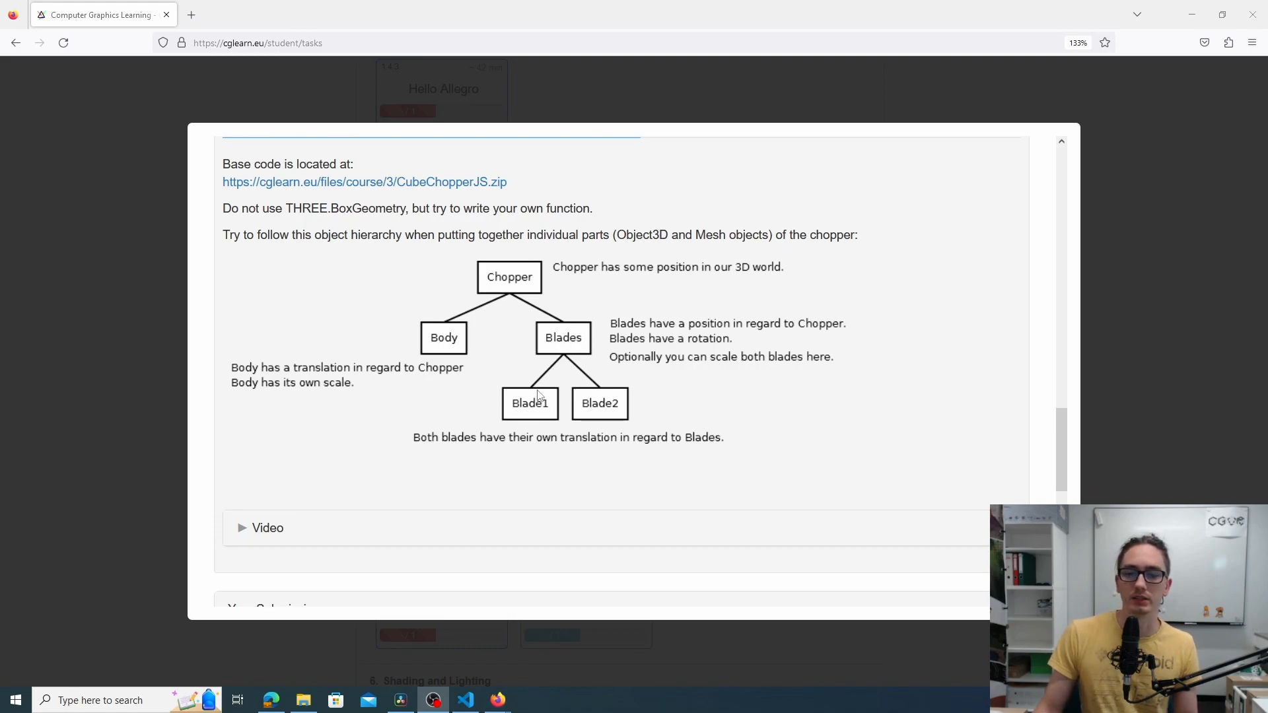
{"action": "mouse_move", "coordinate": [579, 408]}
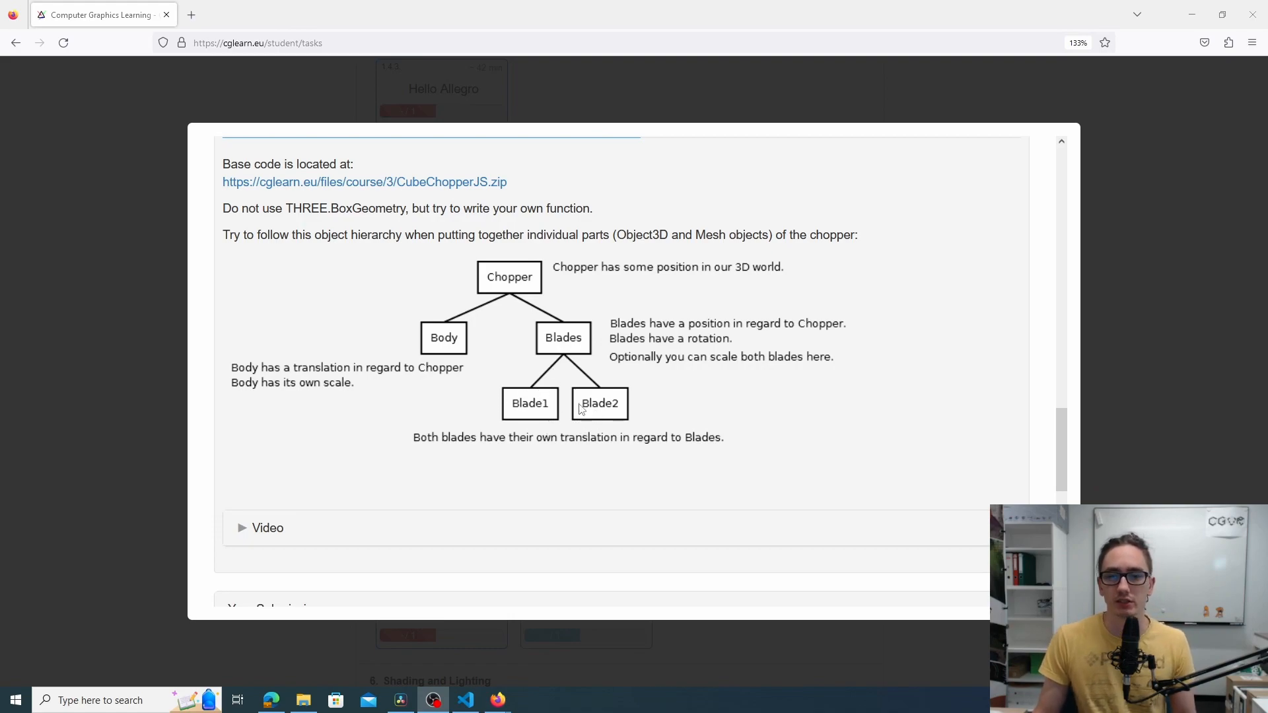
{"action": "mouse_move", "coordinate": [533, 368]}
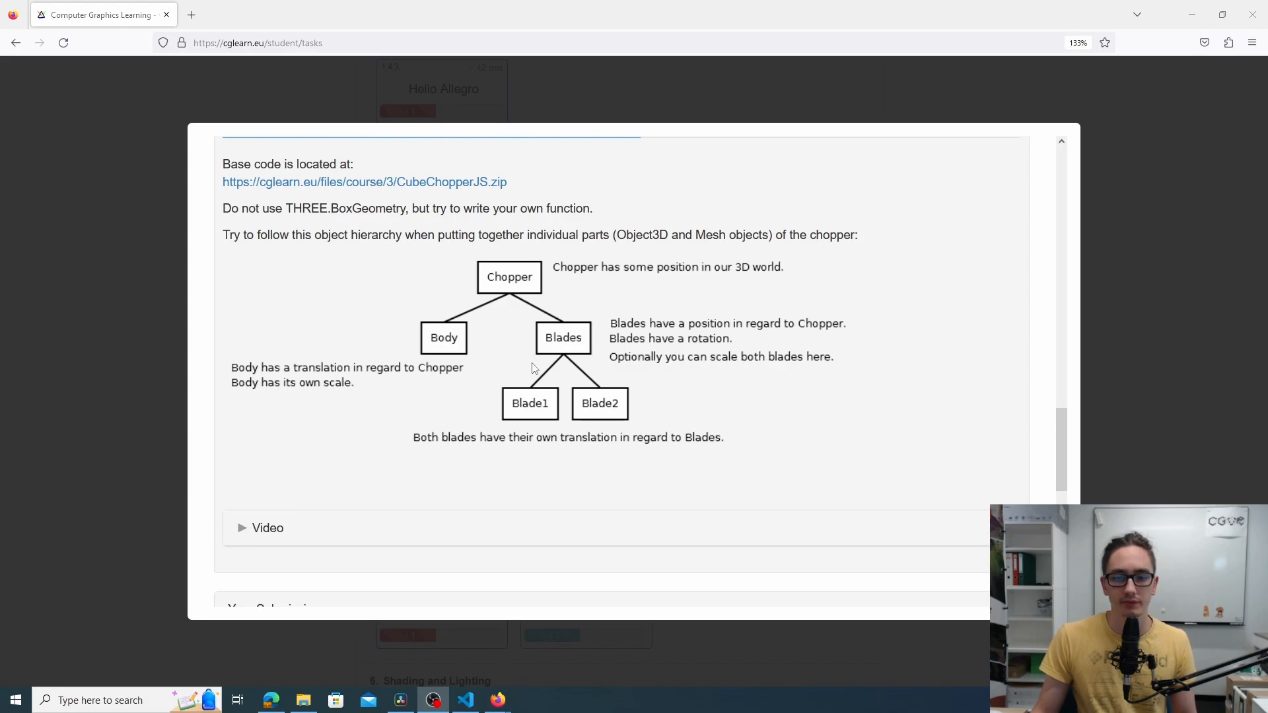
{"action": "left_click", "coordinate": [464, 700]}
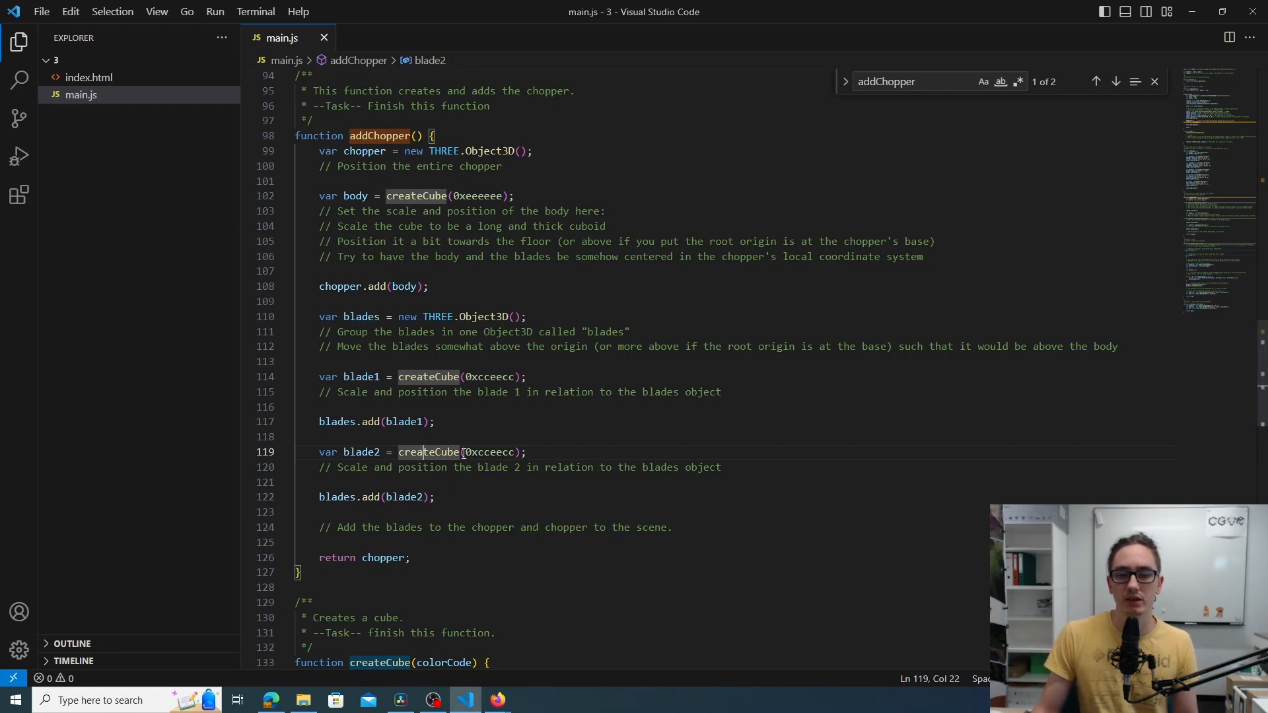
{"action": "mouse_move", "coordinate": [516, 493]}
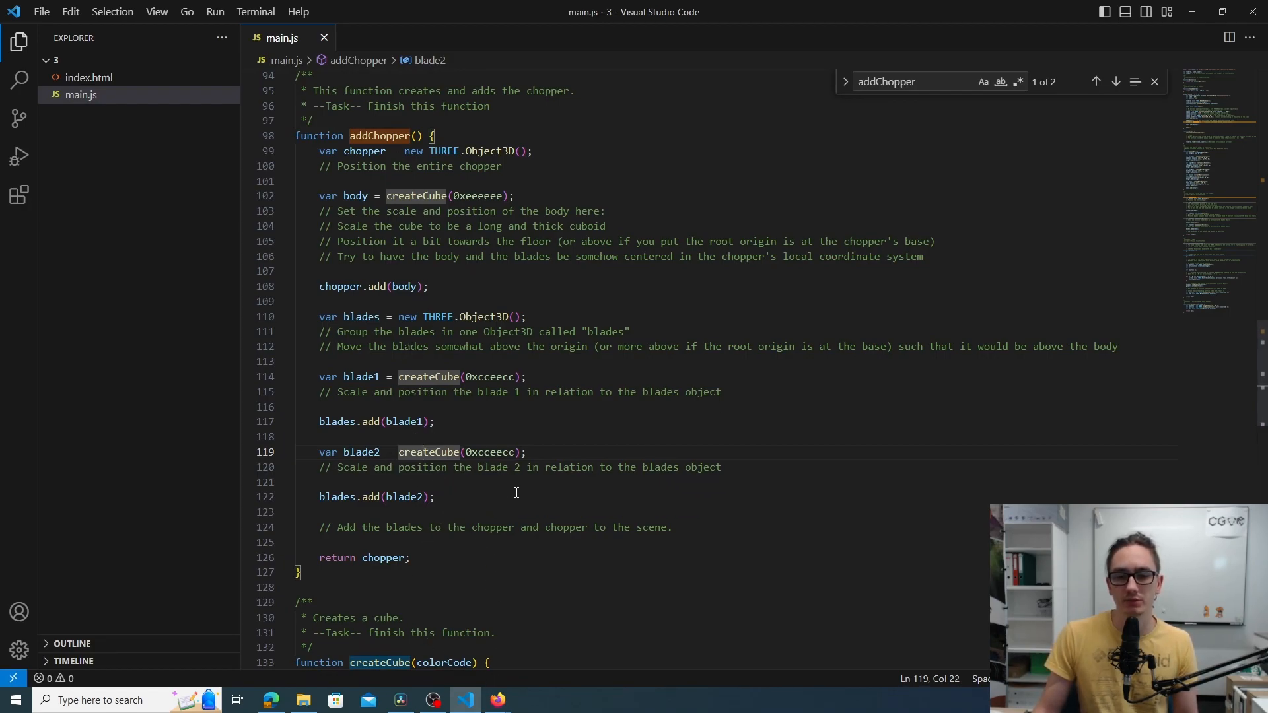
{"action": "scroll", "scroll_direction": "up", "scroll_amount": 3}
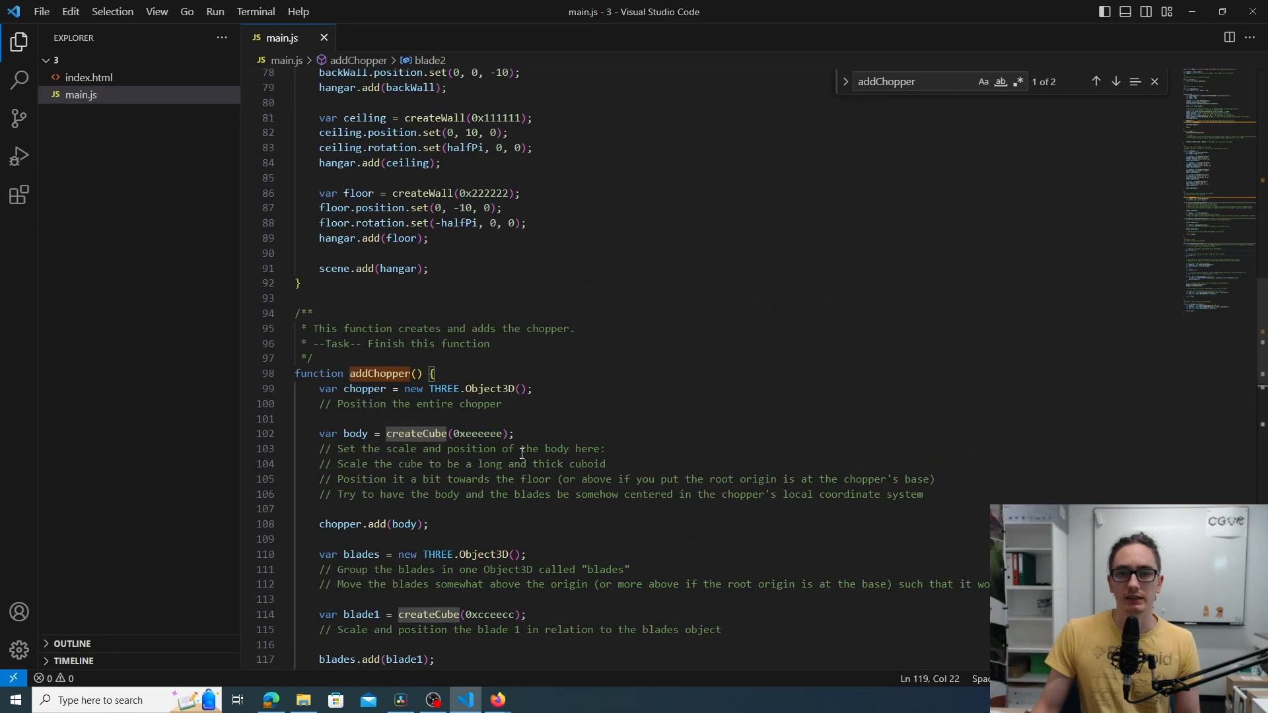
{"action": "scroll", "scroll_direction": "up", "scroll_amount": 3}
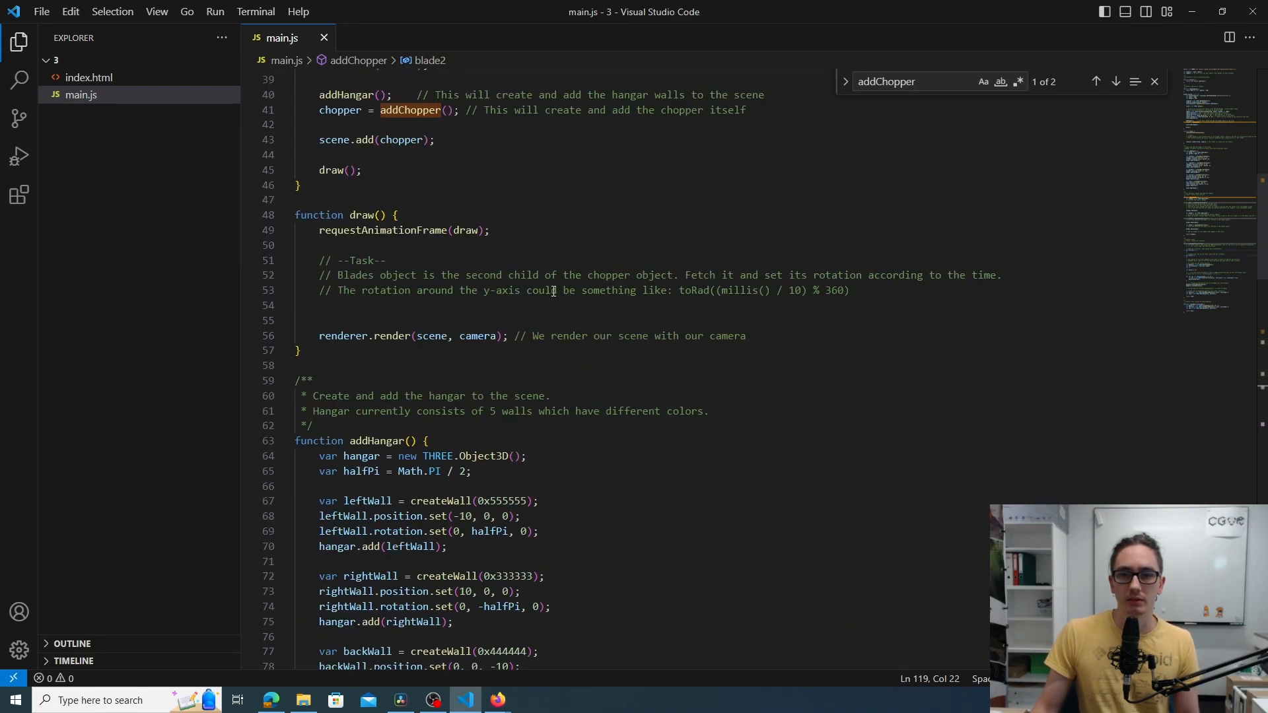
{"action": "scroll", "scroll_direction": "down", "scroll_amount": 3}
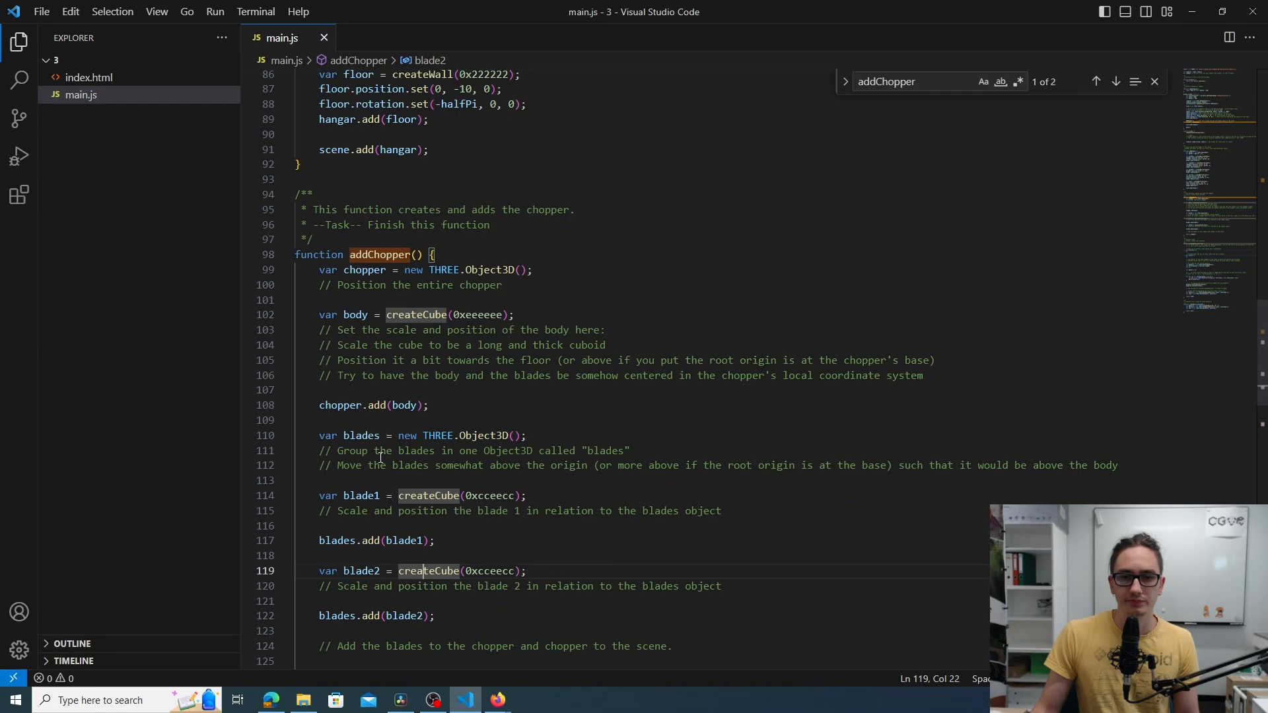